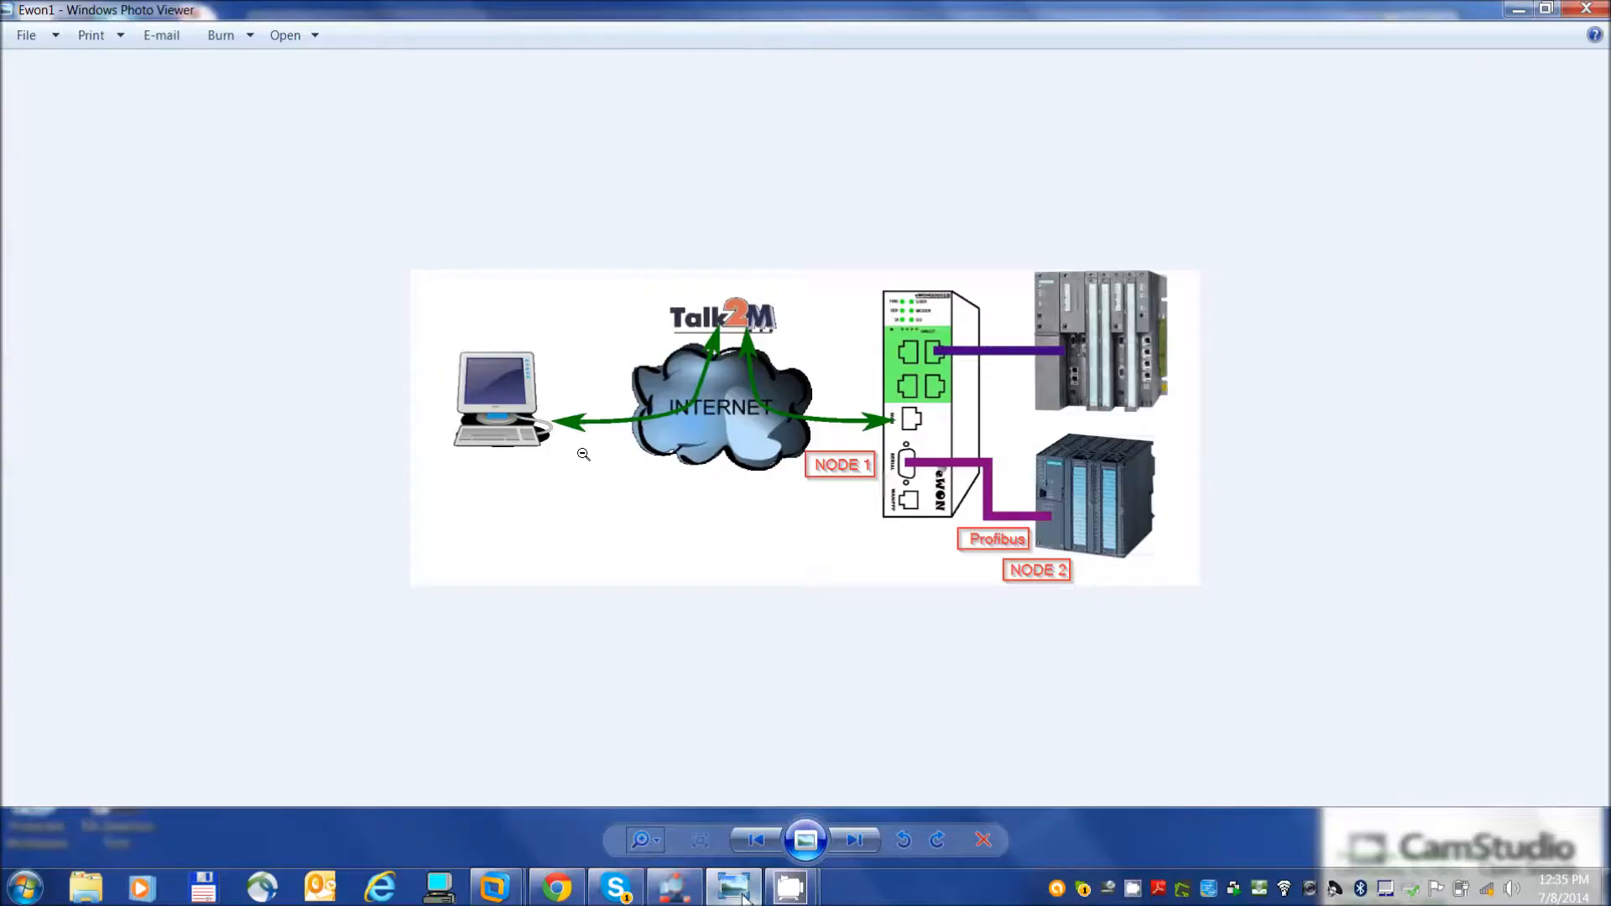
mouse_move(542, 432)
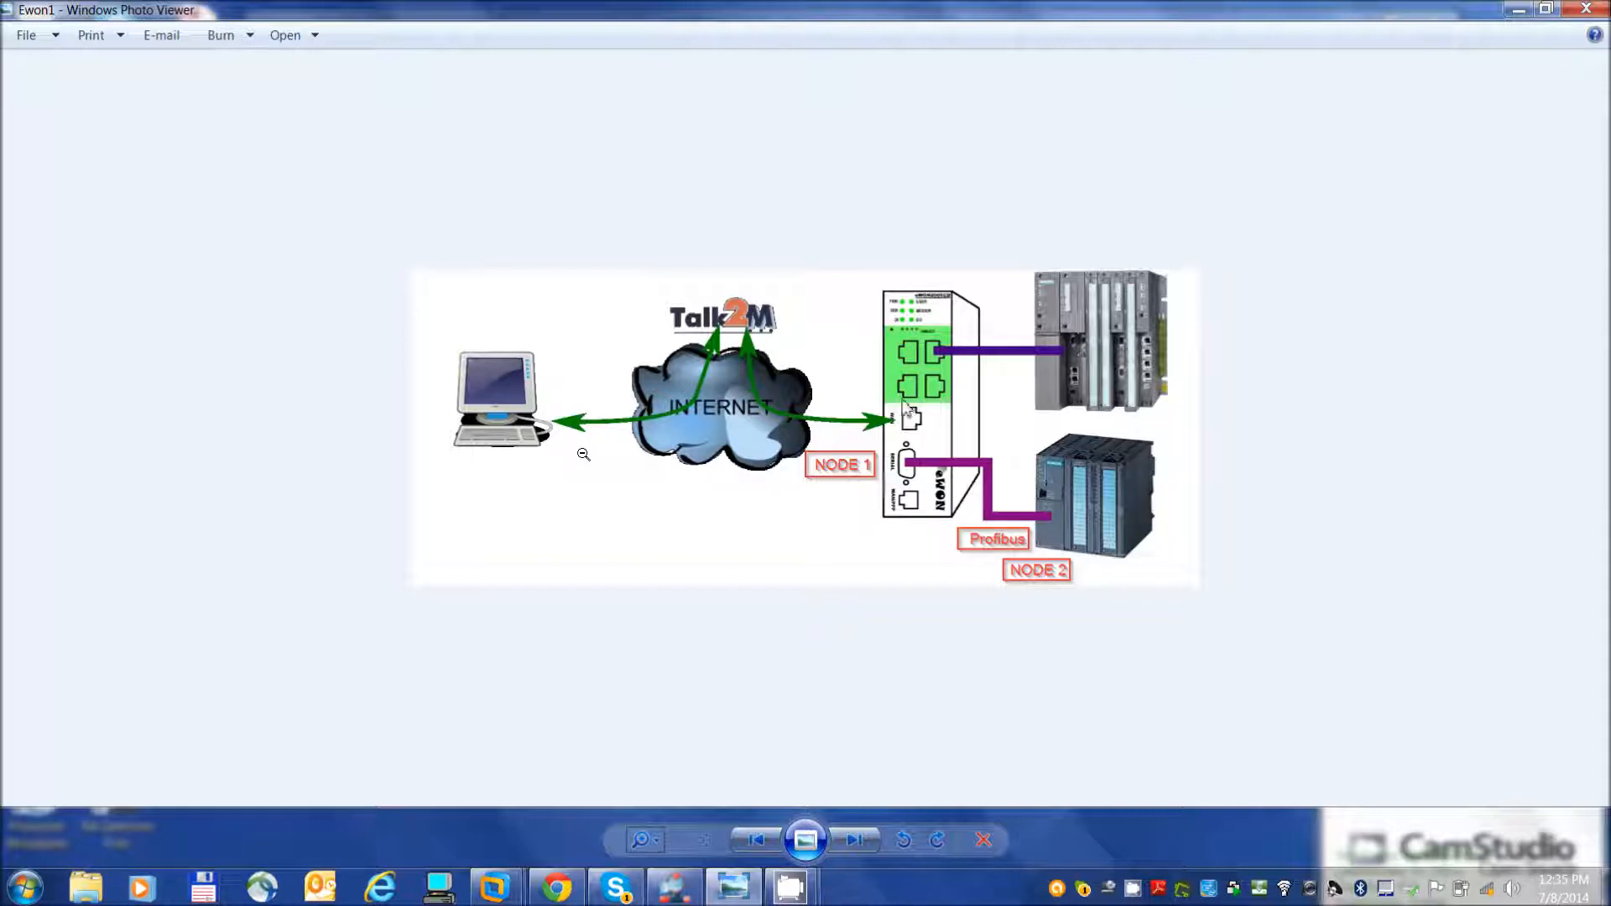
mouse_move(922, 468)
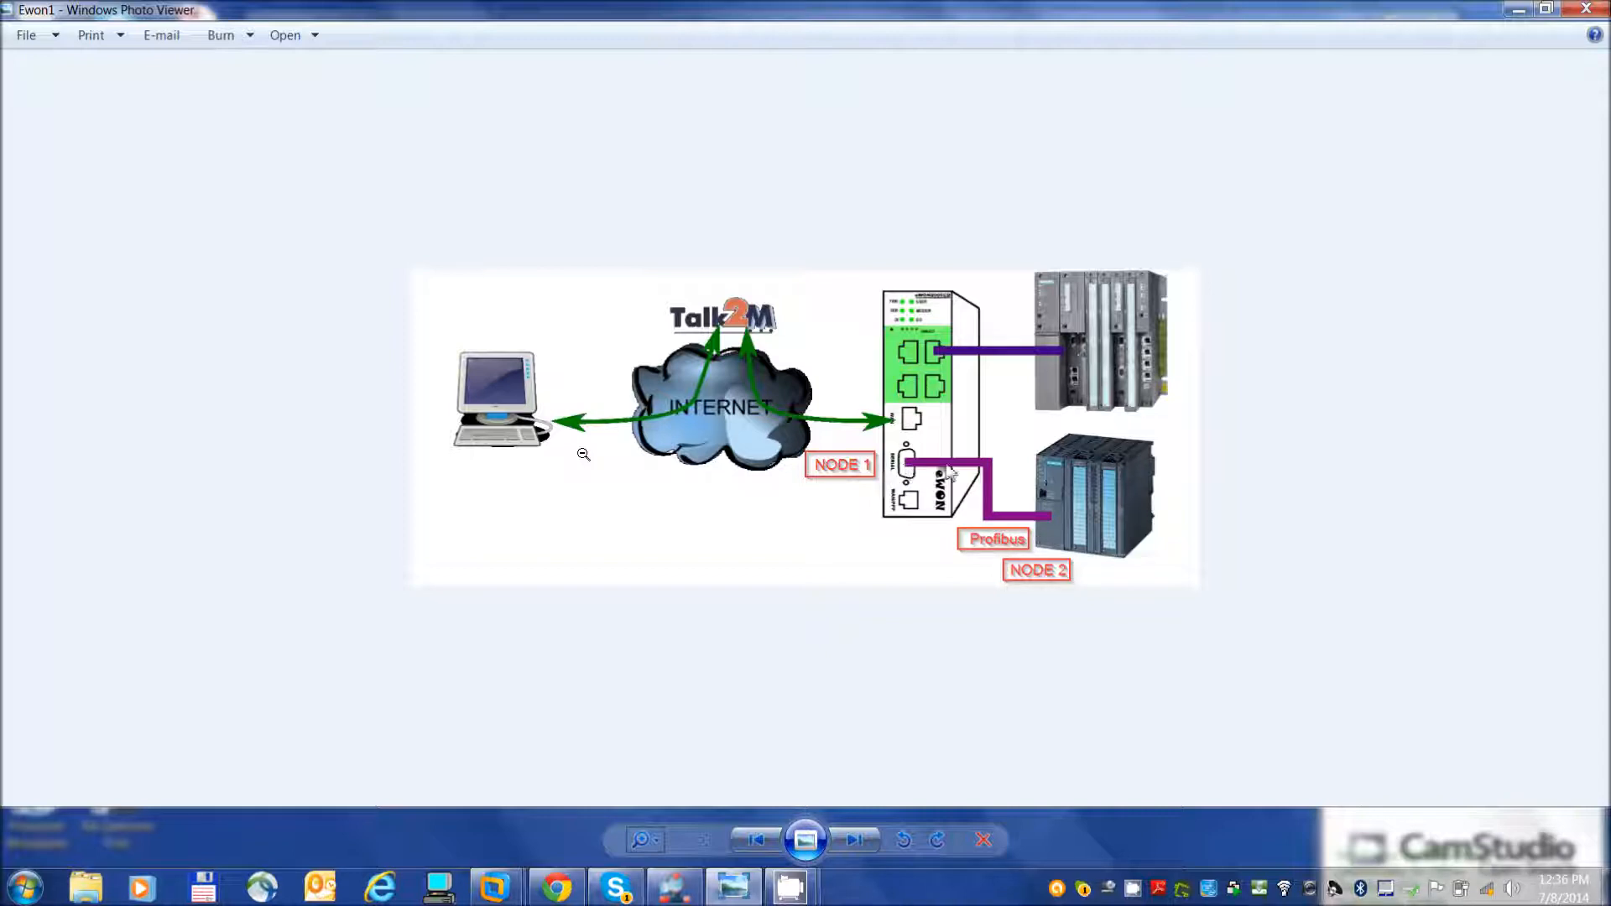
mouse_move(914, 421)
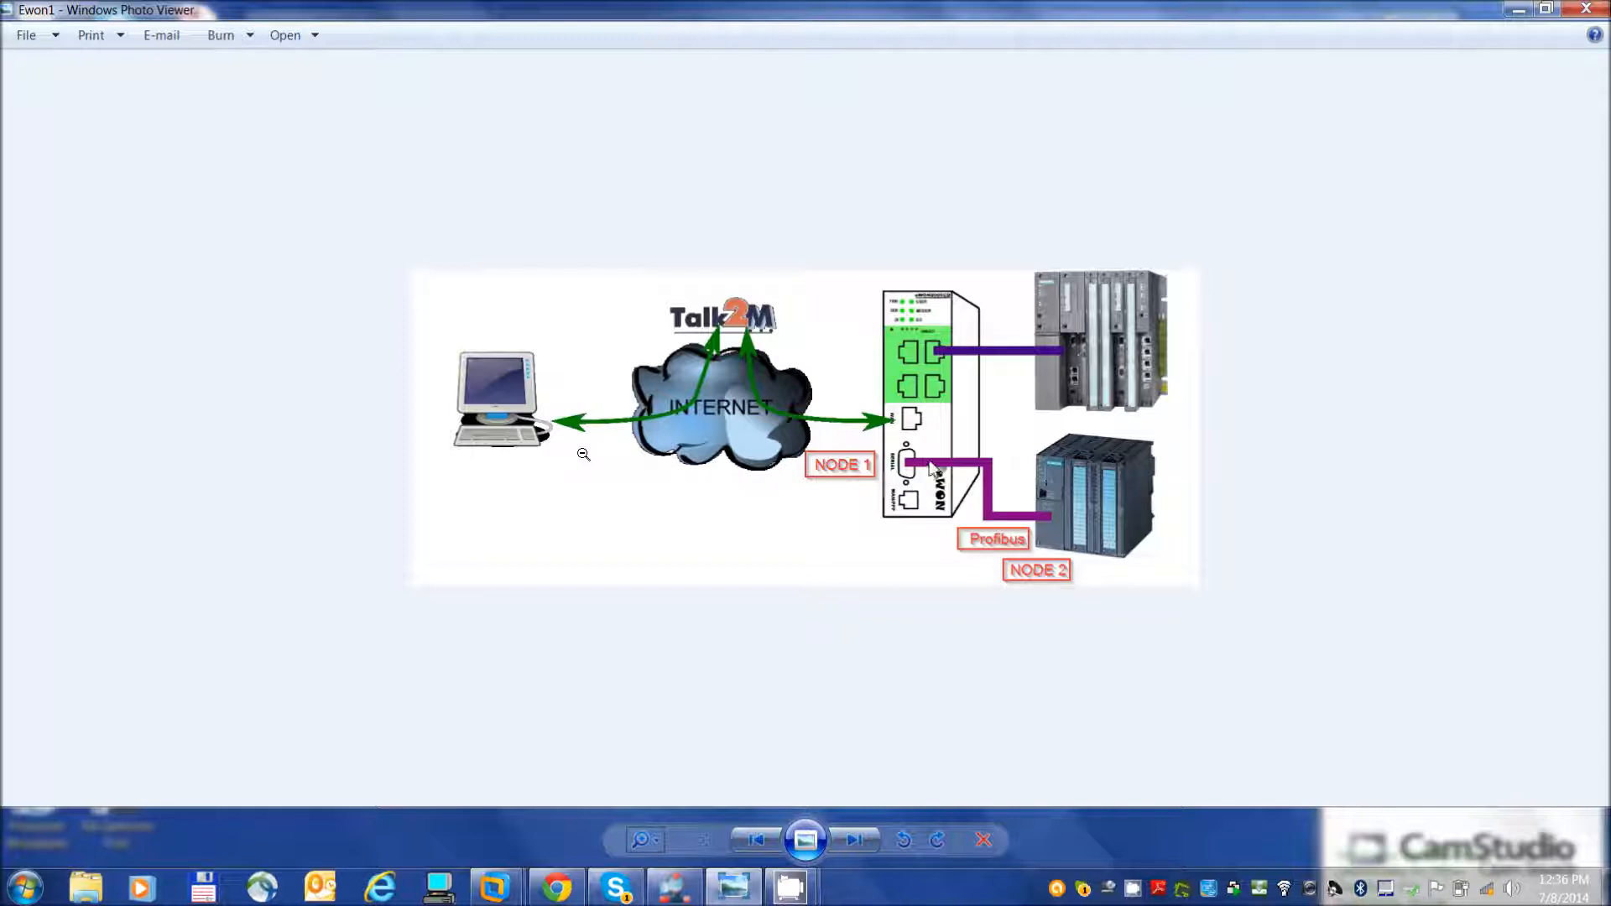
mouse_move(1136, 329)
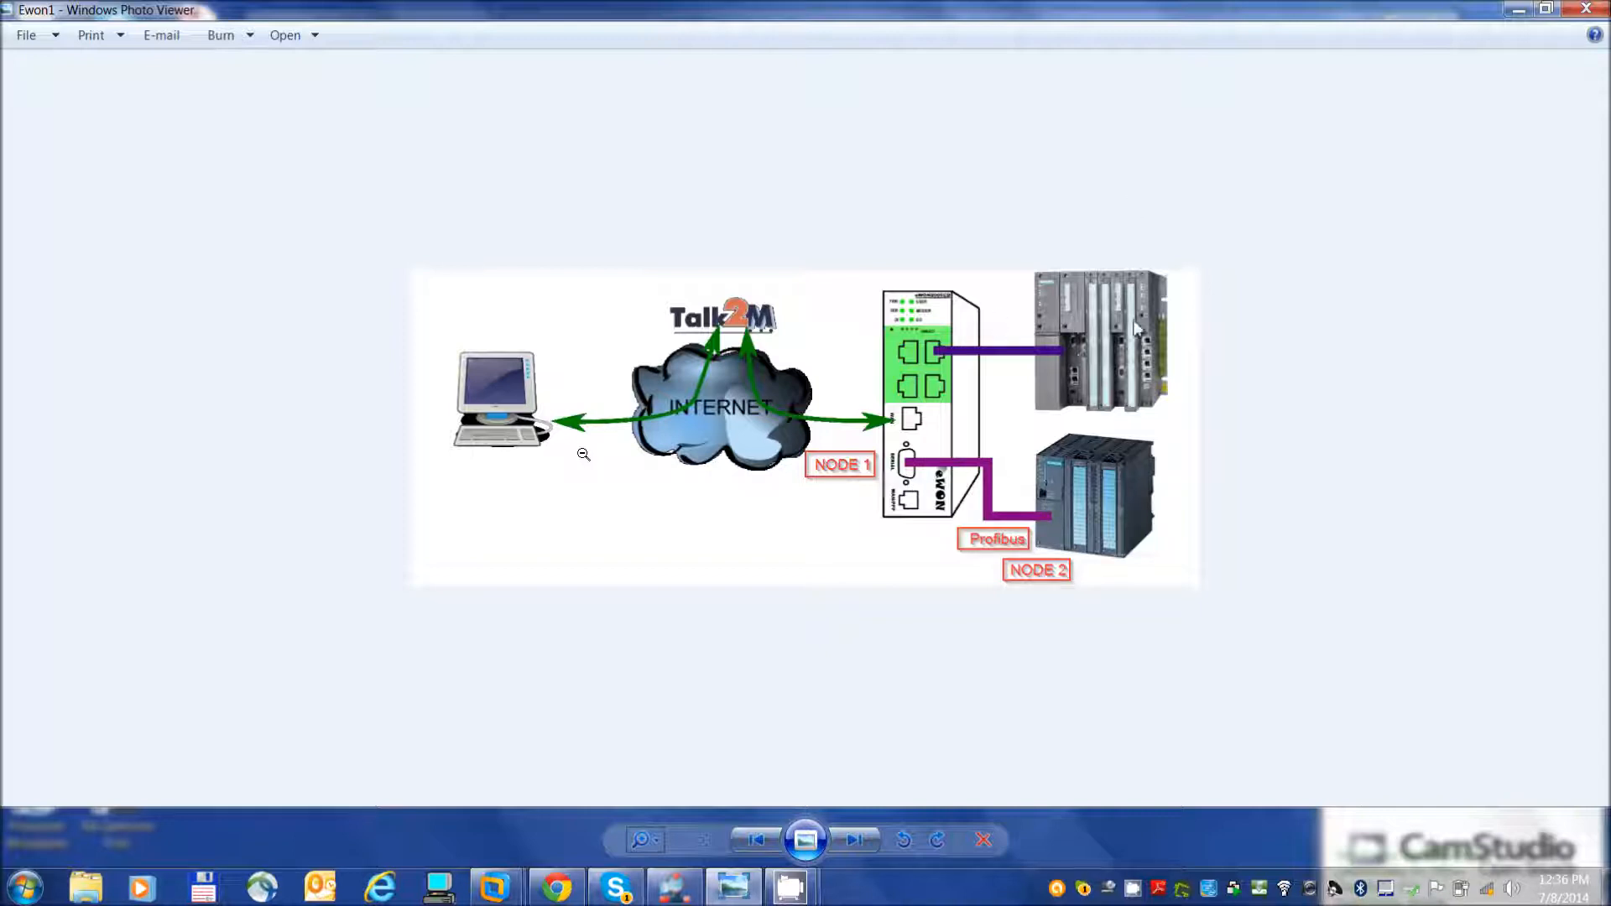
mouse_move(977, 369)
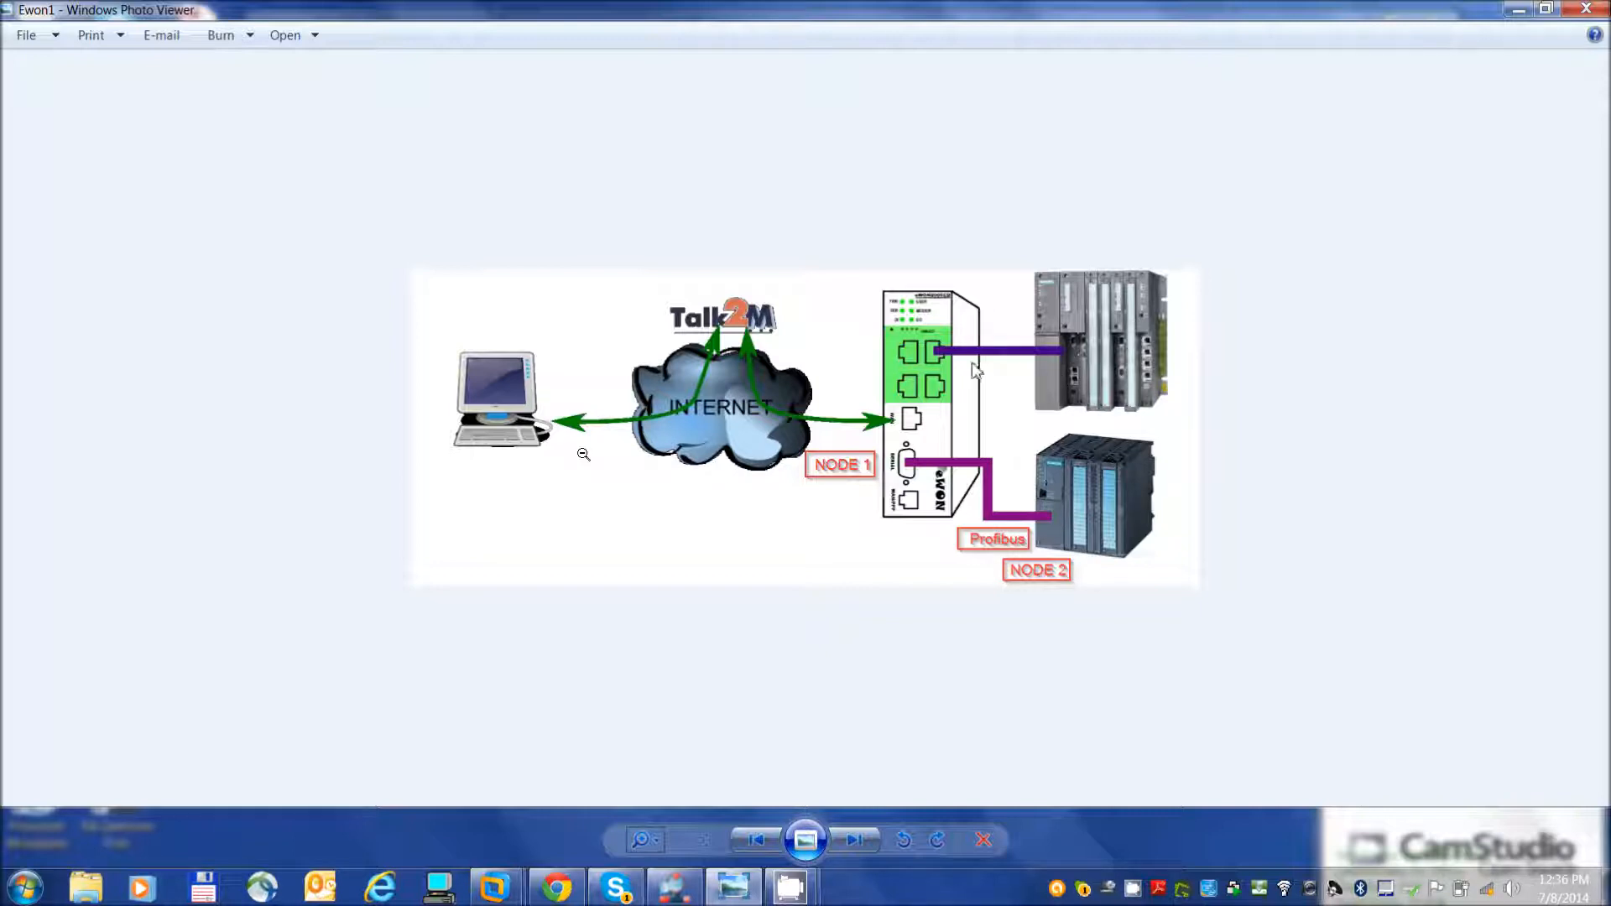
mouse_move(972, 364)
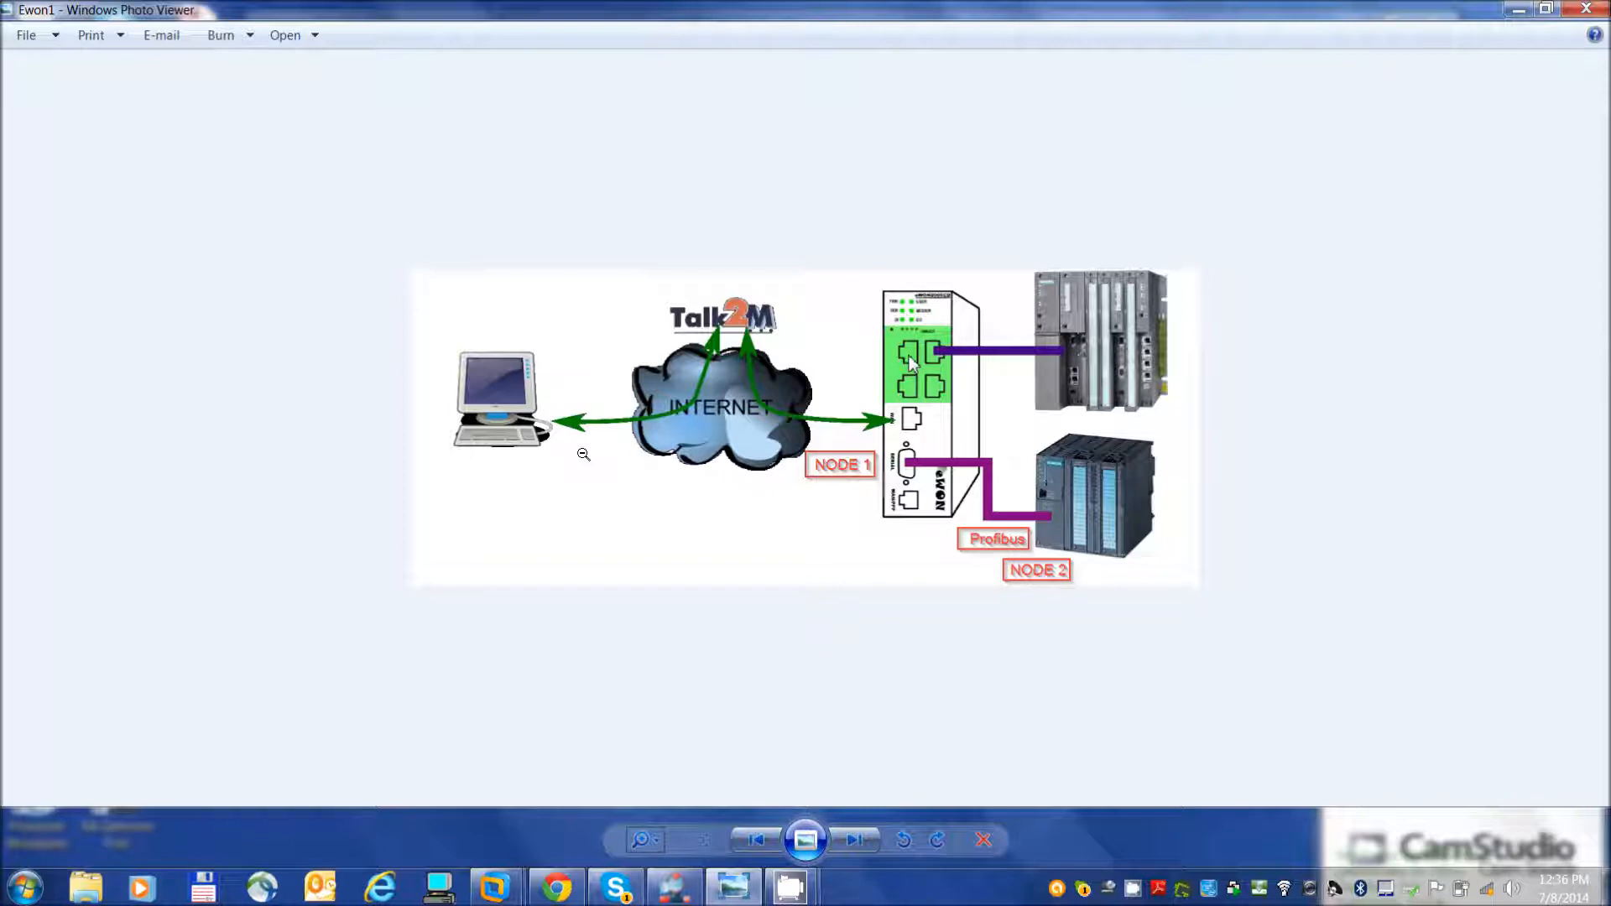
mouse_move(925, 468)
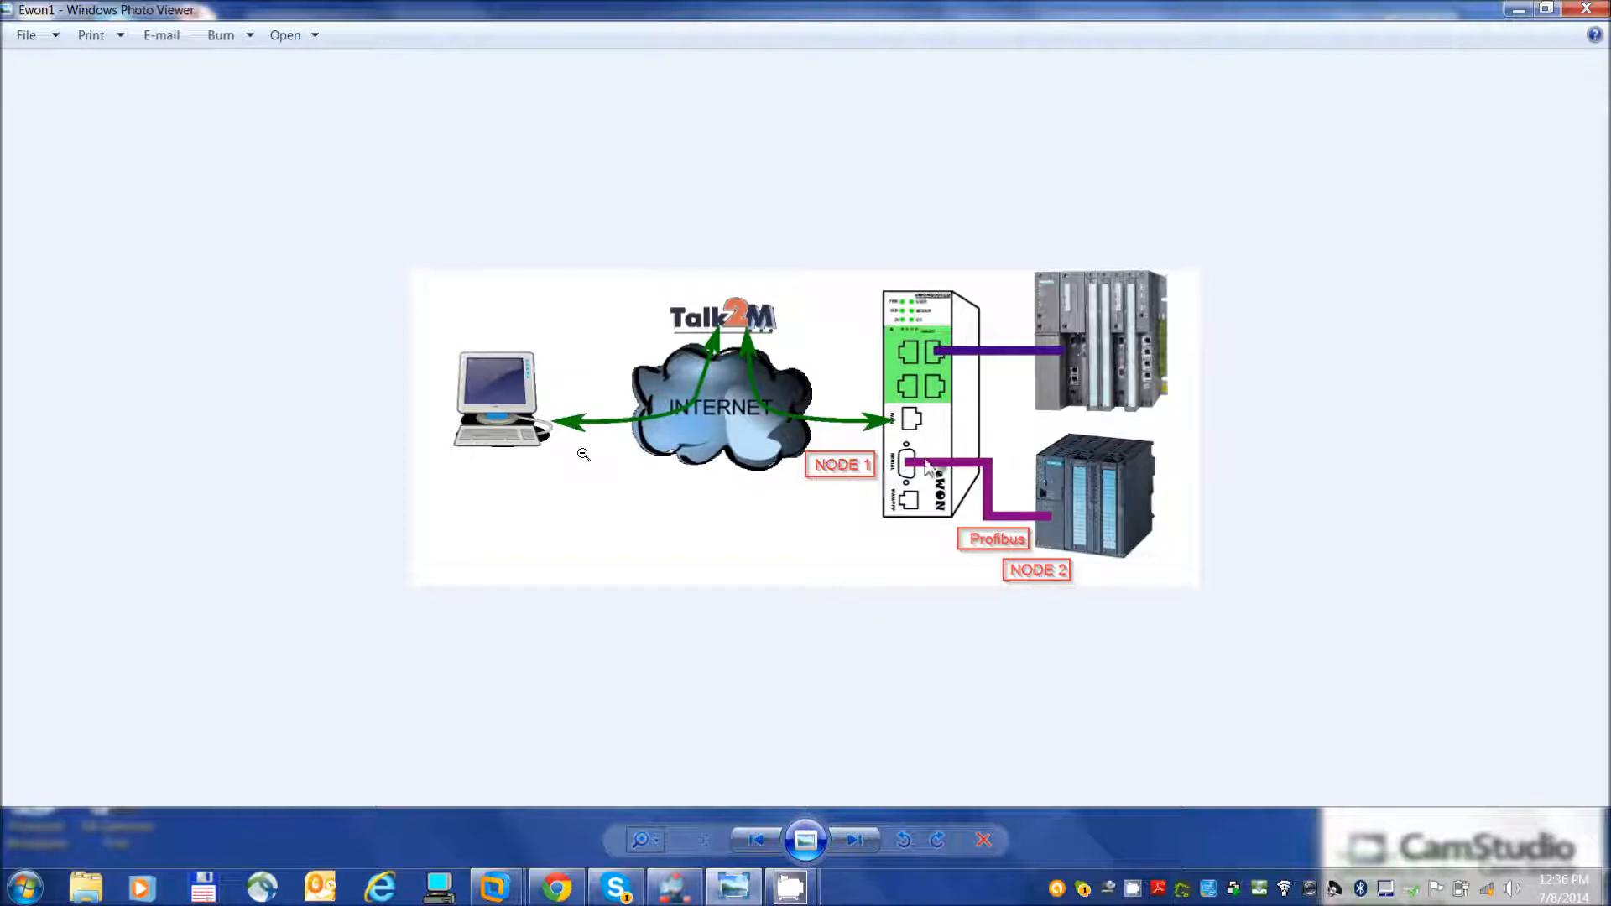
mouse_move(967, 475)
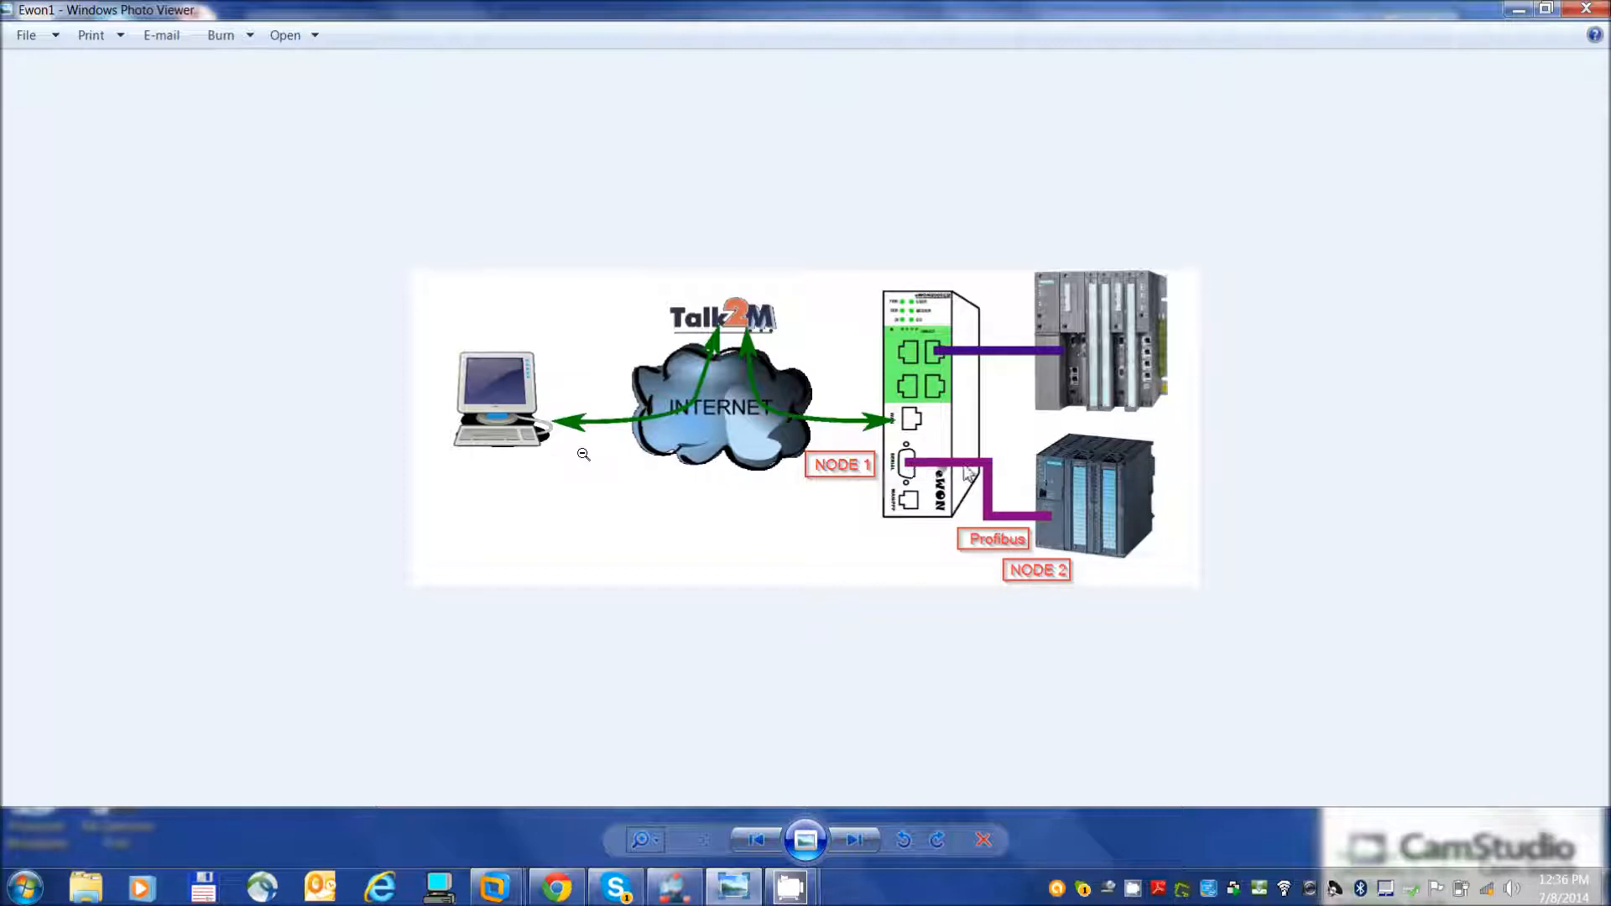
mouse_move(1048, 528)
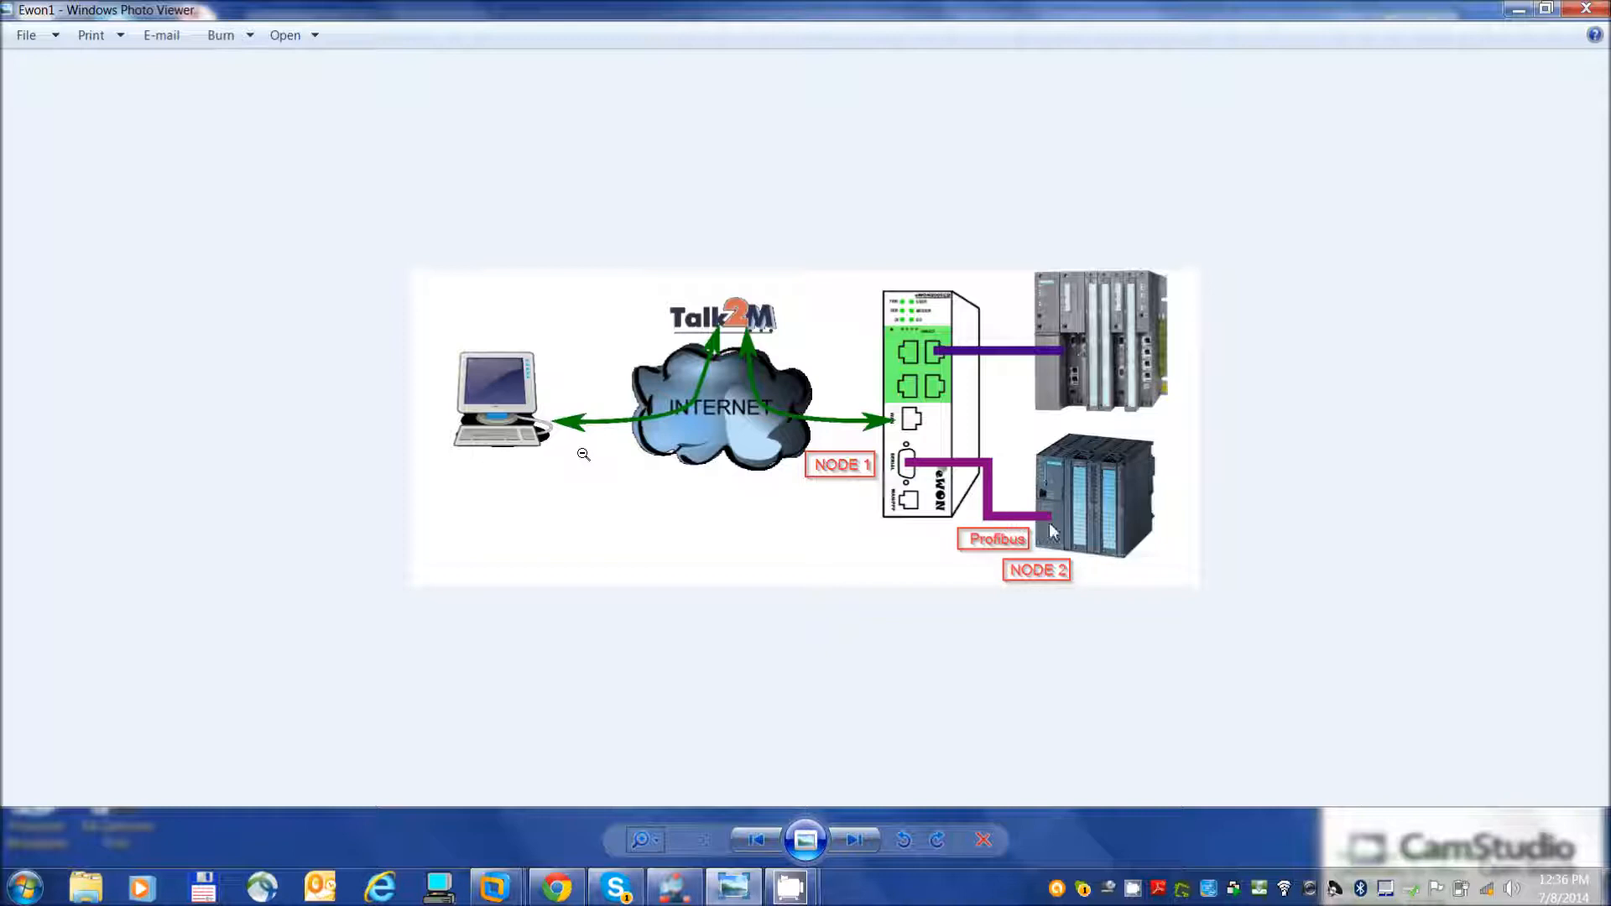
mouse_move(908, 463)
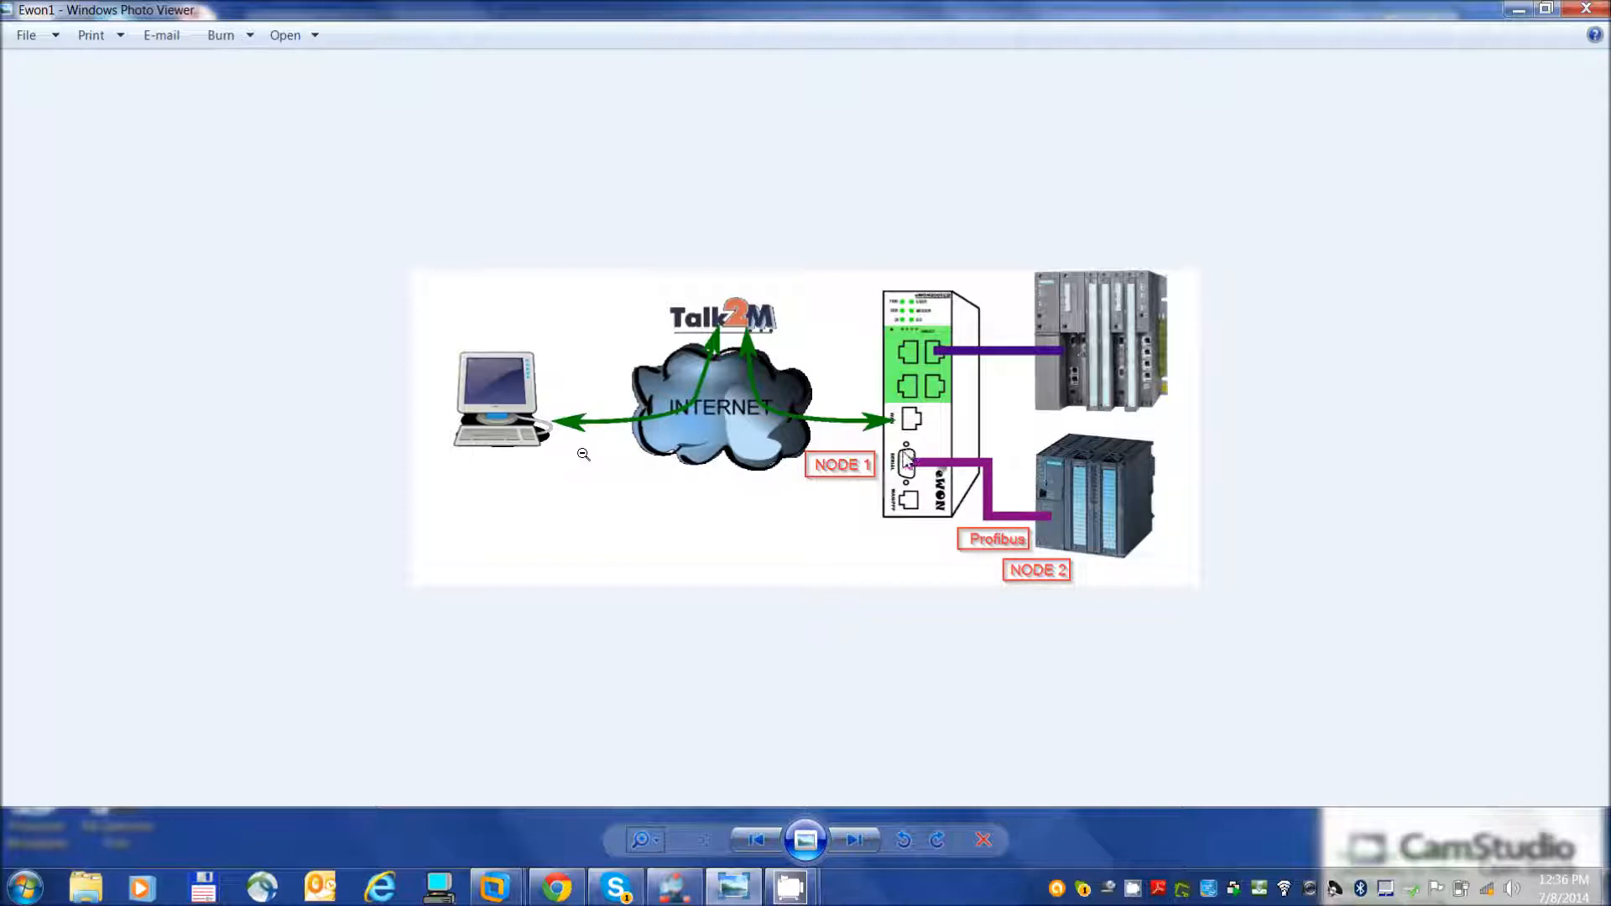
mouse_move(1046, 518)
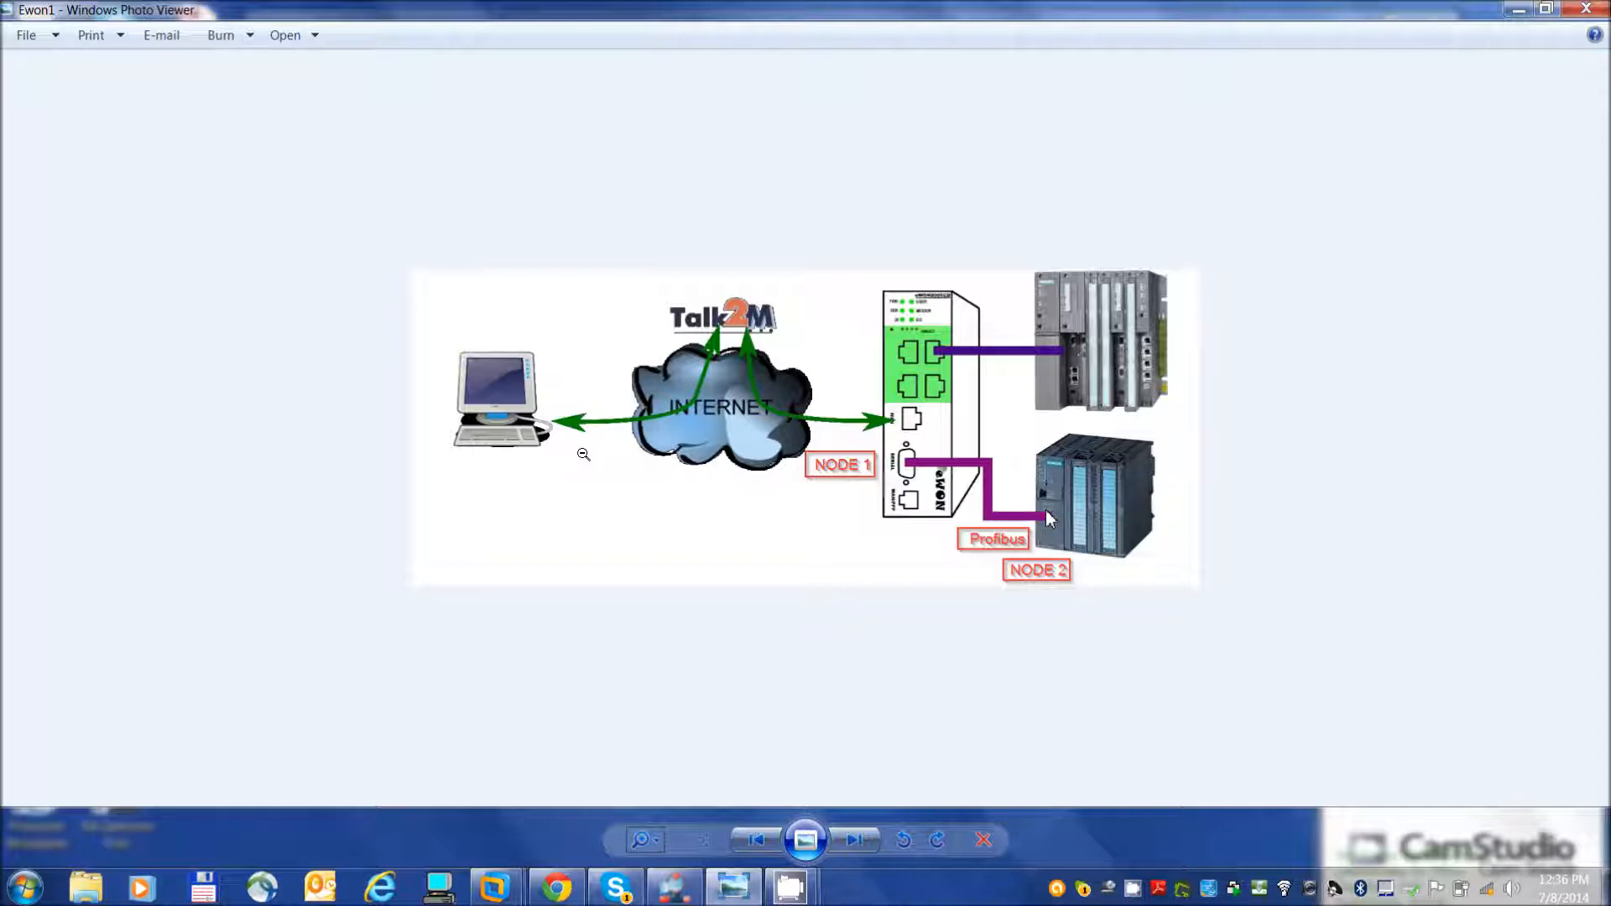
mouse_move(1061, 532)
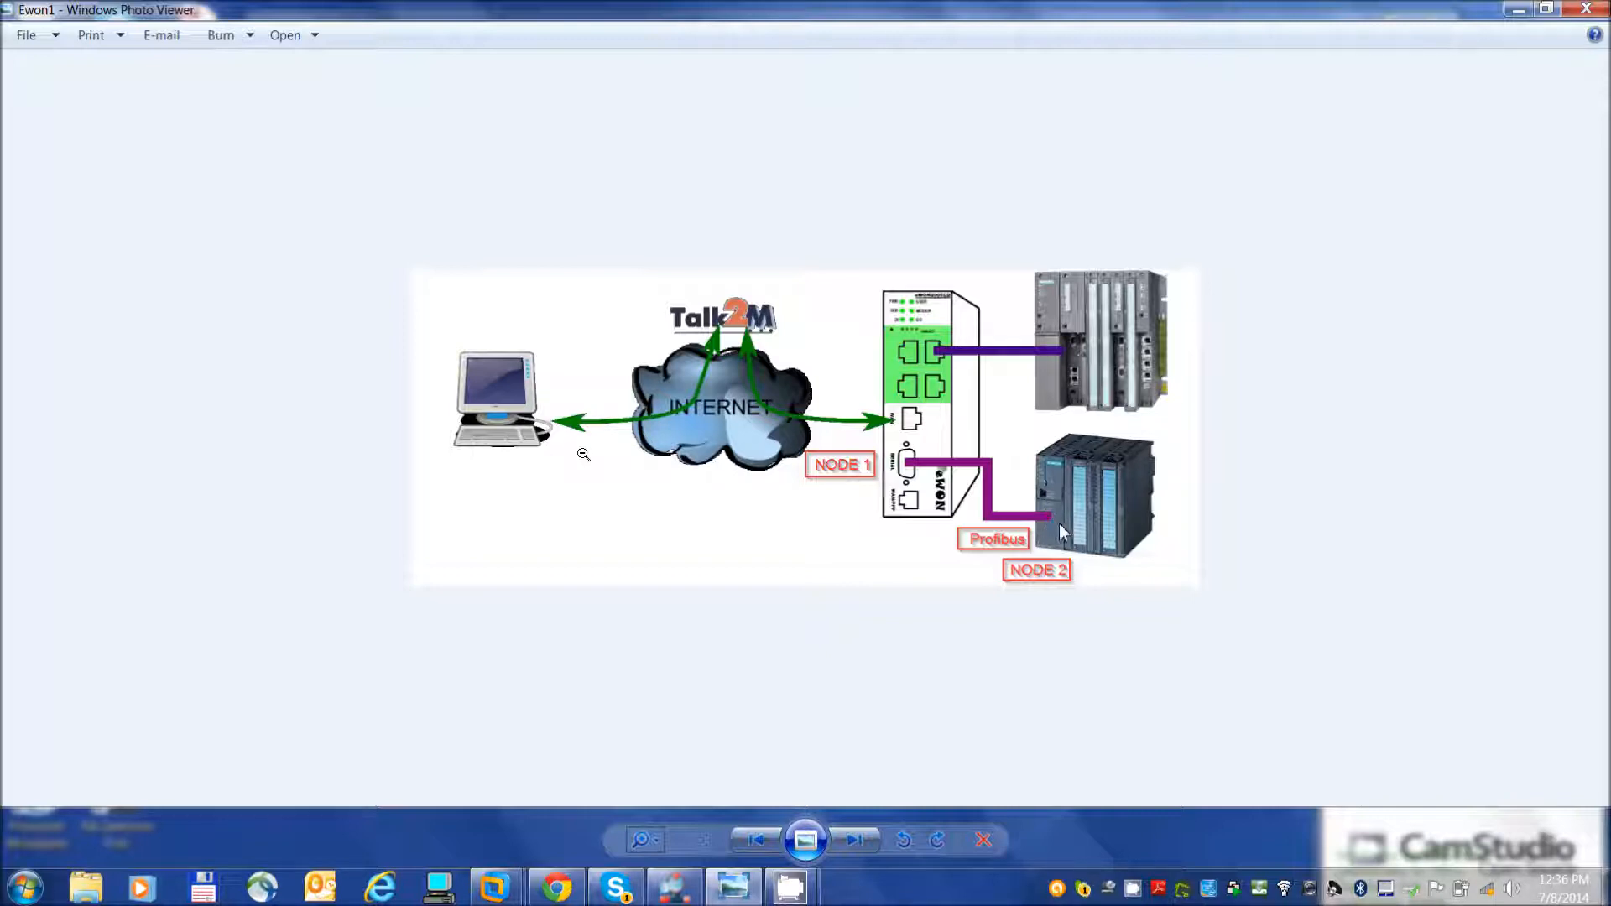
mouse_move(955, 412)
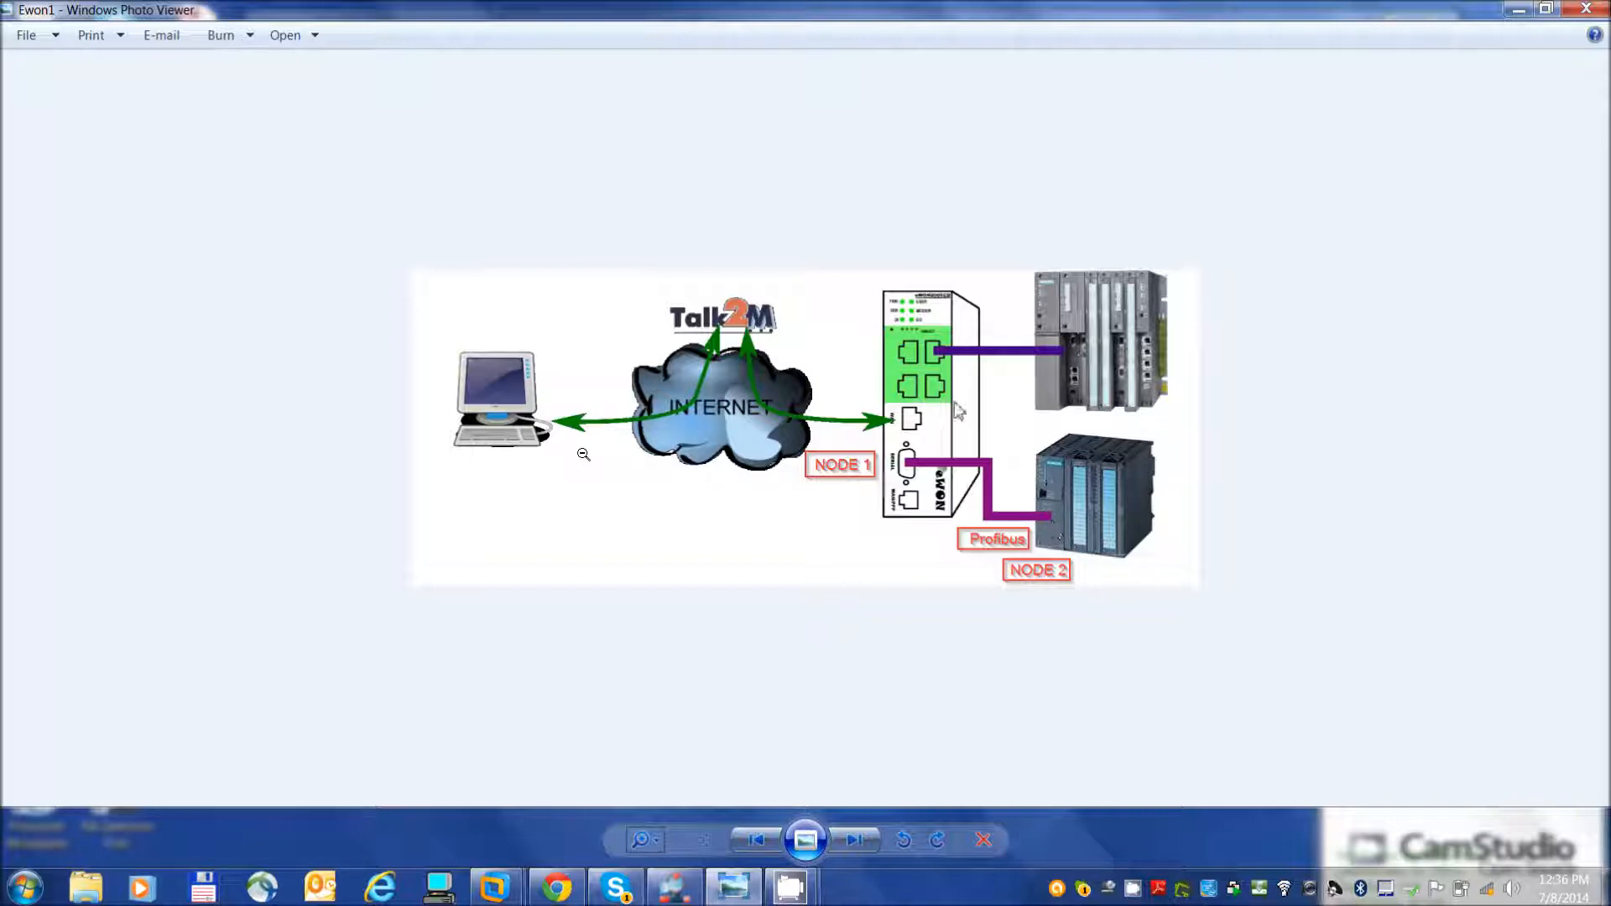
mouse_move(959, 418)
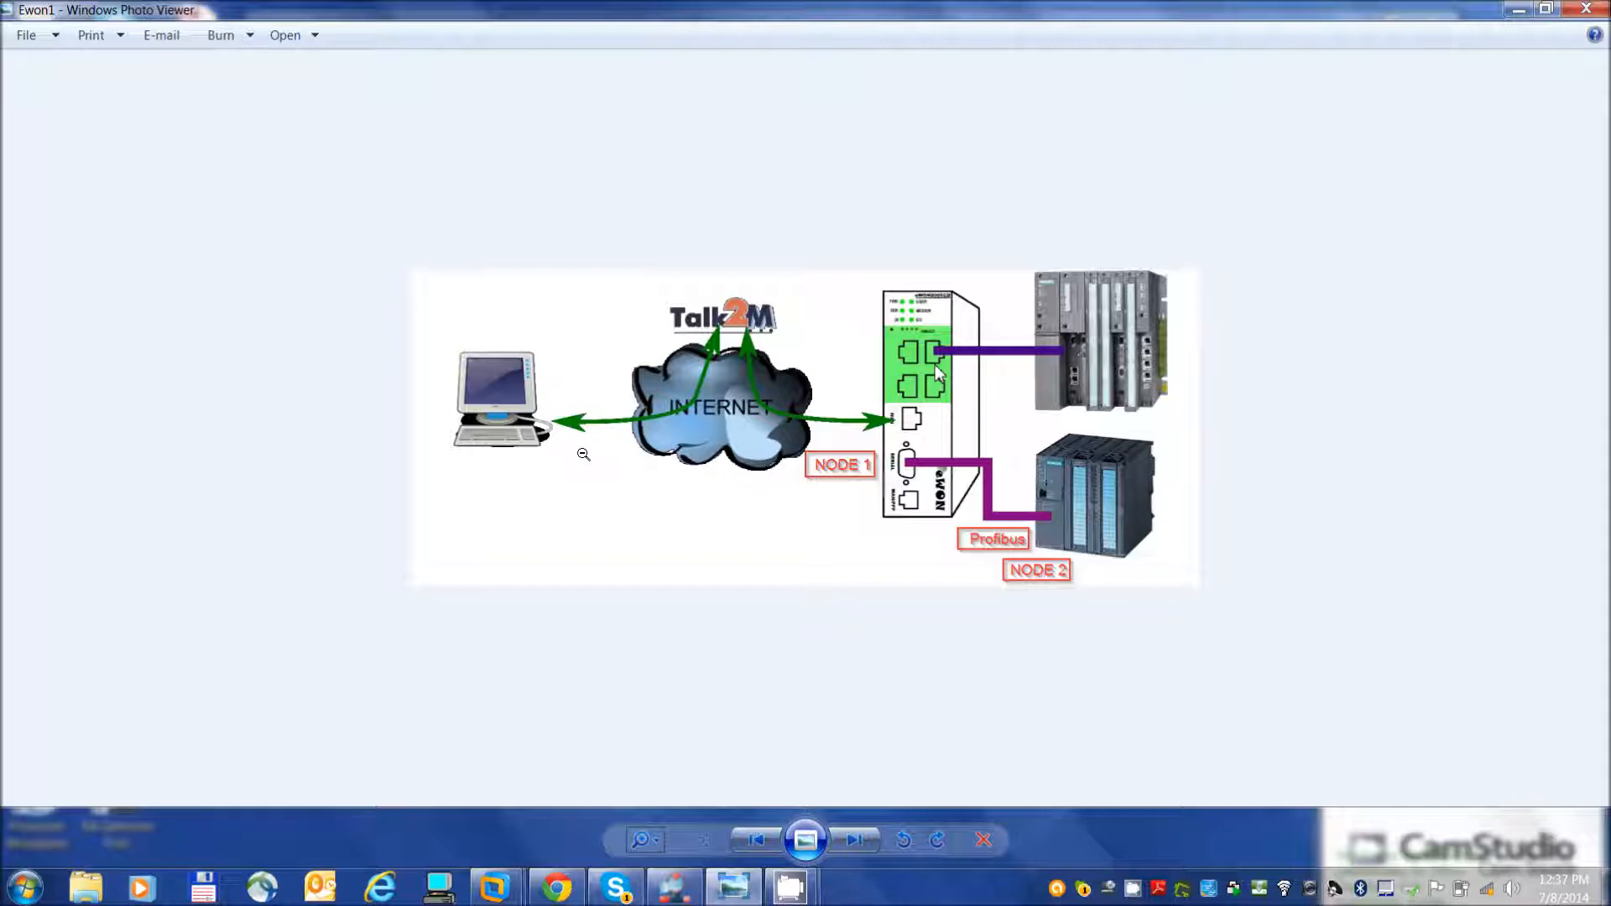
mouse_move(910, 411)
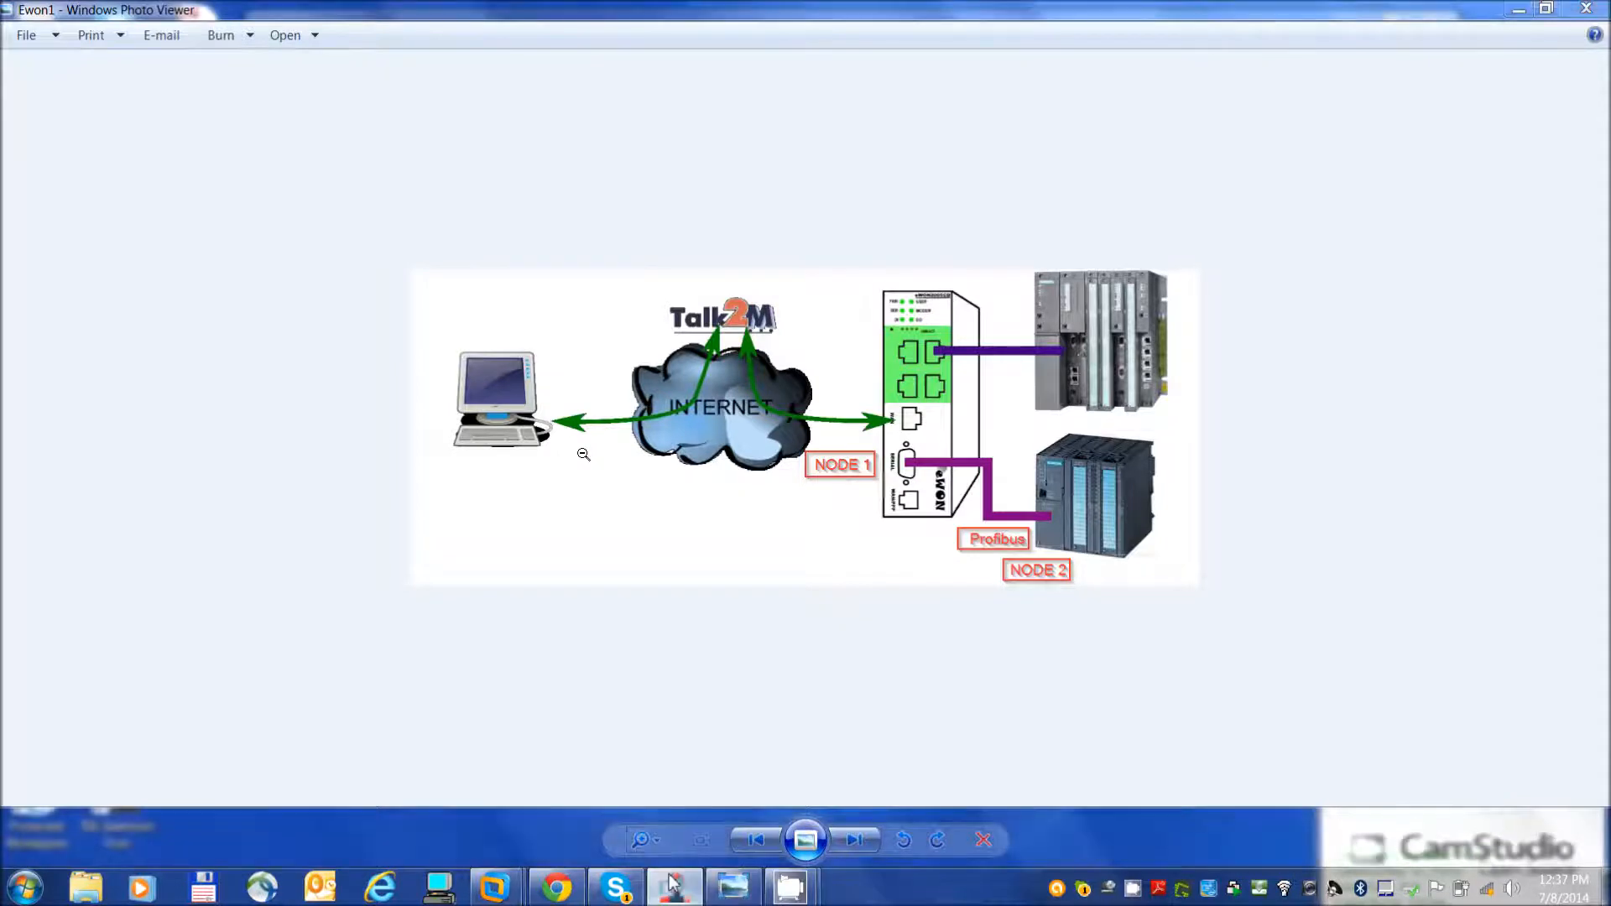
Log in to the connected eWON's web interface as the Adm user from eCatcher.
click(673, 886)
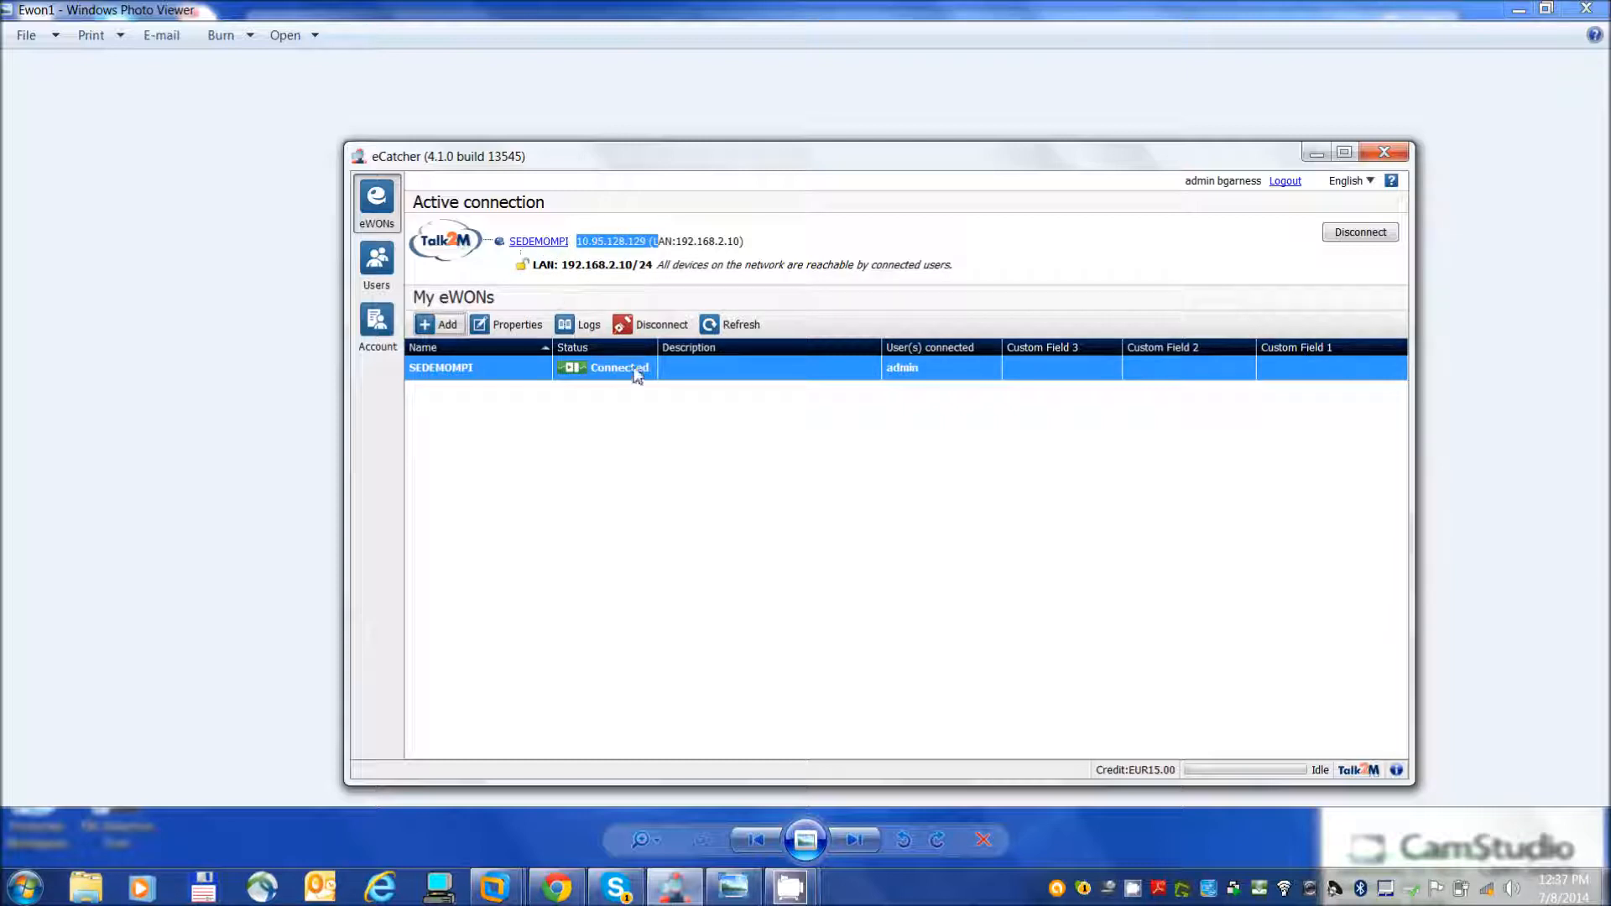
mouse_move(584, 286)
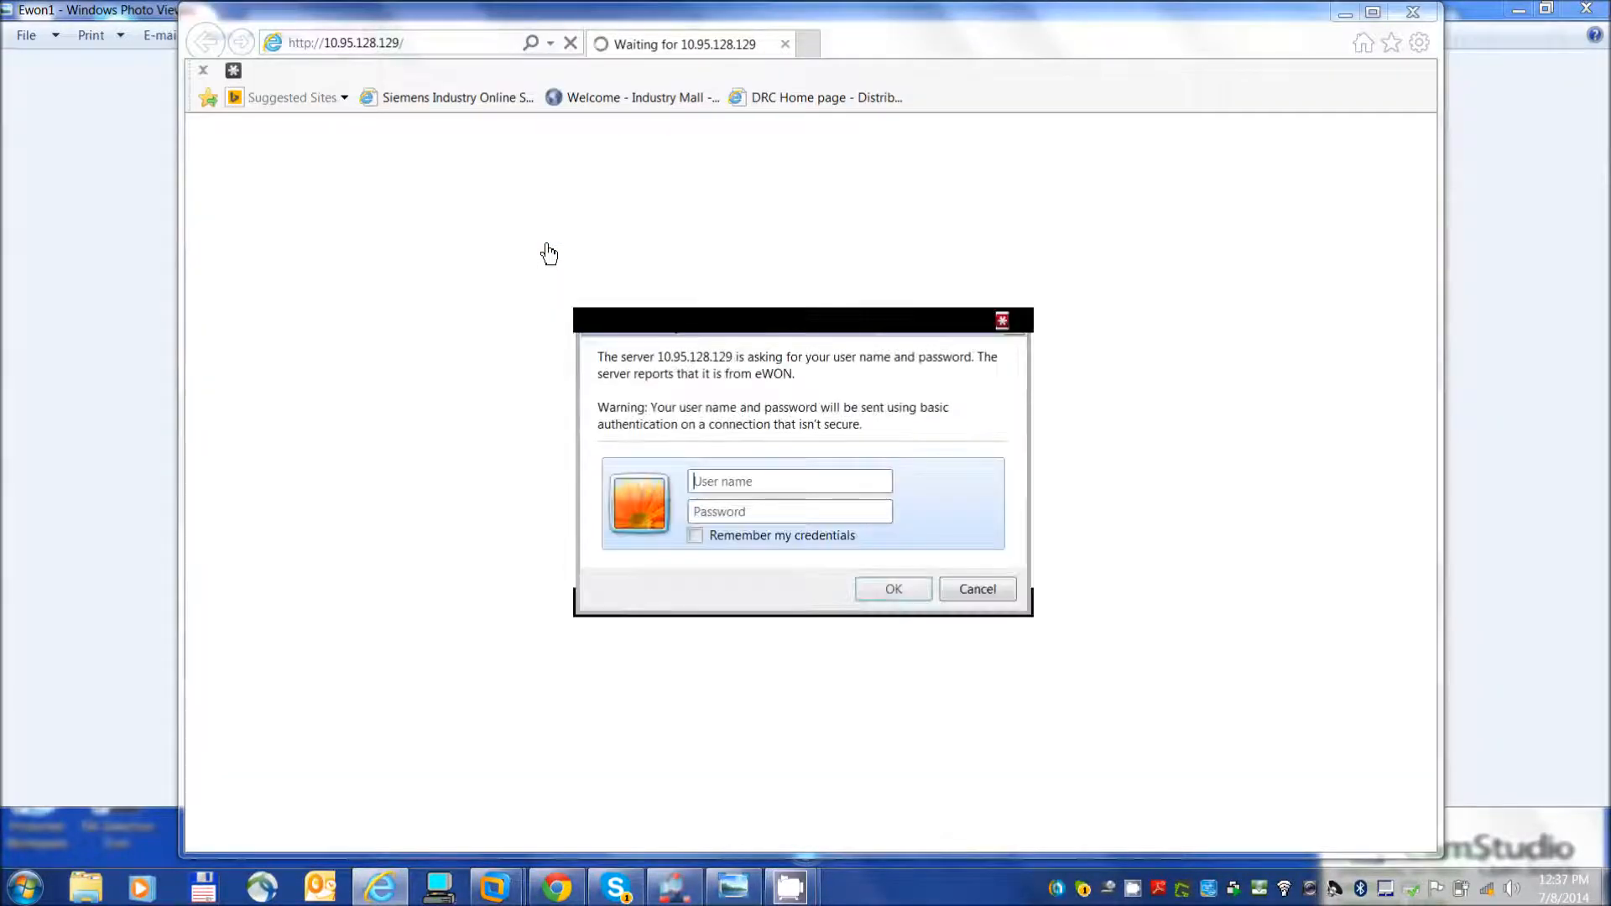
text(adm)
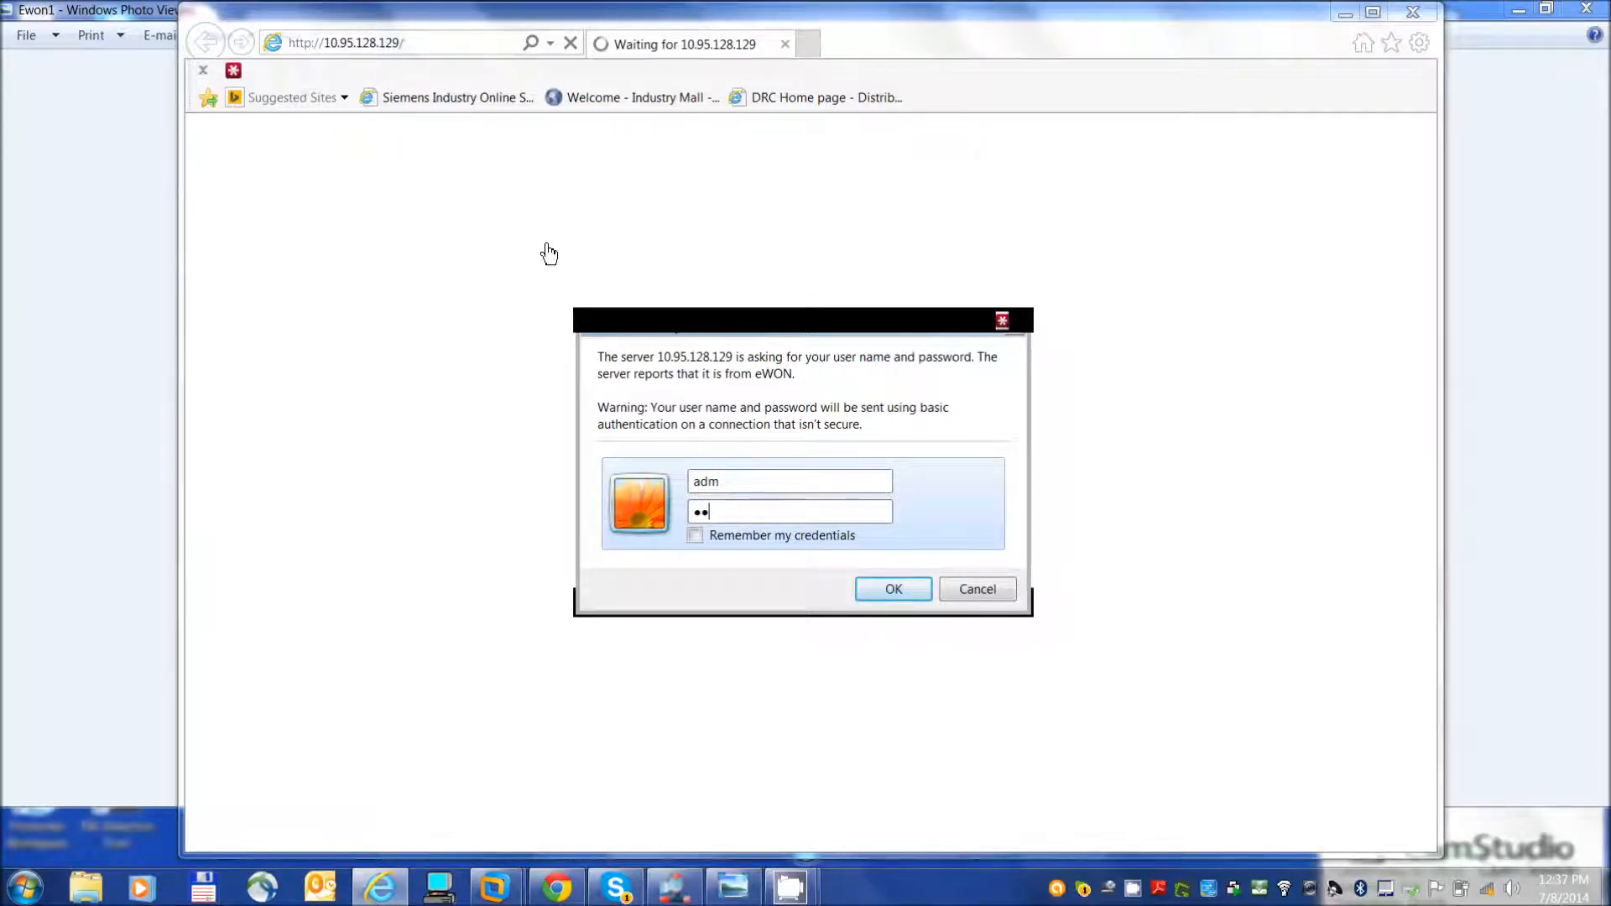
click(891, 589)
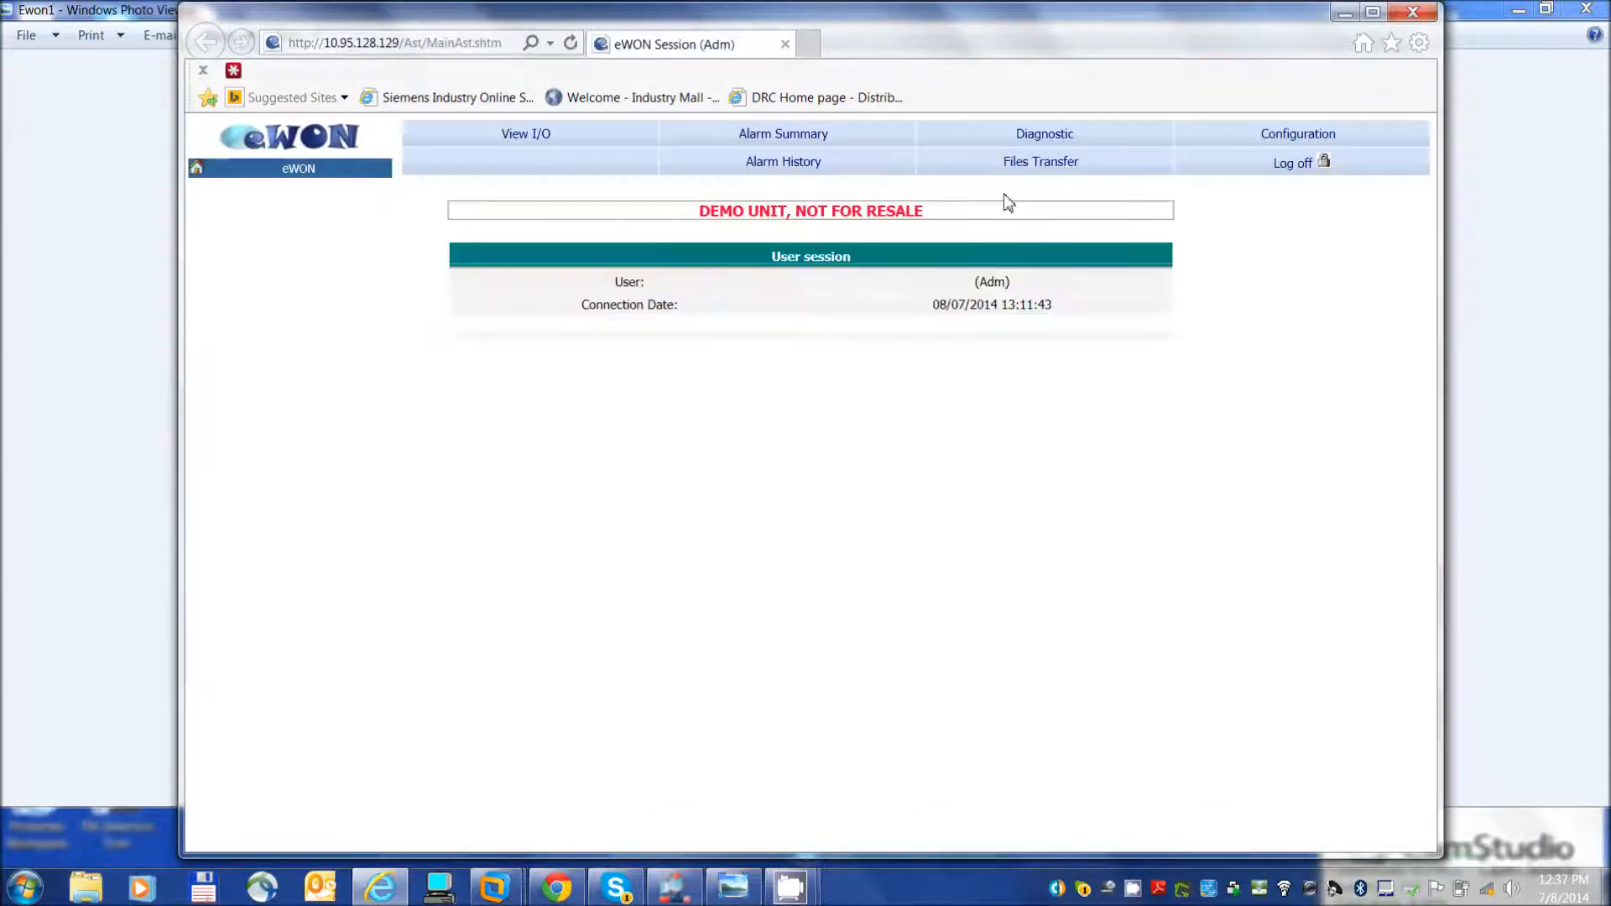
mouse_move(1298, 134)
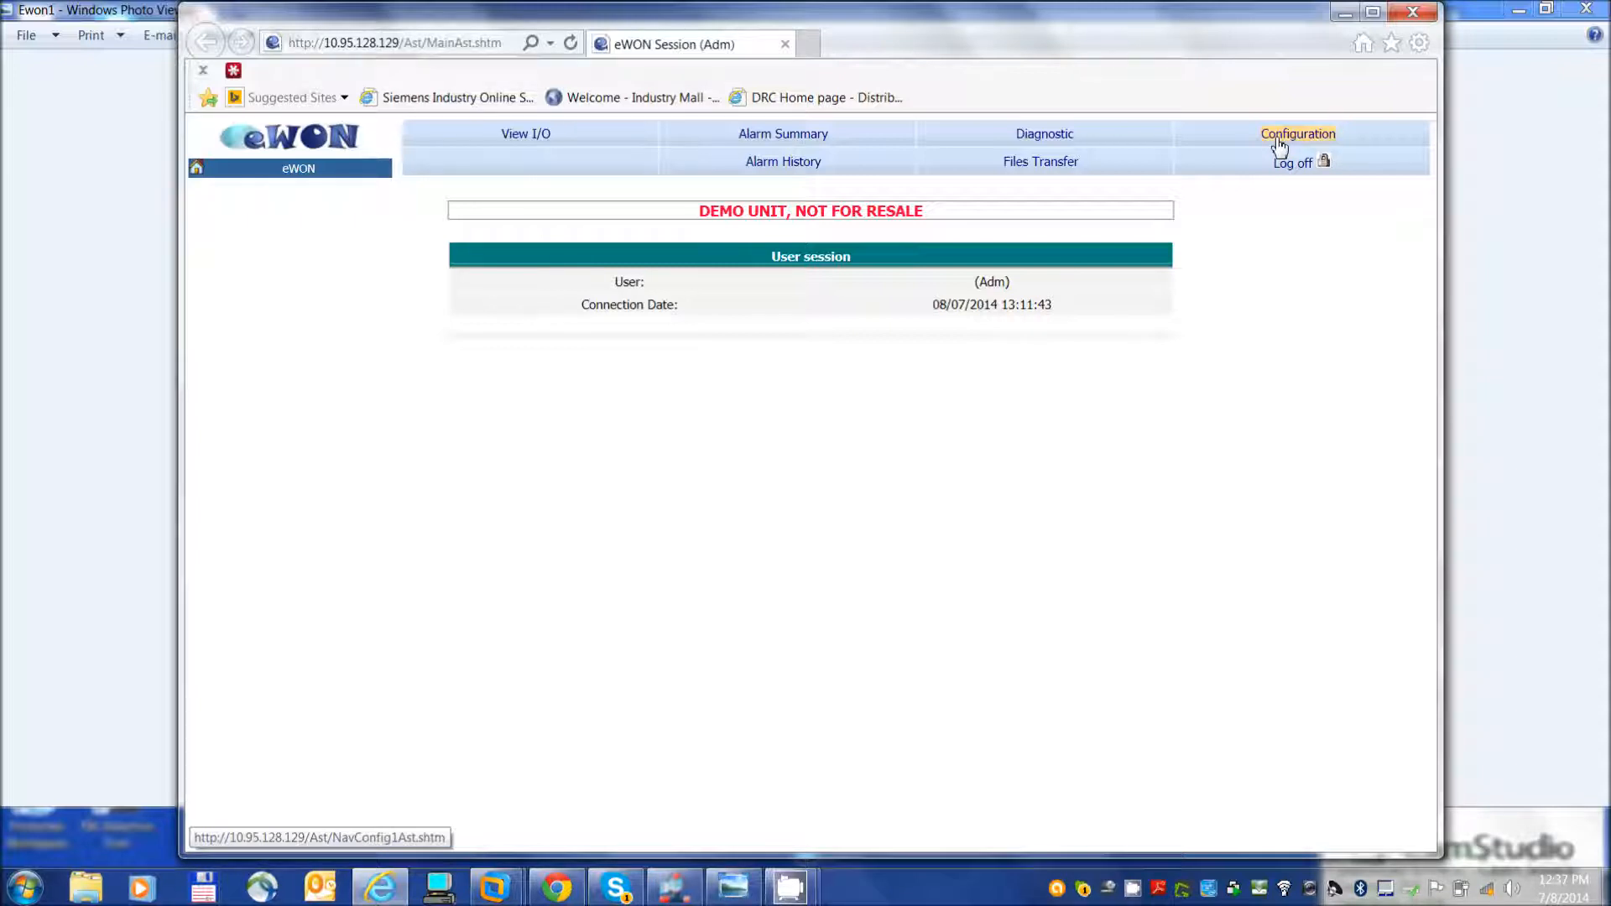
Select S73&400 as the IO server in the eWON IO Server Config page.
click(1298, 135)
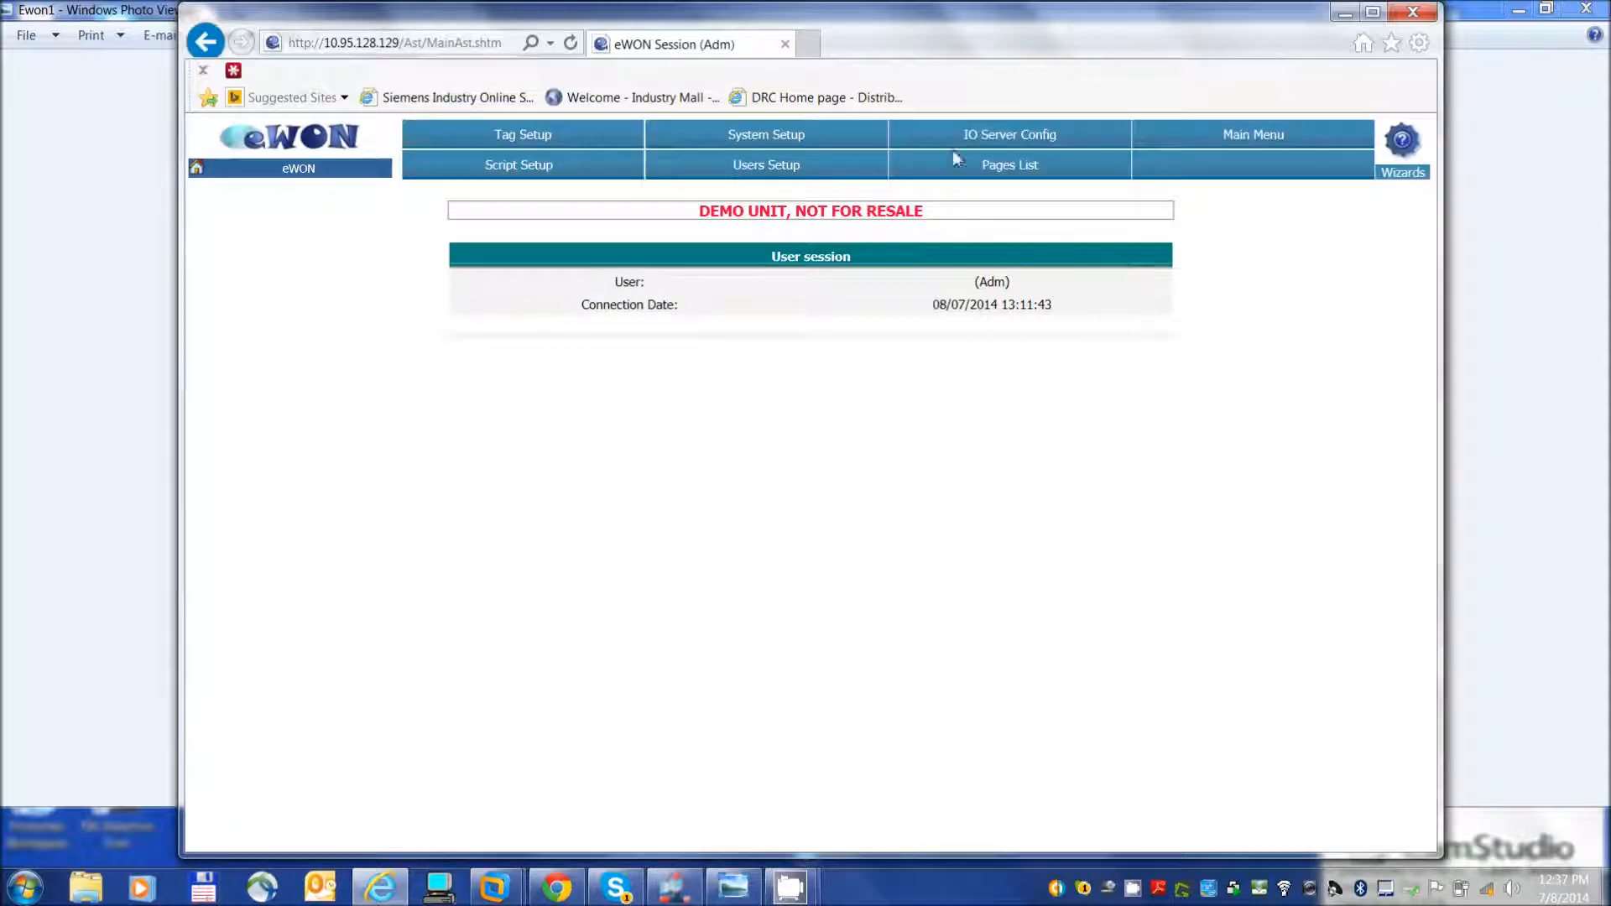
mouse_move(861, 148)
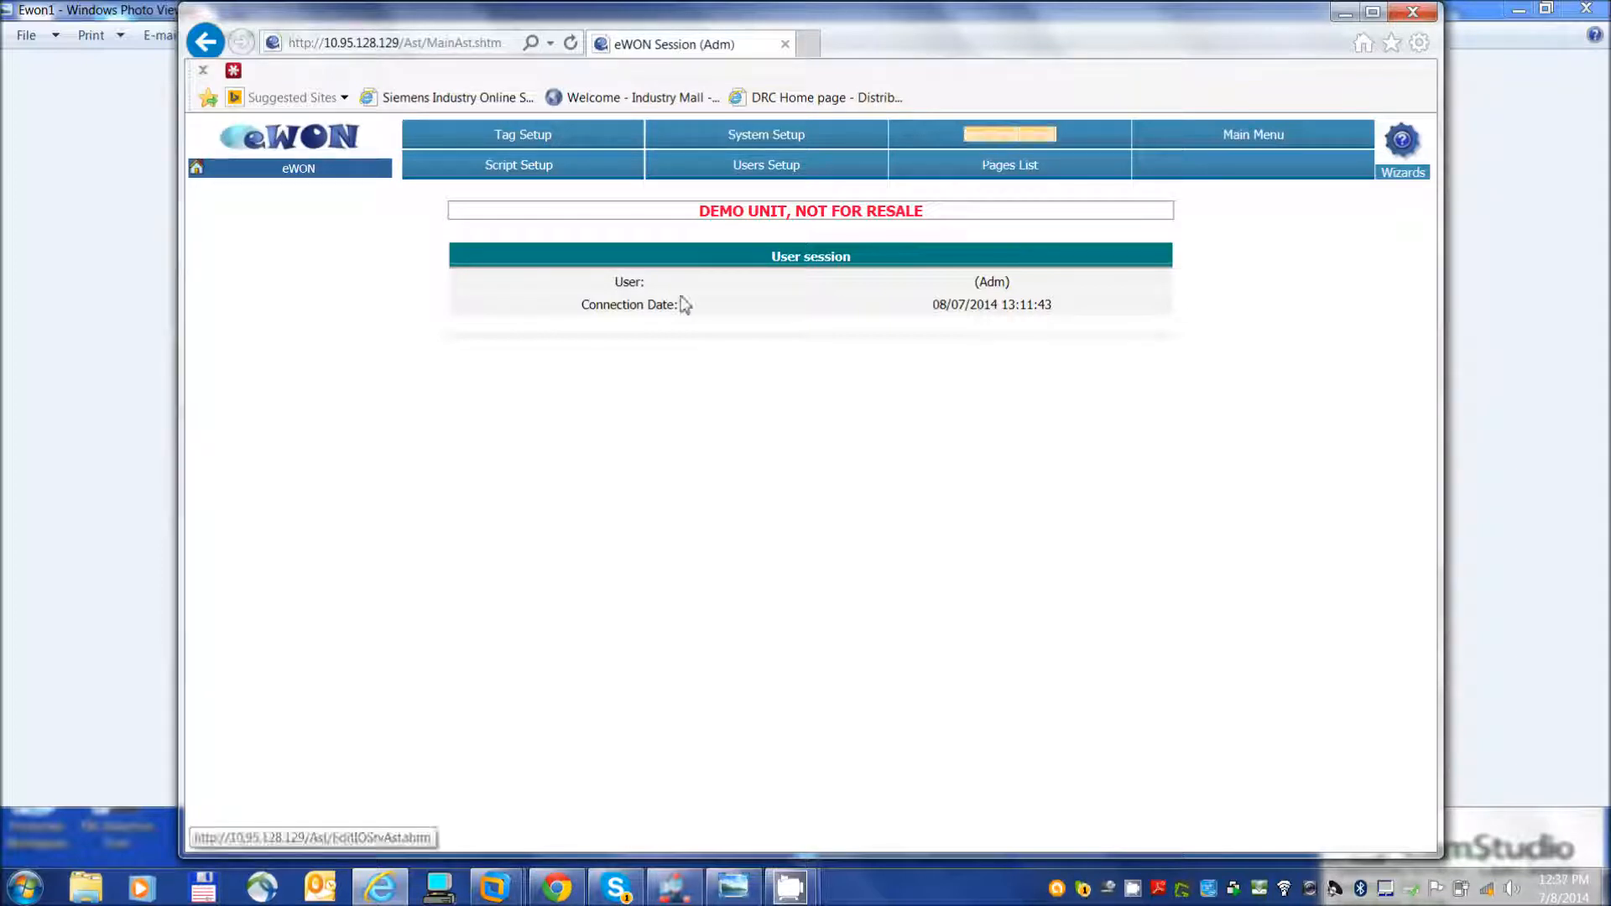
click(1009, 134)
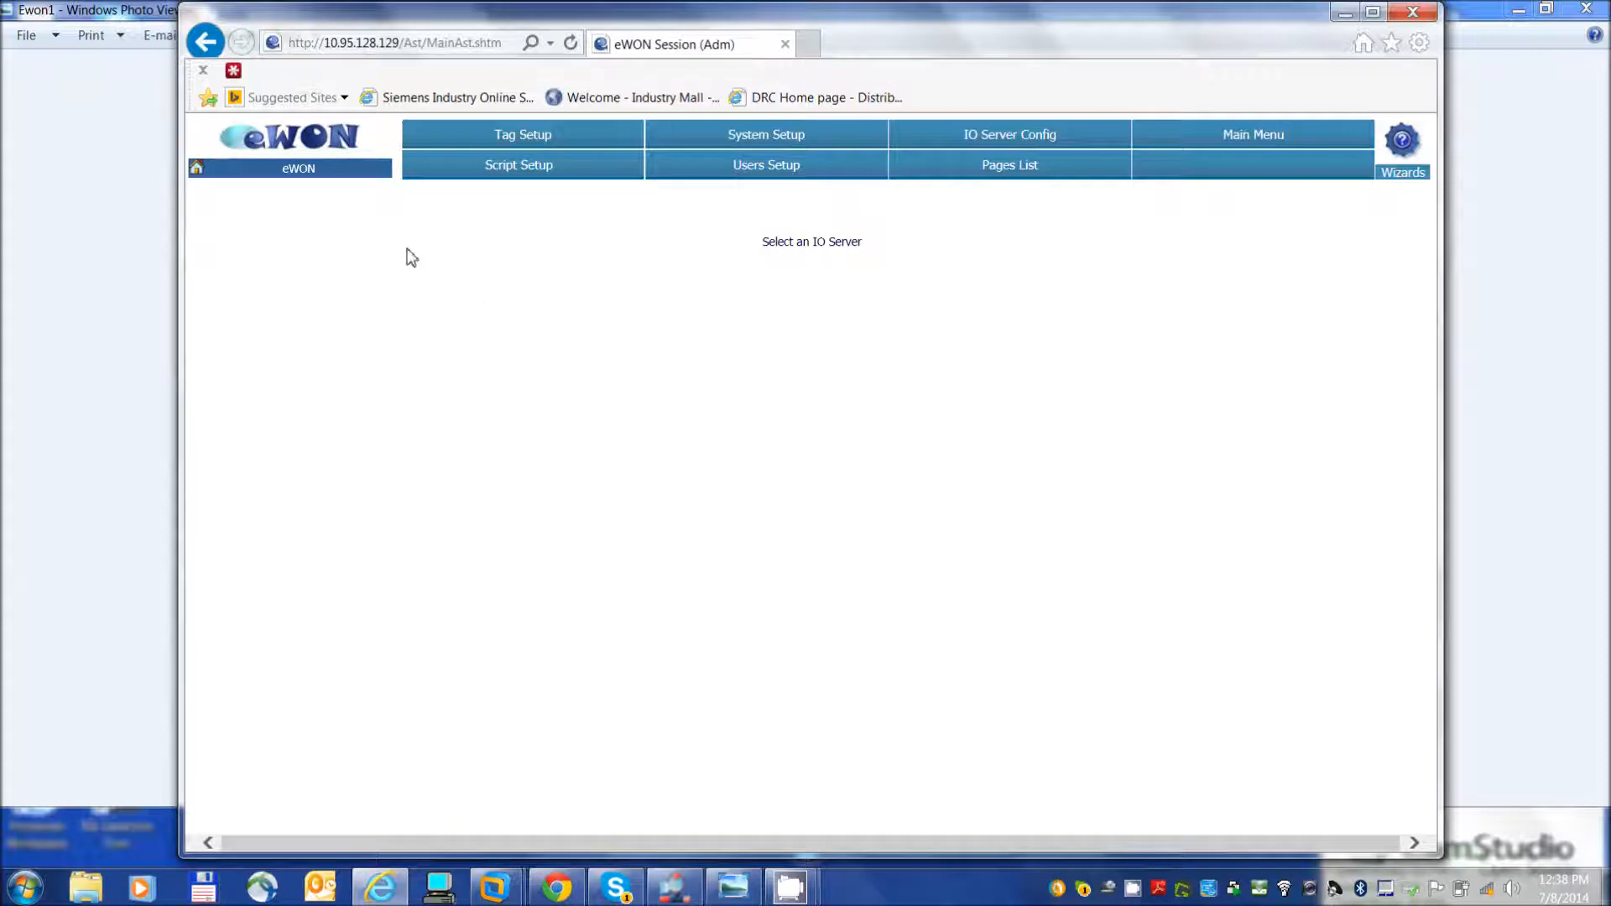
click(1009, 134)
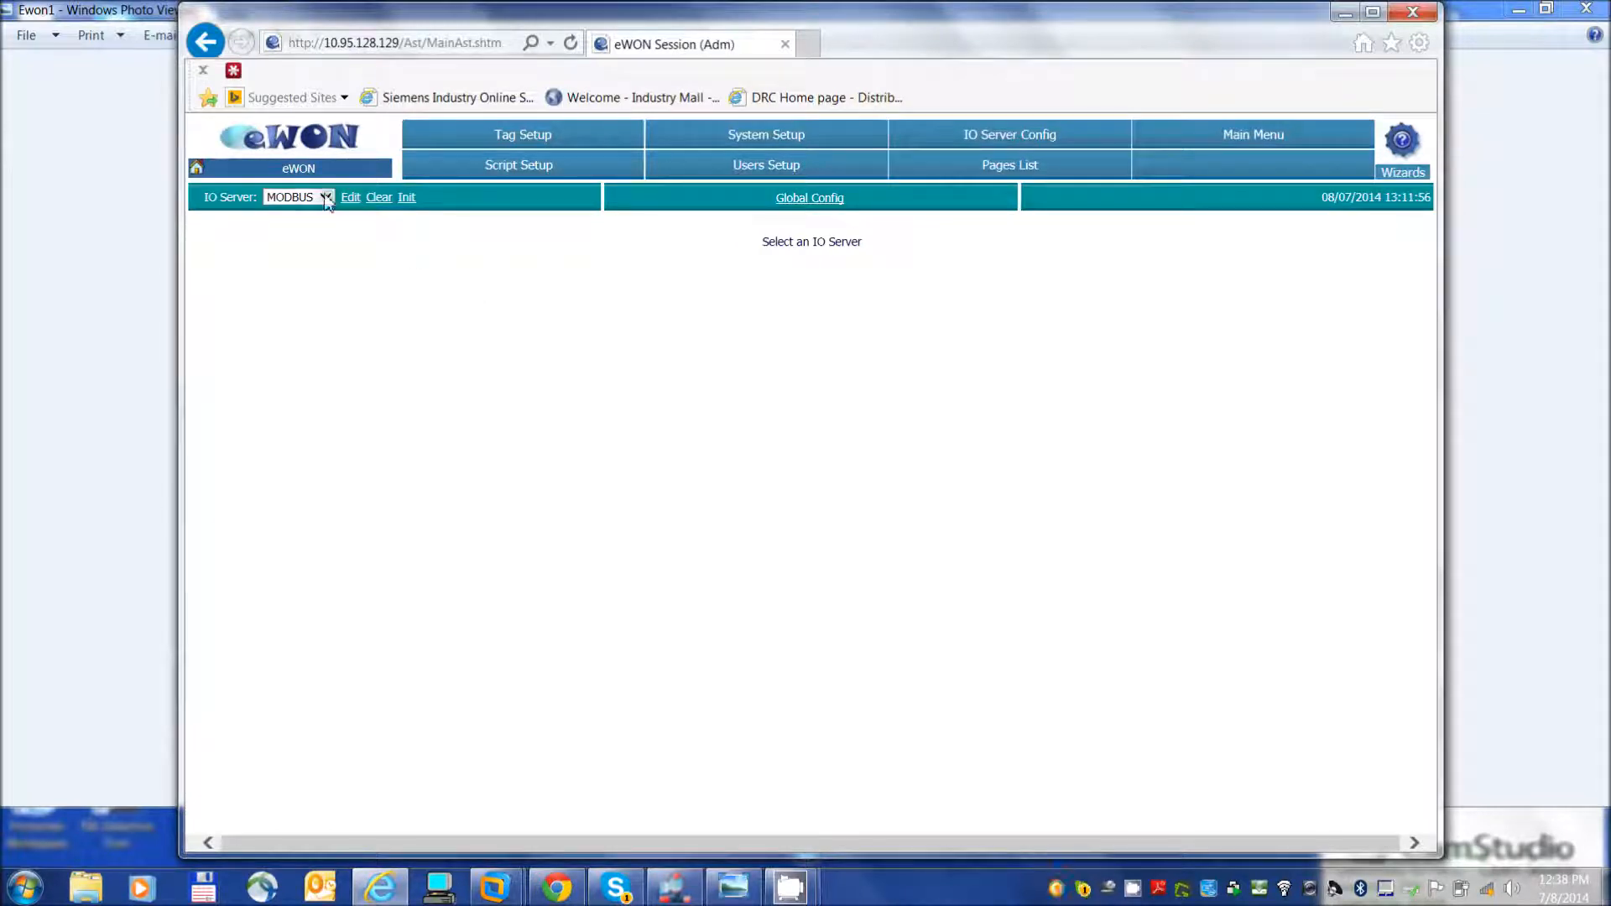
click(299, 197)
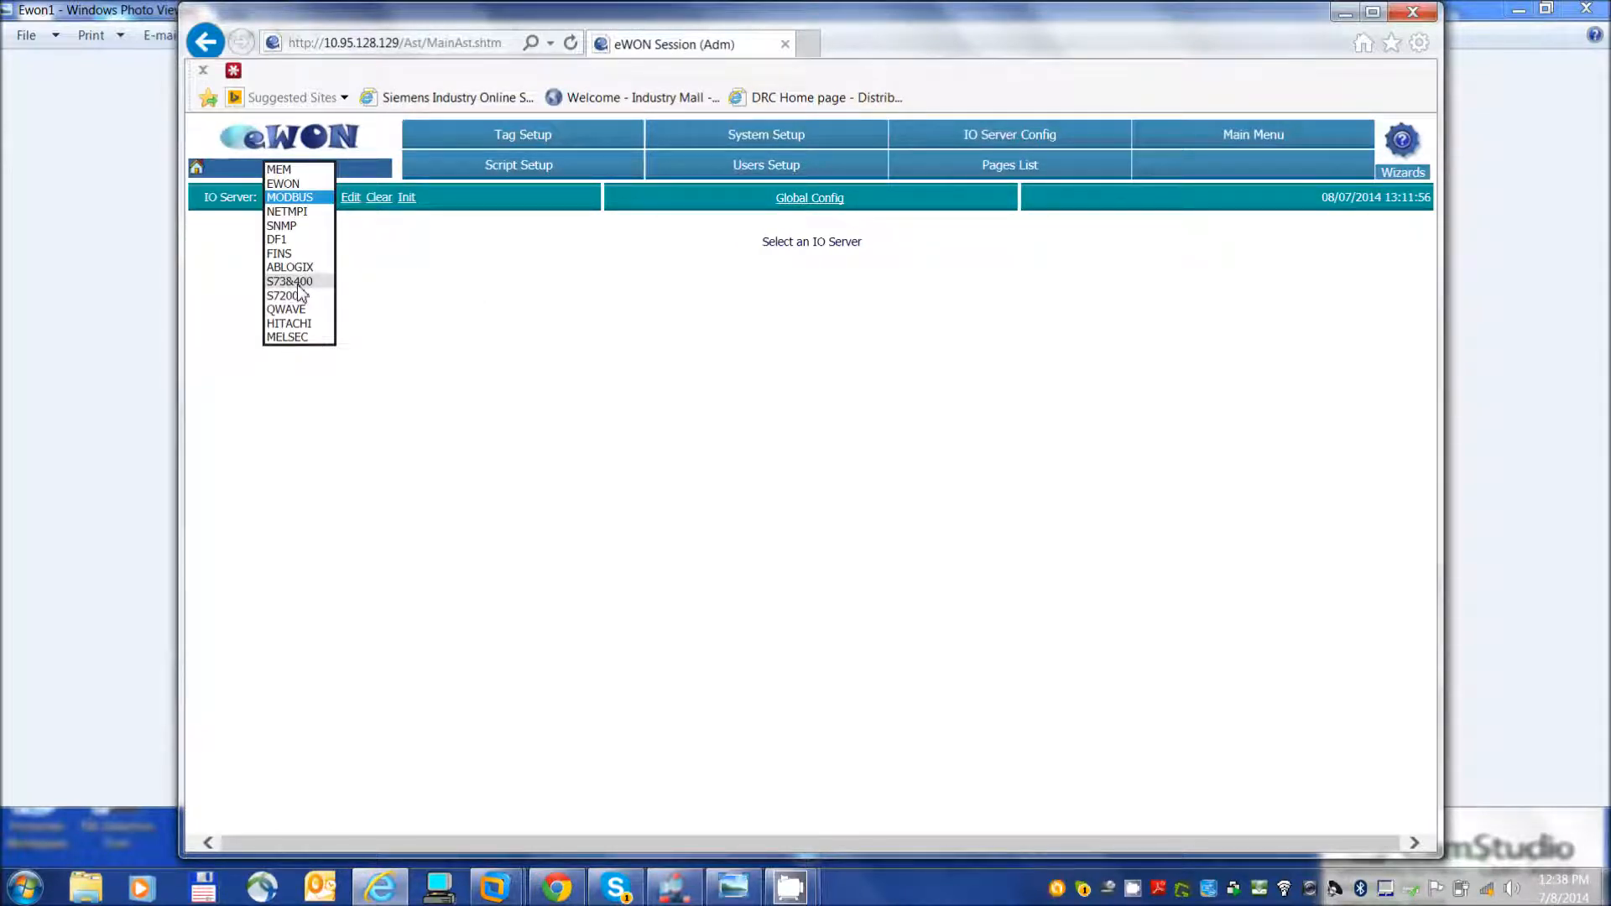
click(288, 282)
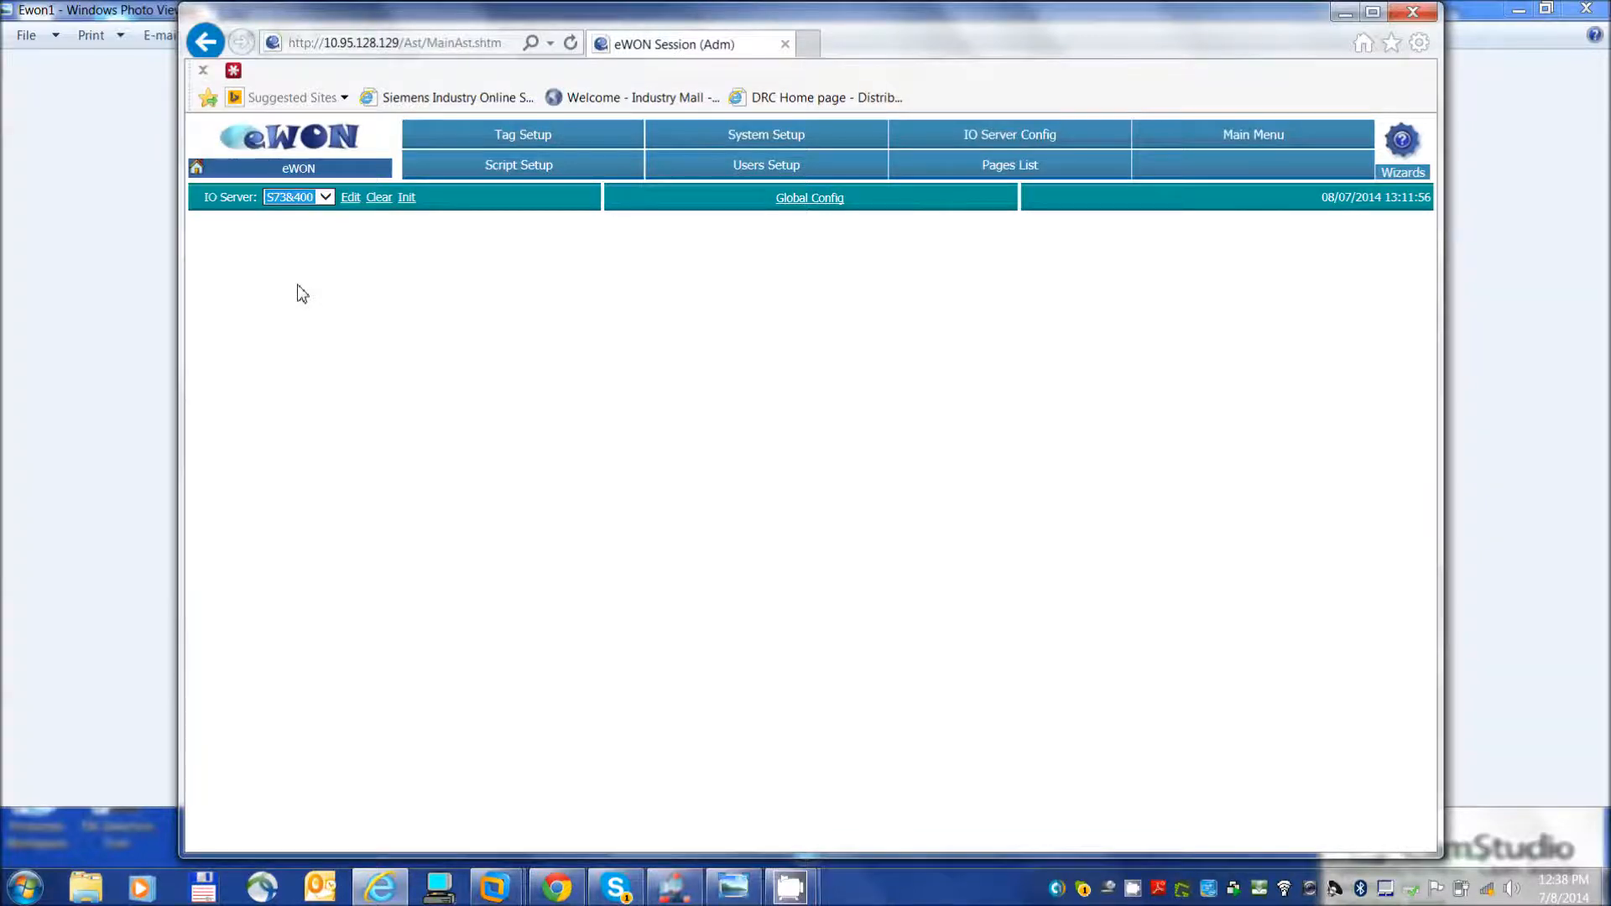
Check the PROFIBUS neighbour stations in the S73&400 settings and set Protocol Type to PROFIBUS.
click(351, 198)
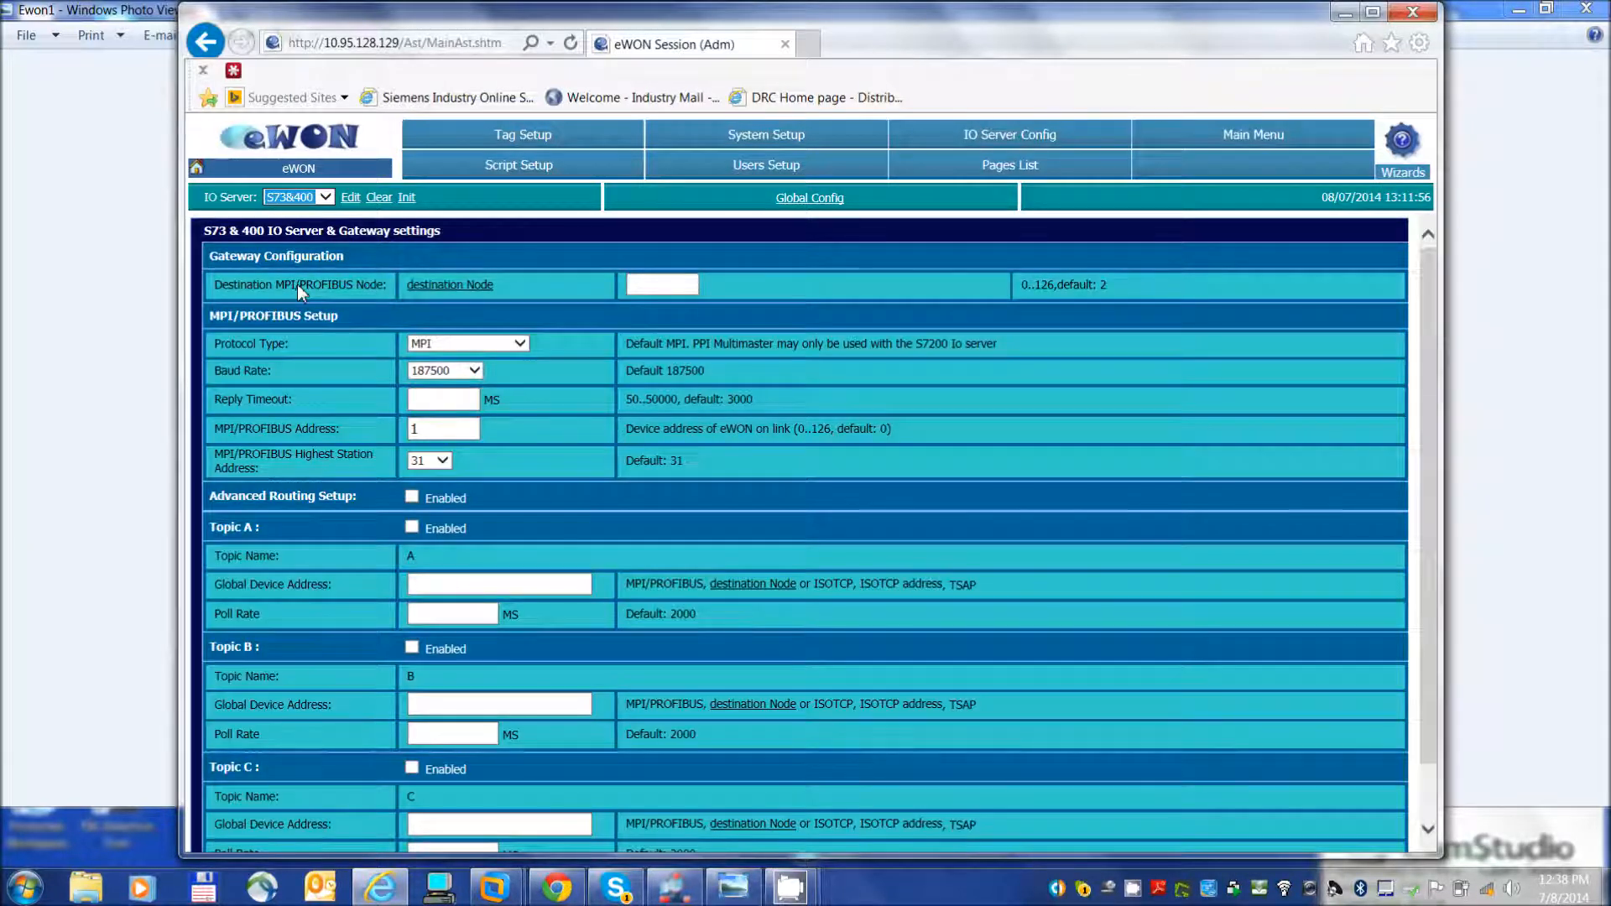
mouse_move(570, 372)
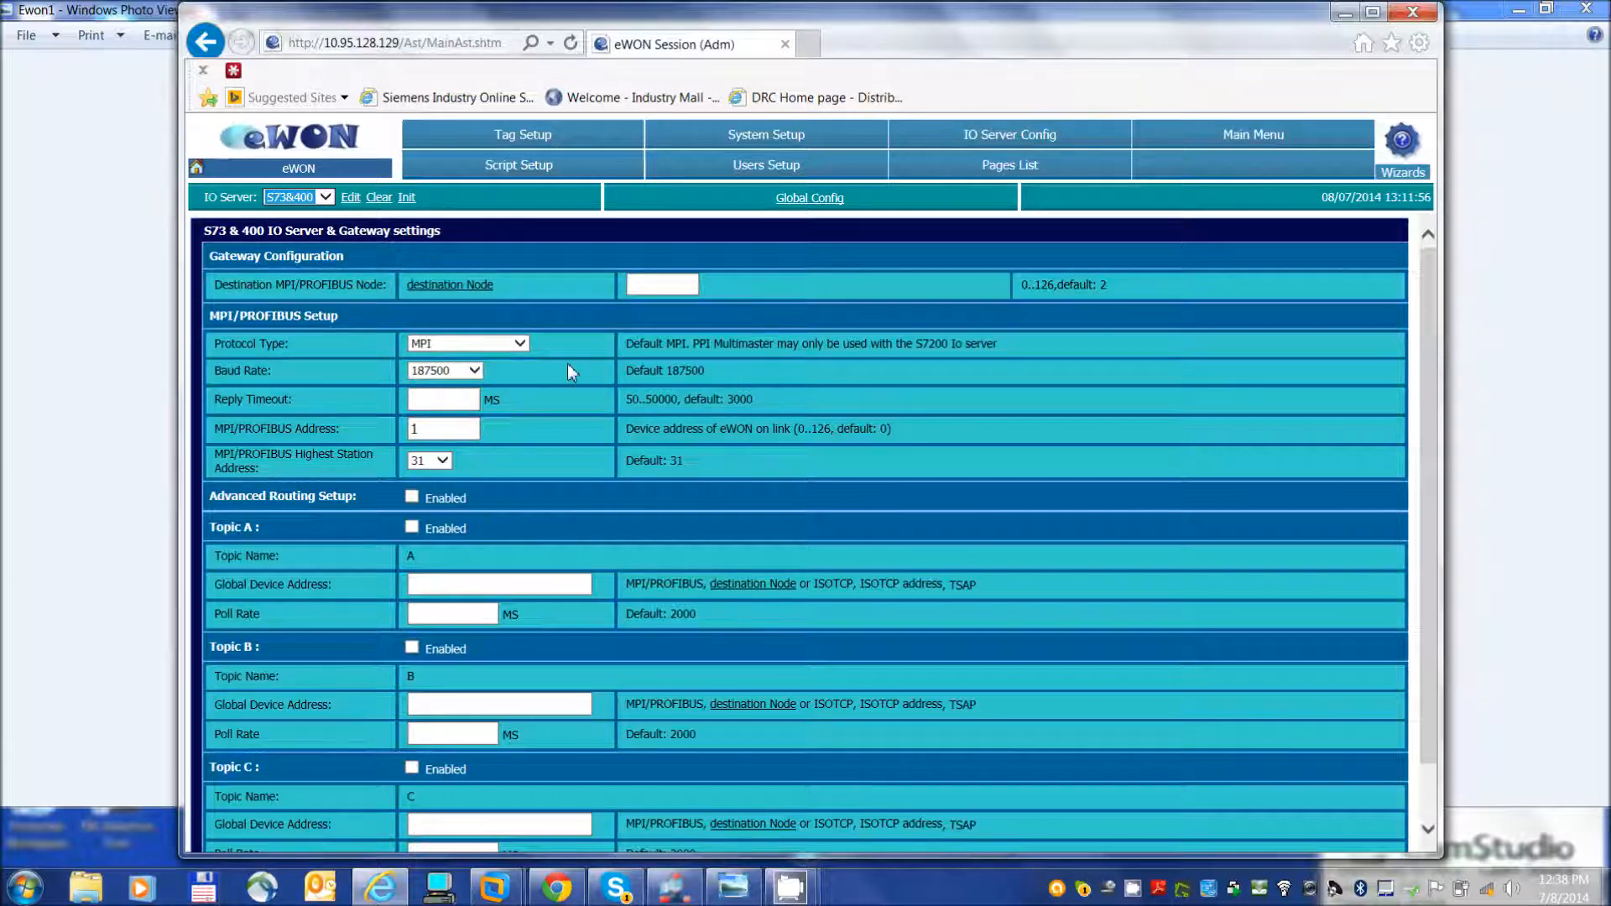
mouse_move(492, 296)
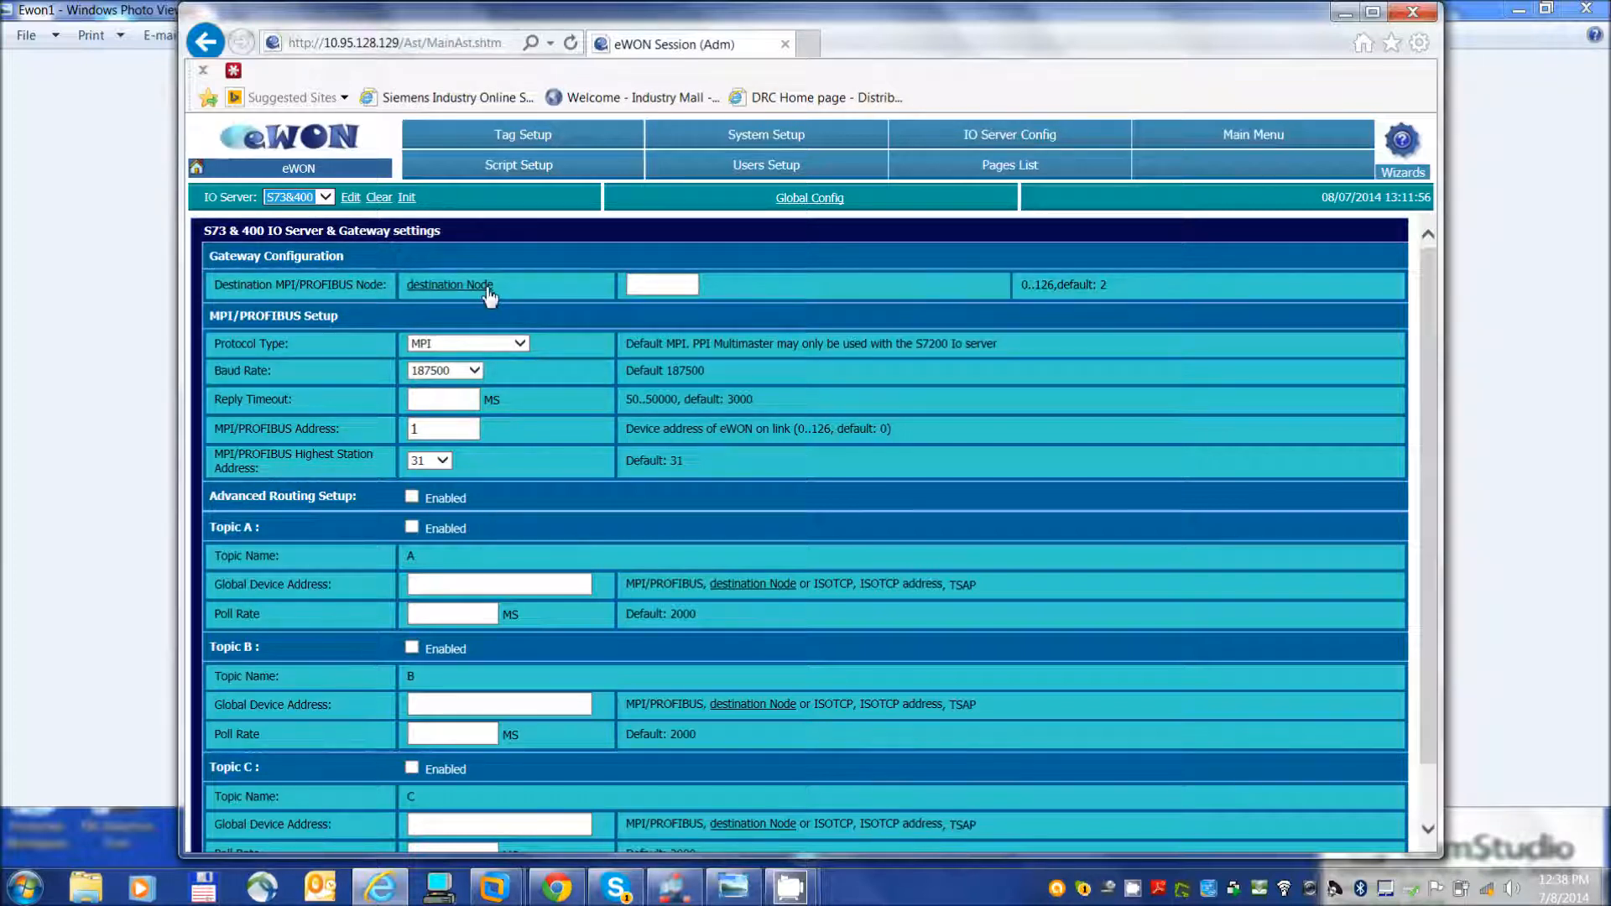
click(450, 285)
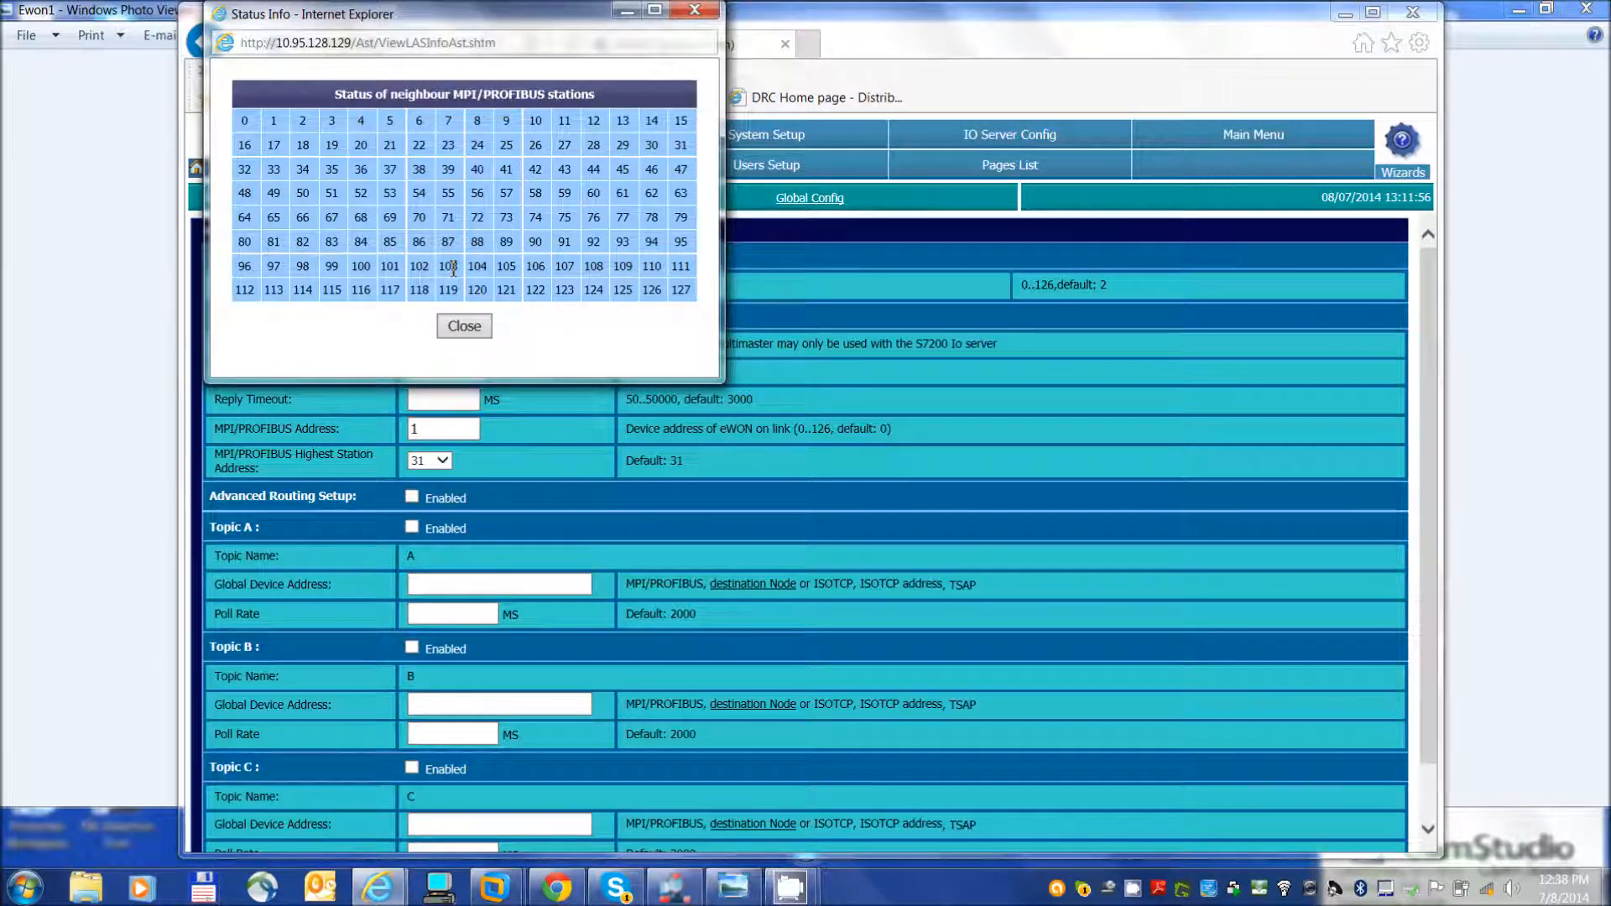
mouse_move(262, 139)
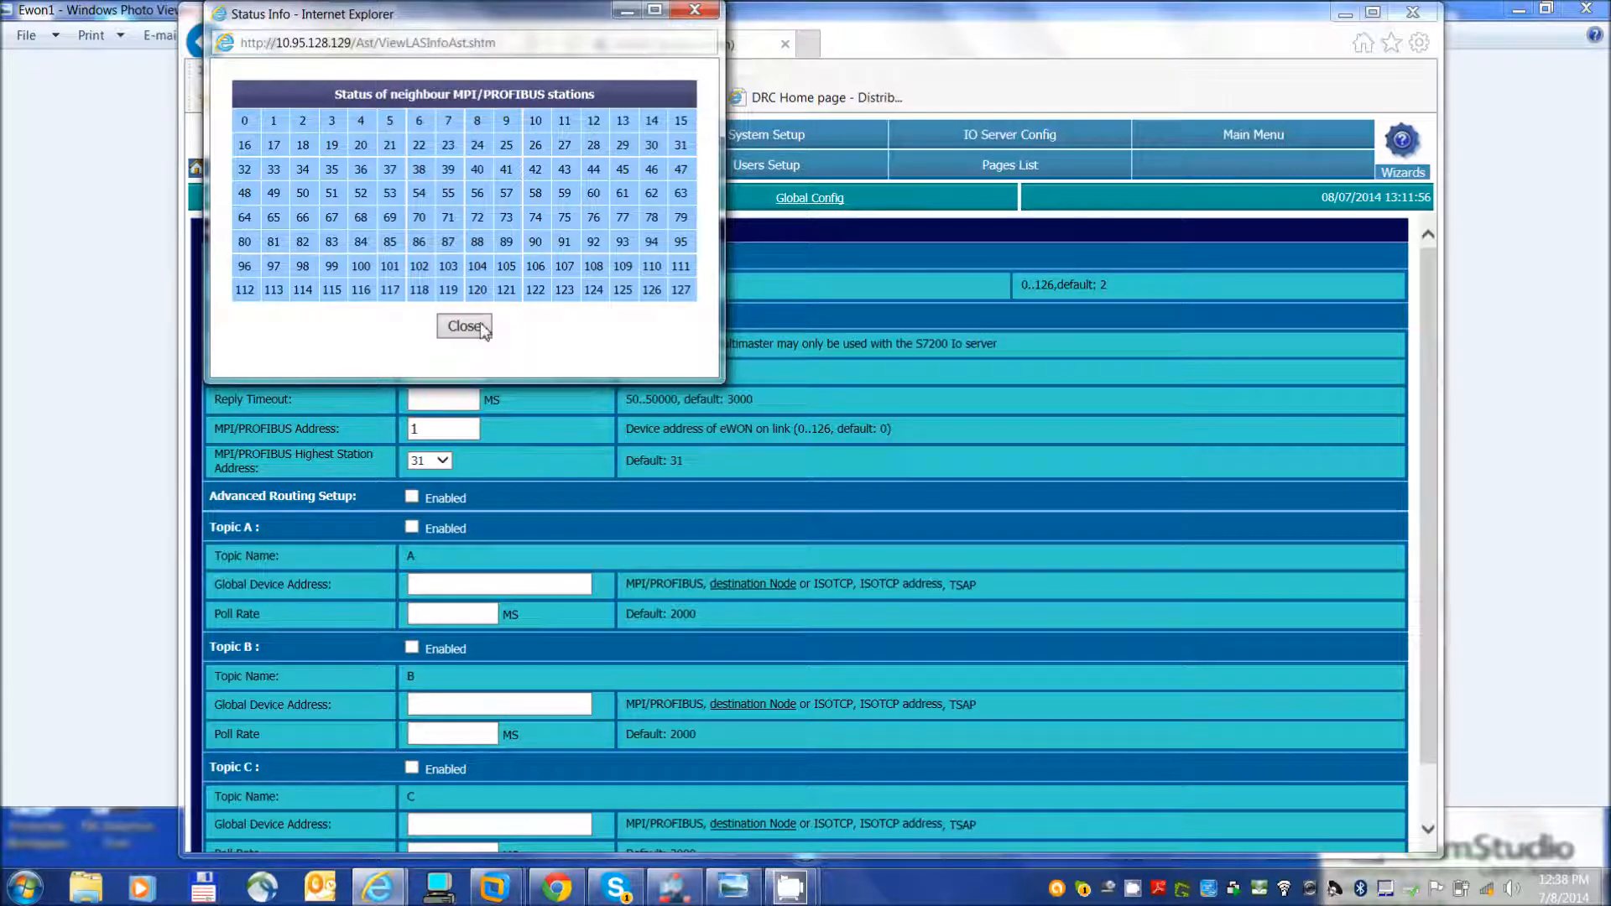
click(465, 326)
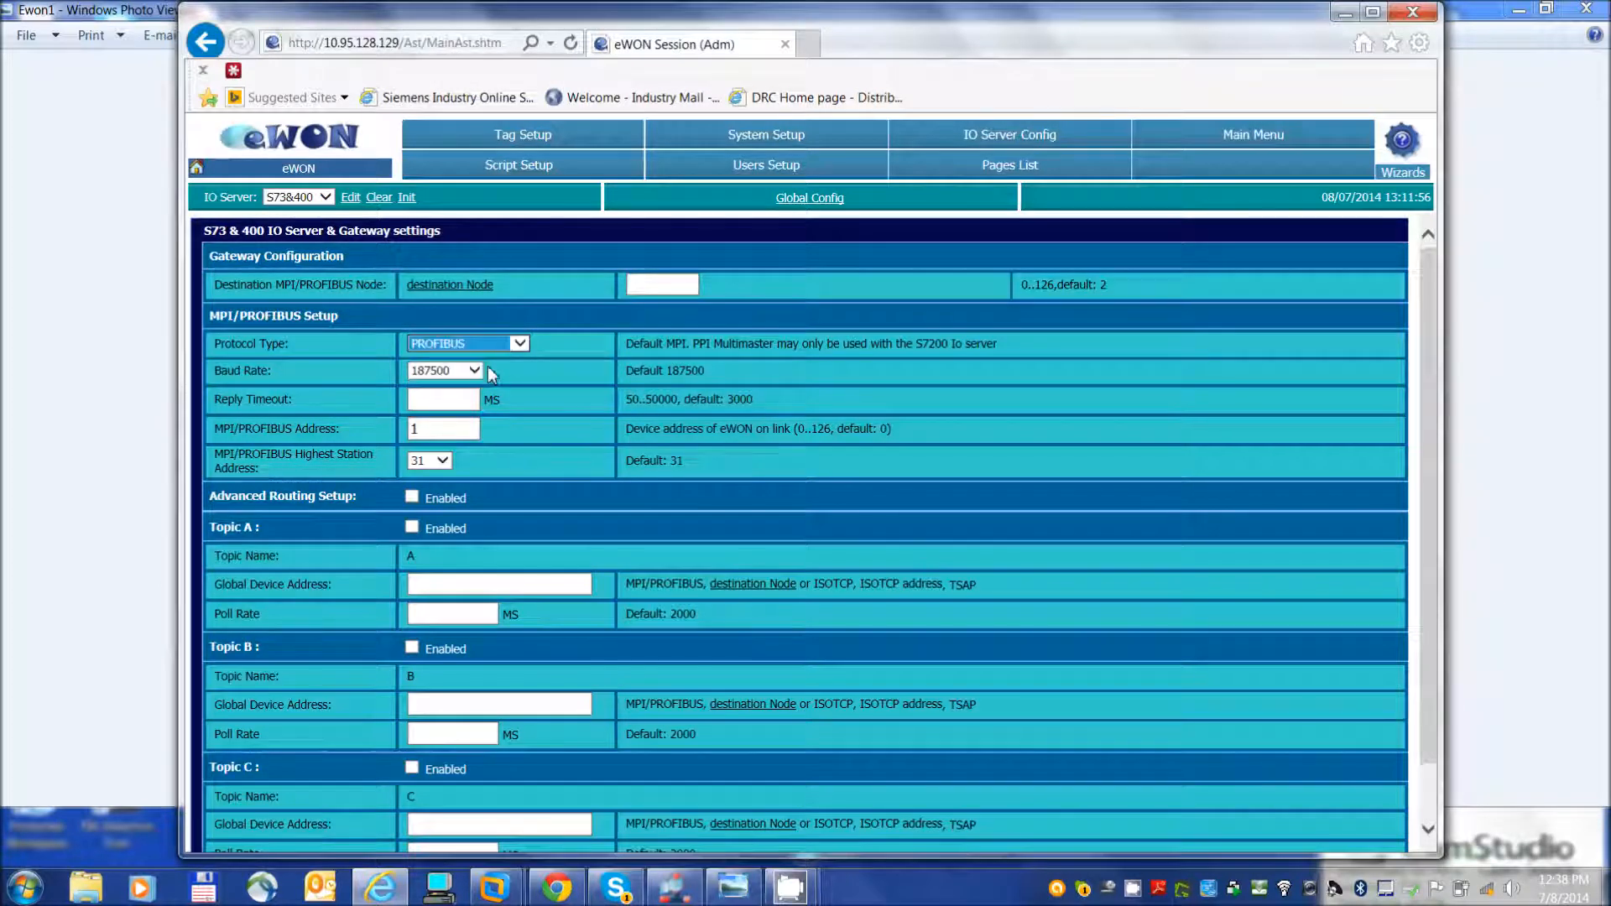
Set the PROFIBUS baud rate to 1500000 and submit the gateway settings with Update Config.
click(443, 369)
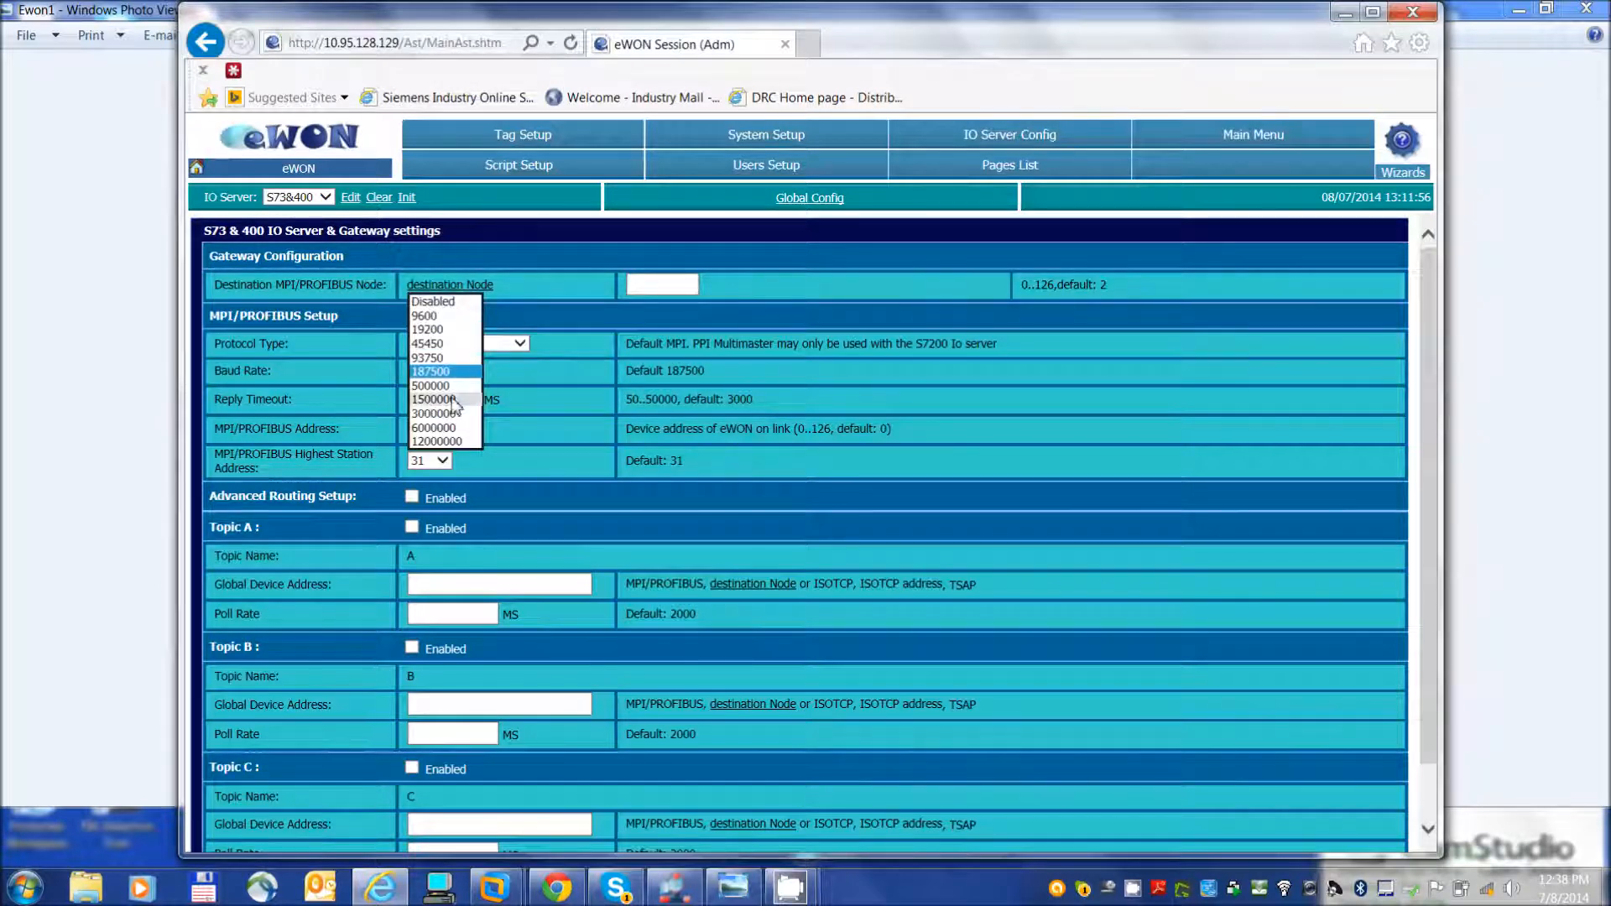
click(437, 400)
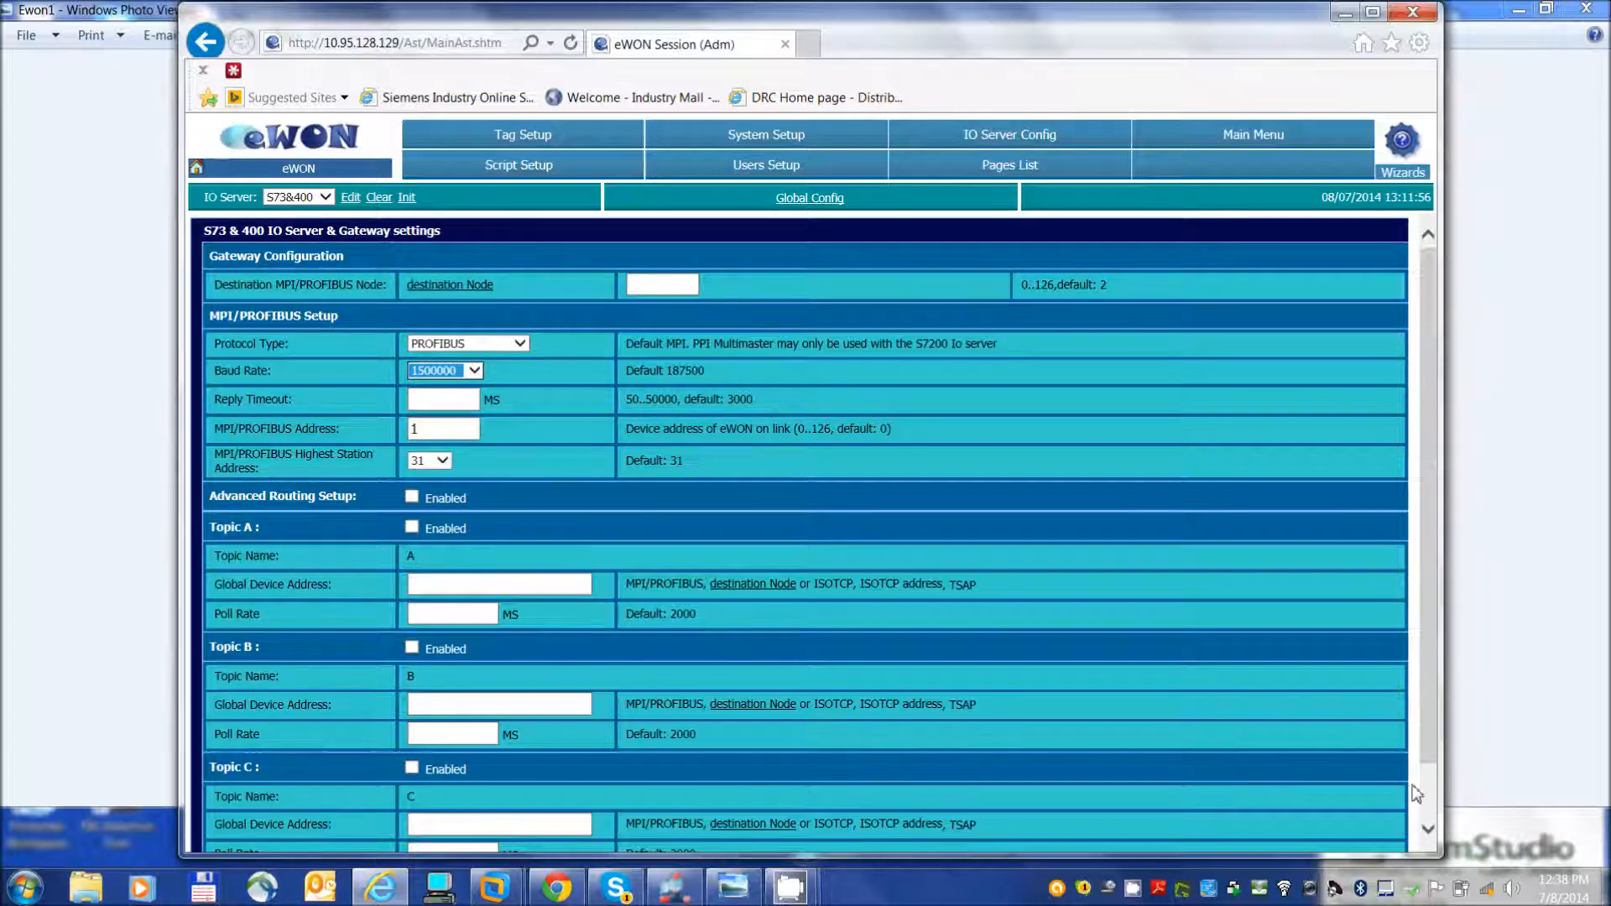
scroll(down, 3)
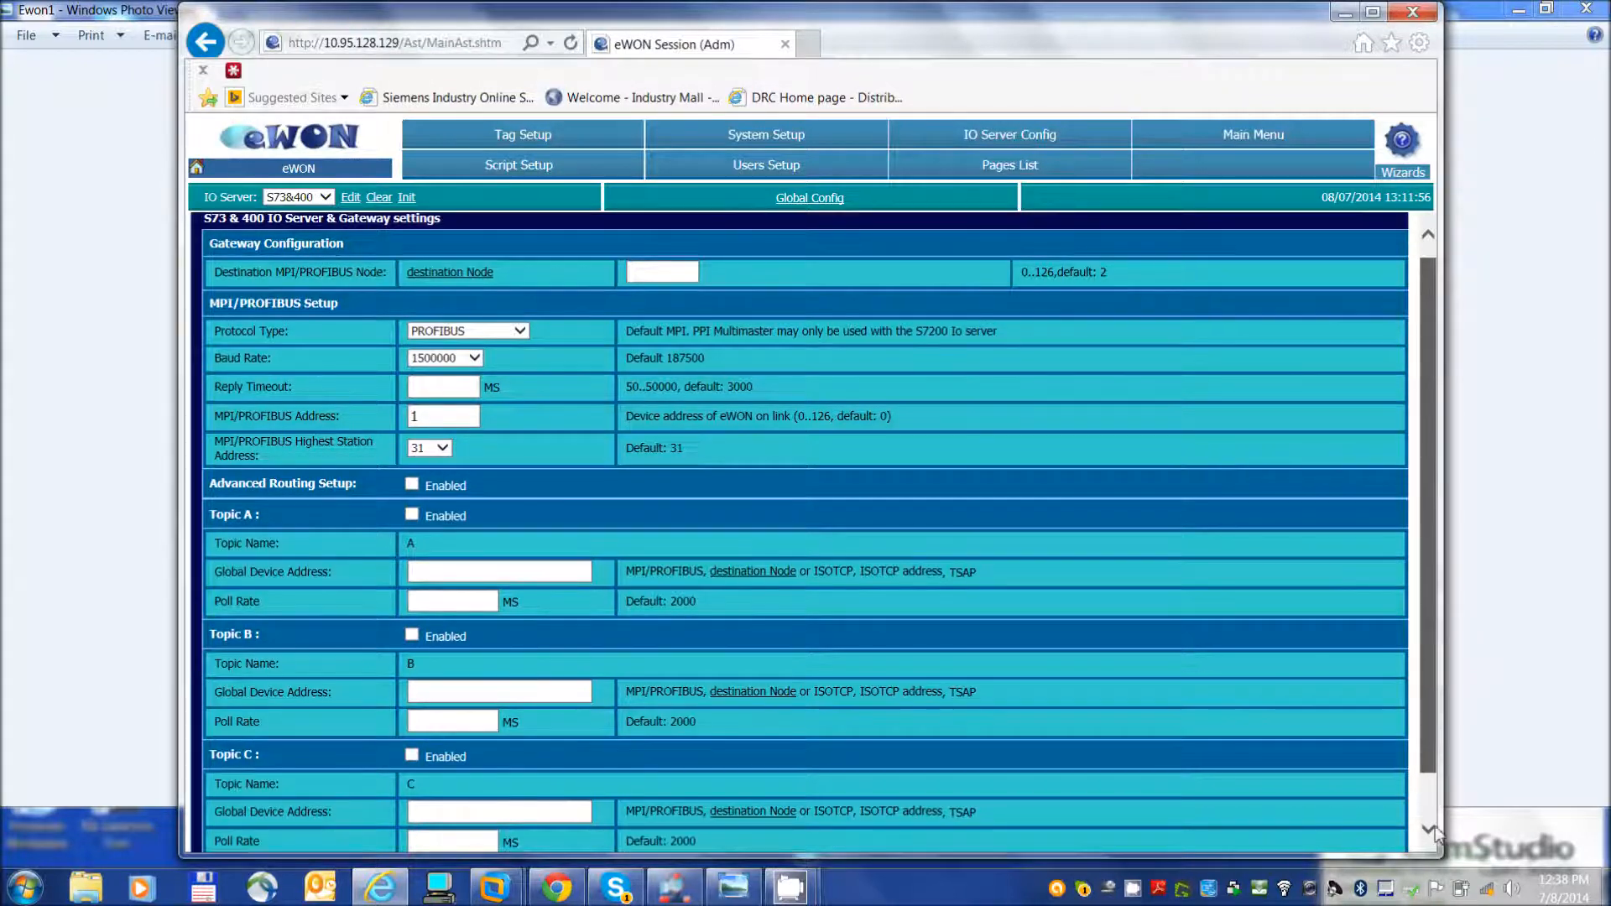
scroll(down, 3)
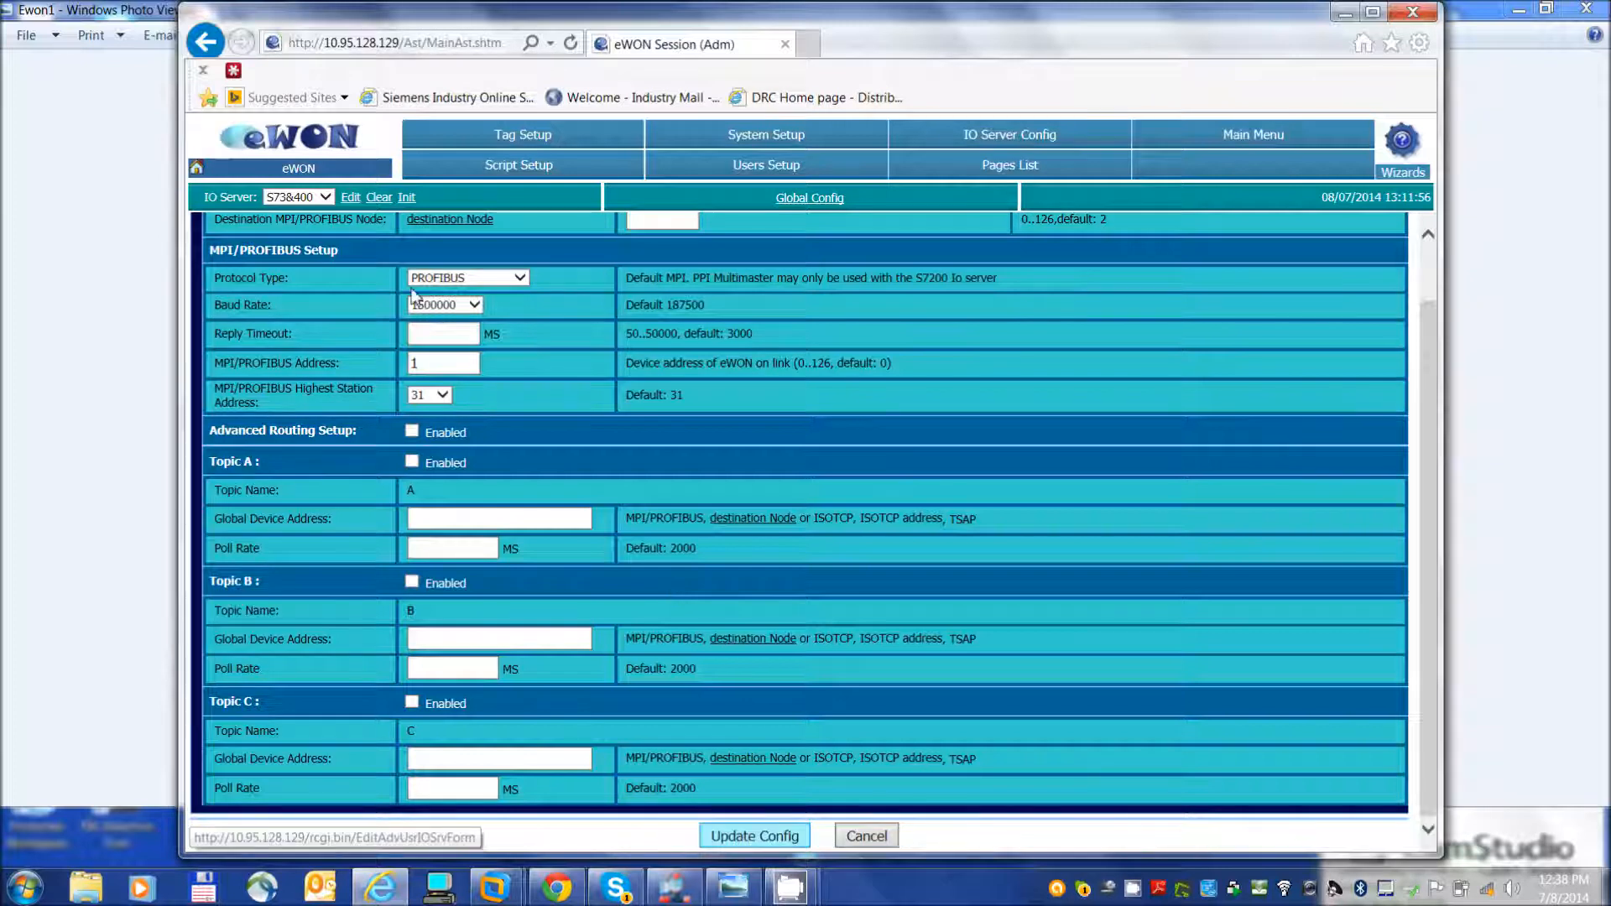
click(754, 835)
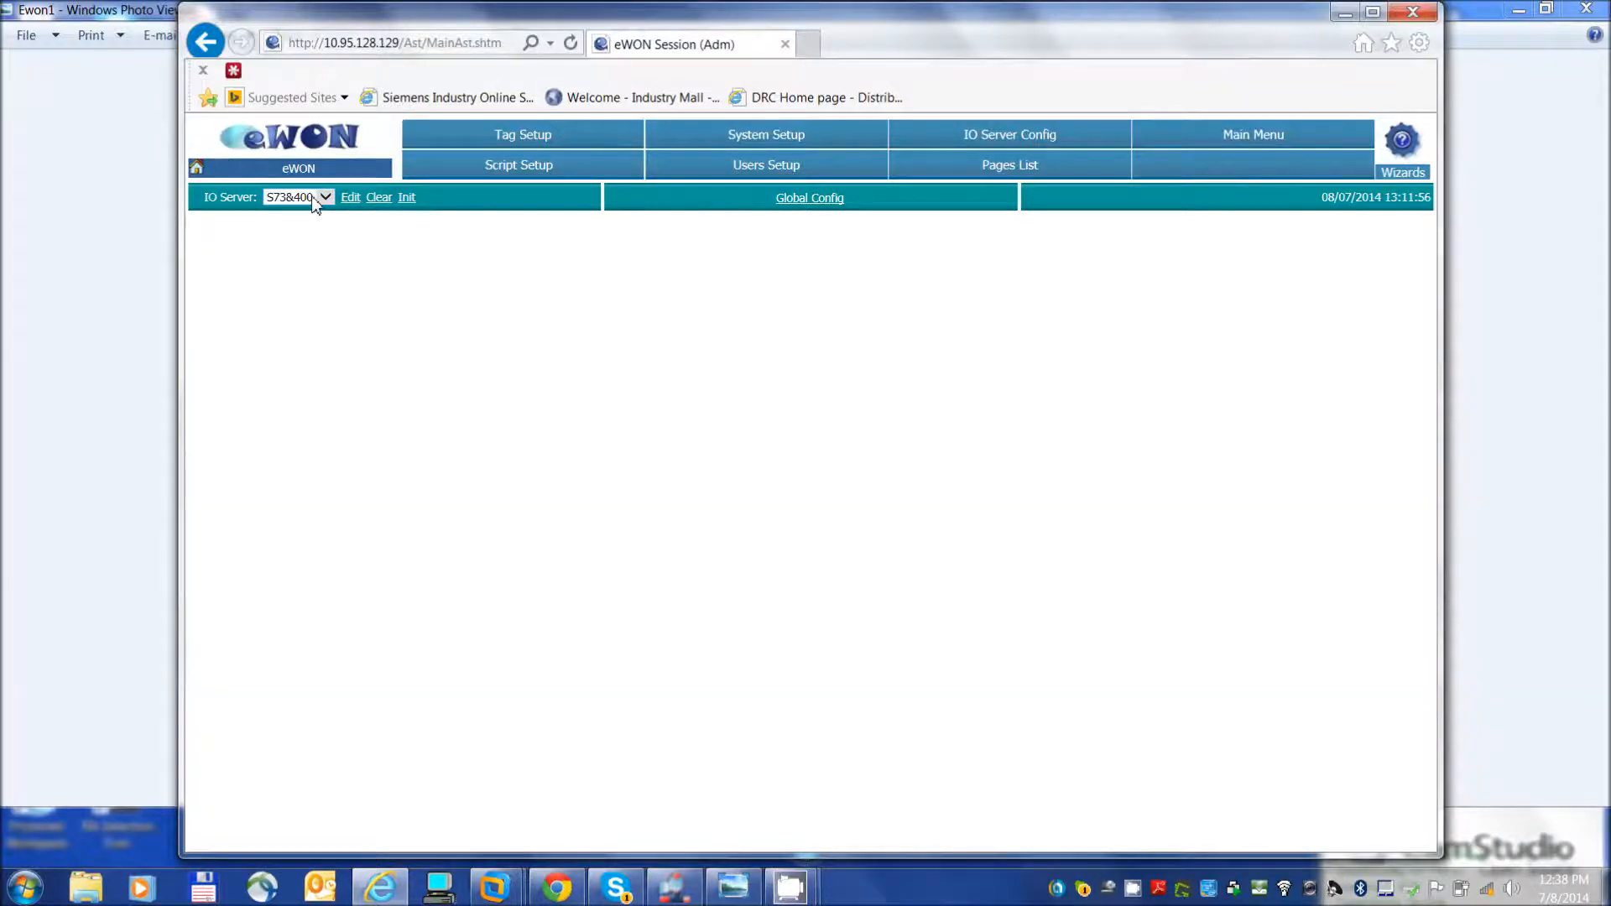
click(351, 198)
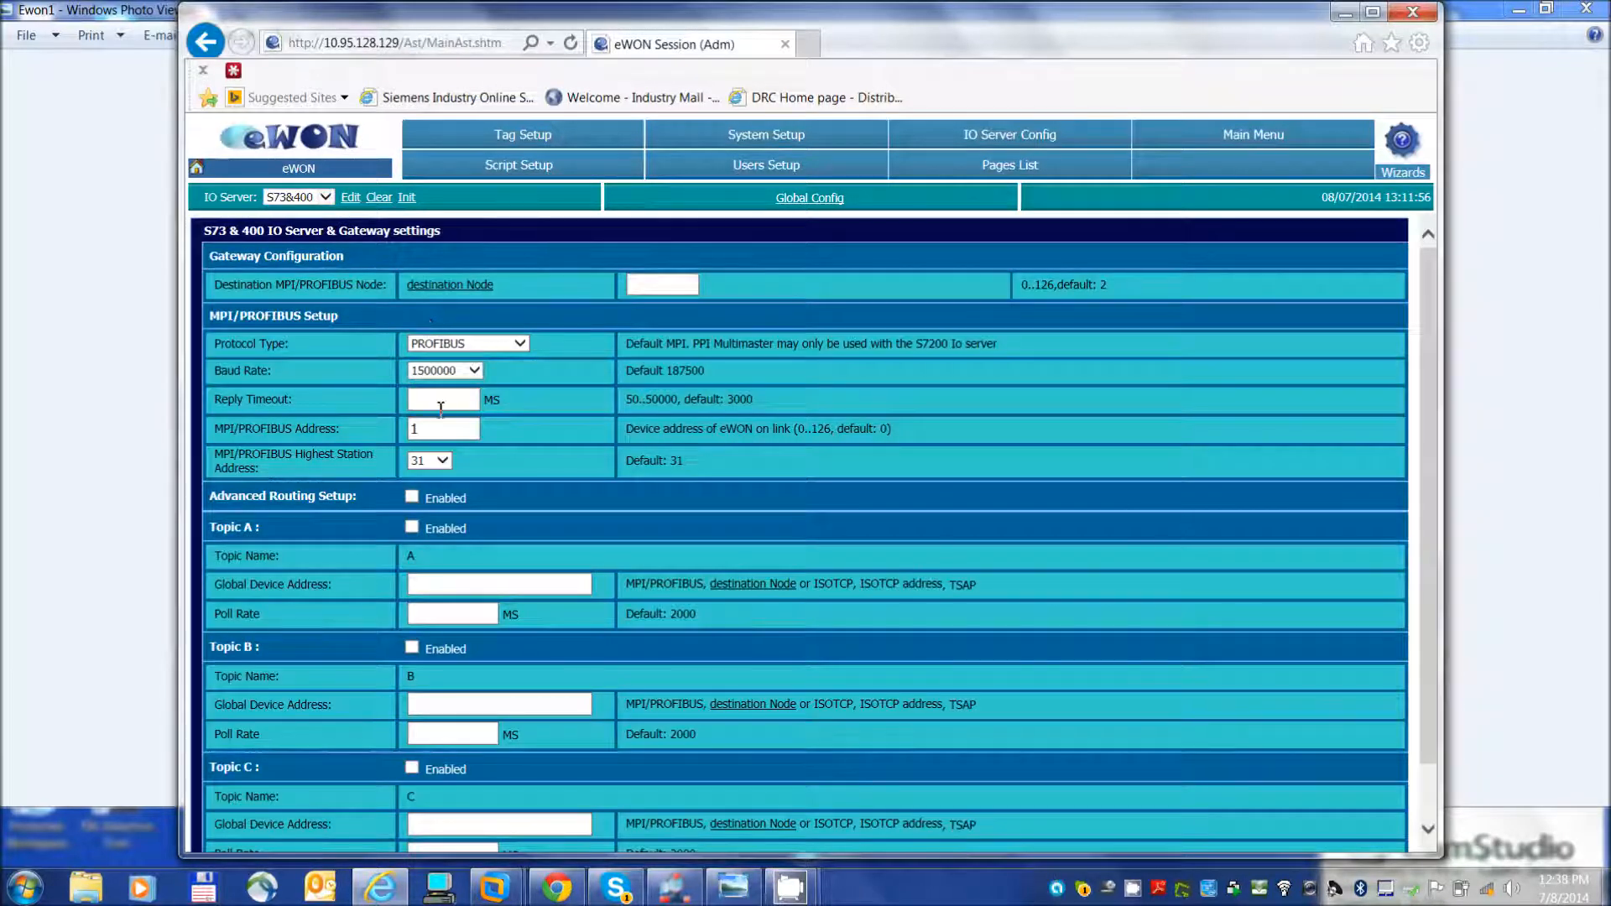
mouse_move(517, 377)
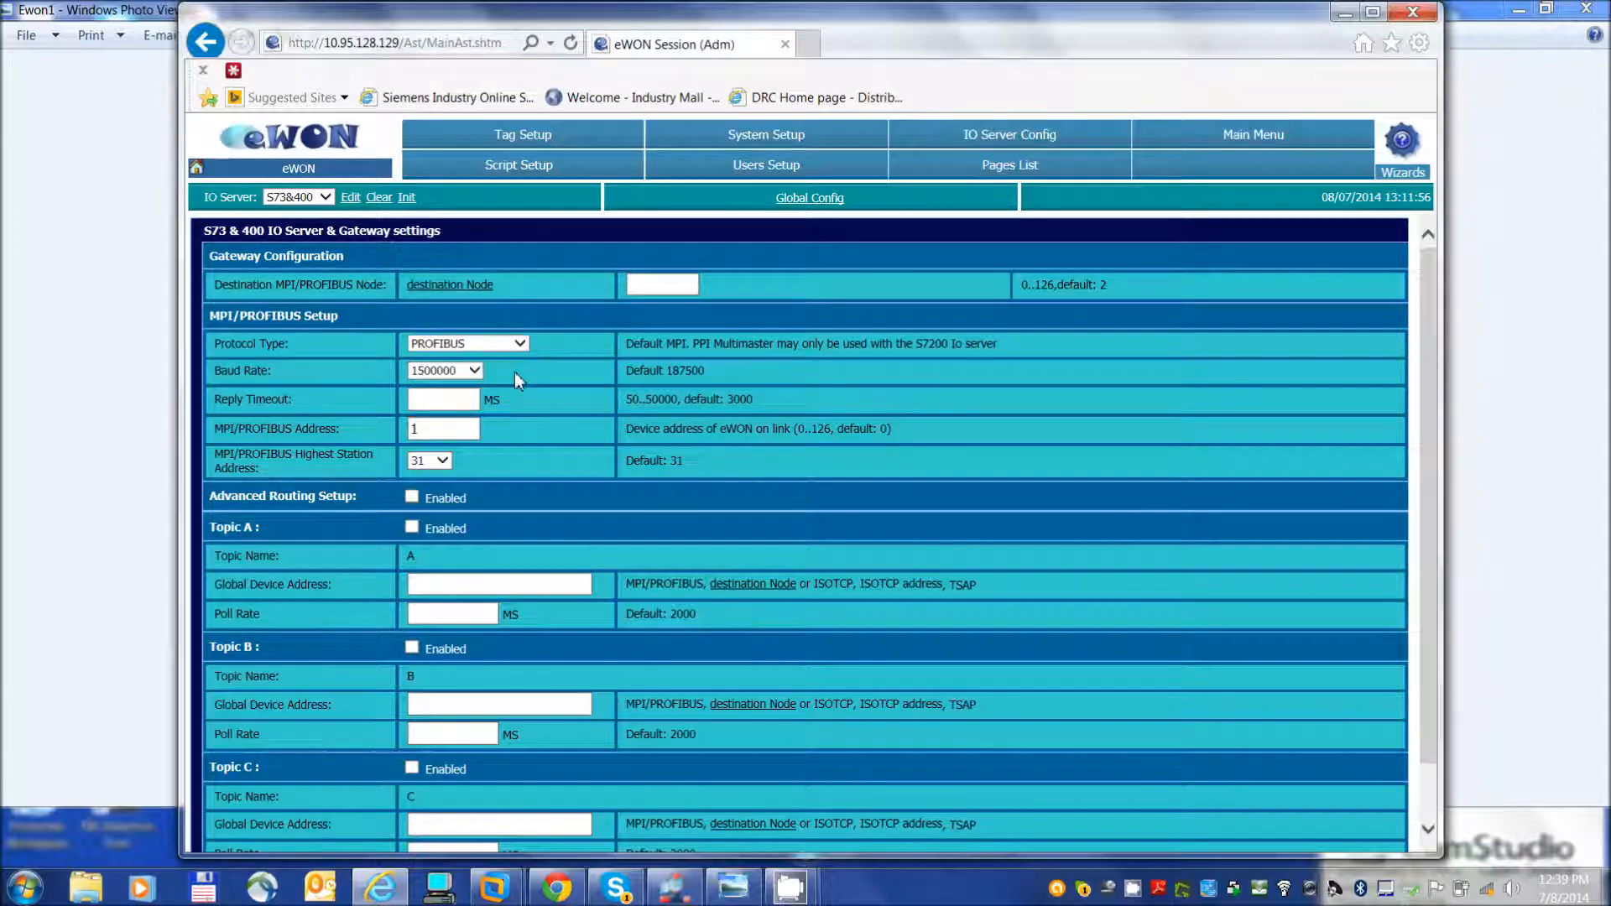
mouse_move(475, 291)
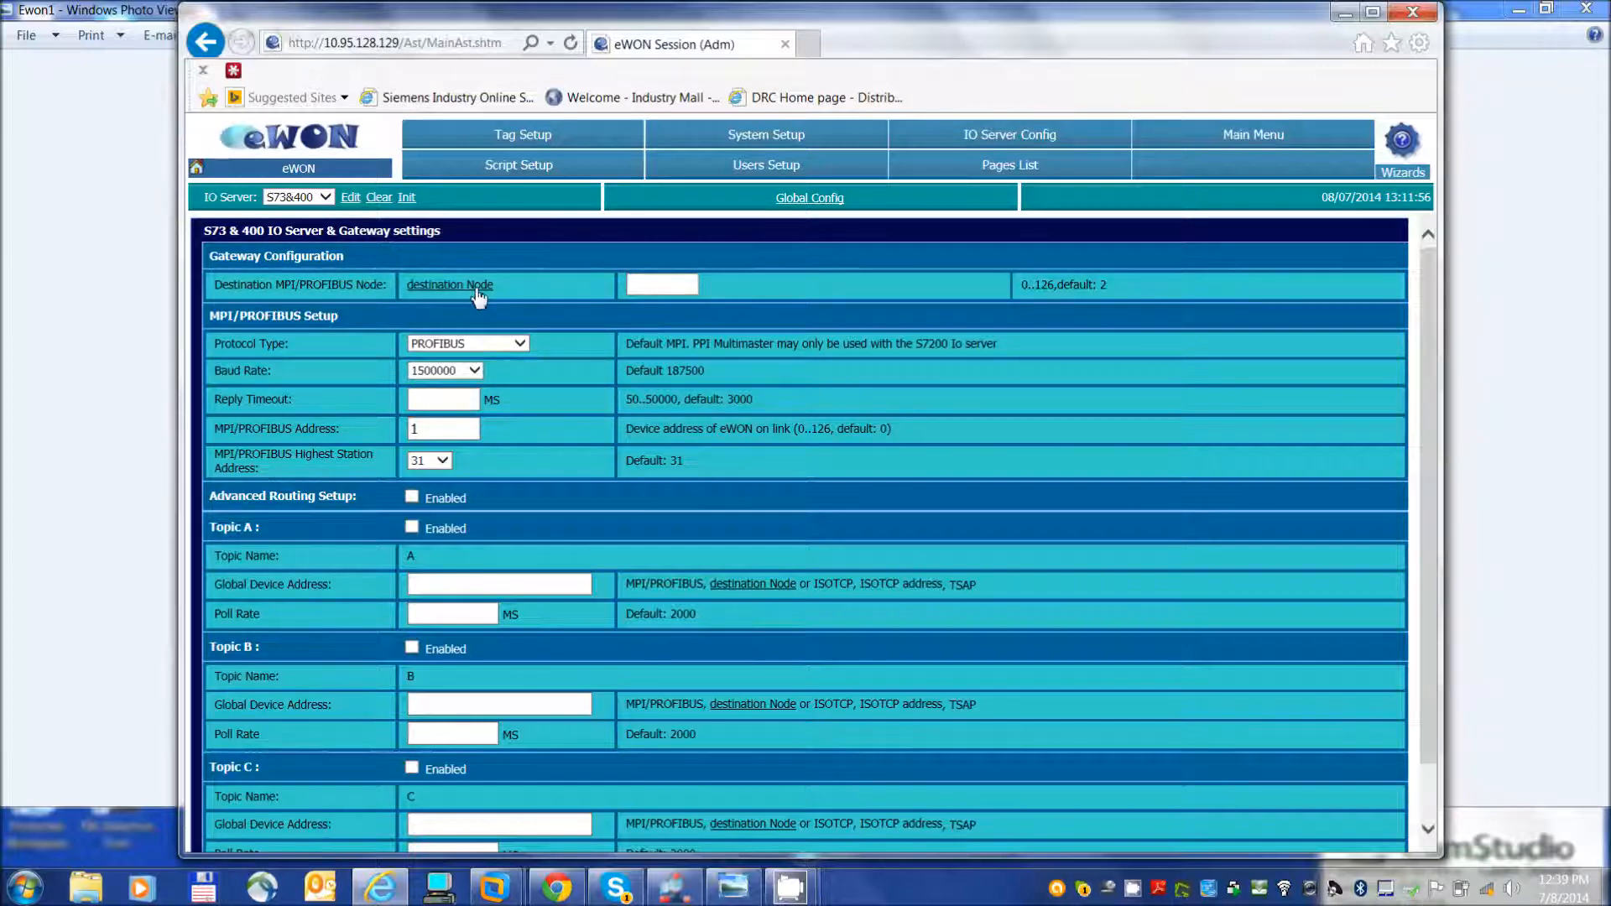
click(450, 285)
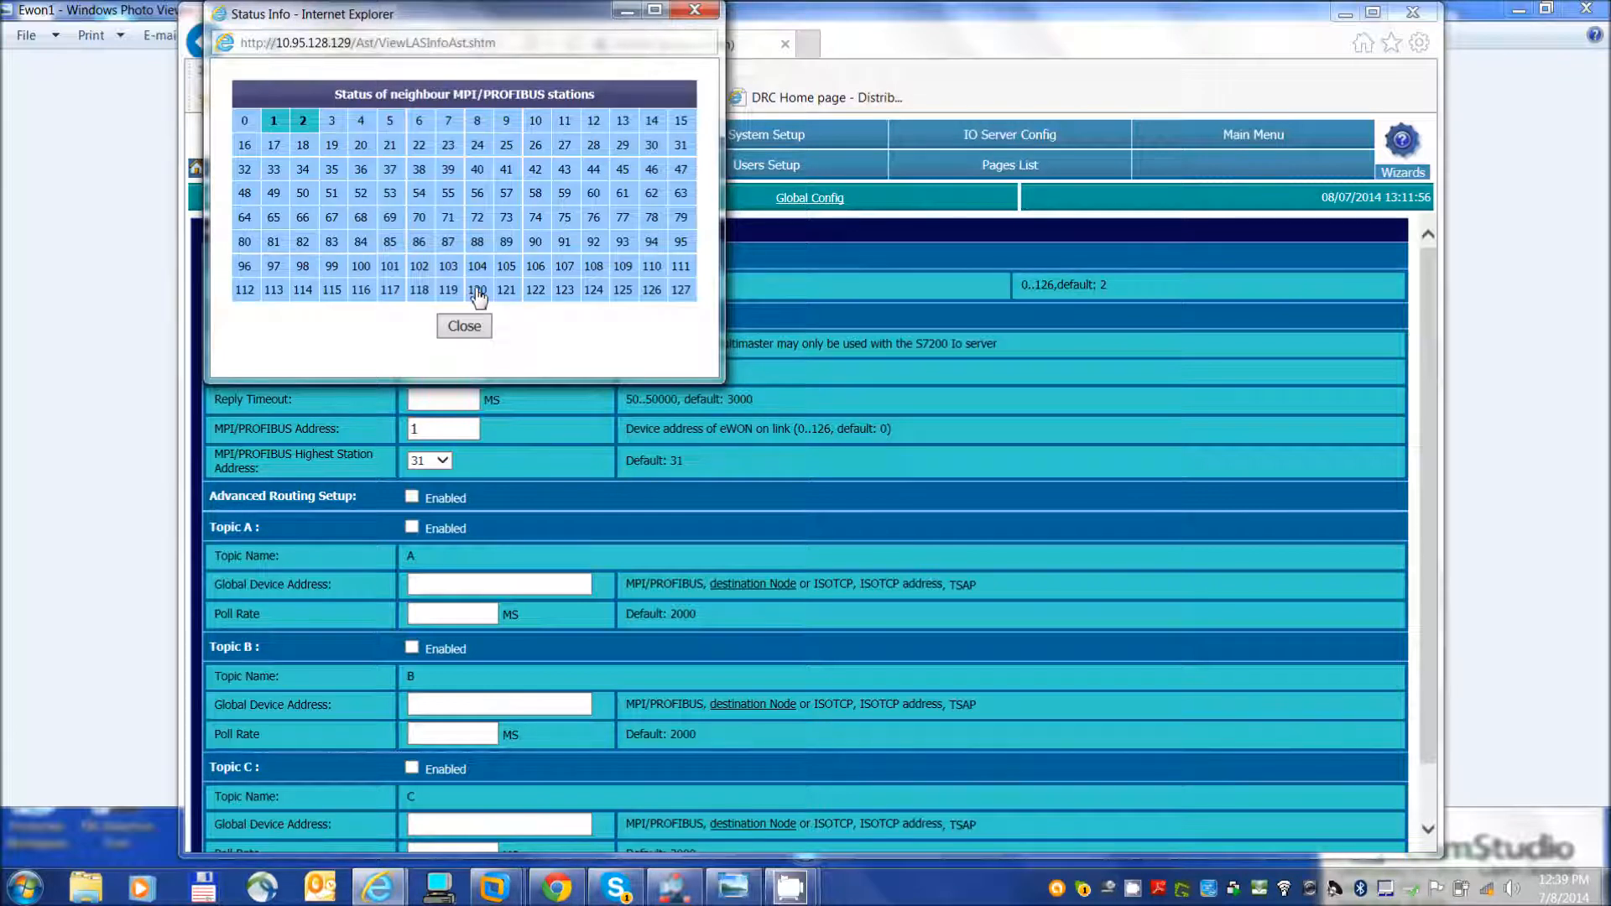
mouse_move(287, 134)
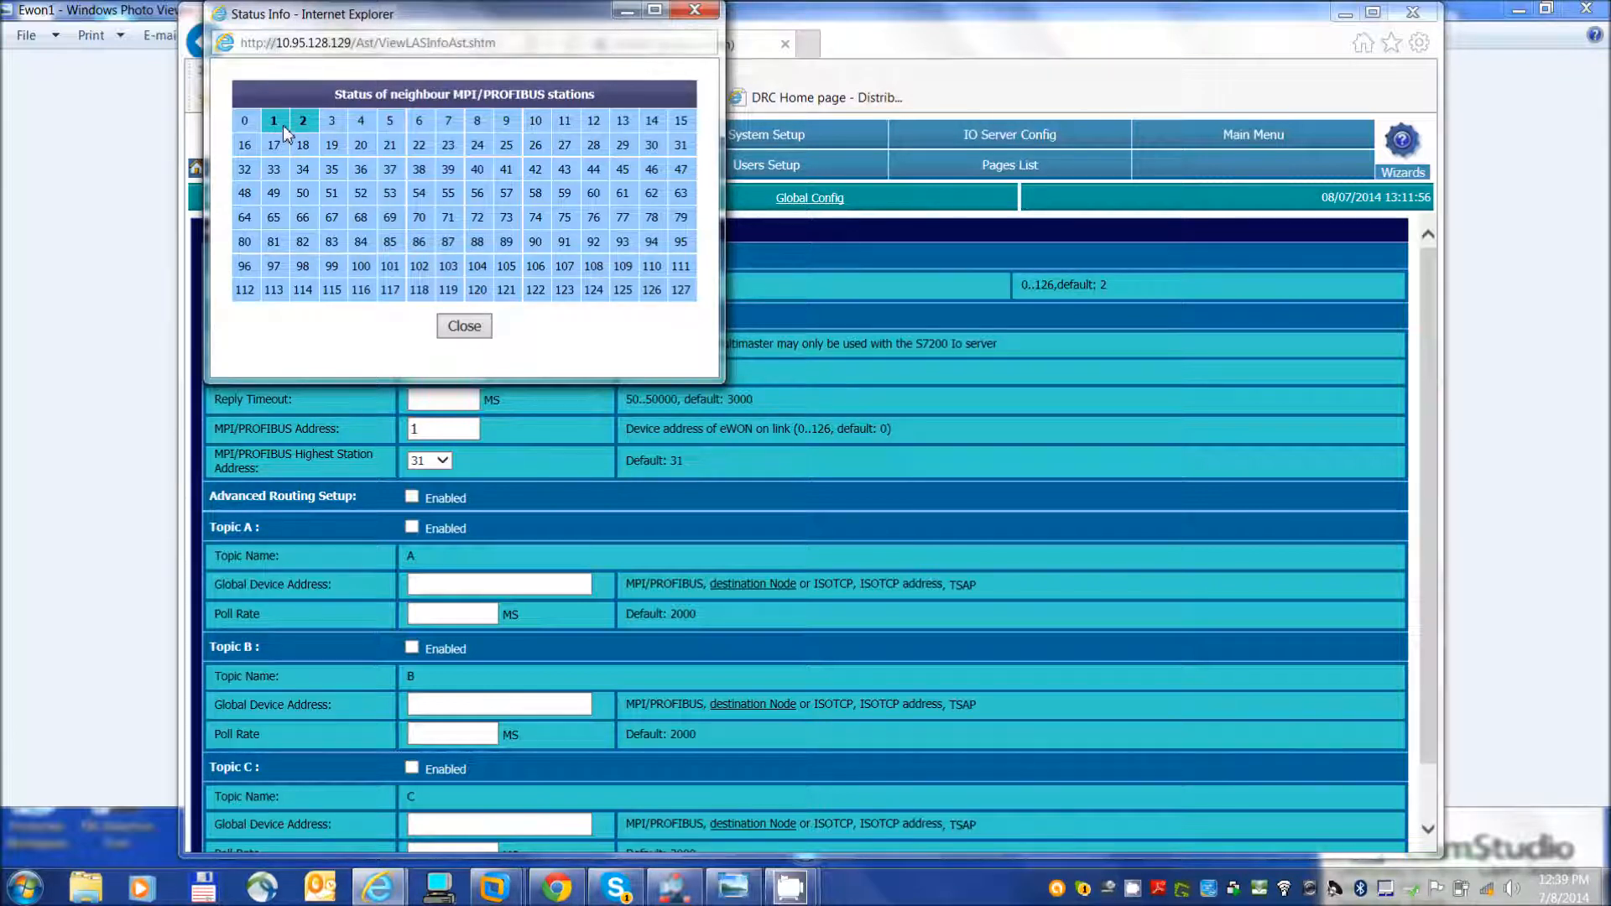
mouse_move(255, 121)
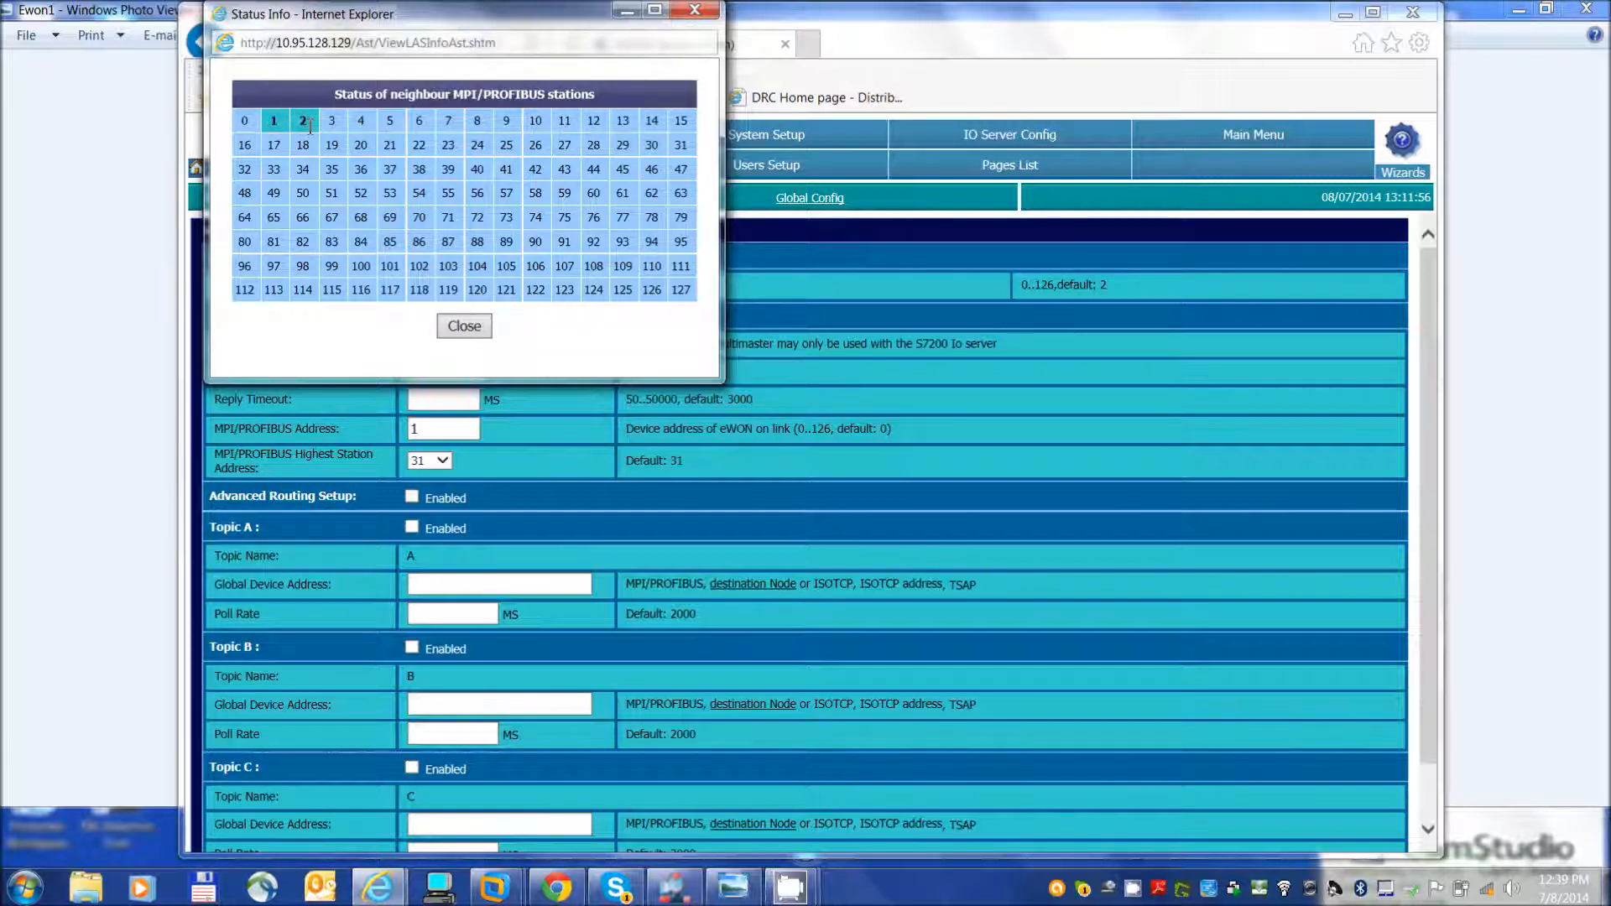
mouse_move(319, 126)
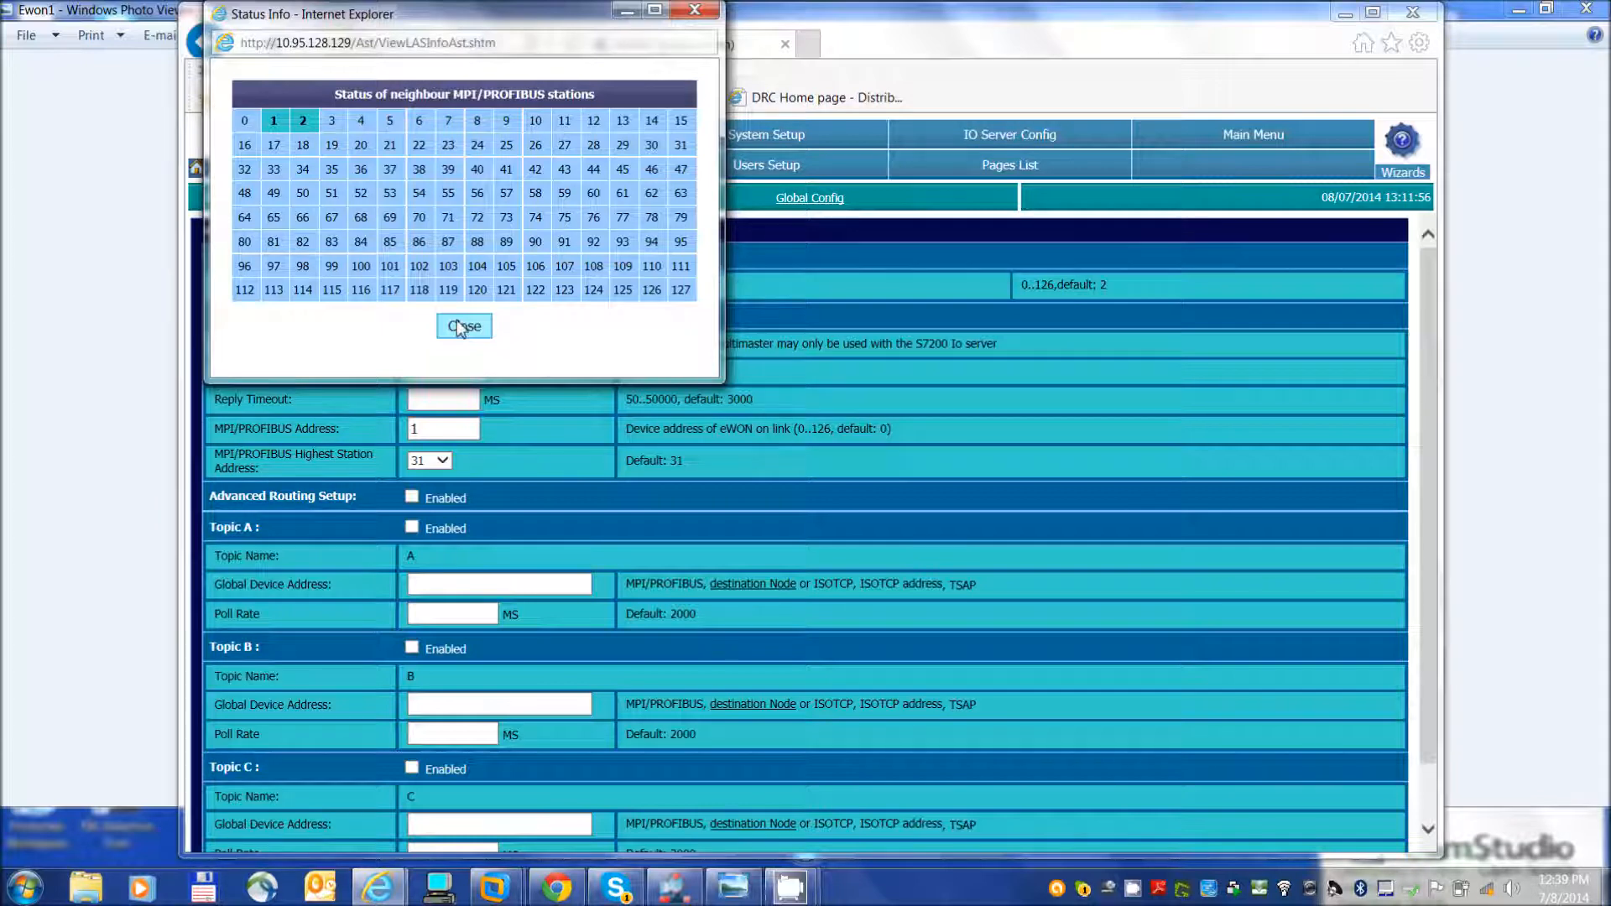
click(464, 325)
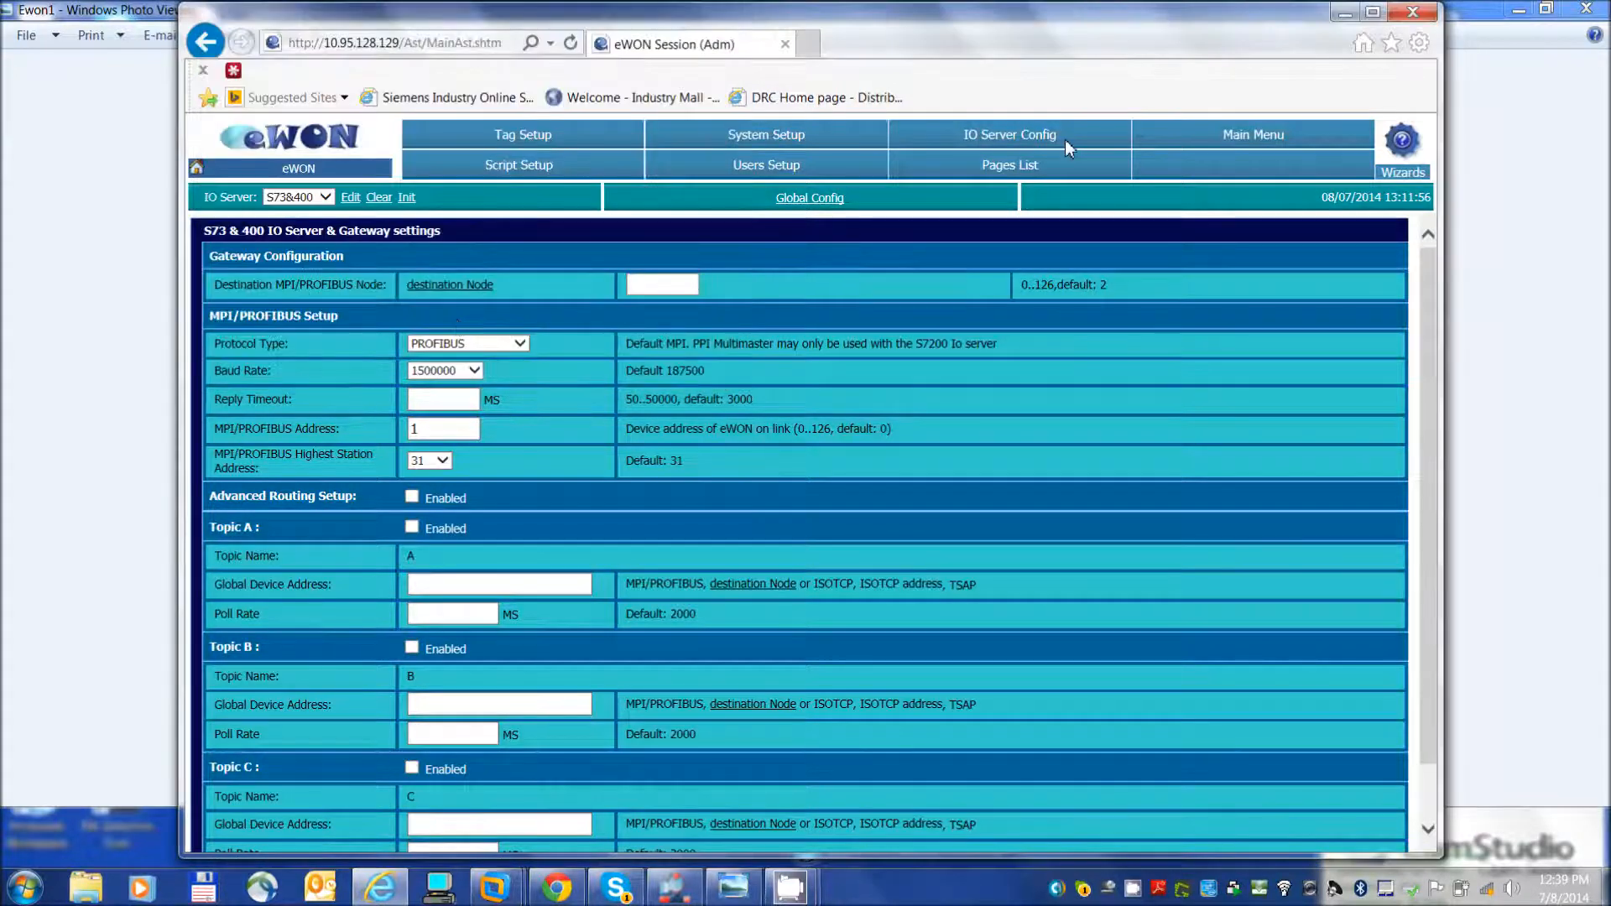
mouse_move(1202, 681)
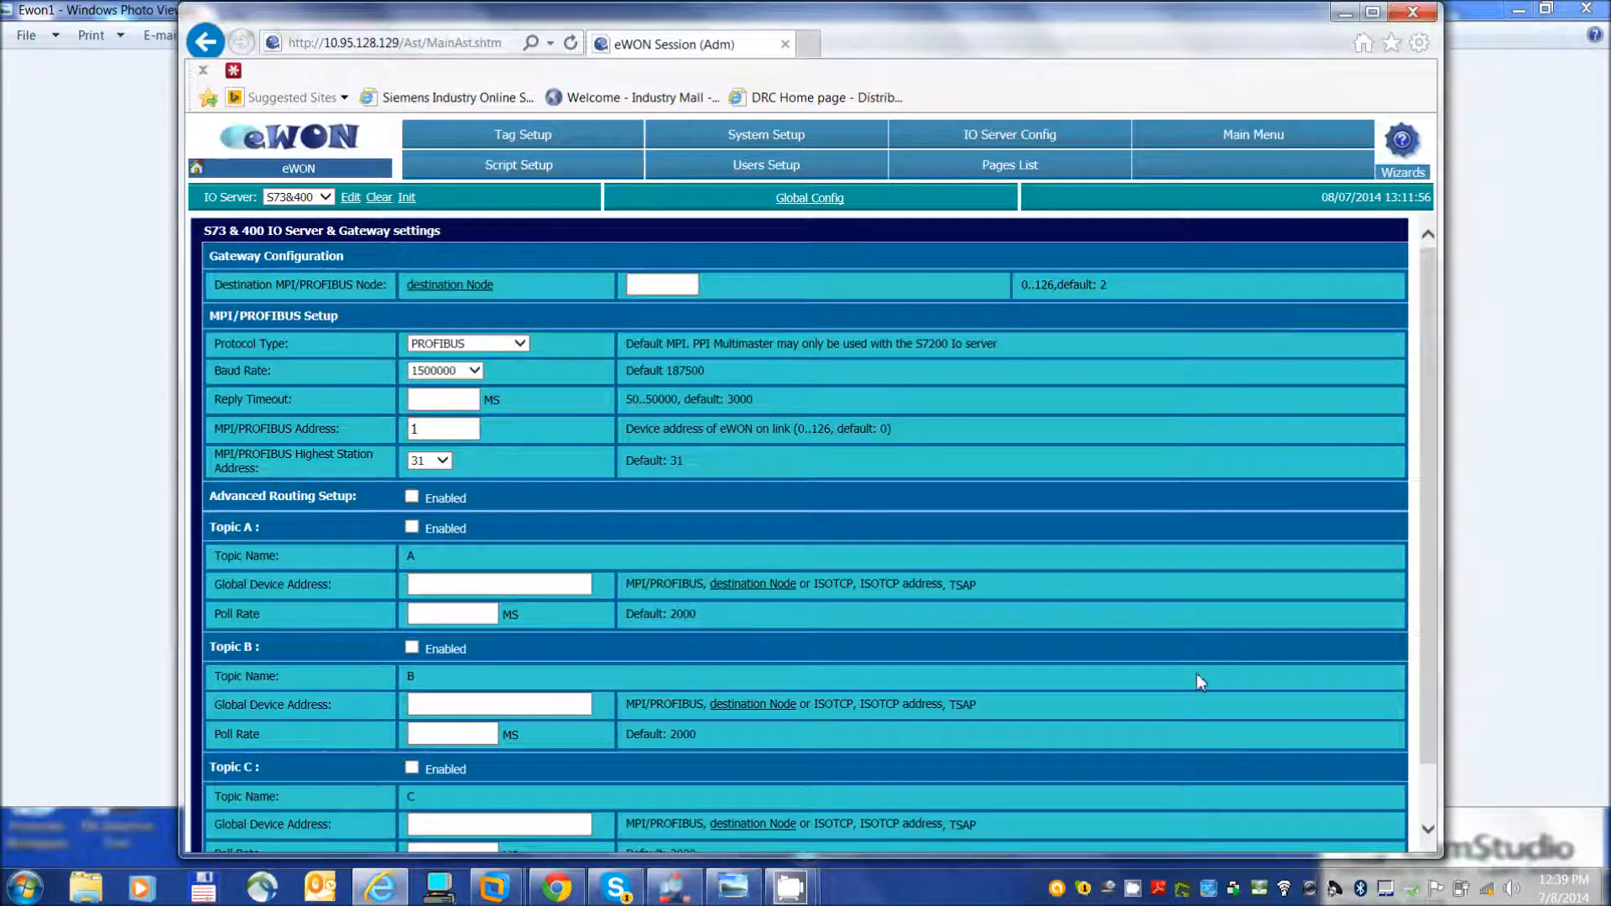
mouse_move(1293, 794)
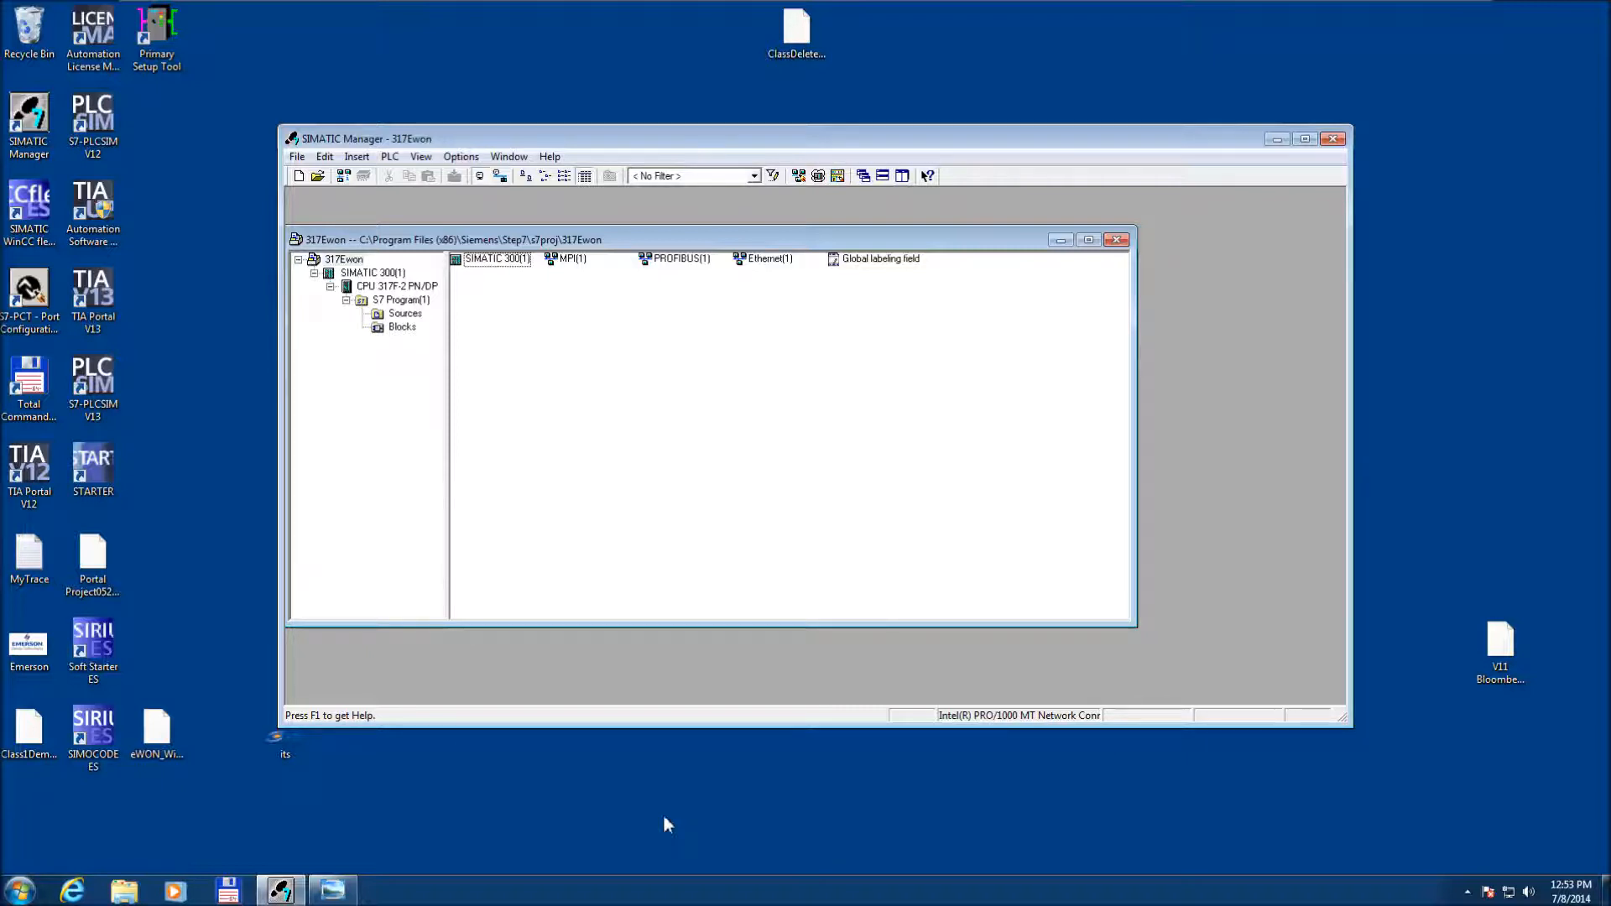
mouse_move(428, 346)
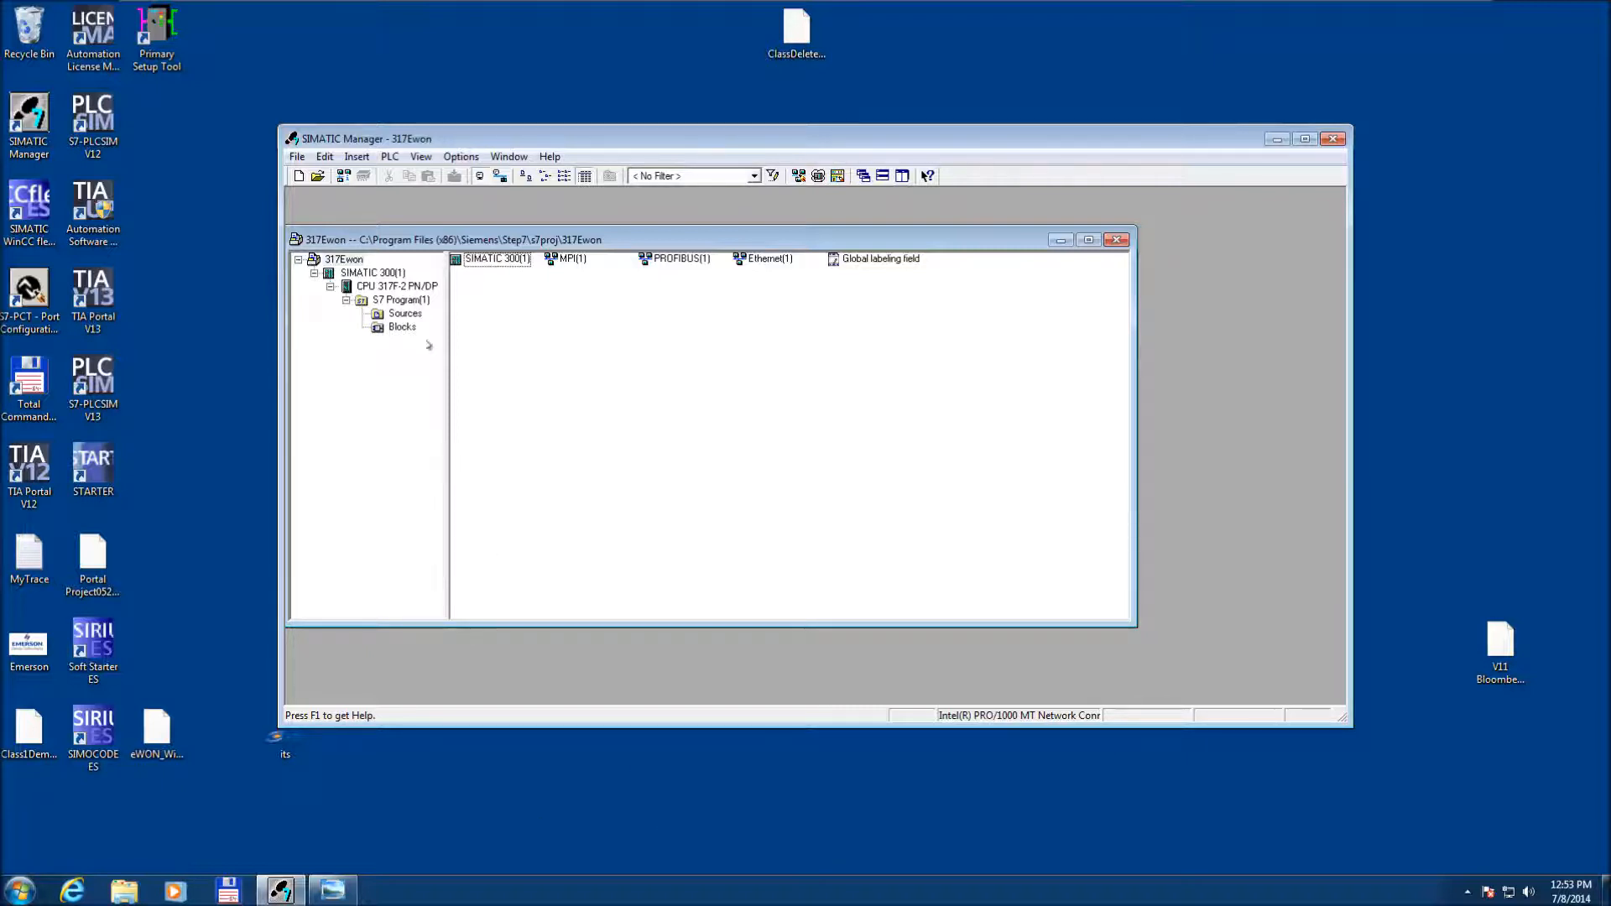
Launch HW Config for the SIMATIC 300(1) station in the 317Ewon project.
click(344, 259)
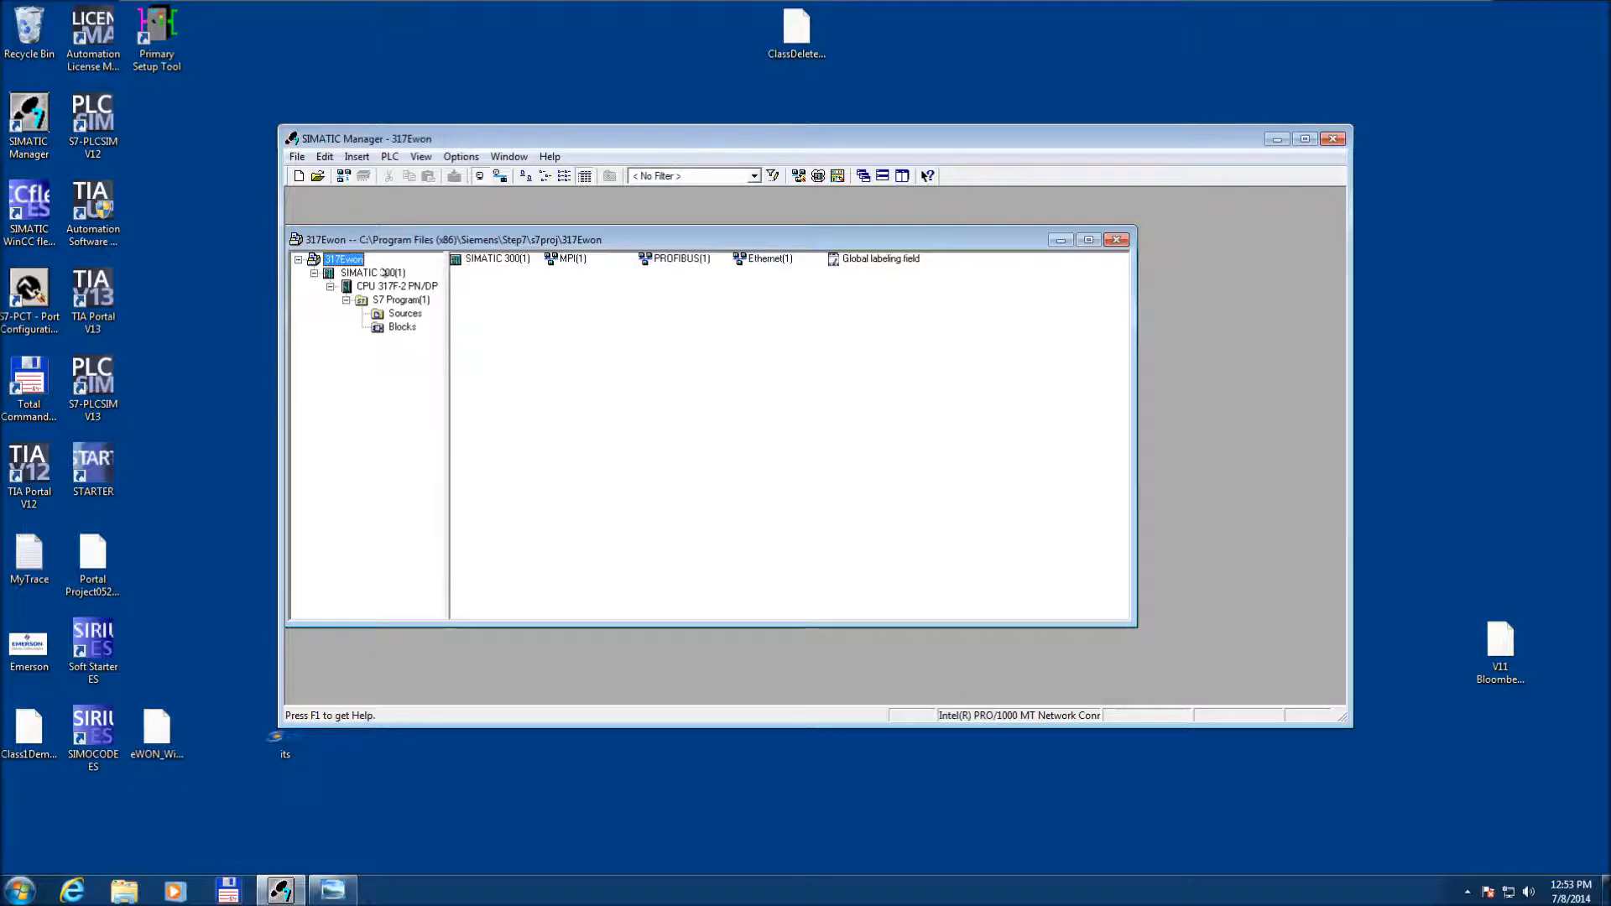
click(372, 272)
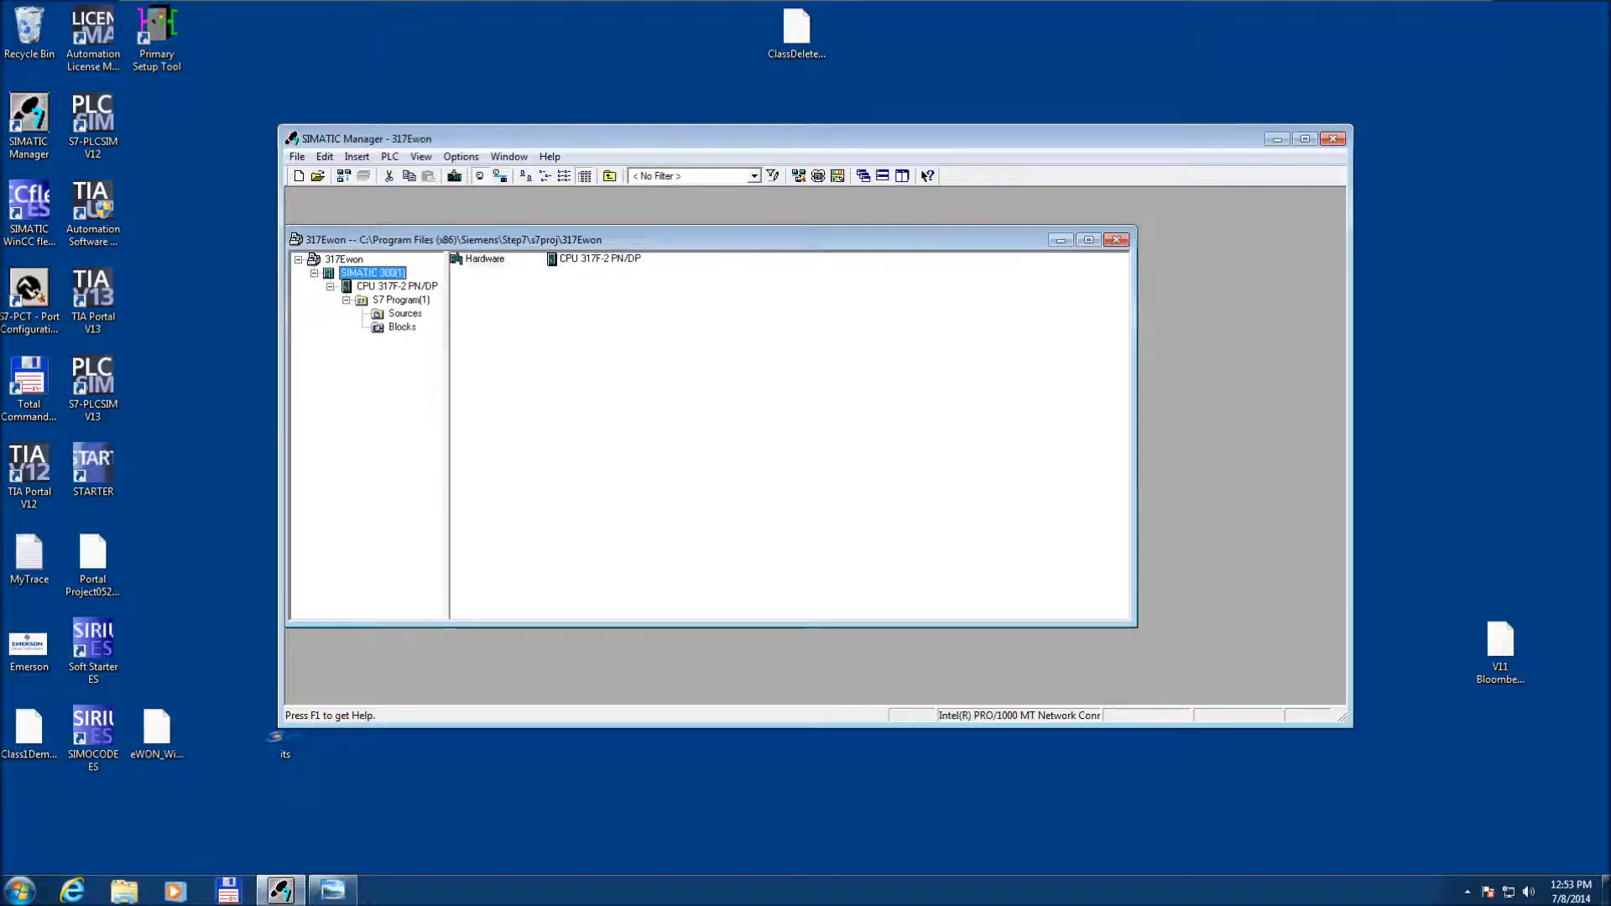
click(483, 258)
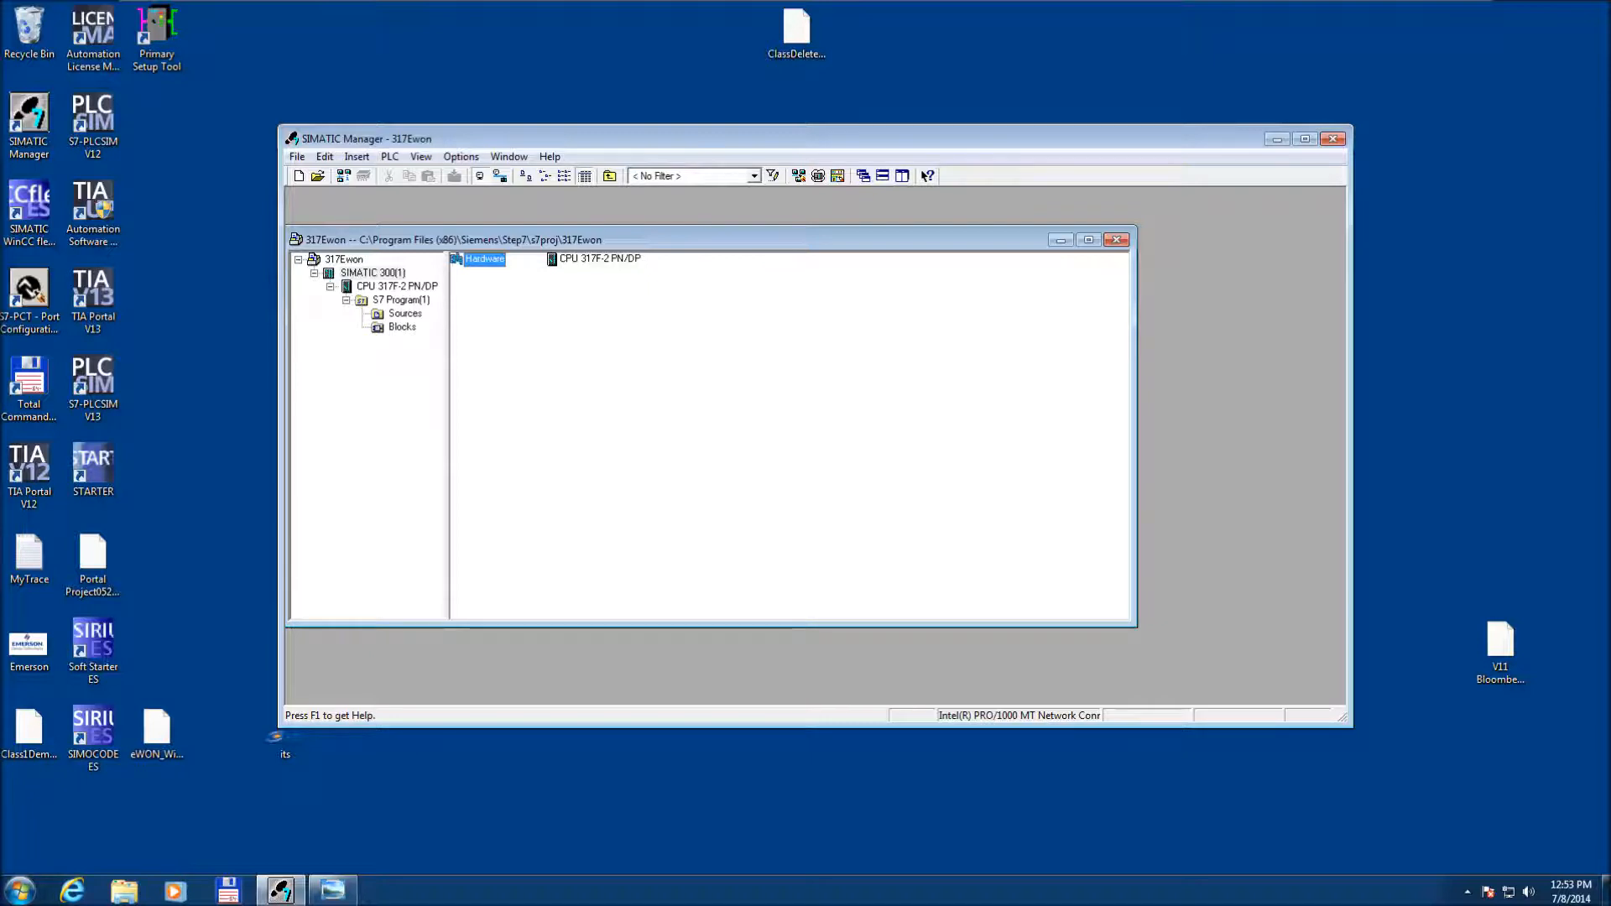
double_click(484, 259)
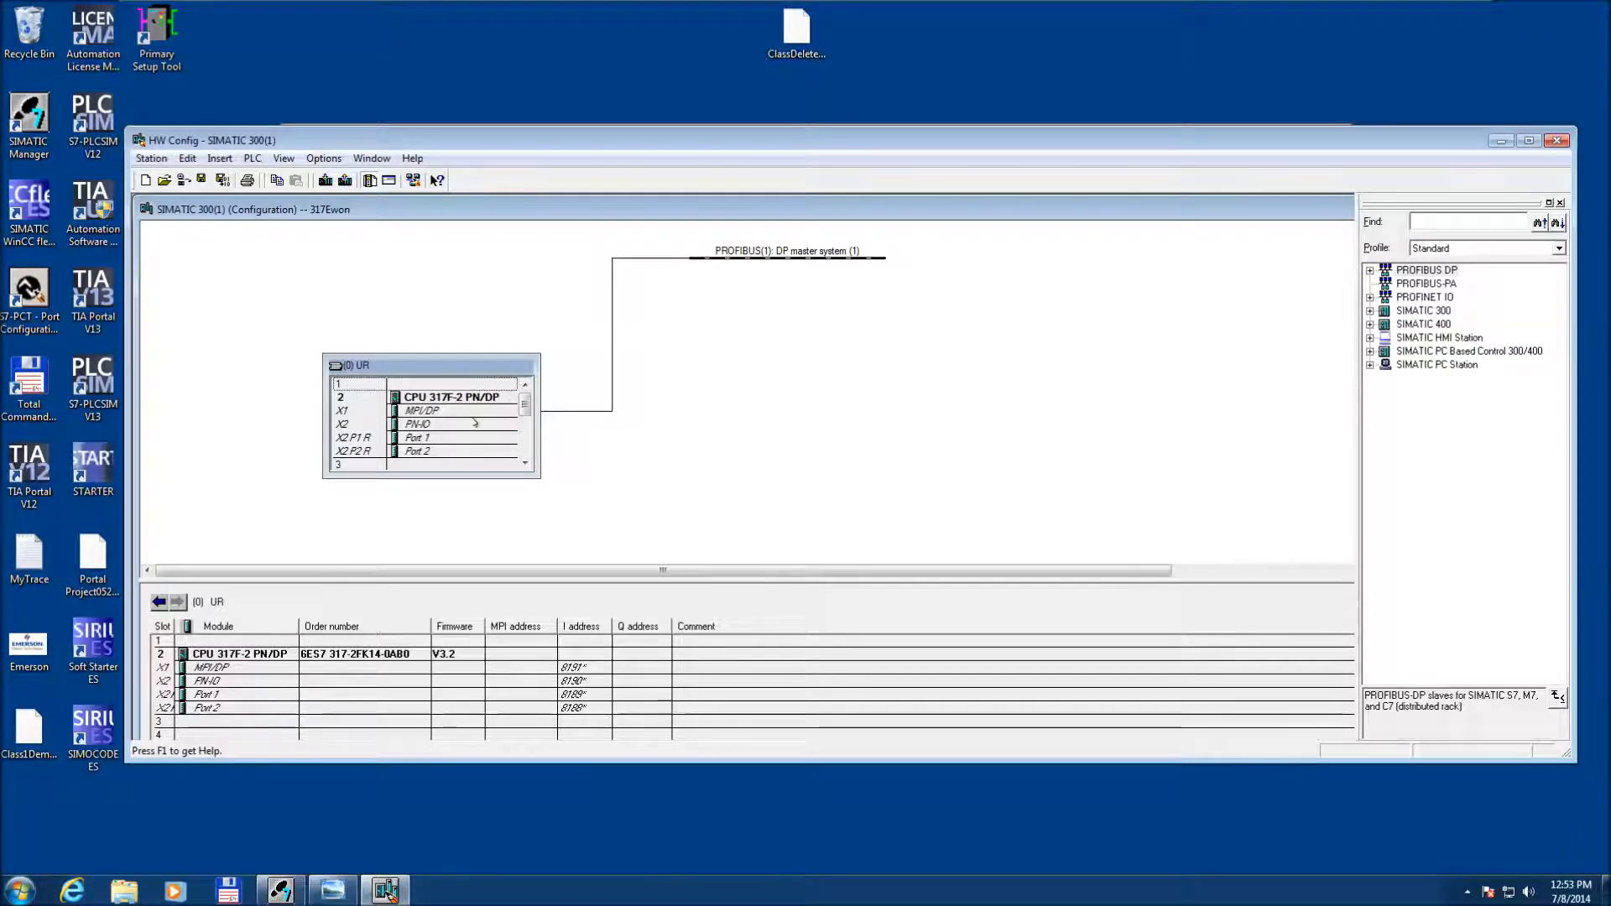
click(421, 412)
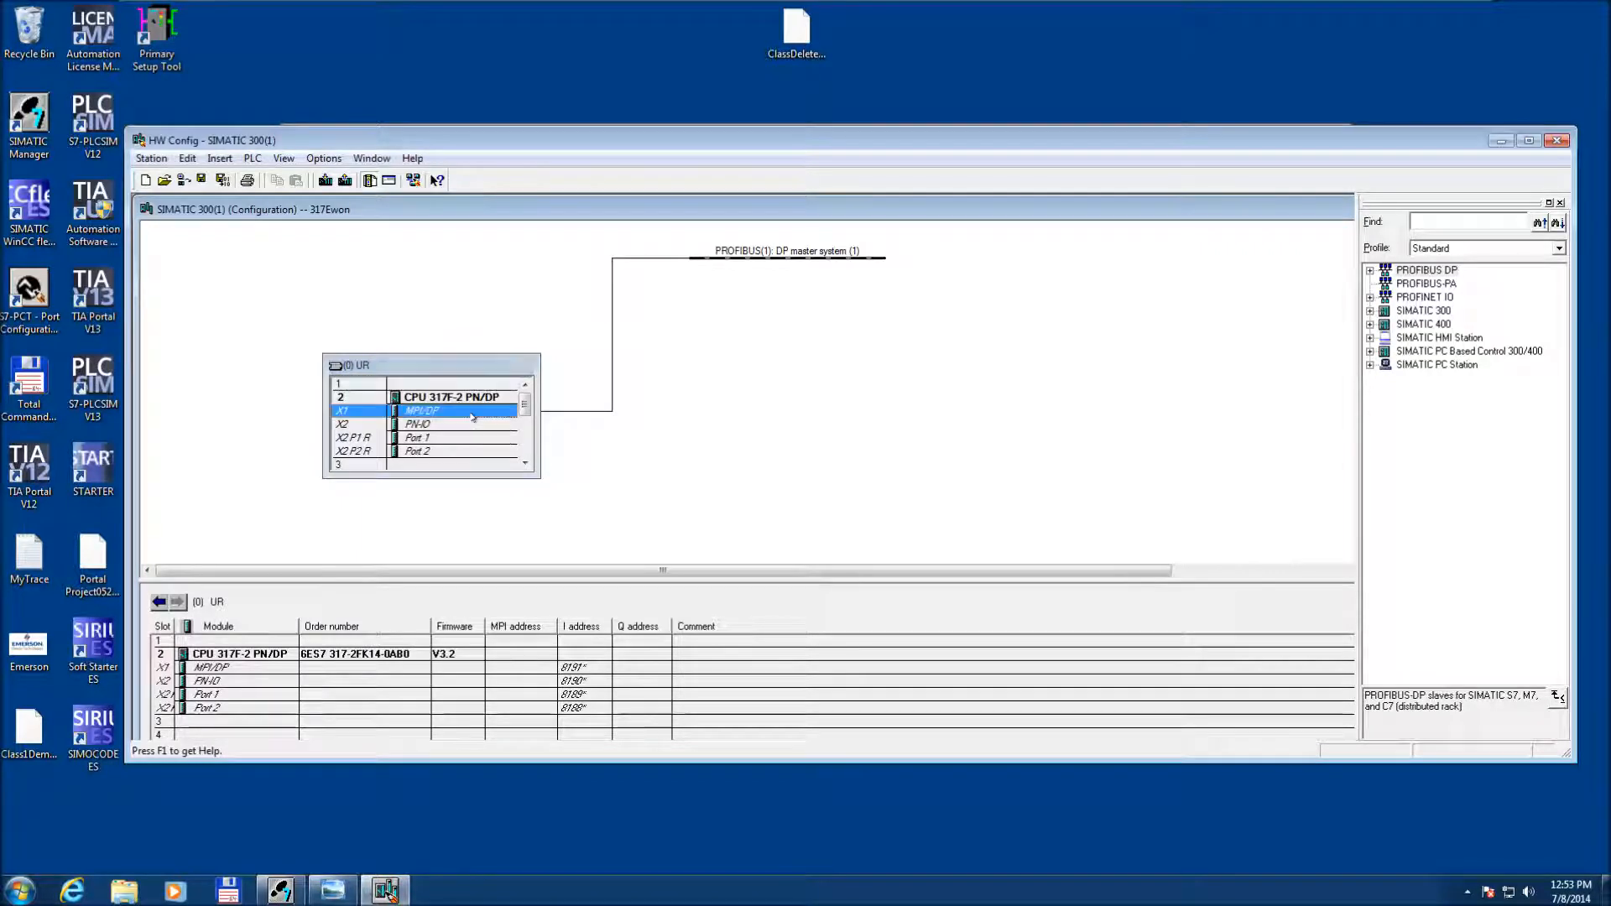
double_click(421, 409)
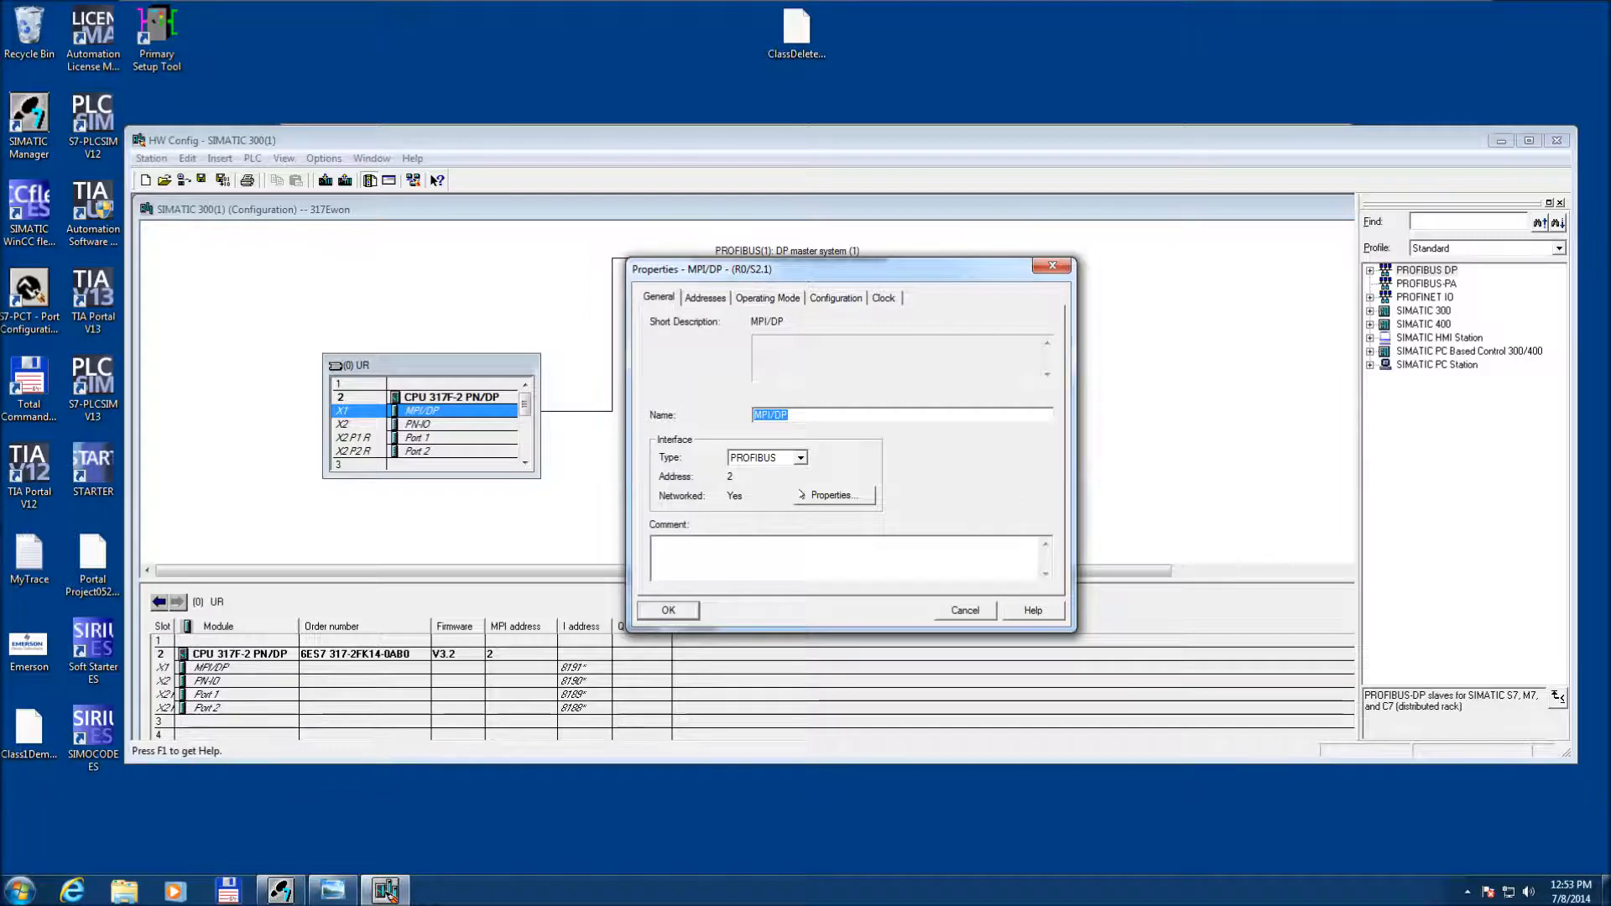
click(832, 496)
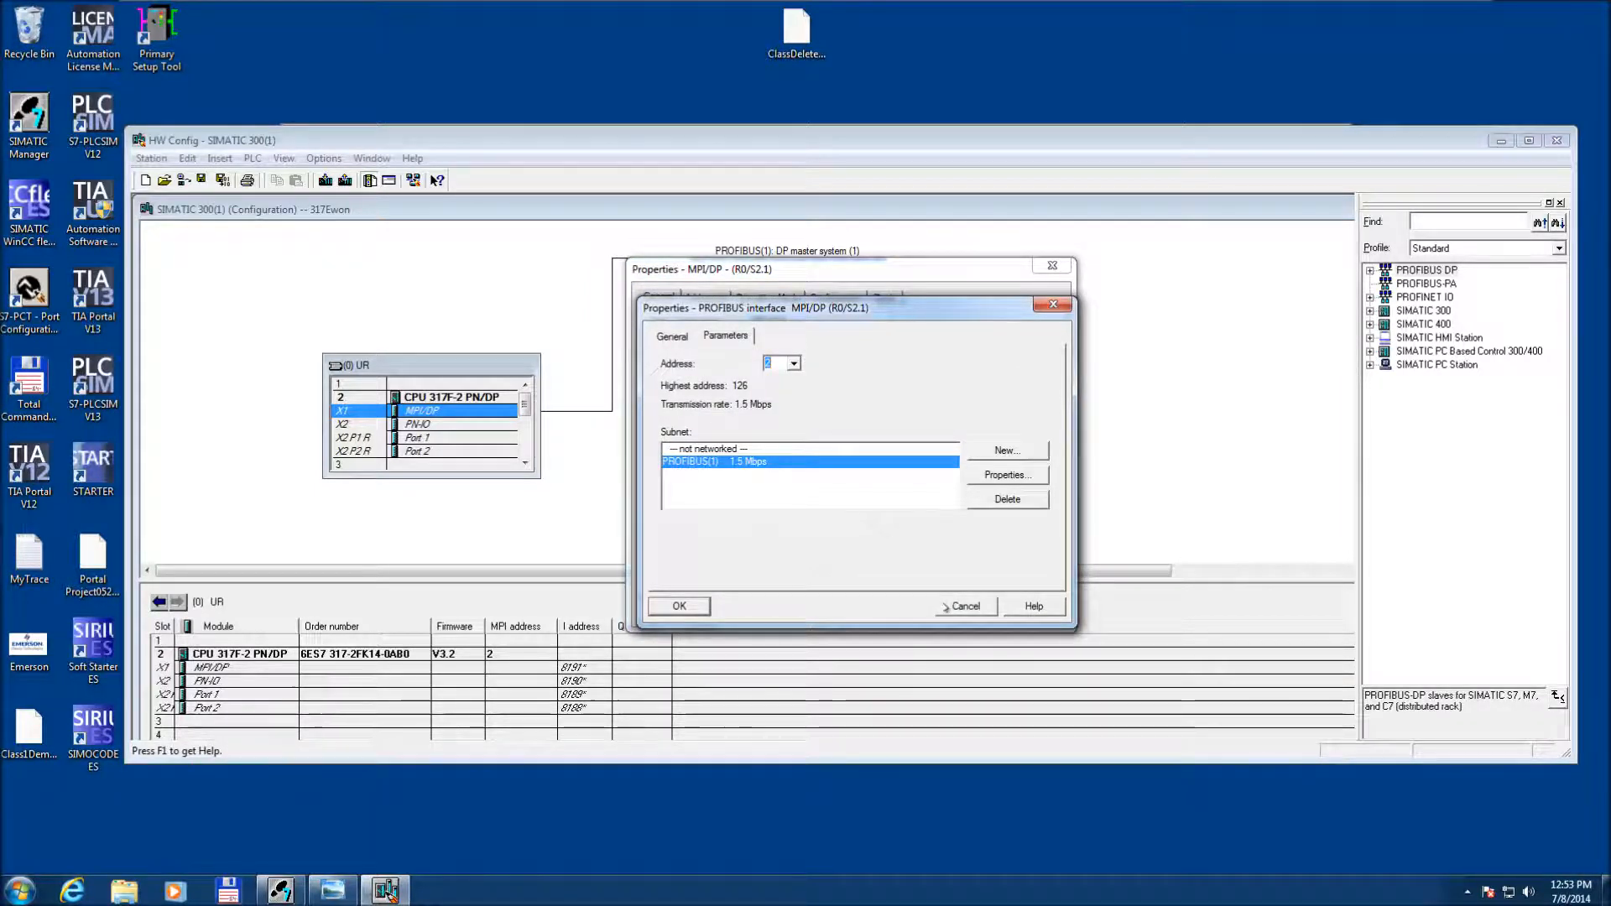
click(677, 605)
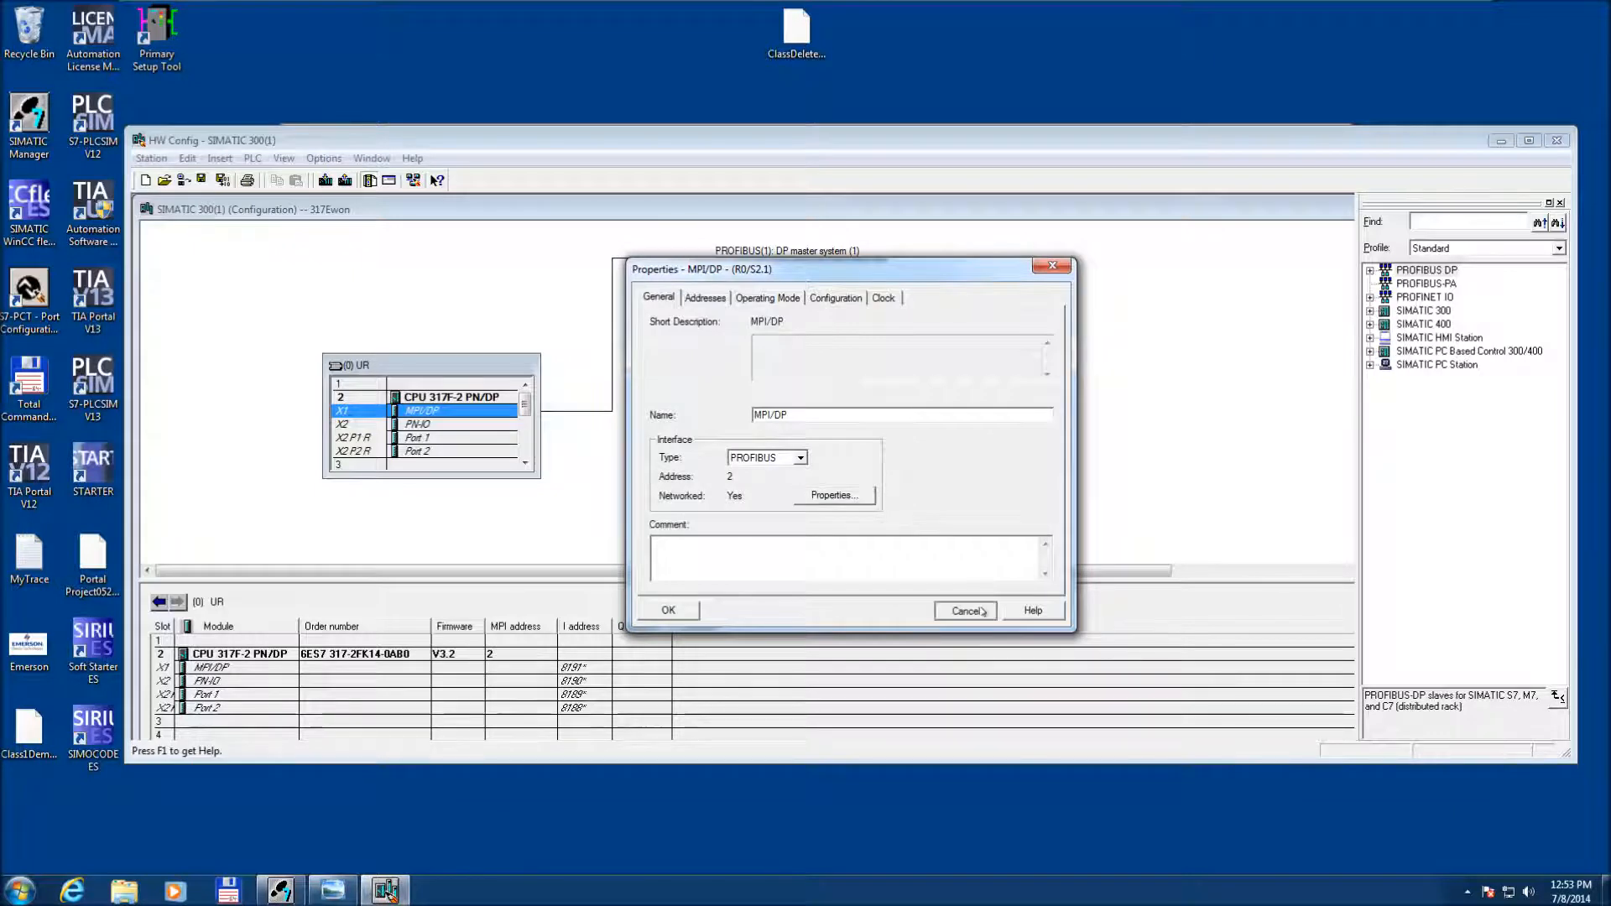
click(965, 611)
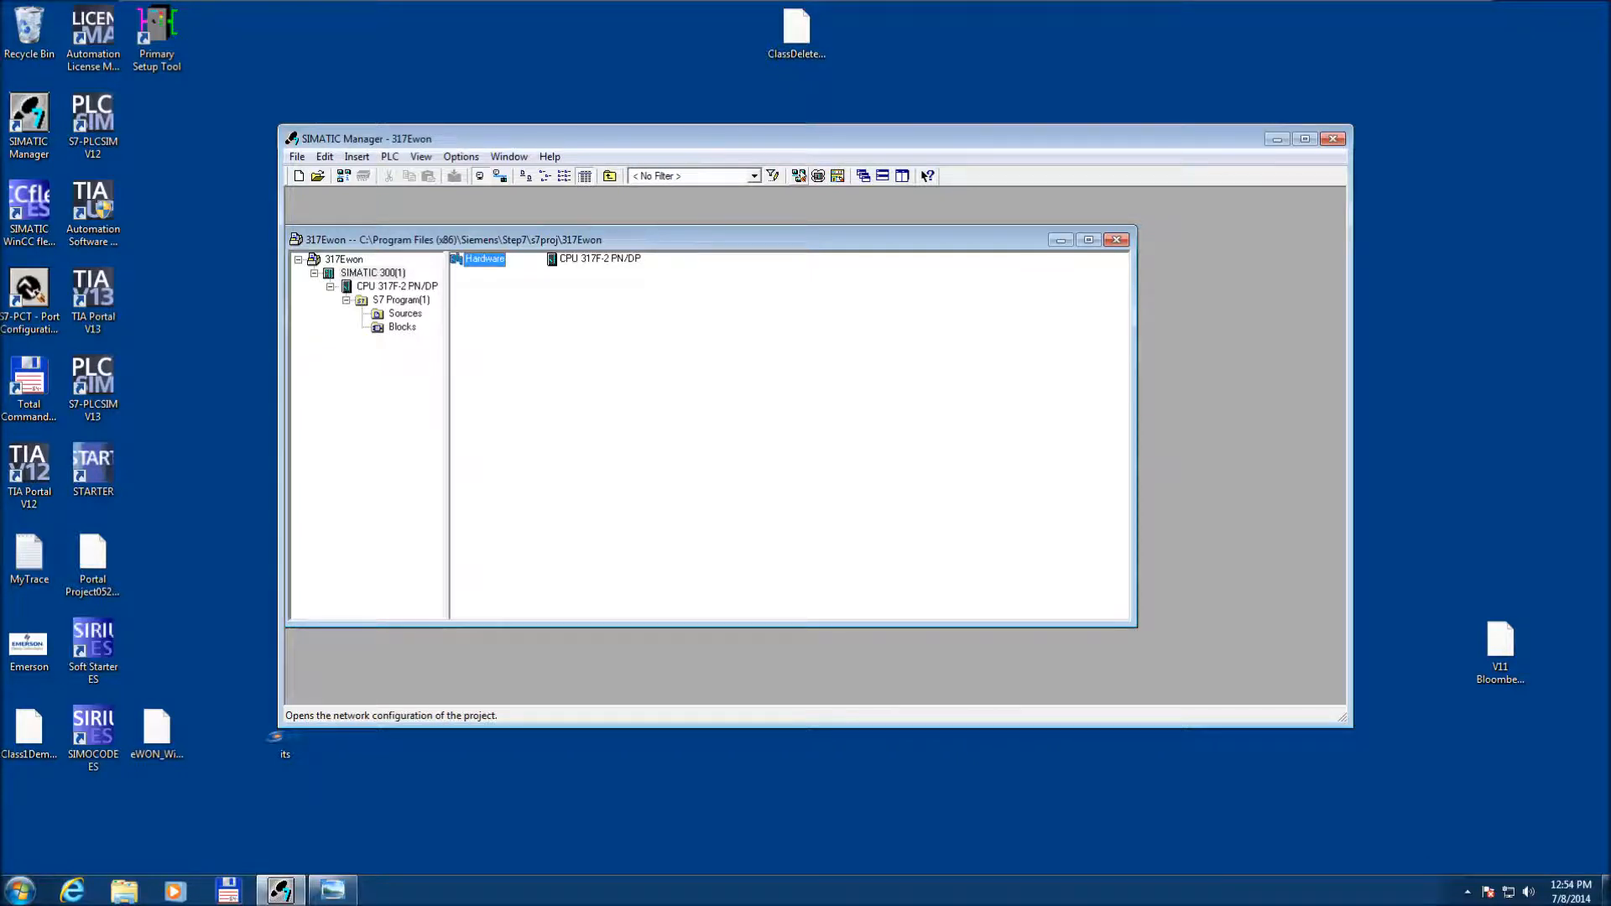
mouse_move(799, 176)
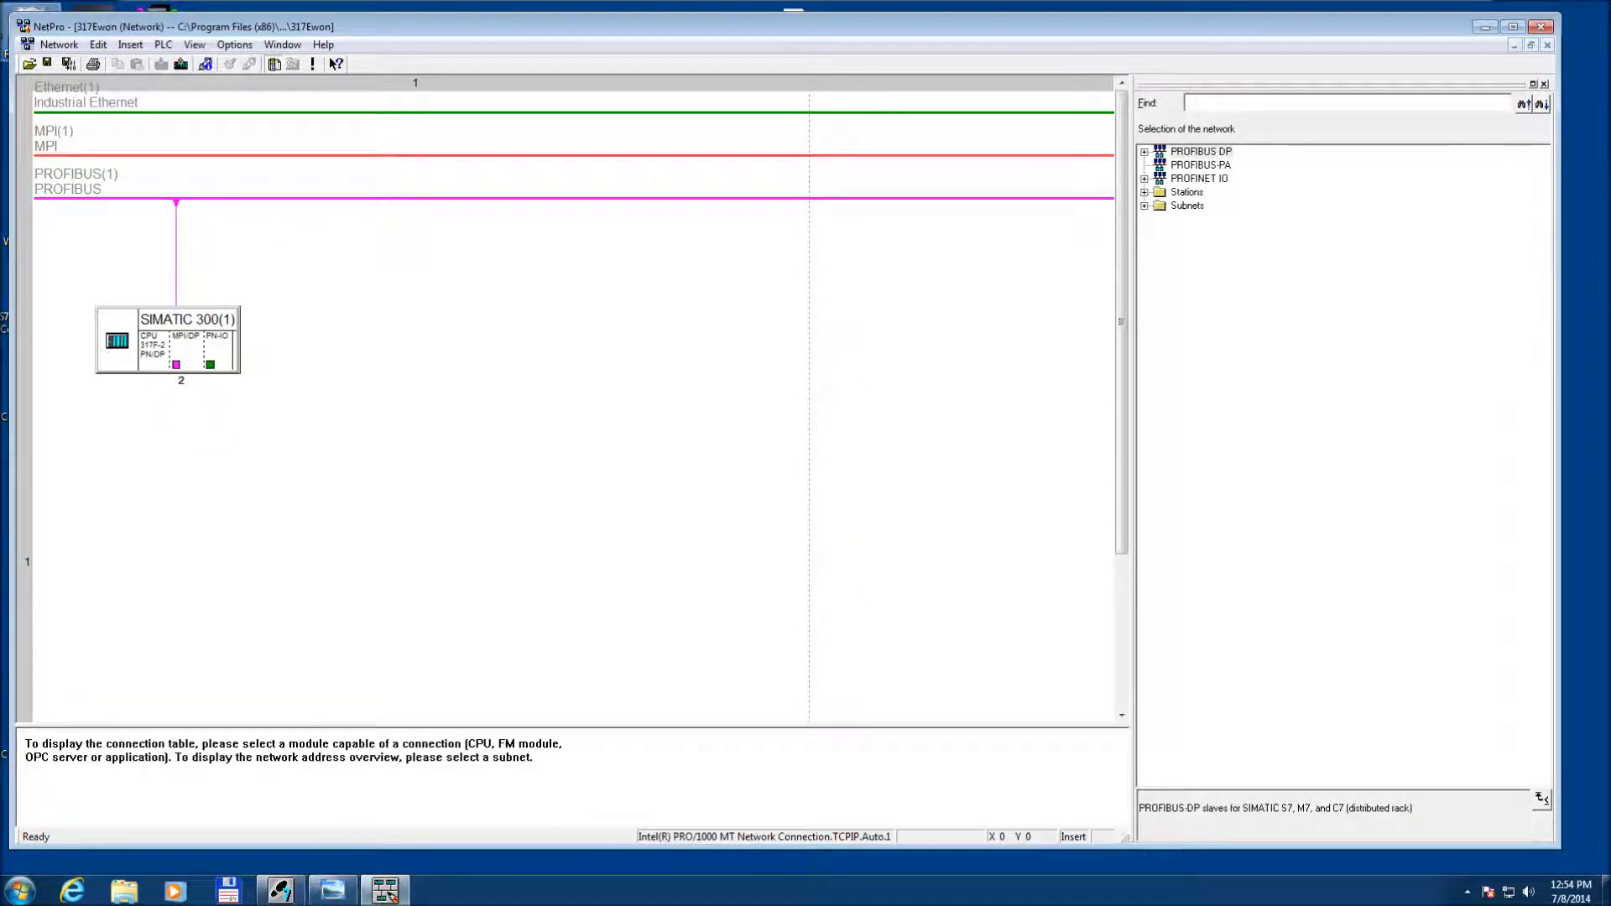
mouse_move(337, 304)
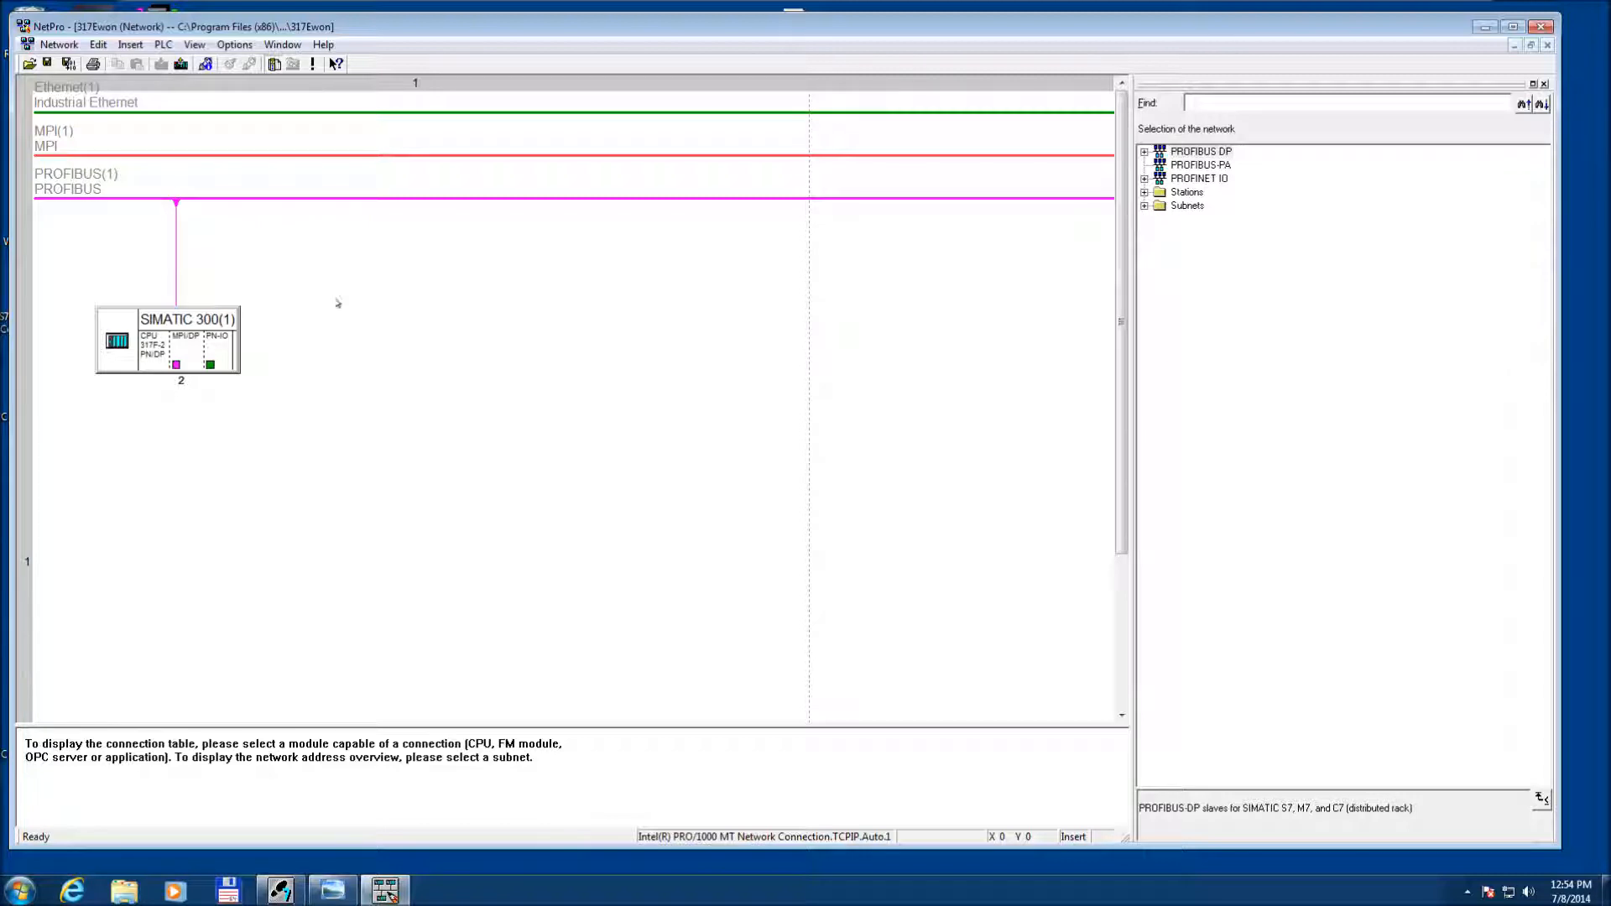
mouse_move(504, 421)
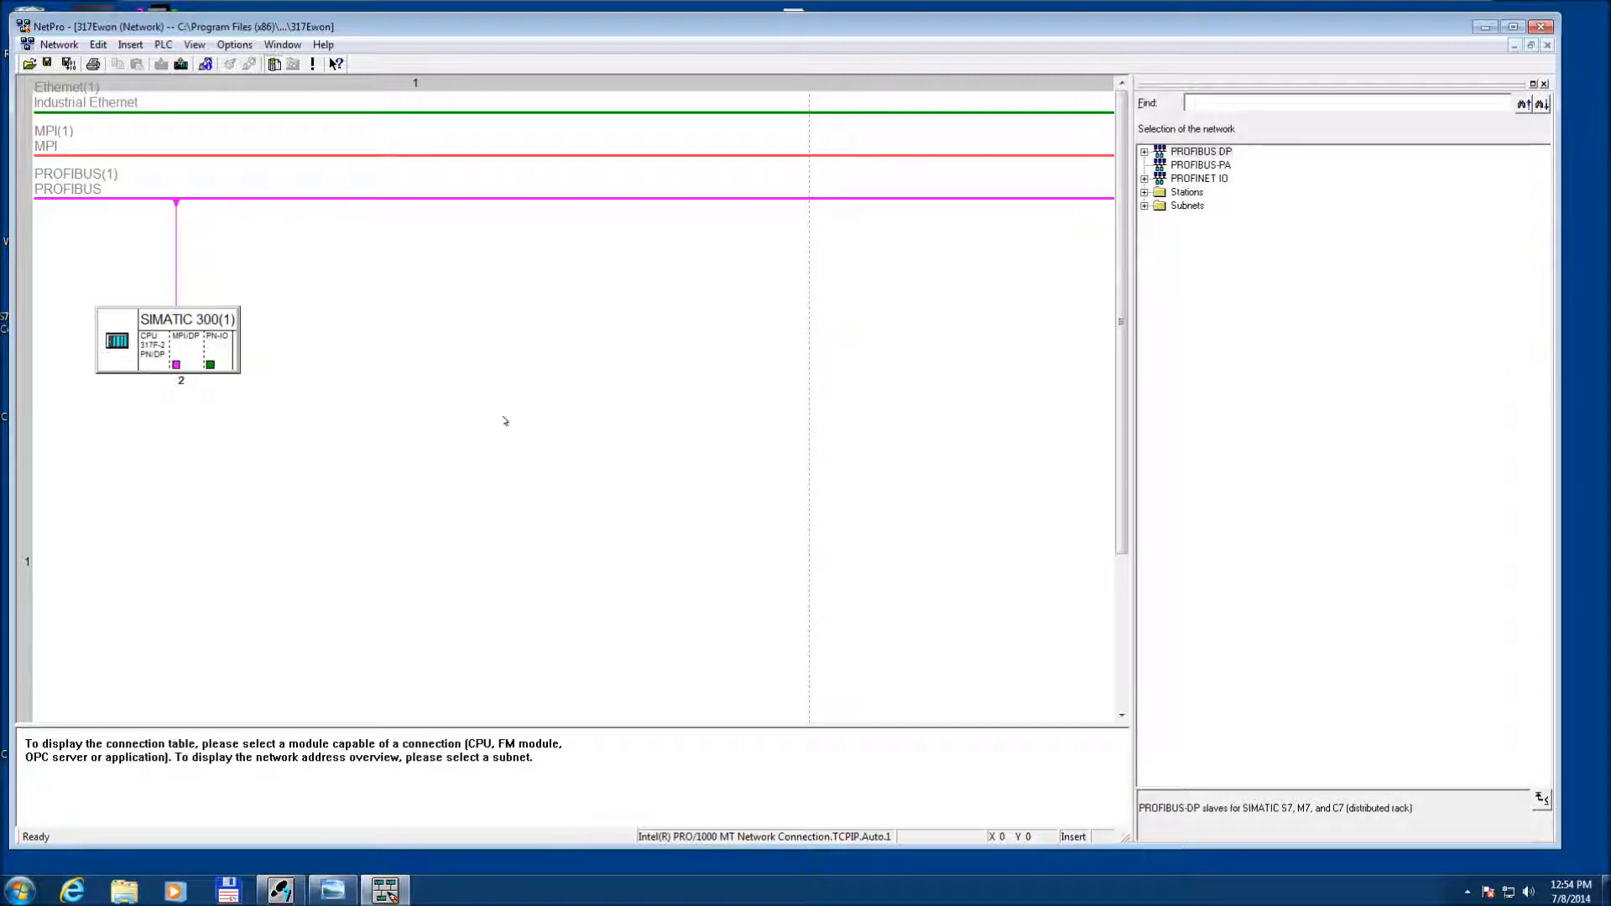
mouse_move(765, 386)
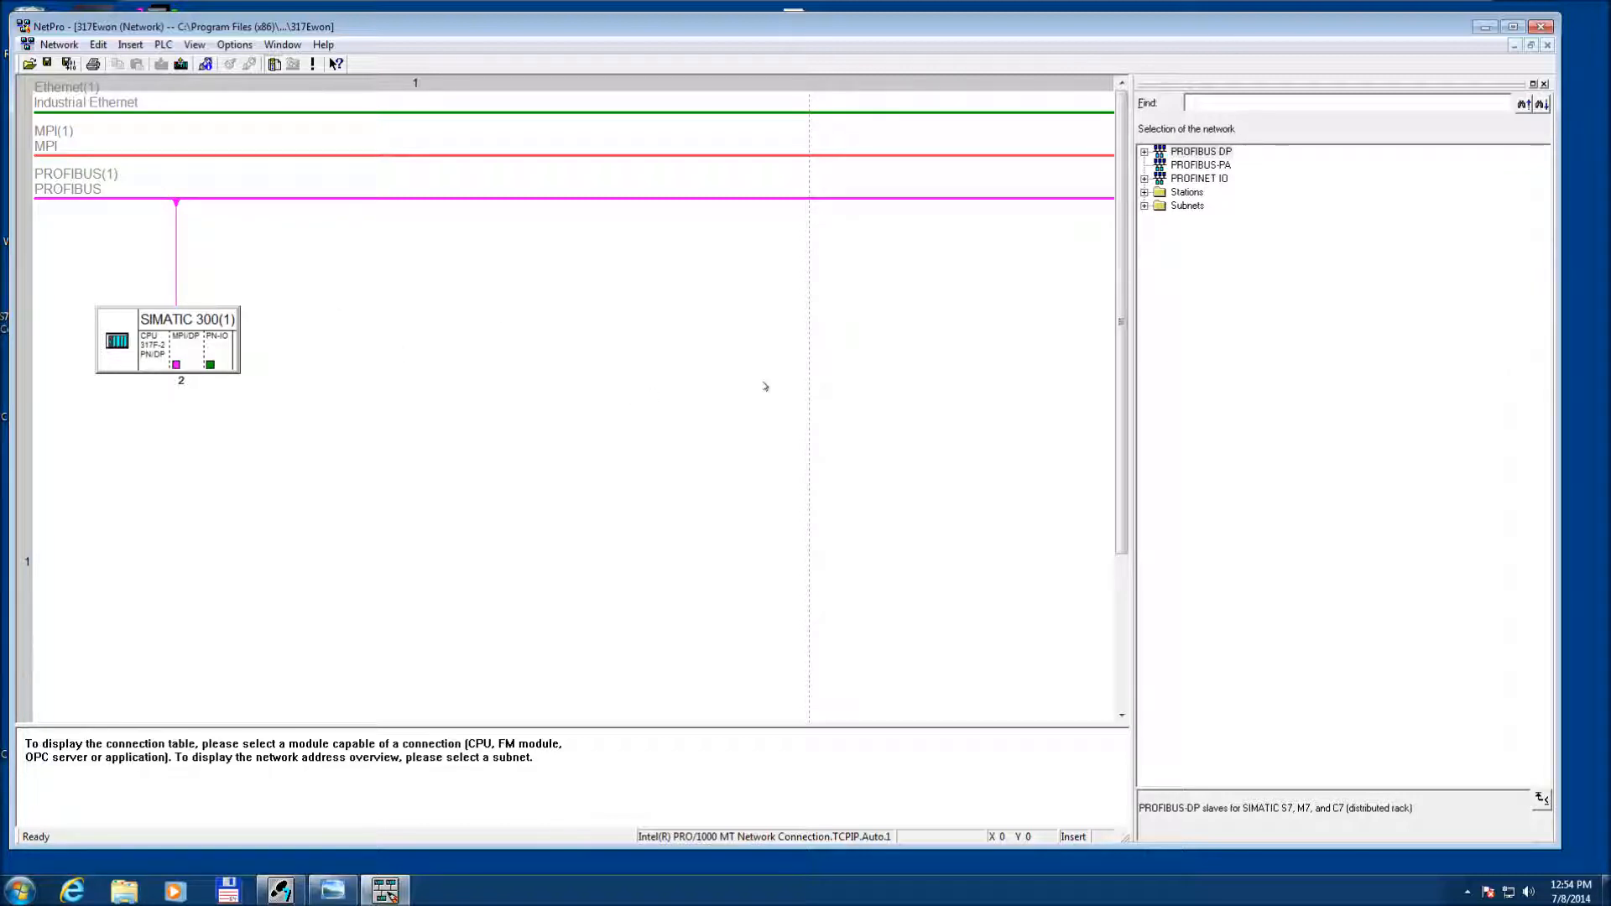
mouse_move(821, 327)
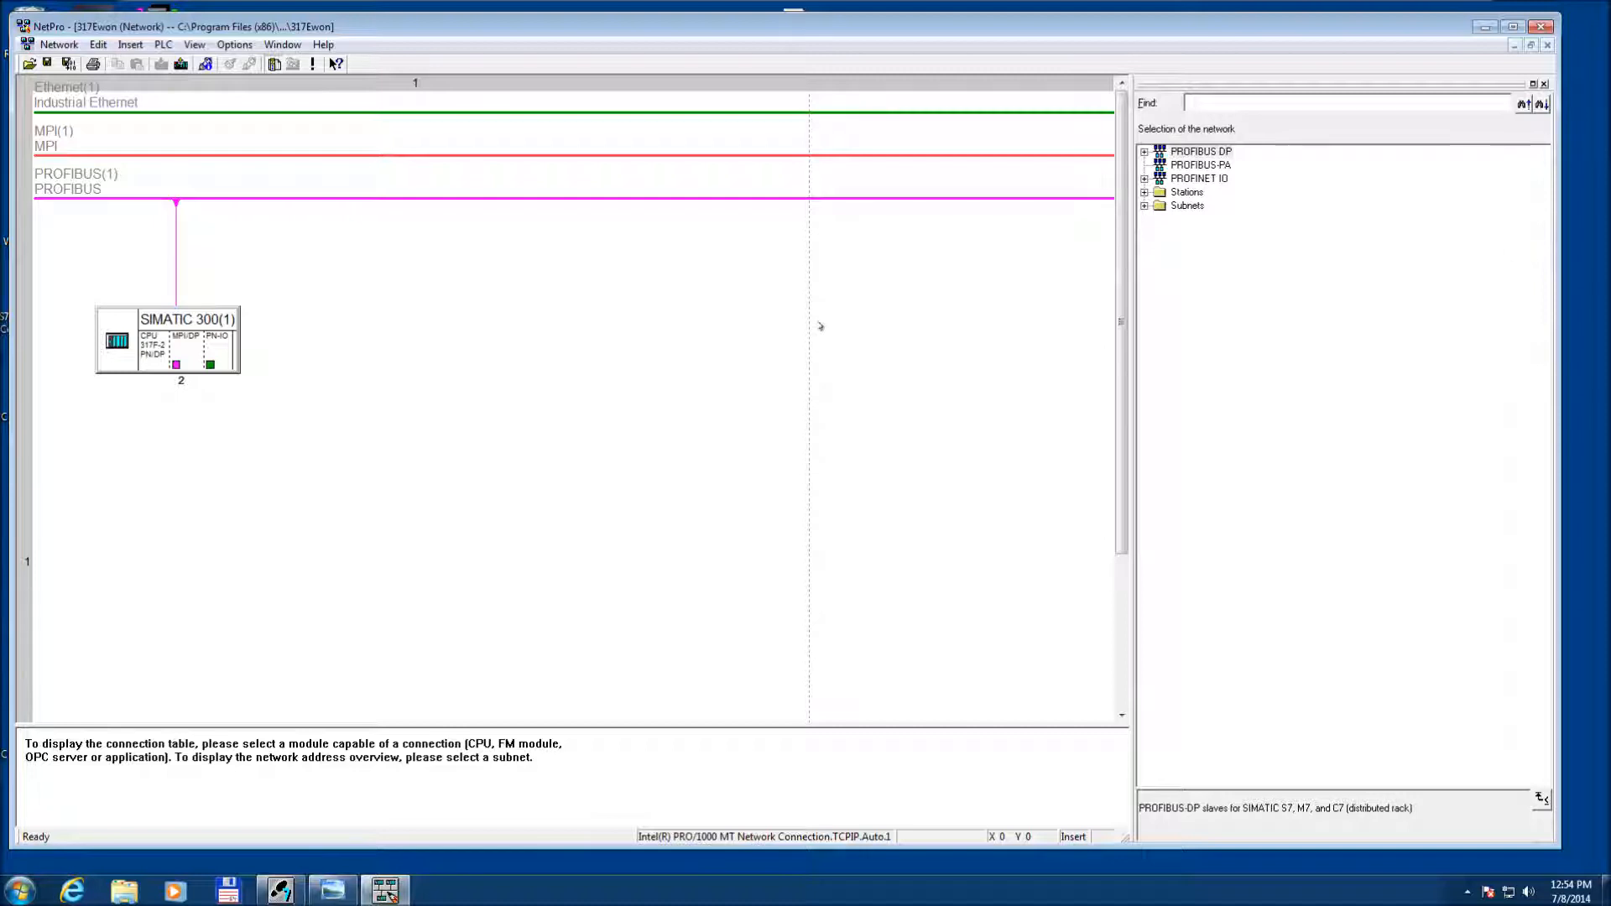
mouse_move(790, 334)
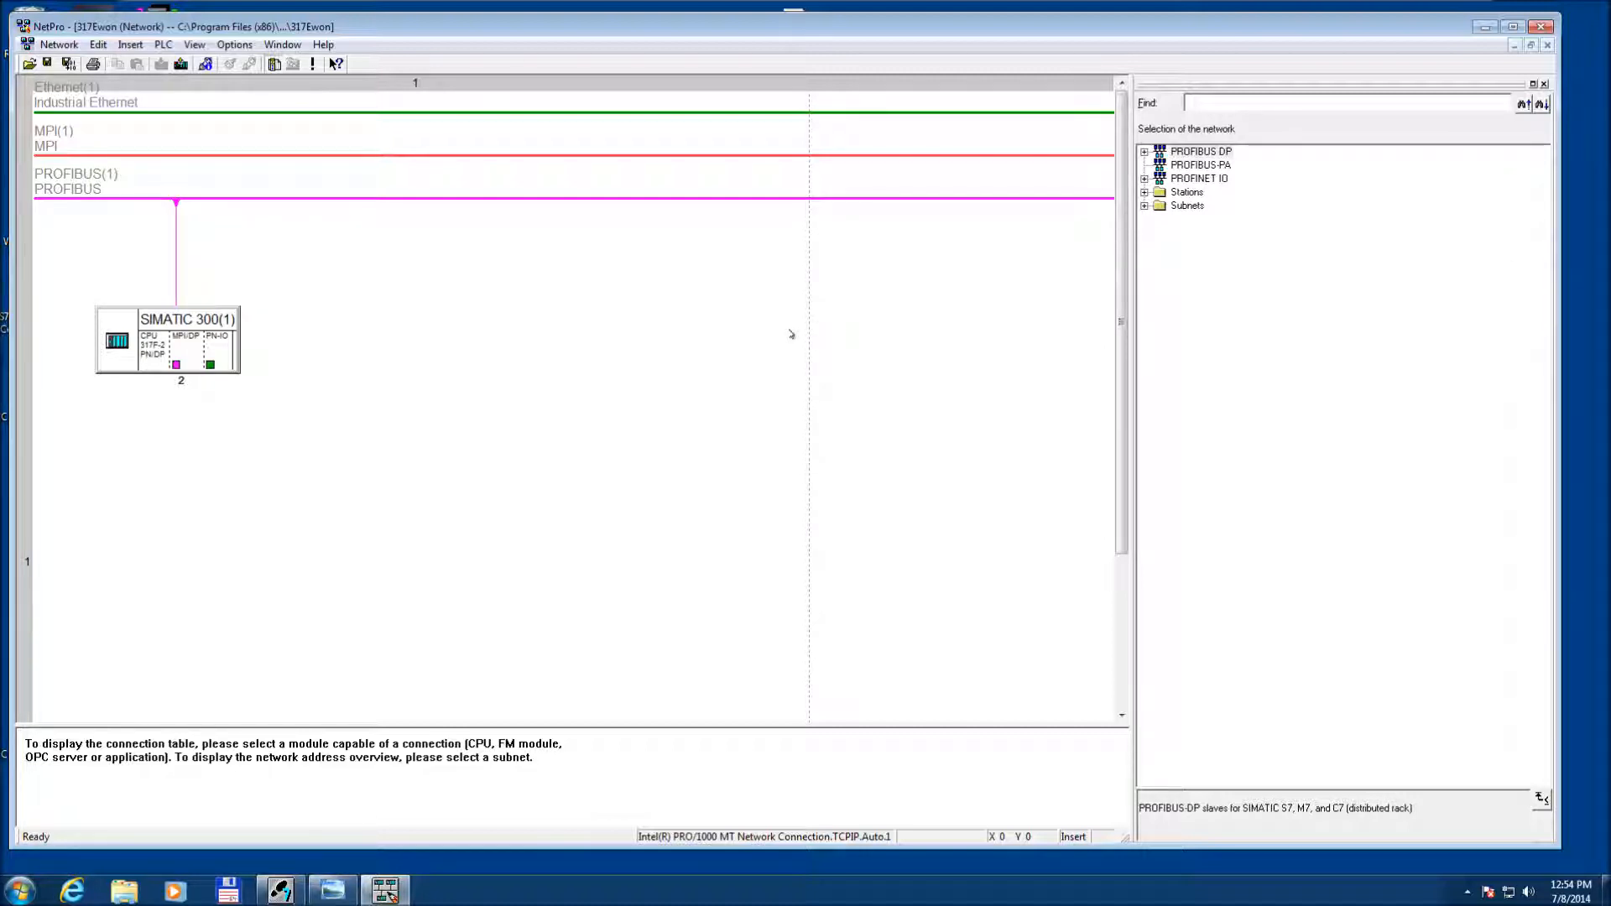
mouse_move(341, 280)
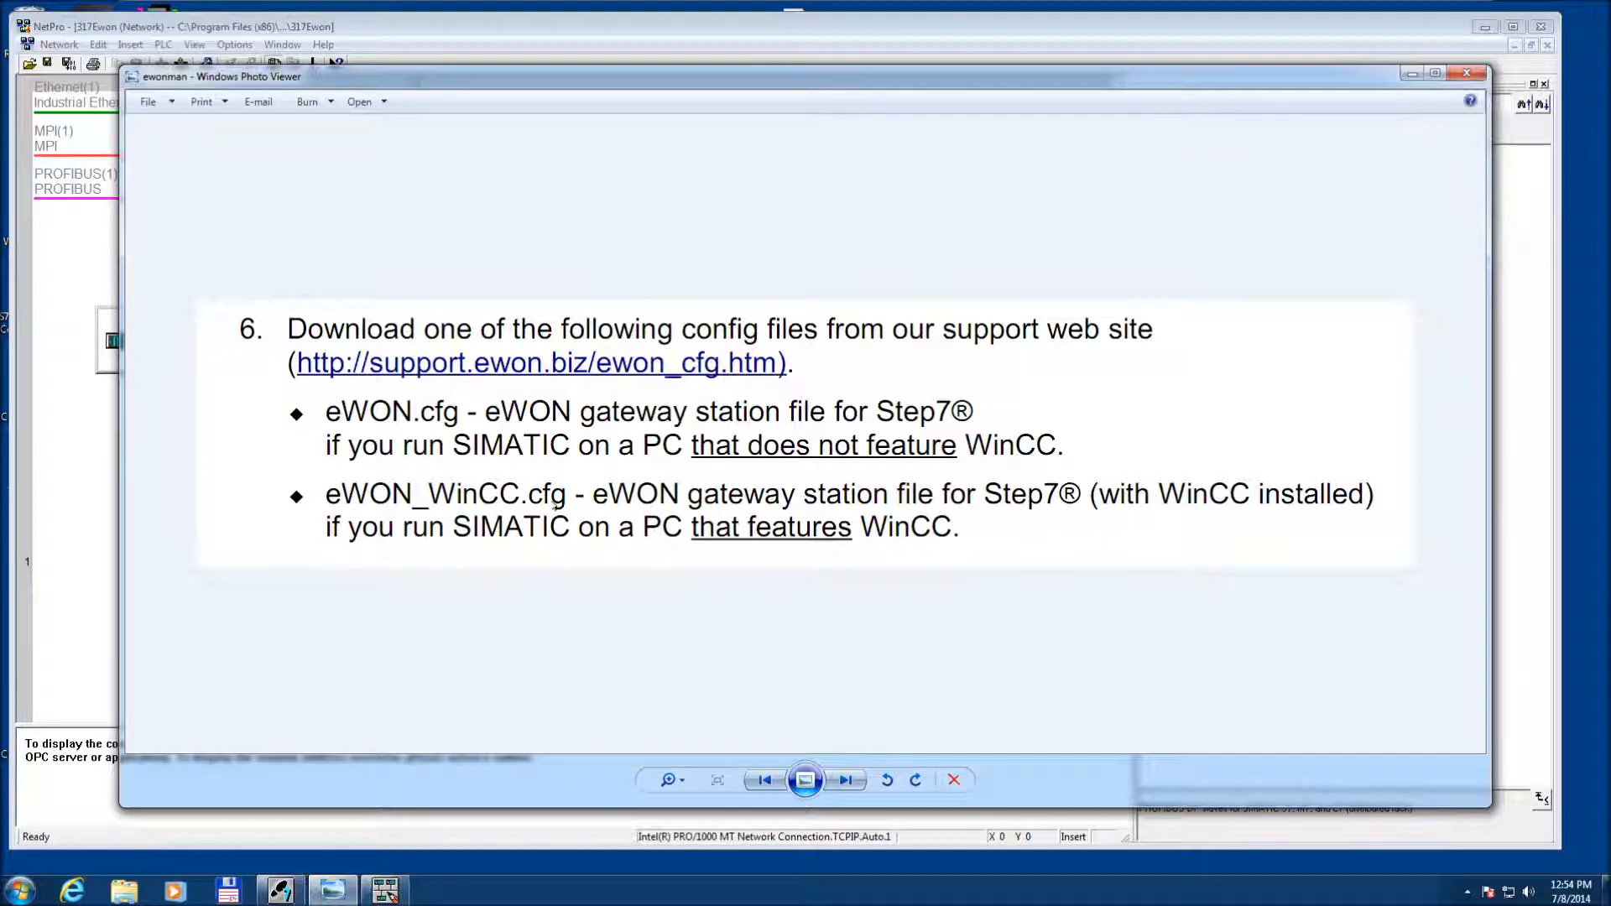
mouse_move(76, 505)
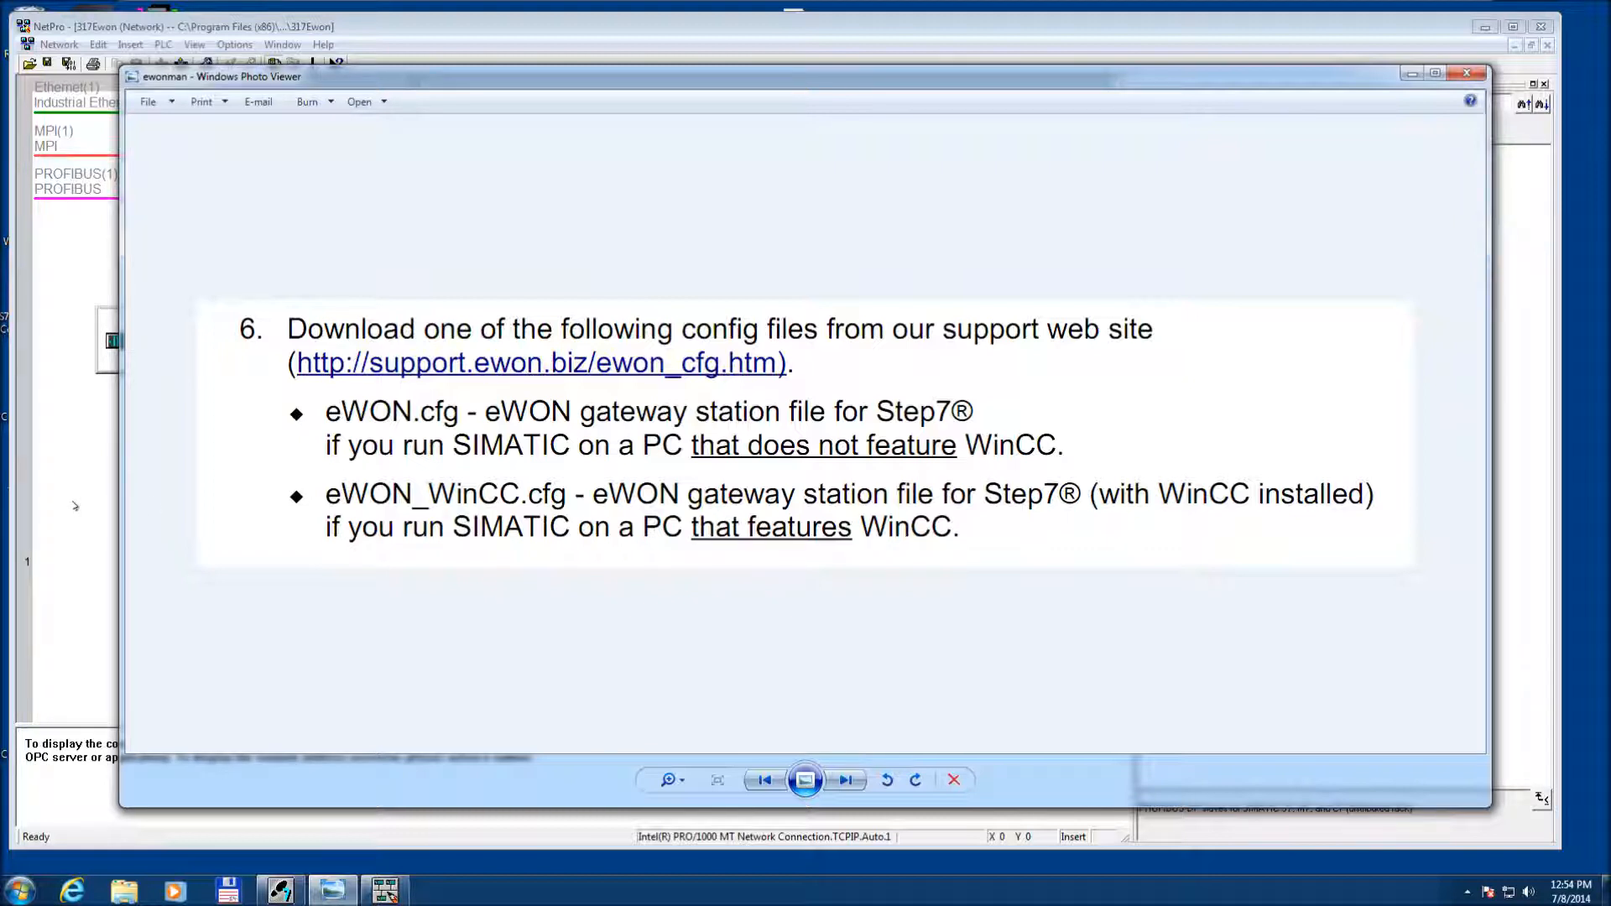
Close the Windows Photo Viewer manual page to return to the NetPro network.
click(1465, 72)
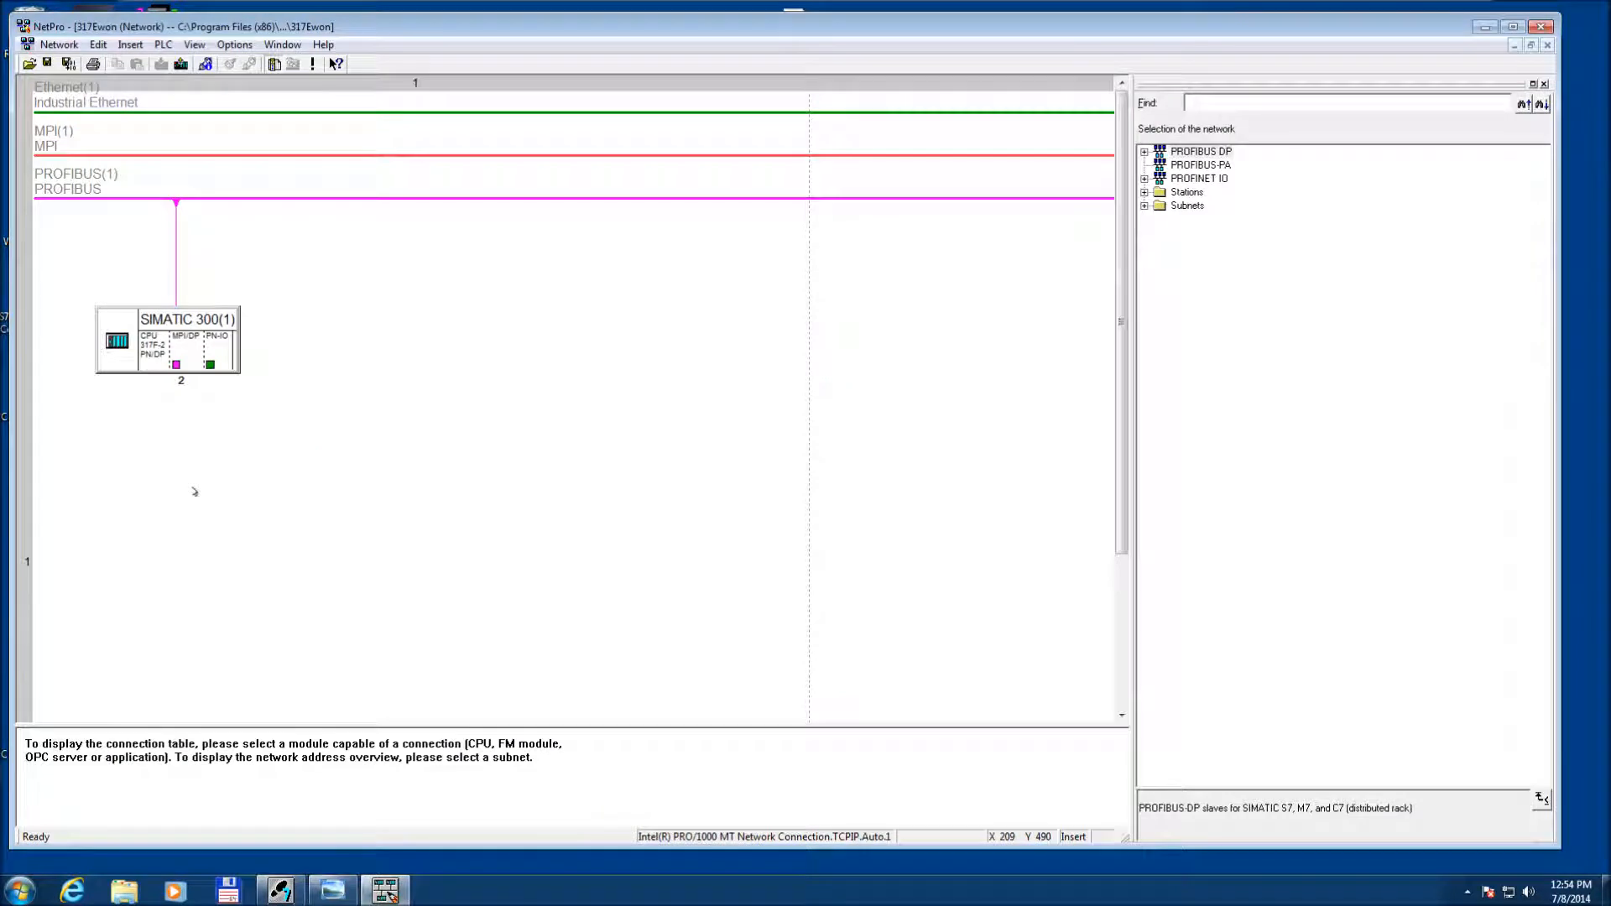
mouse_move(253, 474)
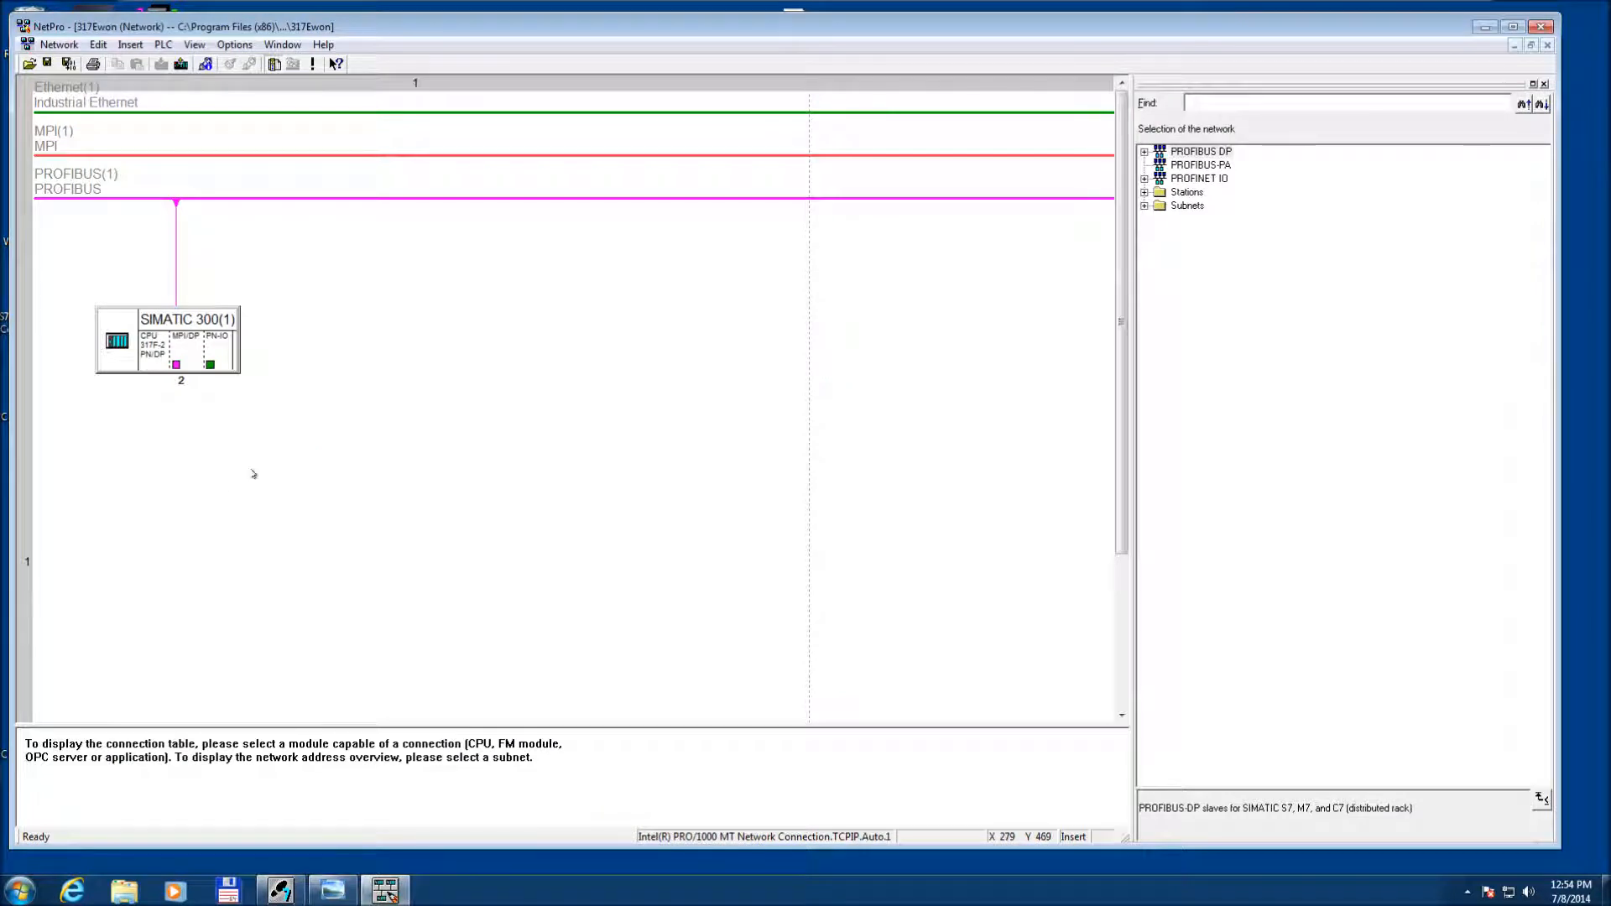
mouse_move(337, 431)
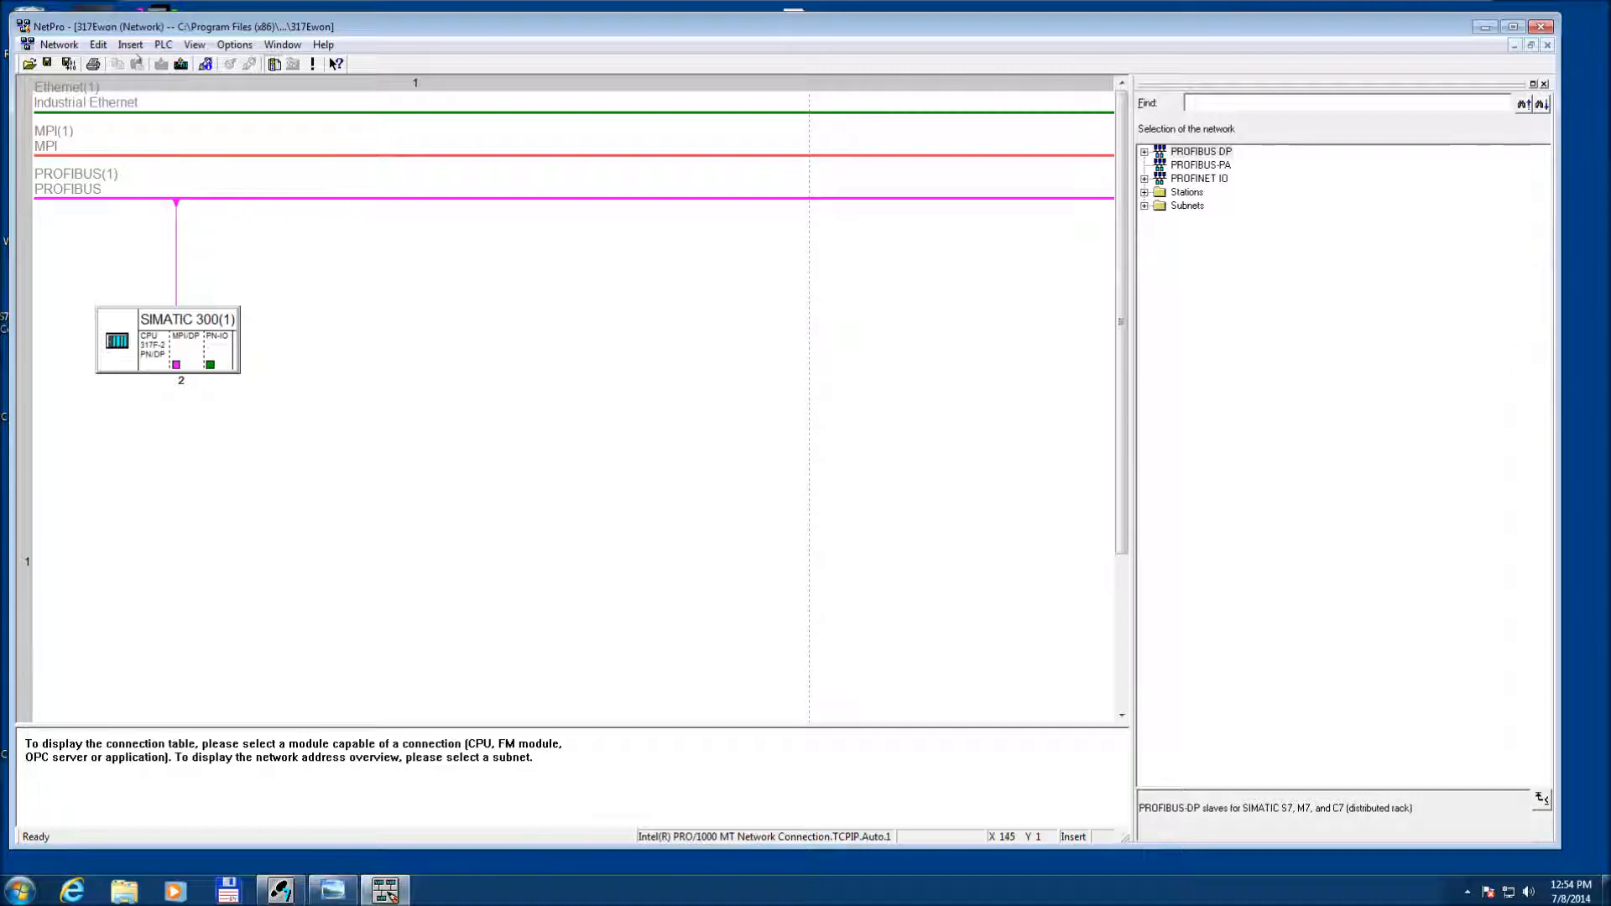
Start Edit > Import for a station export file and browse for the file.
click(131, 44)
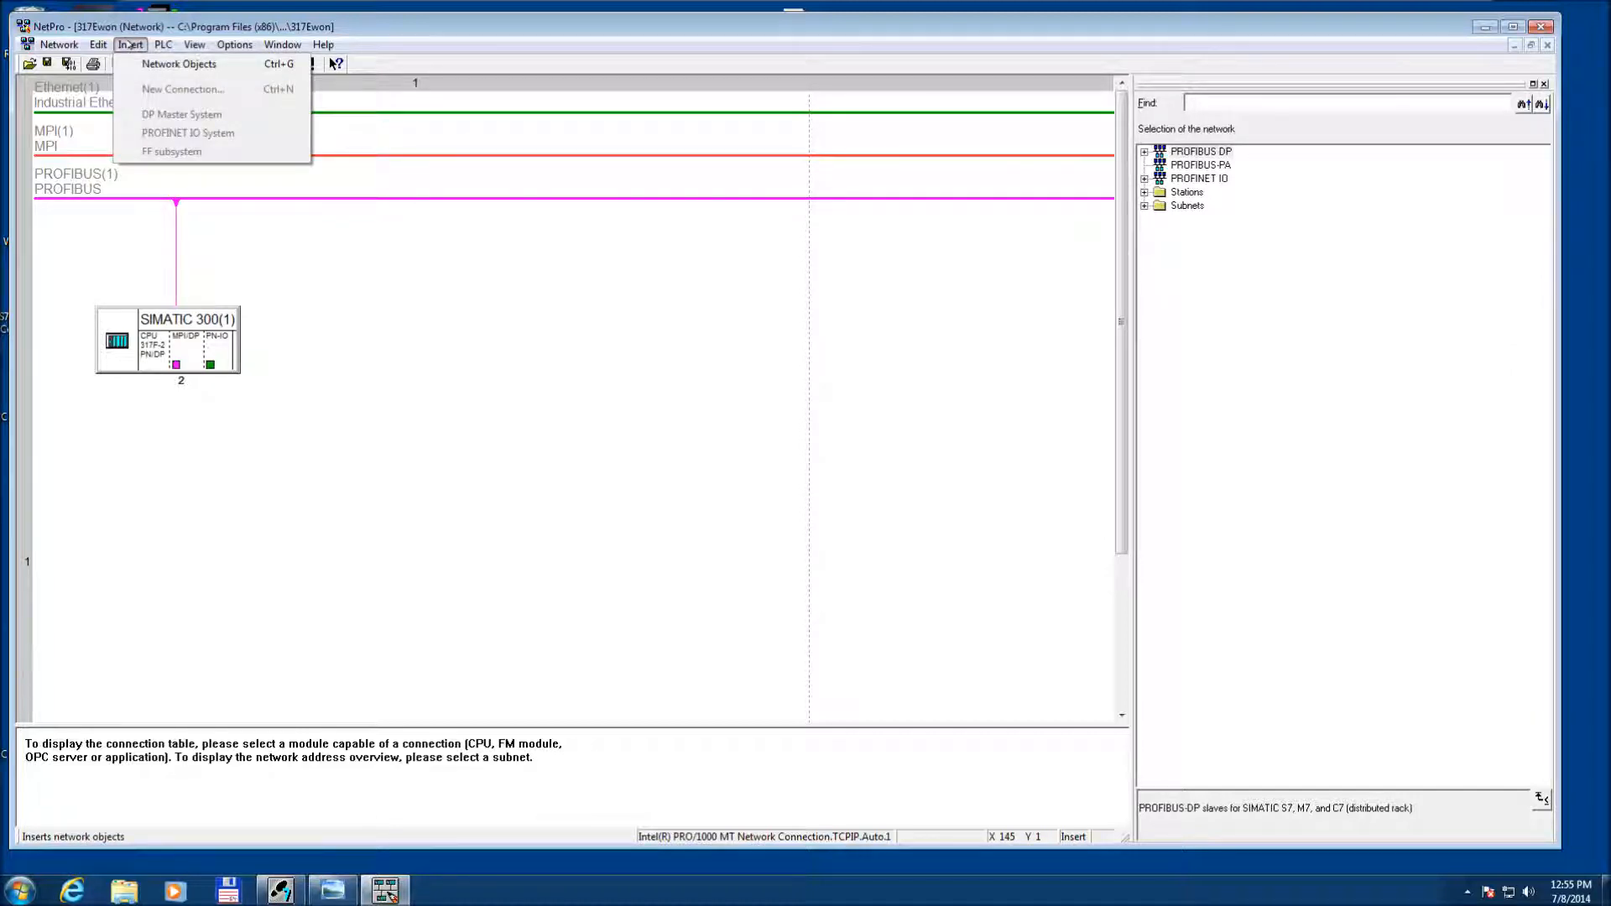
click(97, 43)
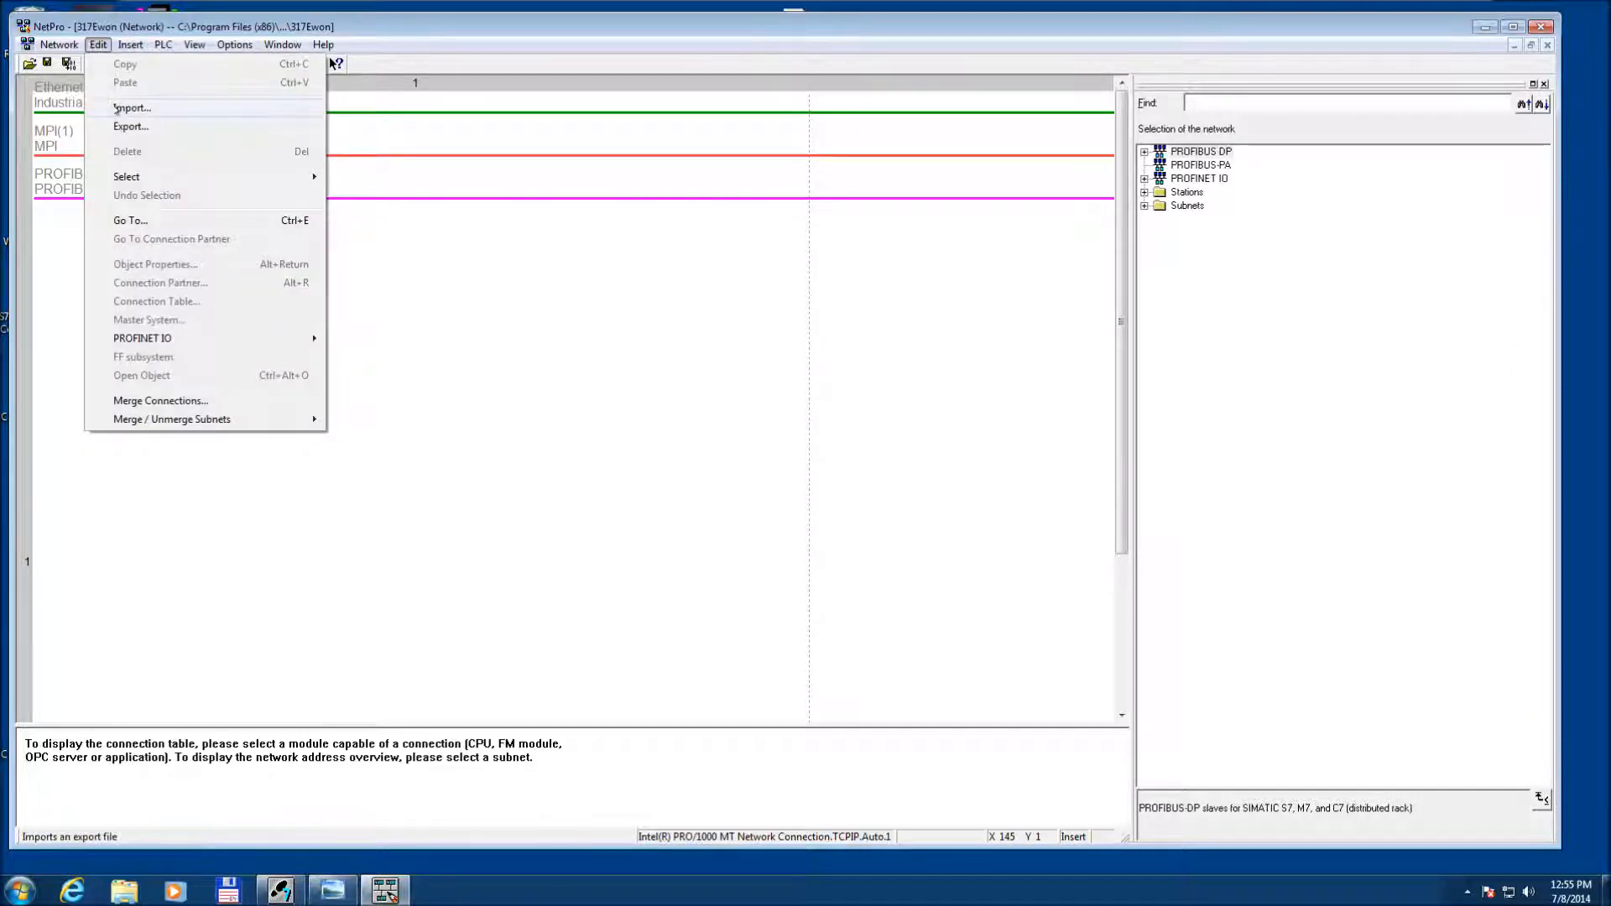
click(131, 107)
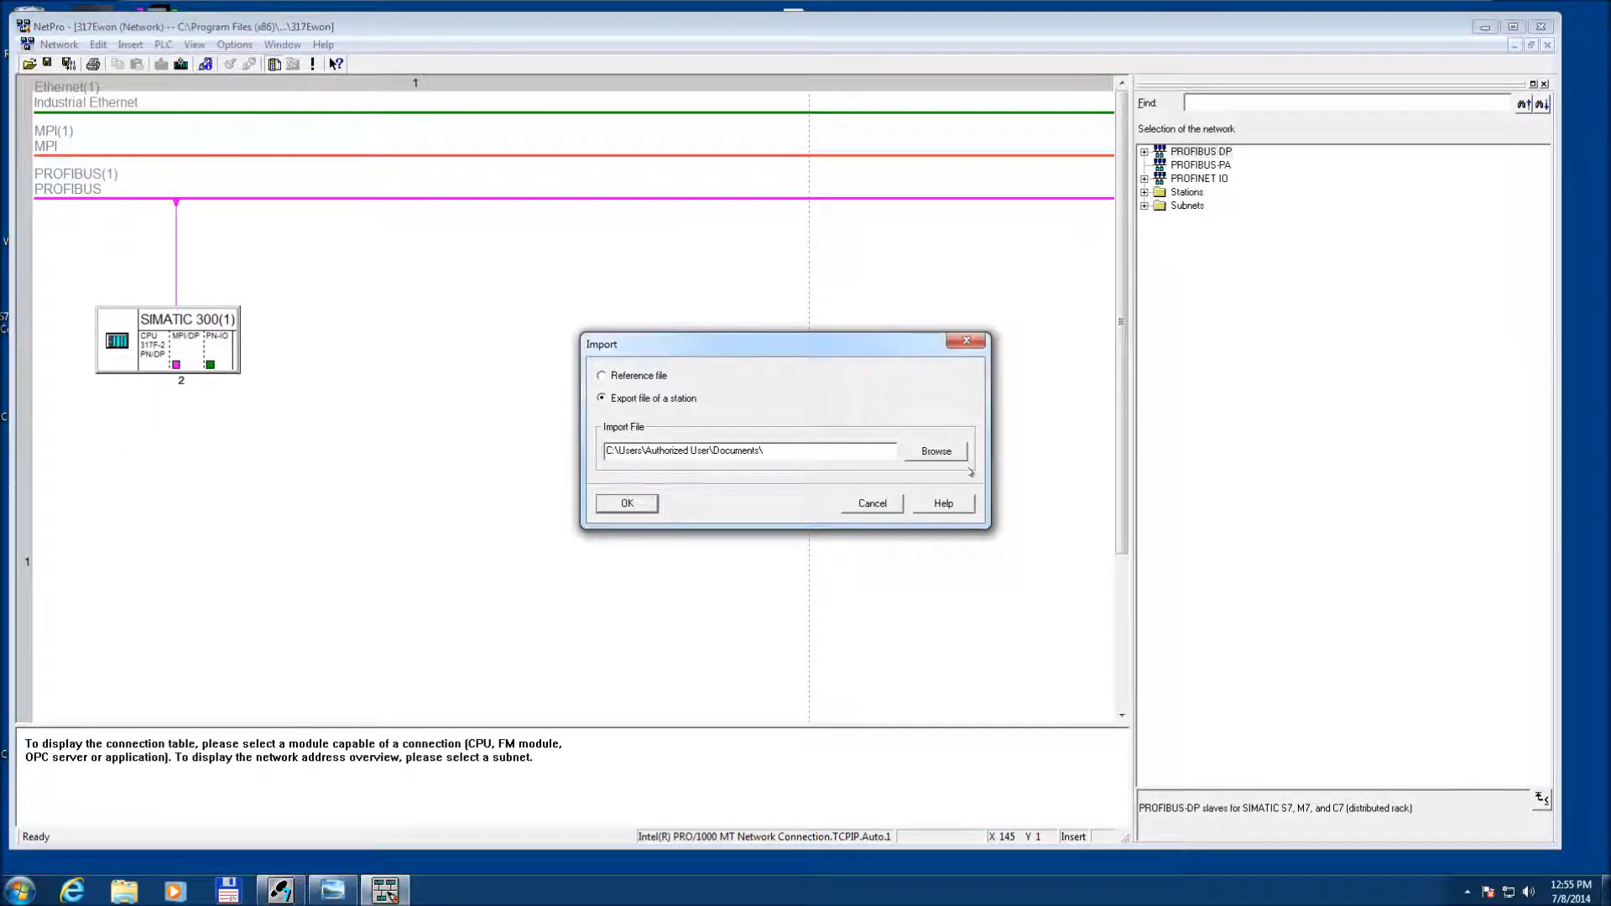
click(935, 450)
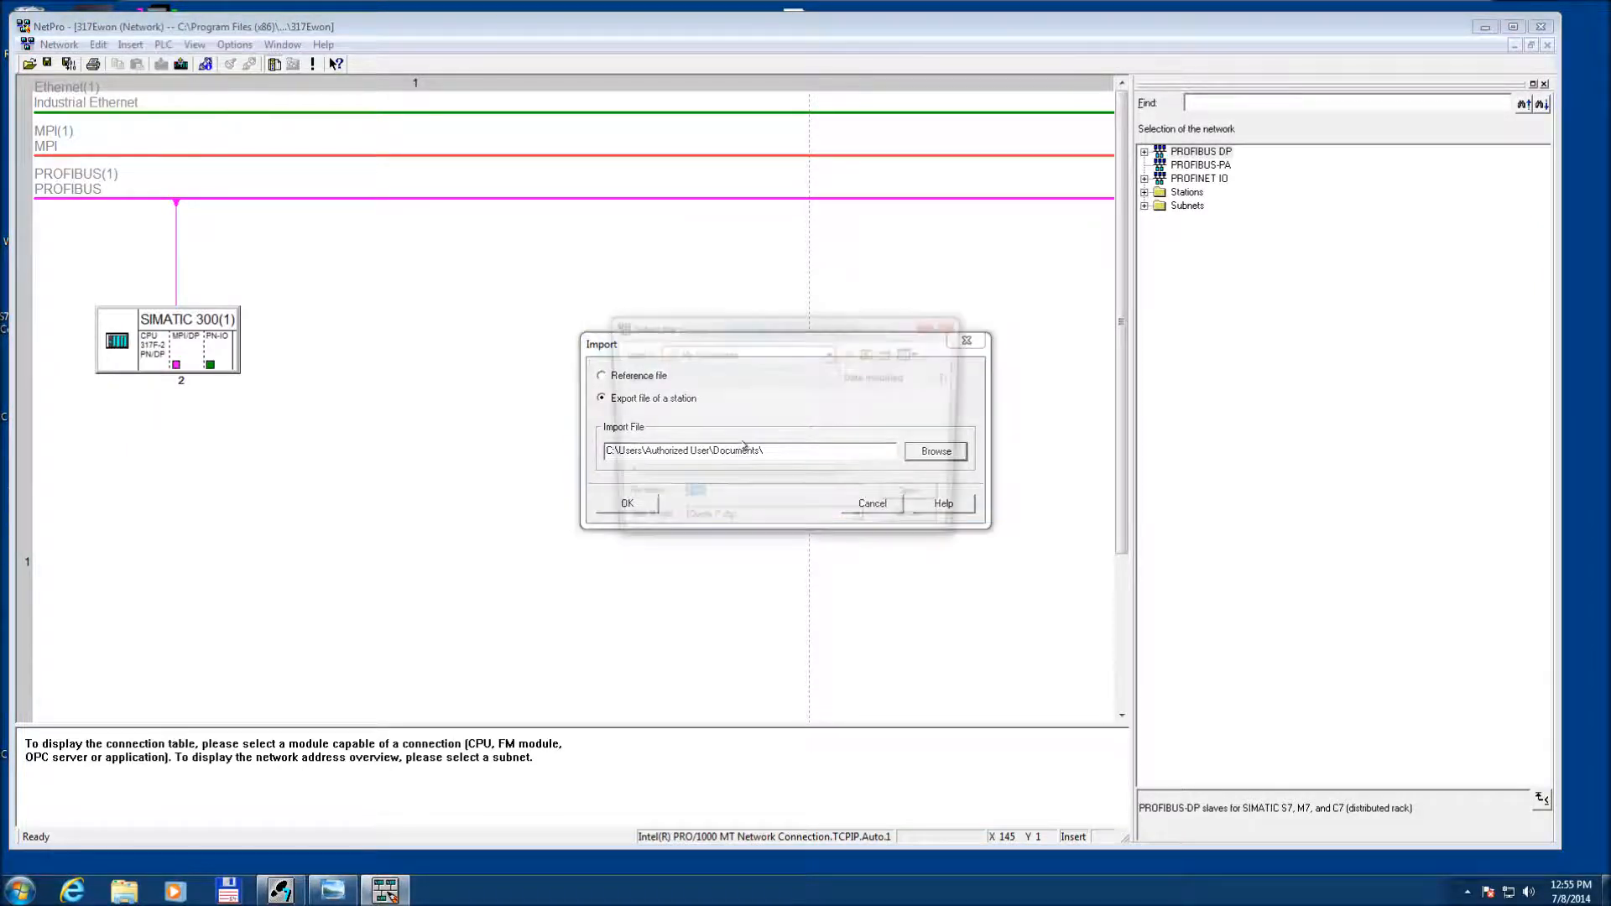
click(933, 451)
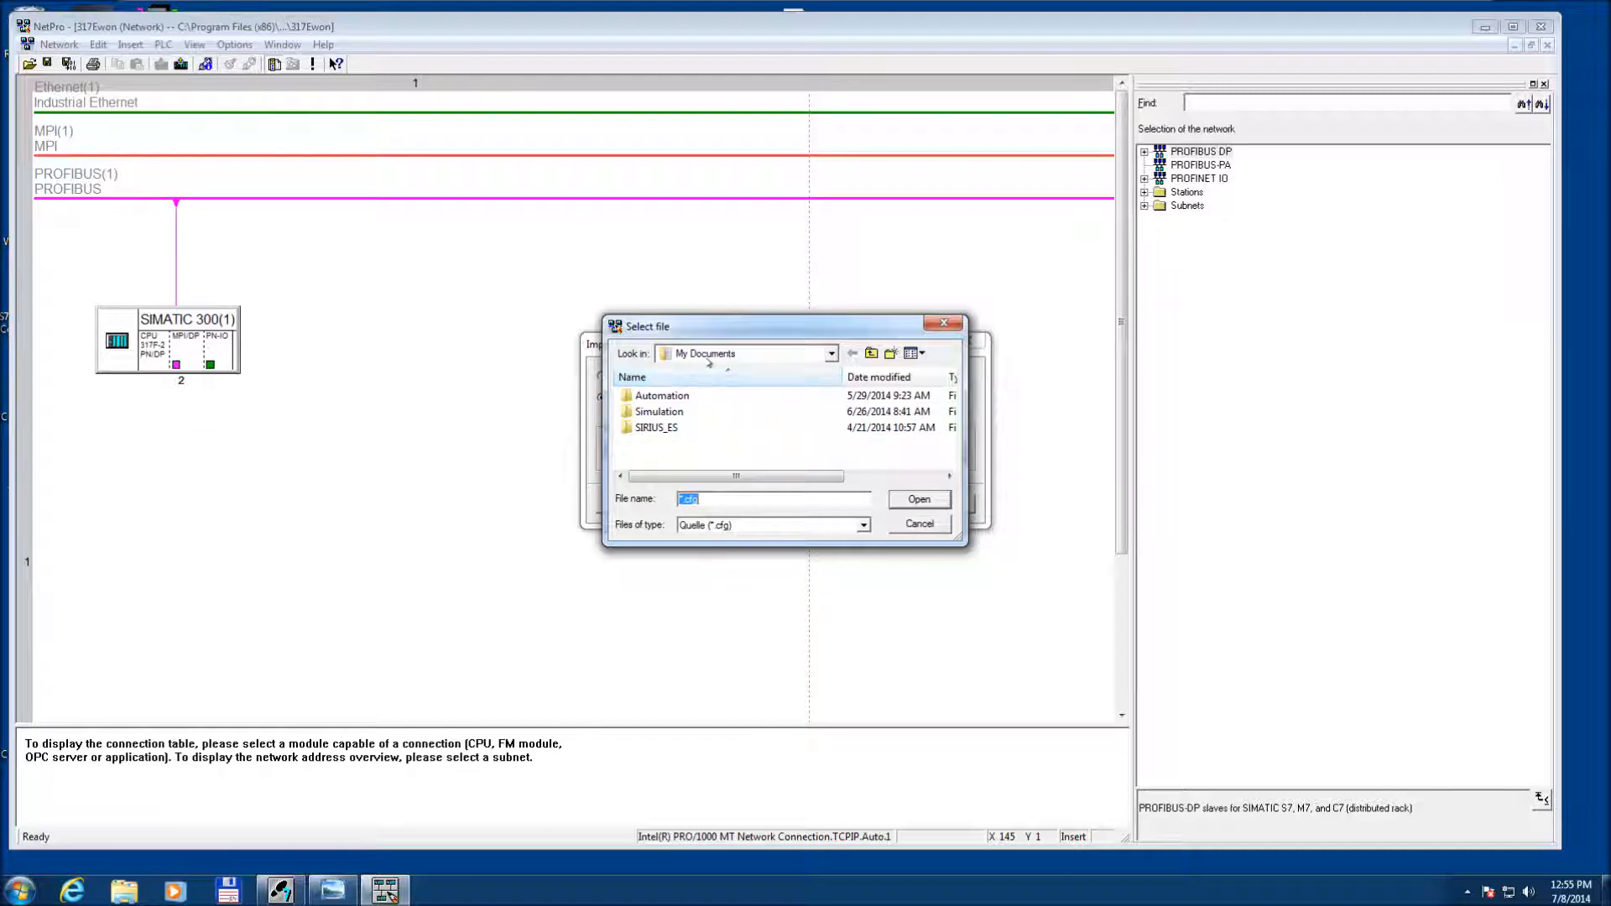
Select eWON_WinCC.cfg from the Desktop and confirm importing the eWON station.
click(829, 354)
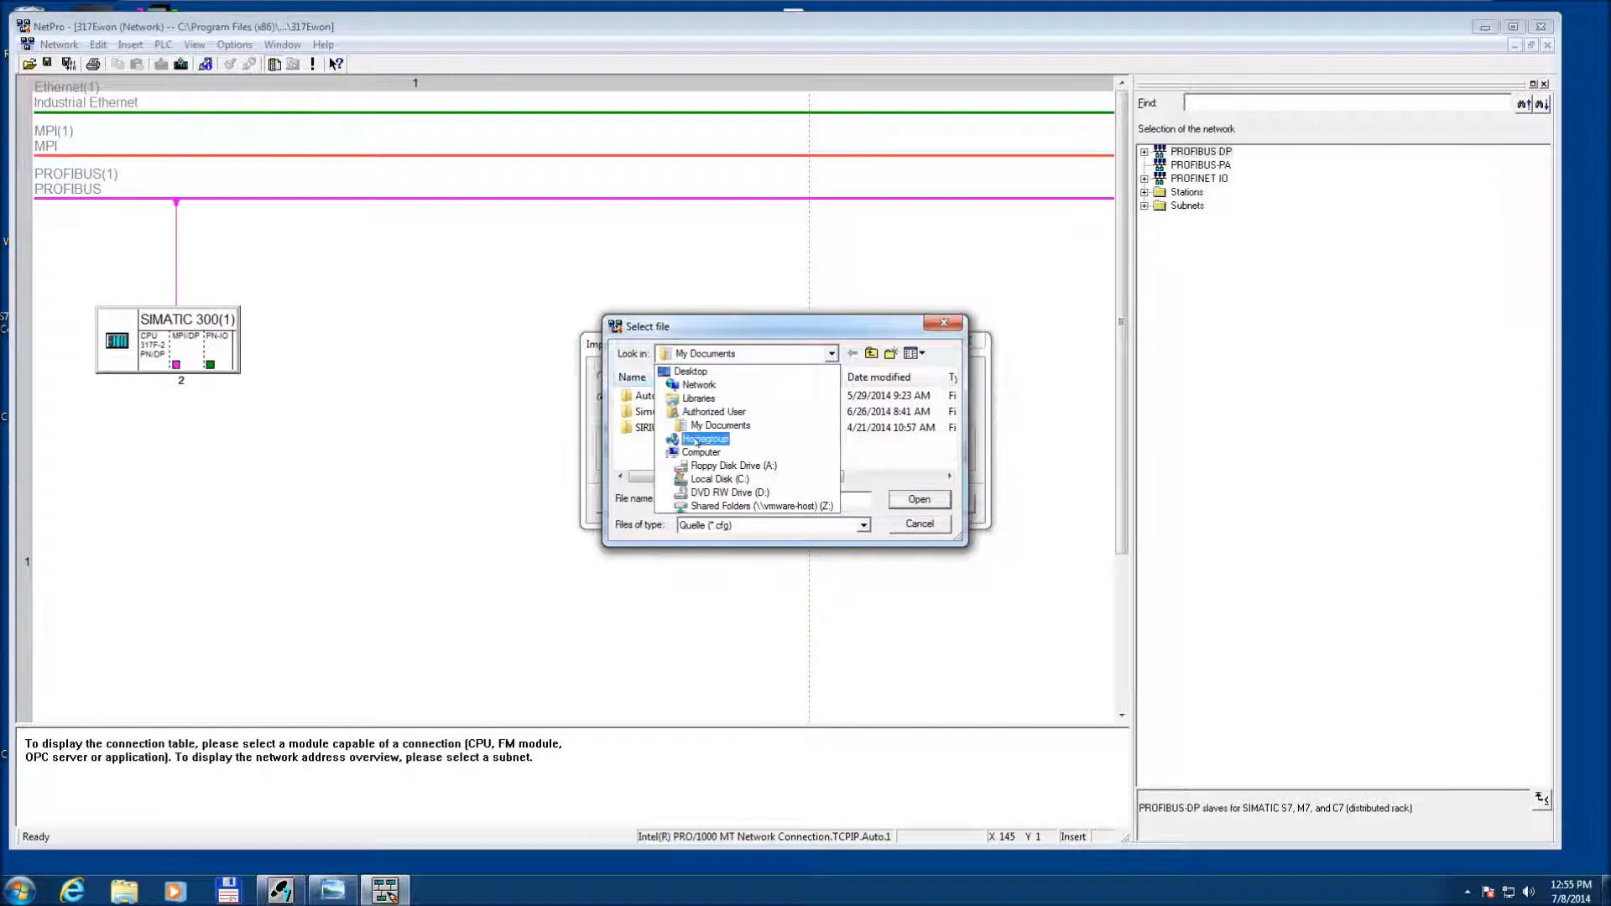
click(718, 478)
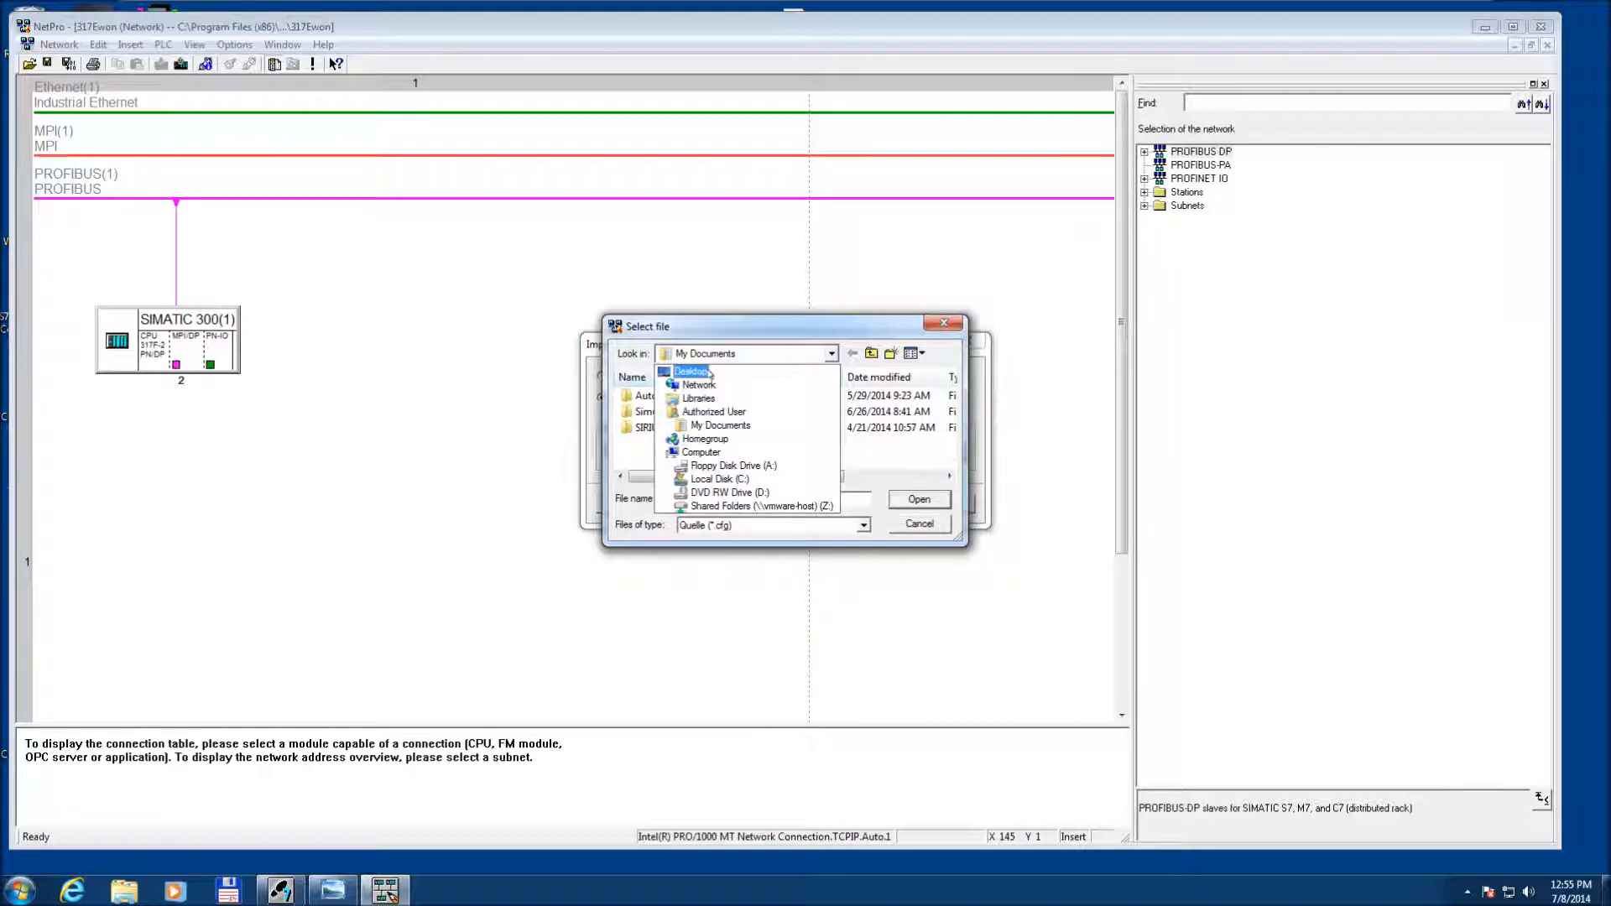
click(691, 371)
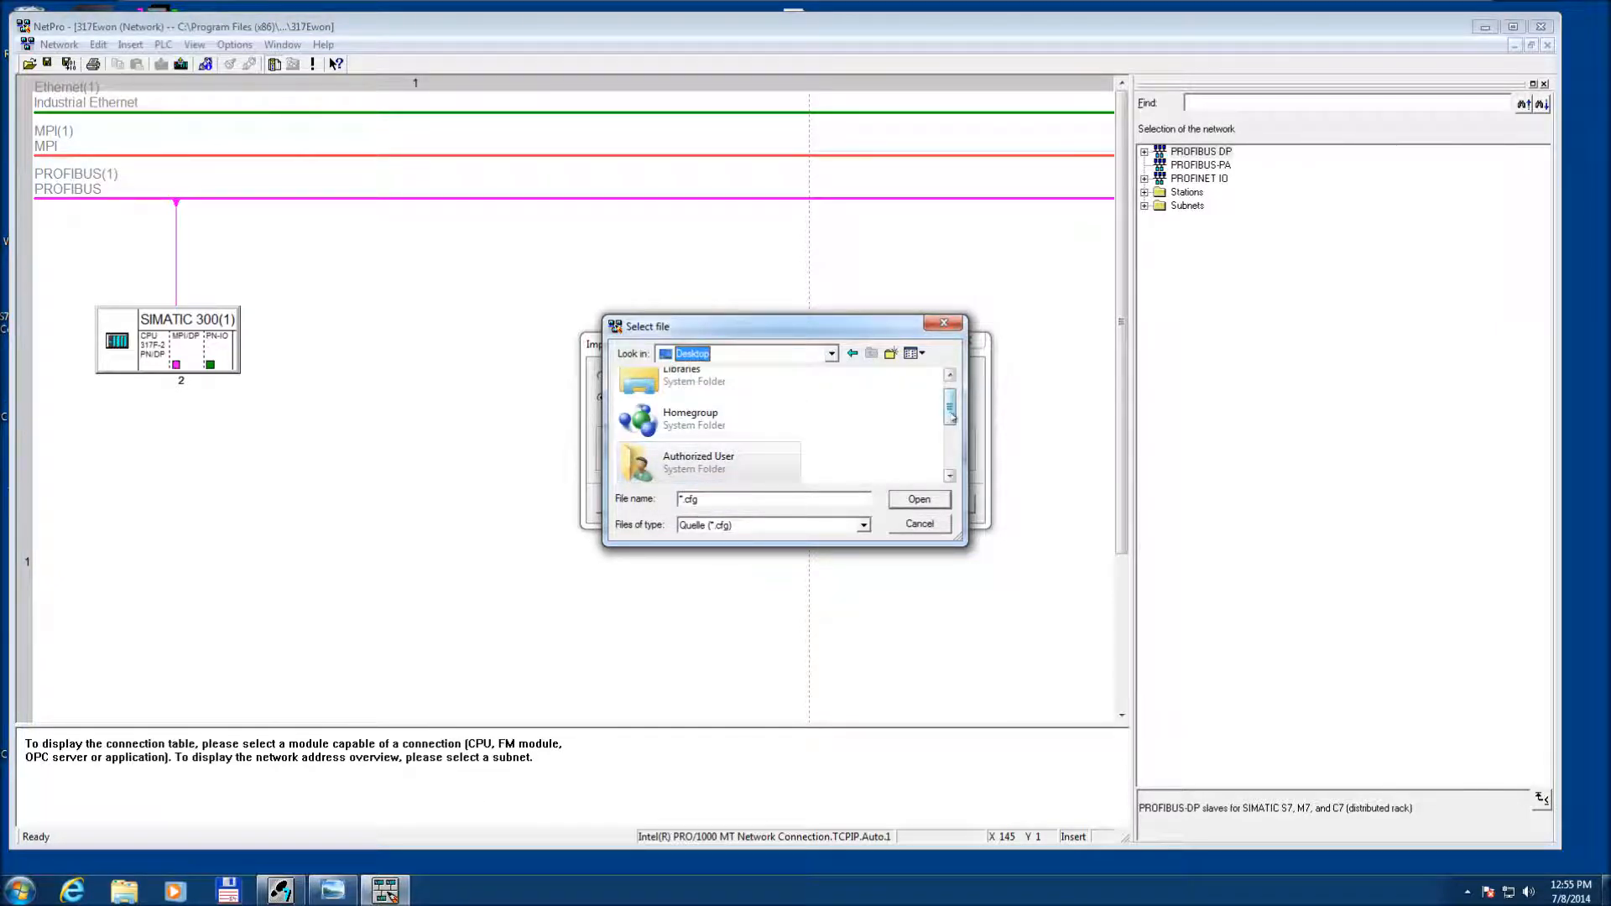
scroll(down, 3)
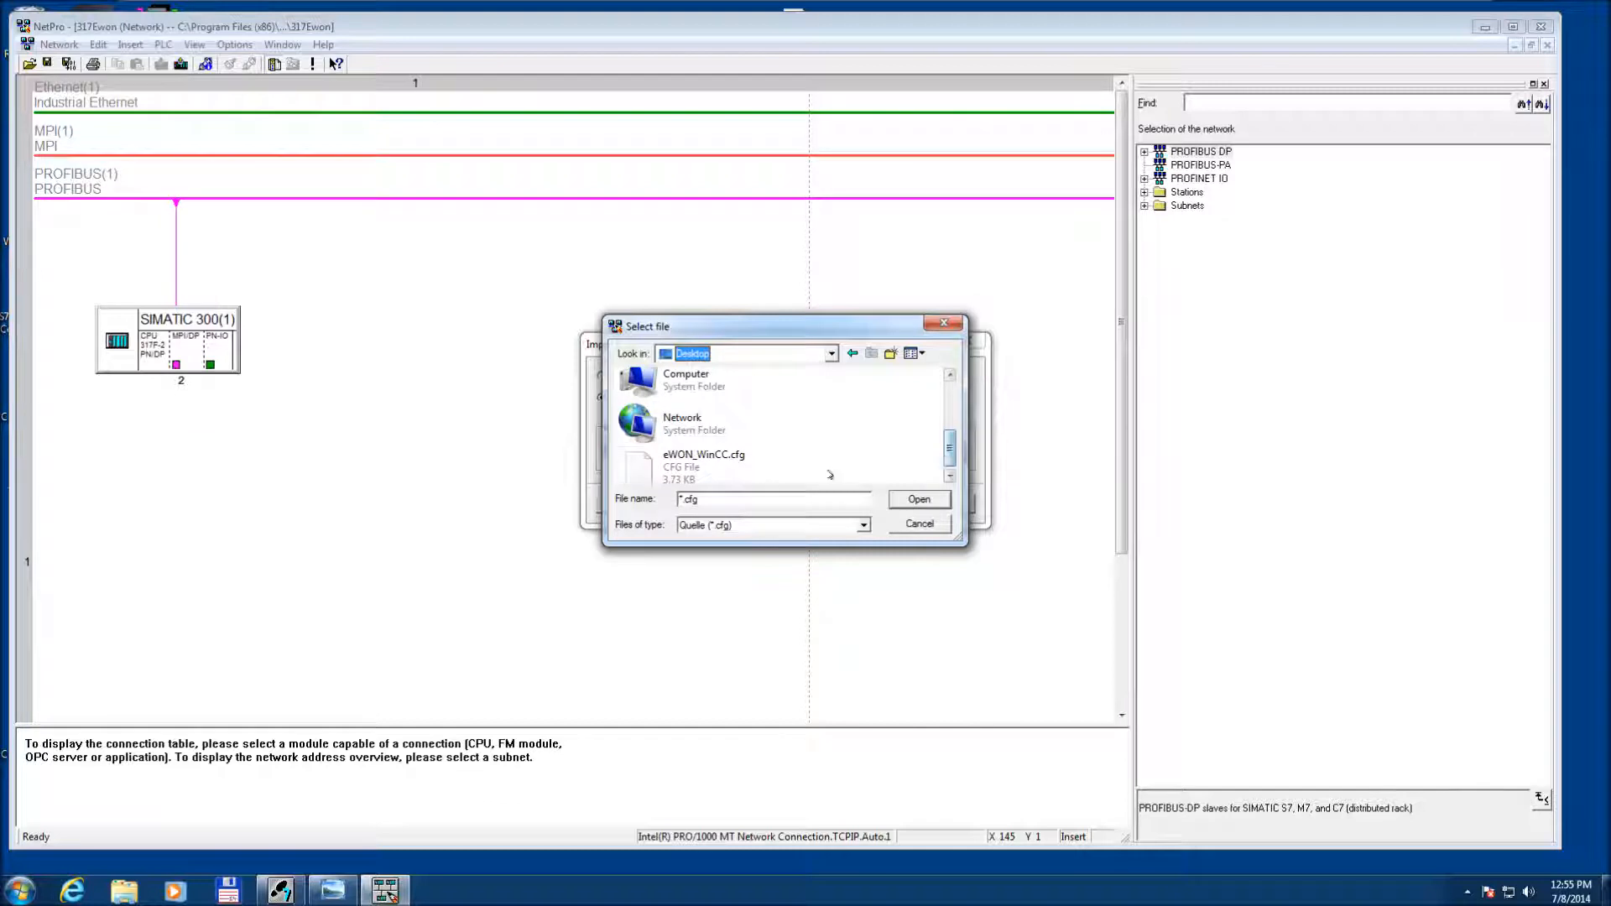
mouse_move(703, 464)
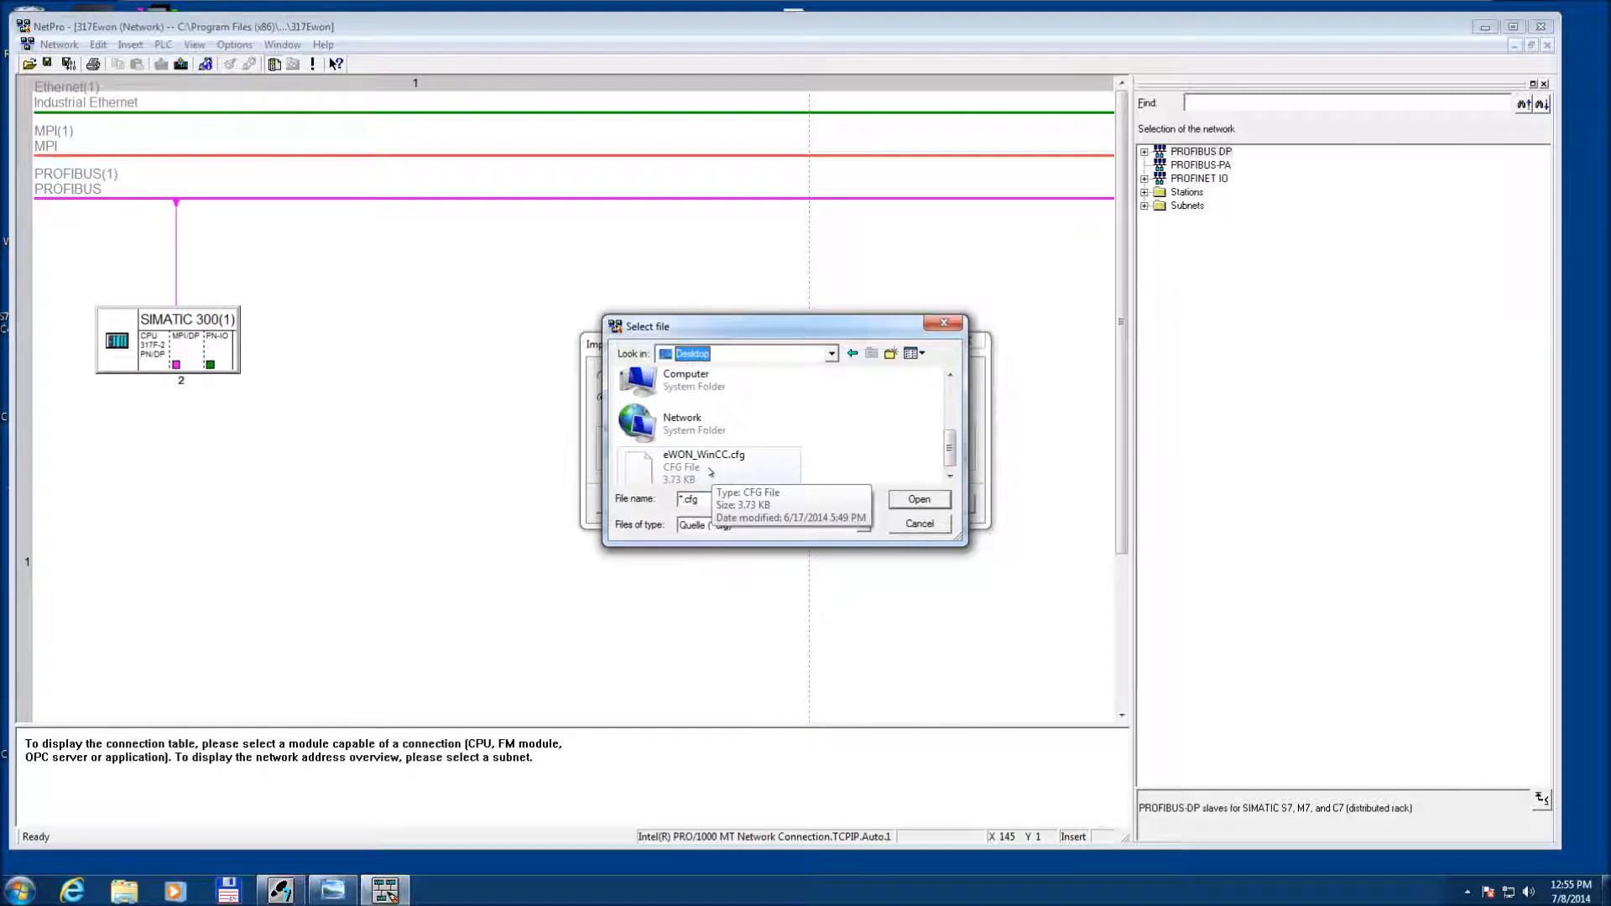
click(918, 498)
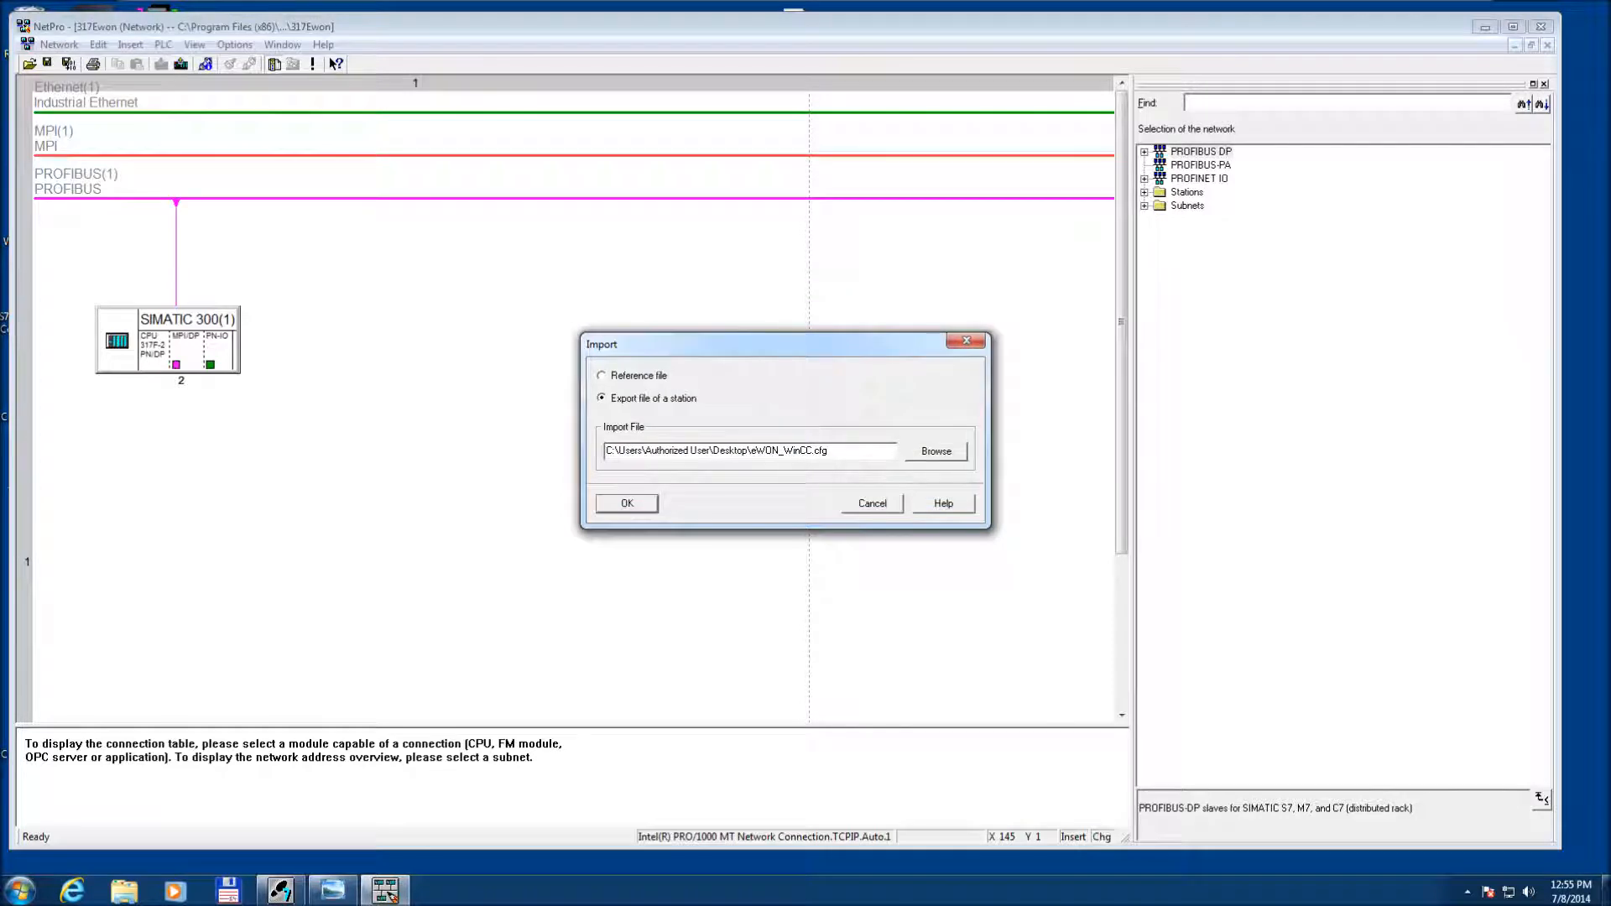
click(871, 502)
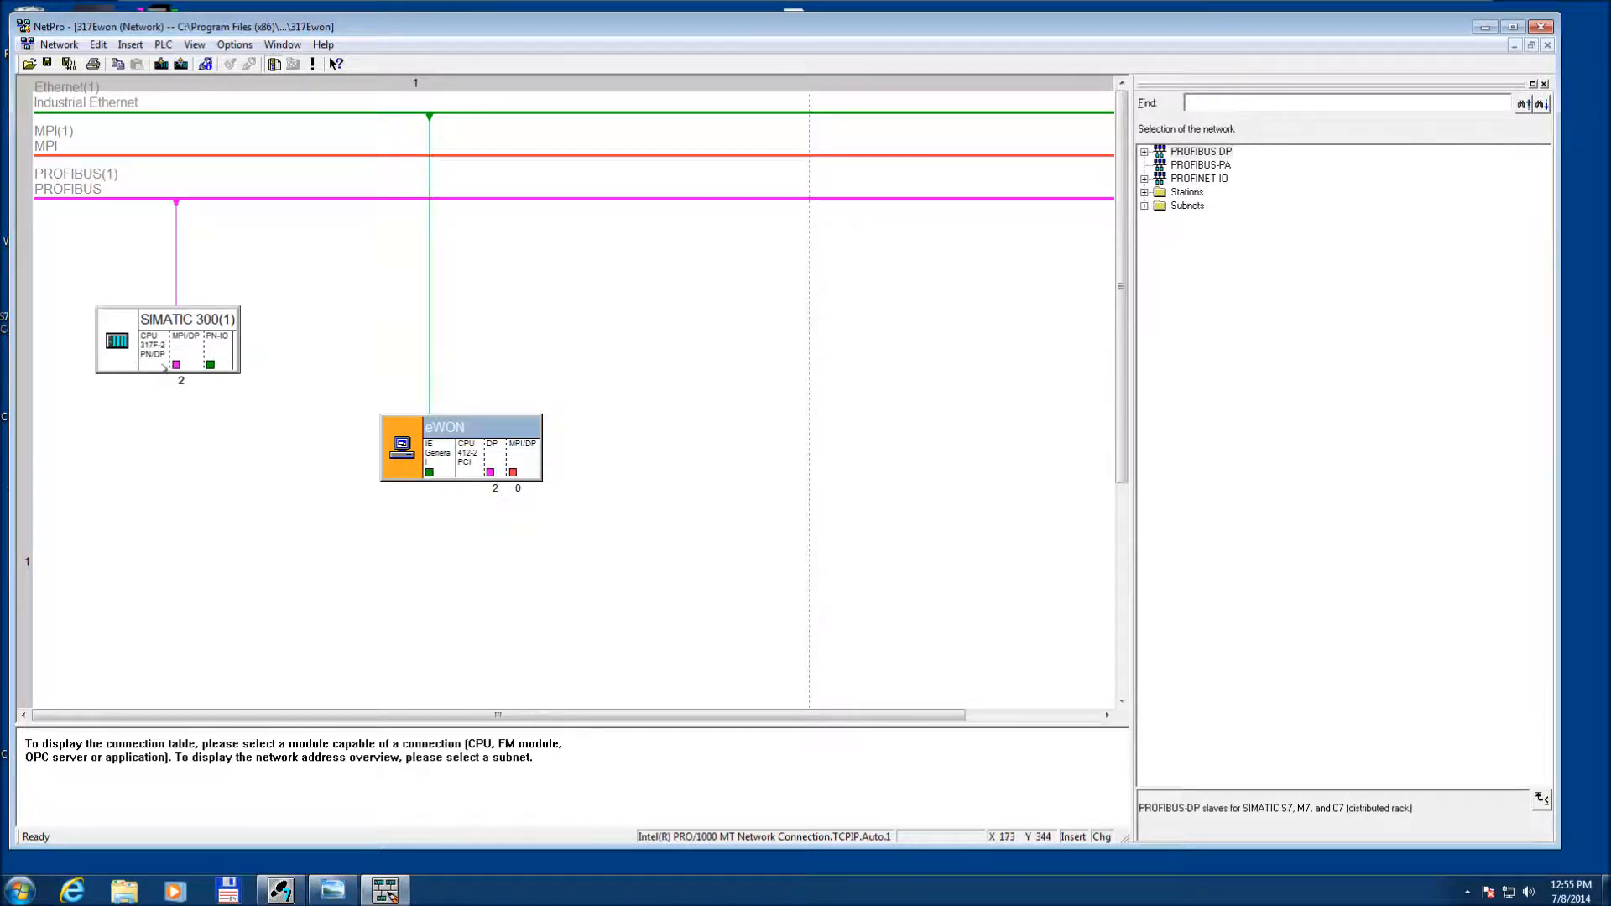
mouse_move(483, 484)
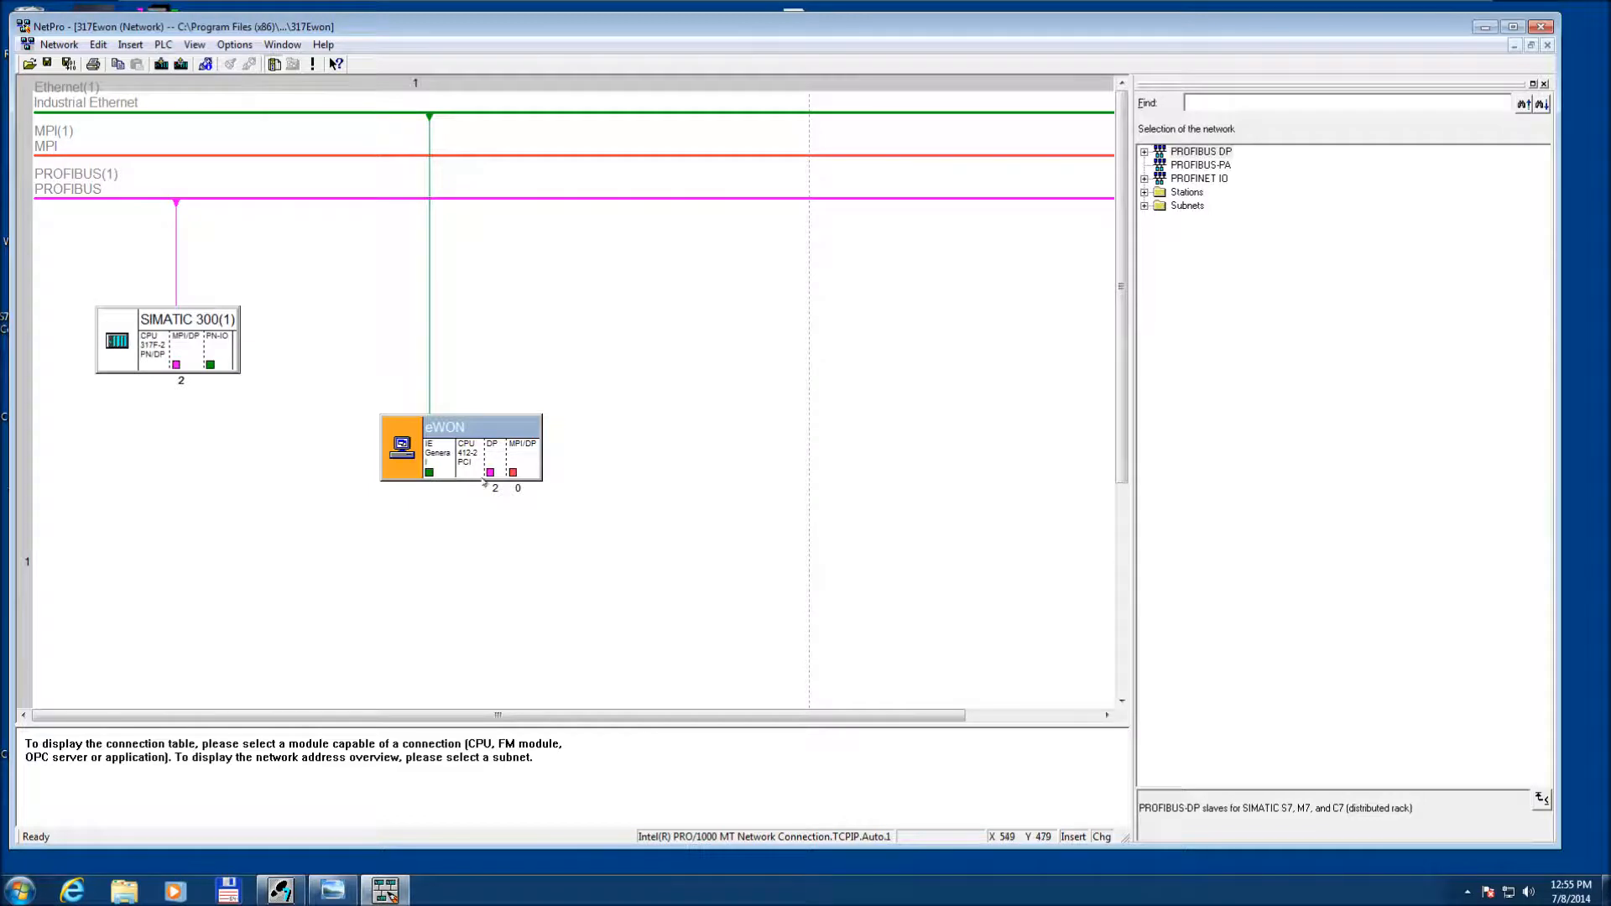
mouse_move(488, 480)
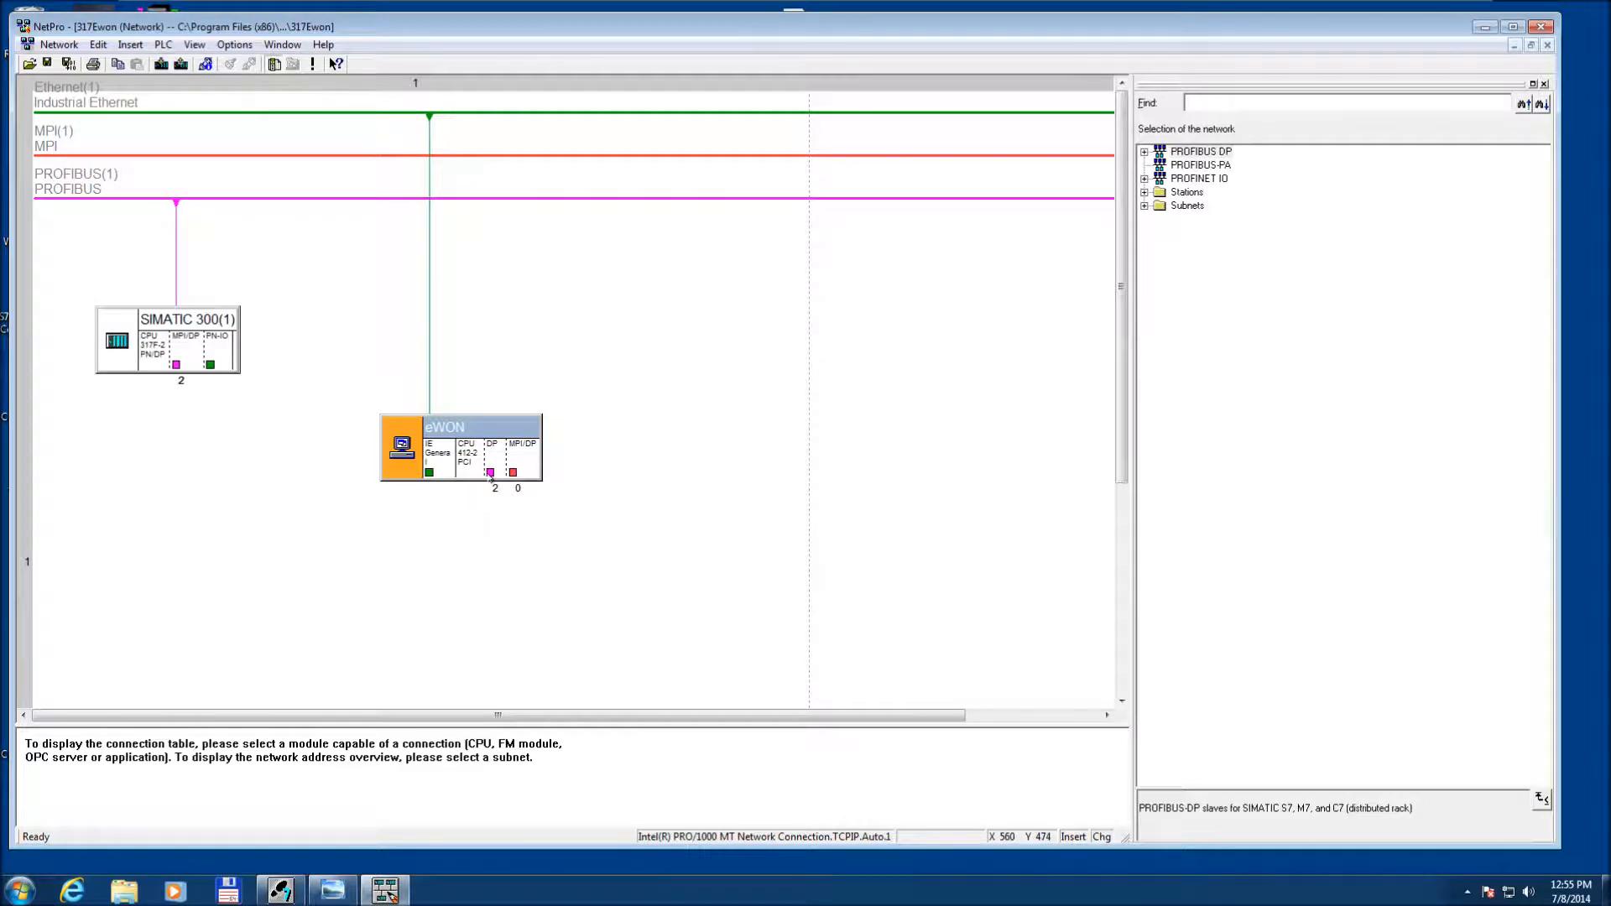
Bring up the imported eWON station's PROFIBUS DP interface properties.
double_click(490, 473)
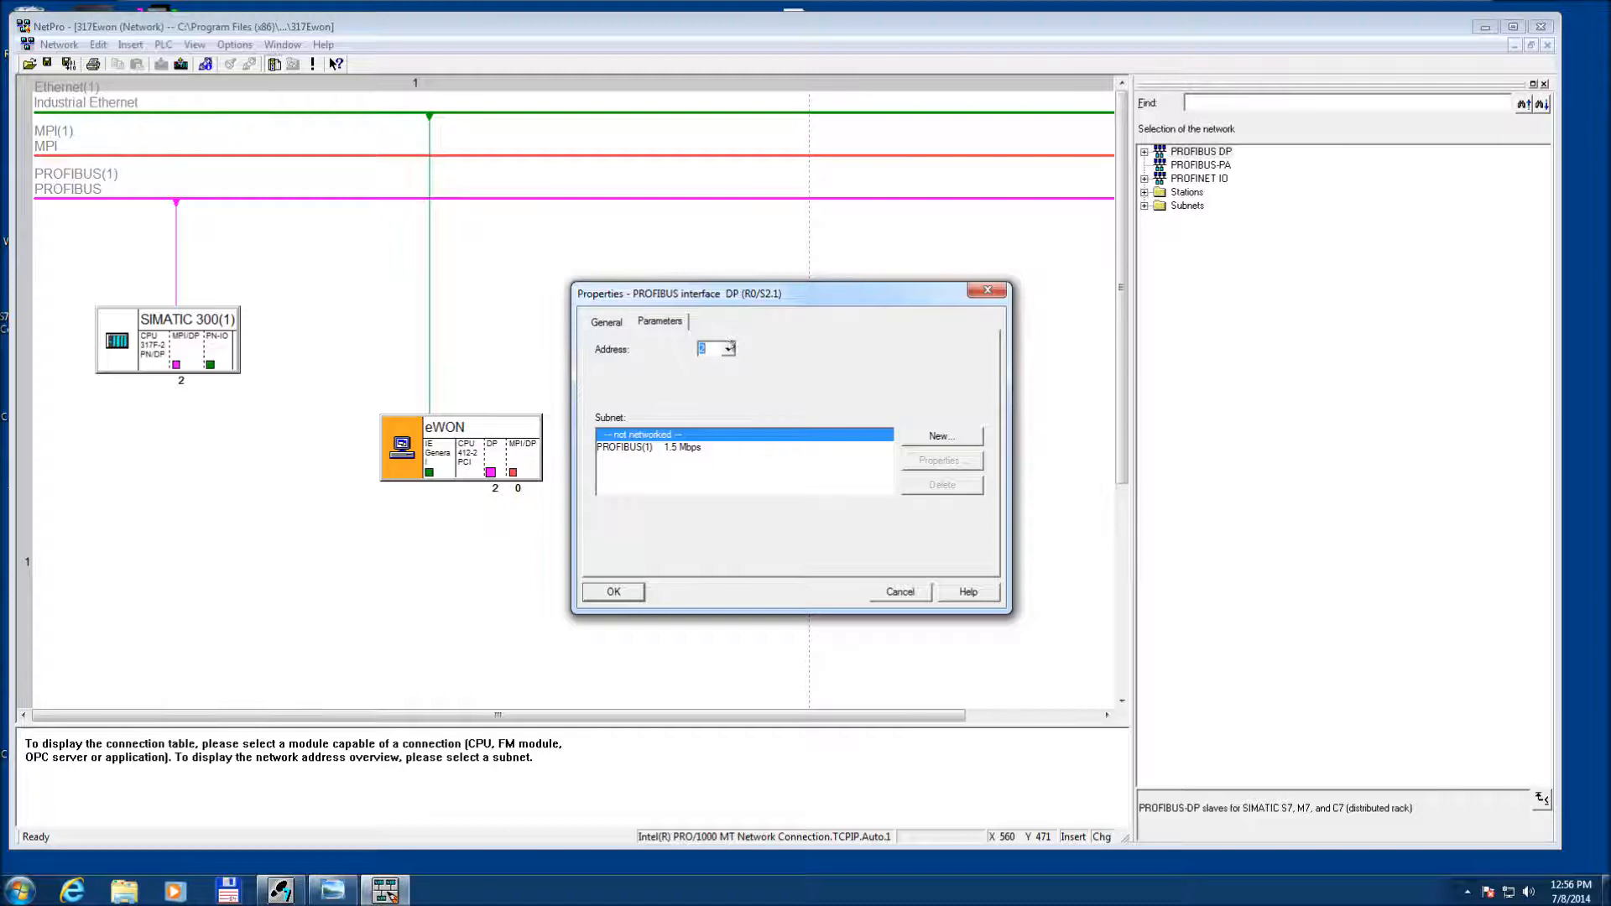
click(729, 349)
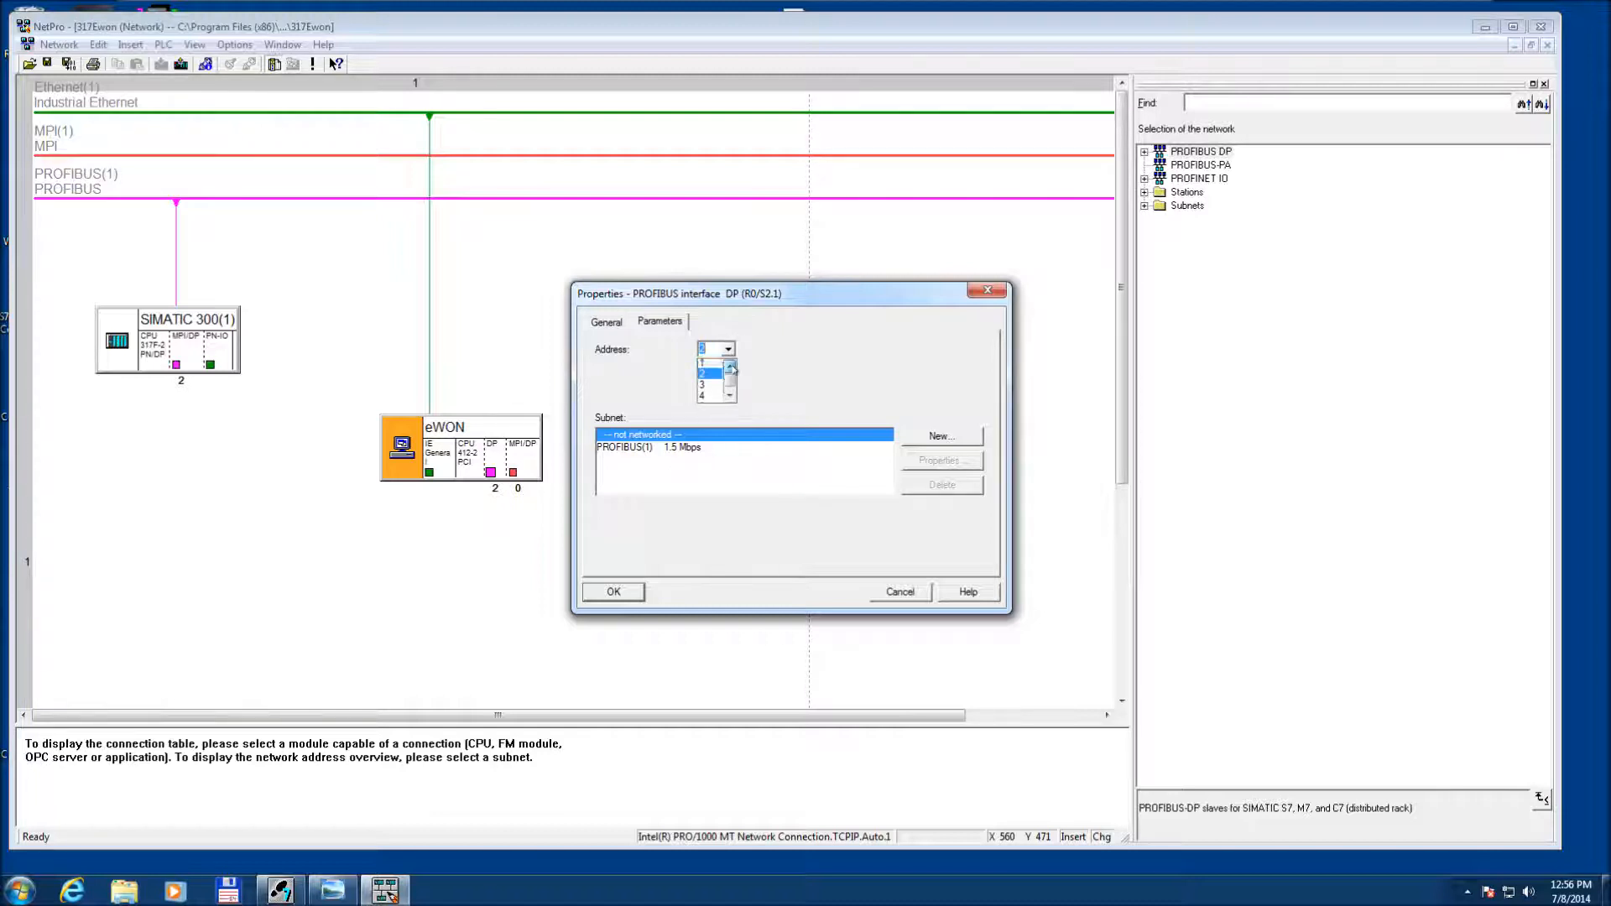
click(703, 367)
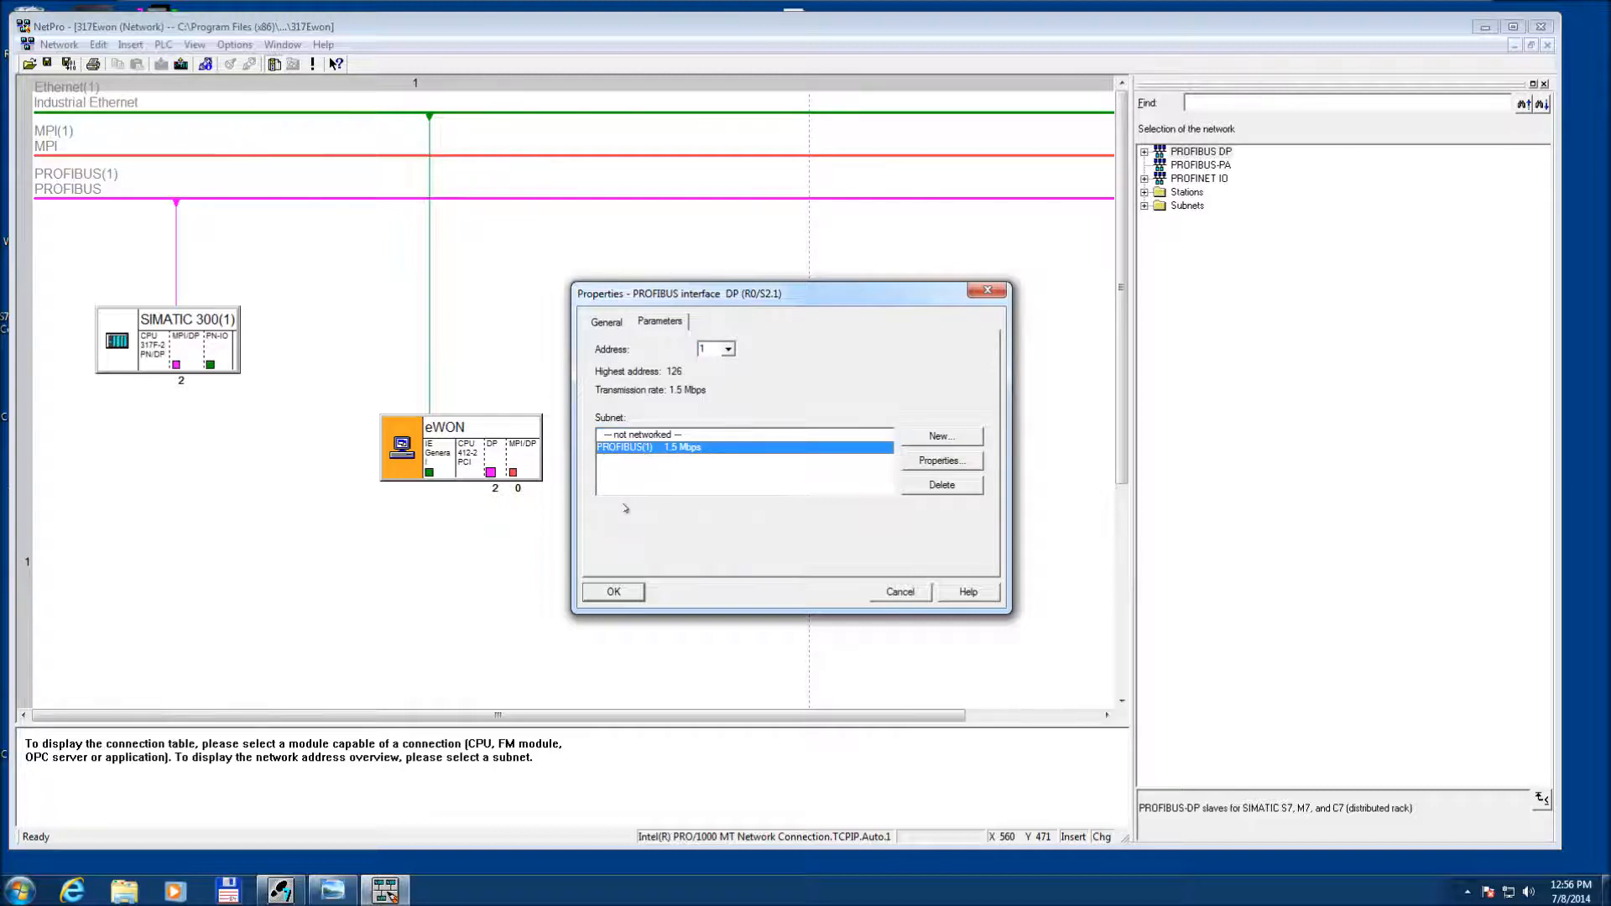
click(613, 591)
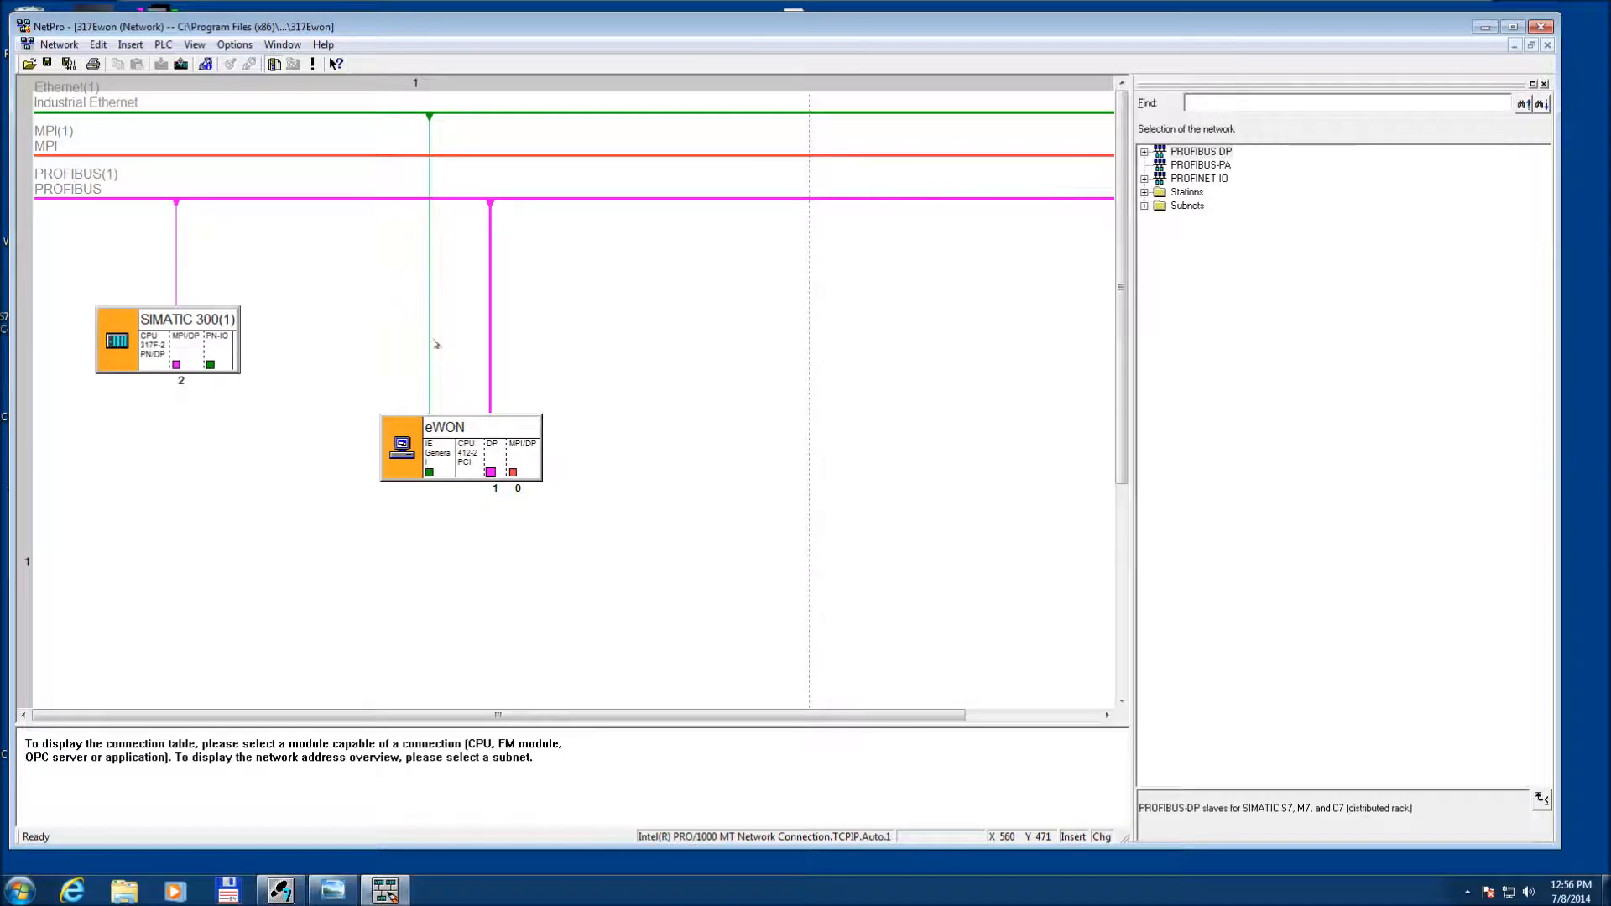
mouse_move(499, 280)
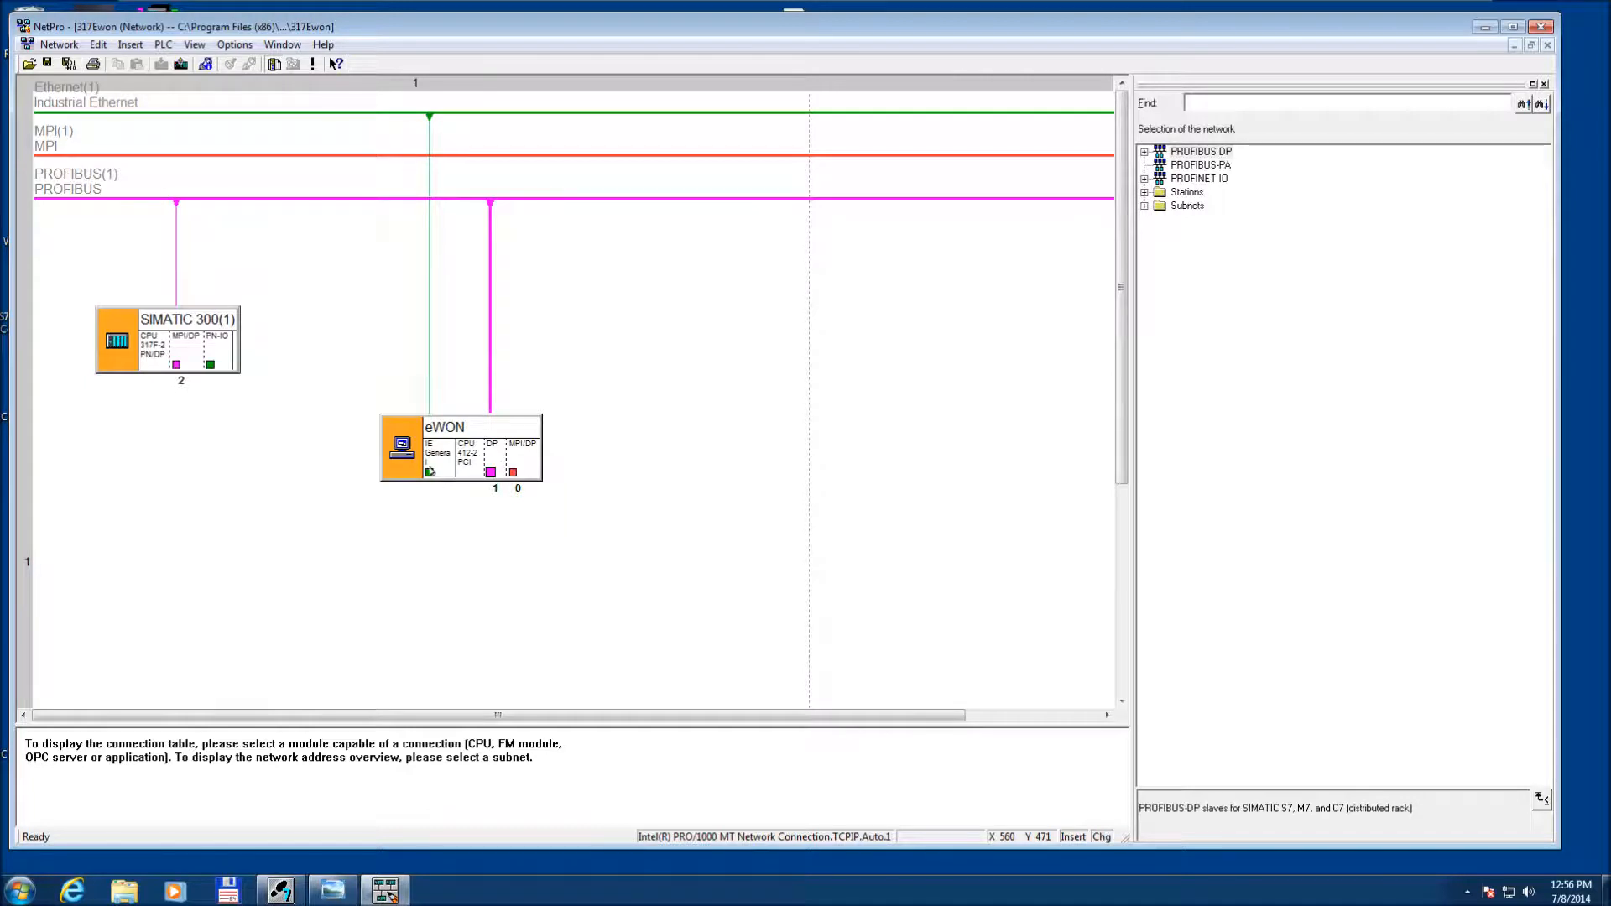
double_click(430, 471)
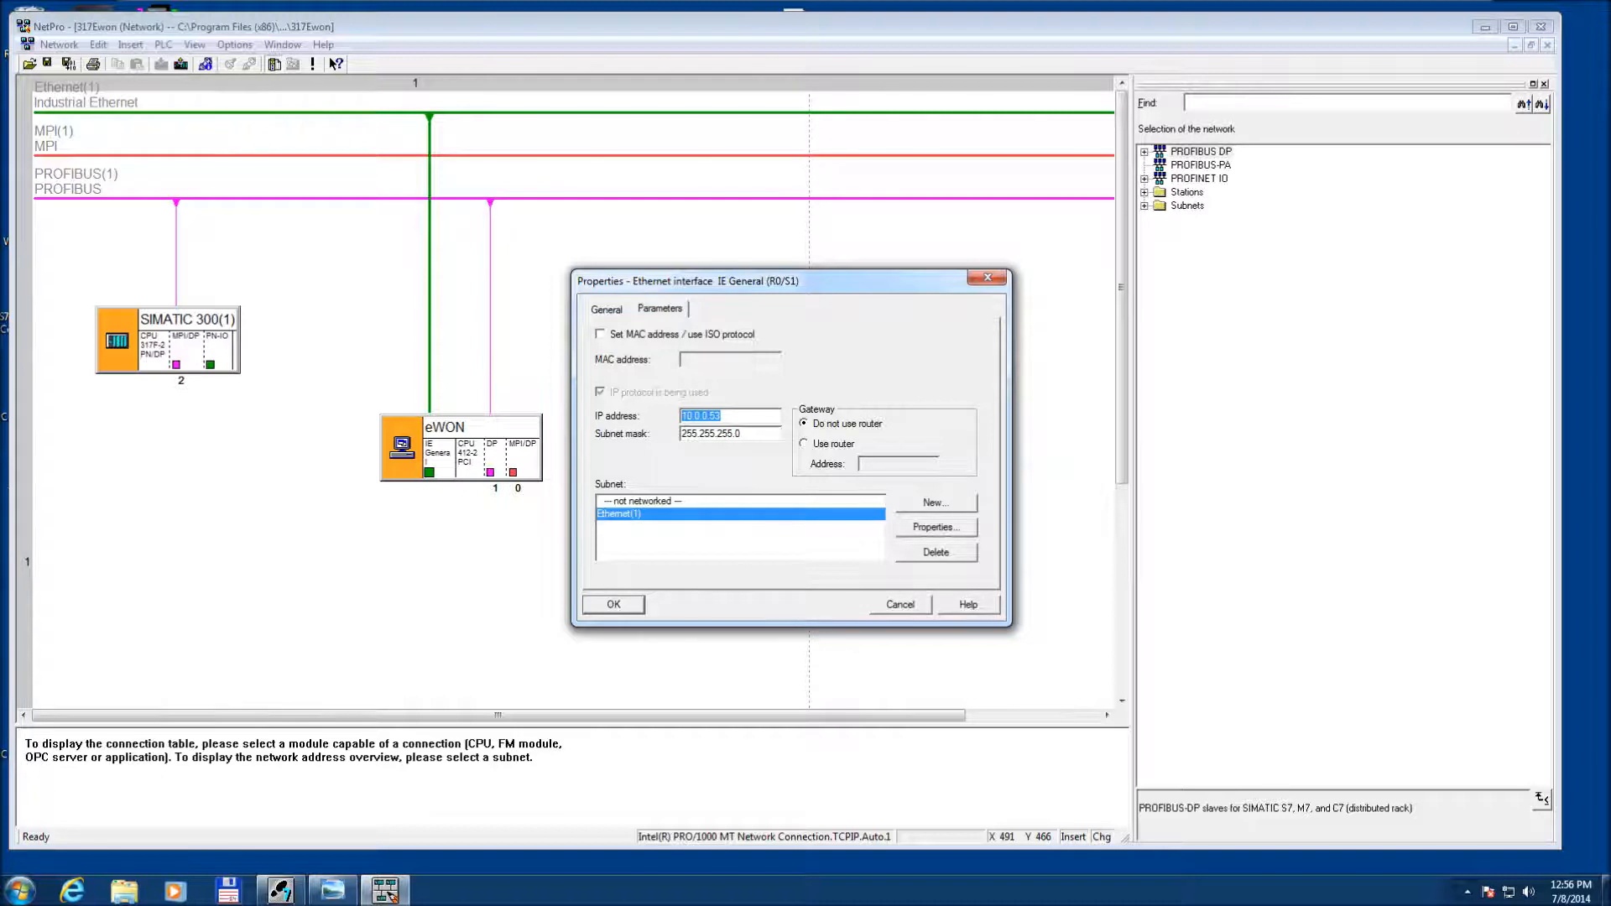
Assign IP address 10.95.128.129 to the eWON's Ethernet interface on Ethernet(1).
text(10)
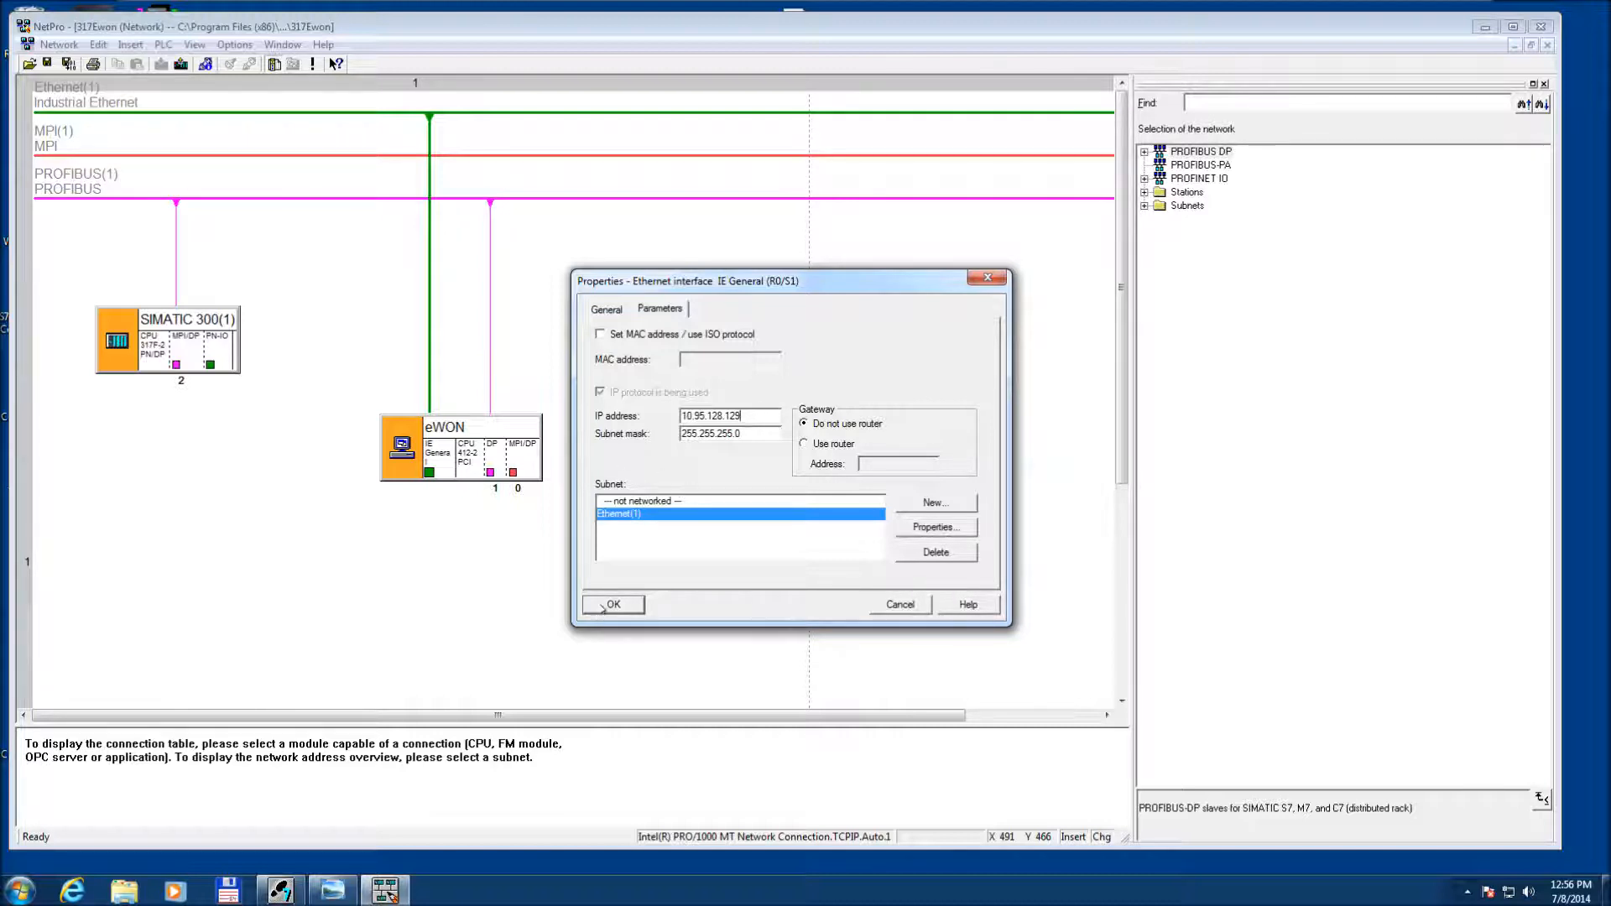
click(612, 604)
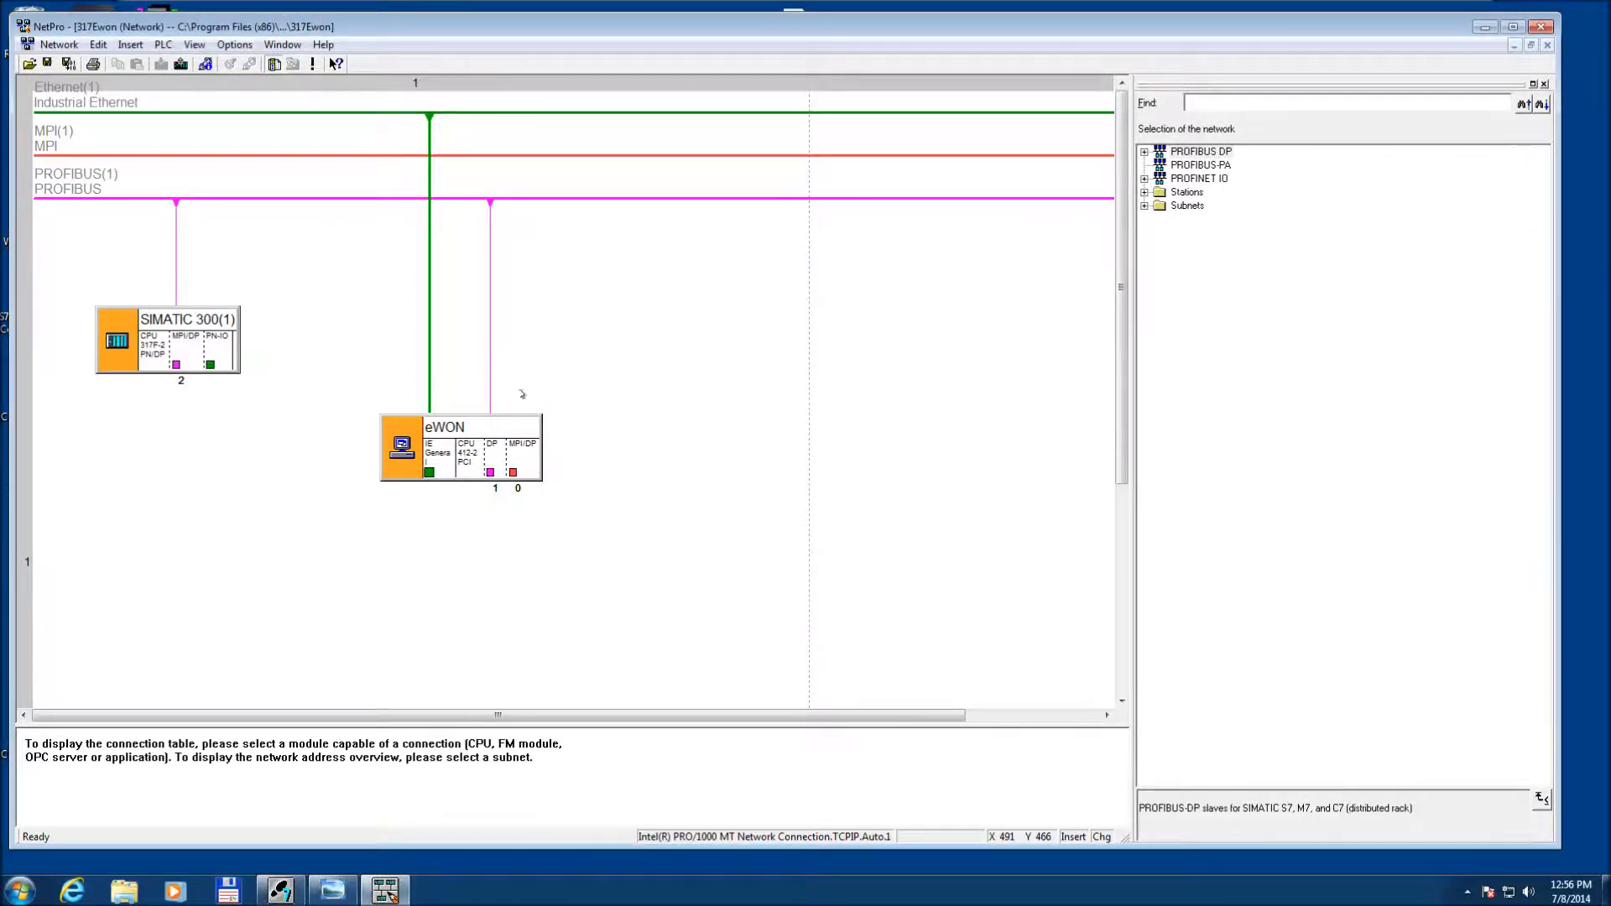
mouse_move(797, 368)
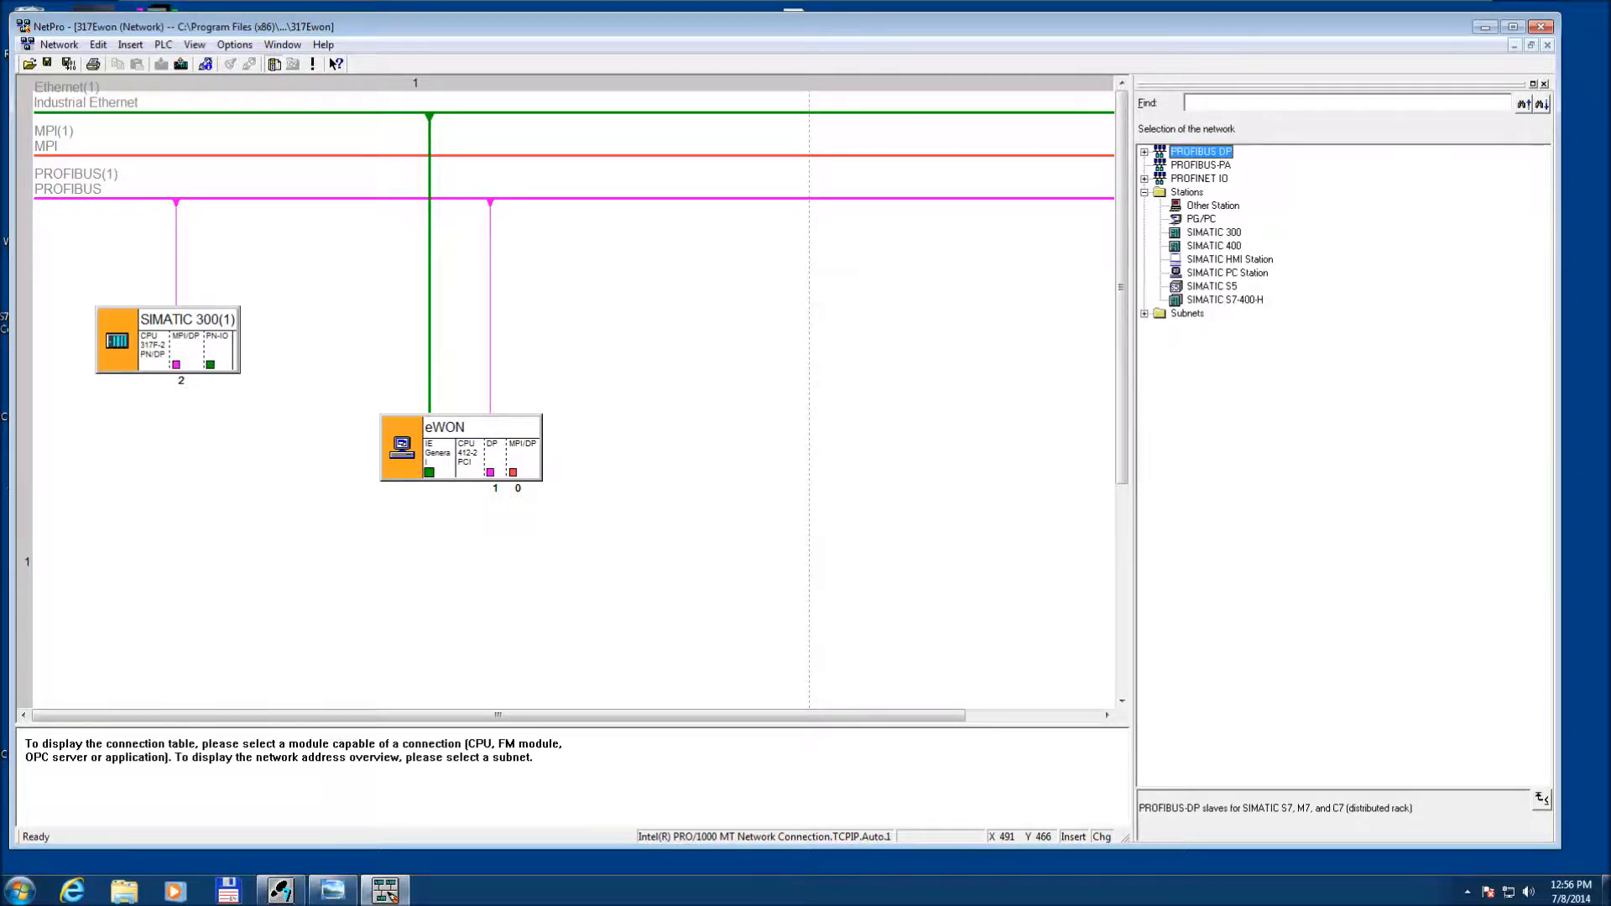
Place a PG/PC station from the catalog into the network beside the eWON.
click(1200, 218)
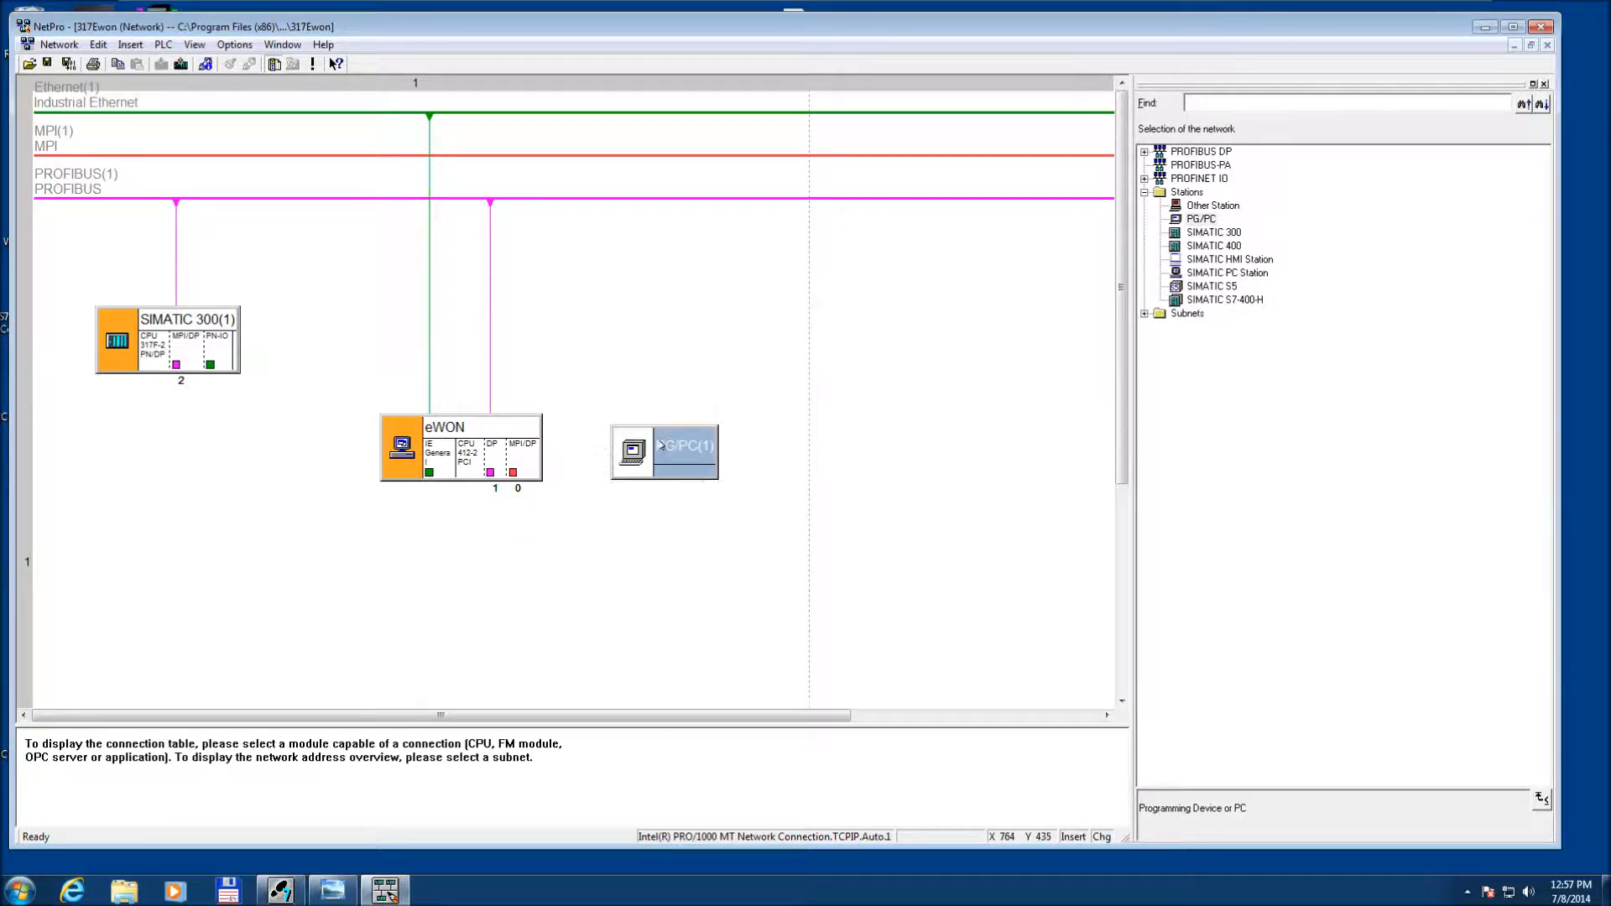
mouse_move(837, 473)
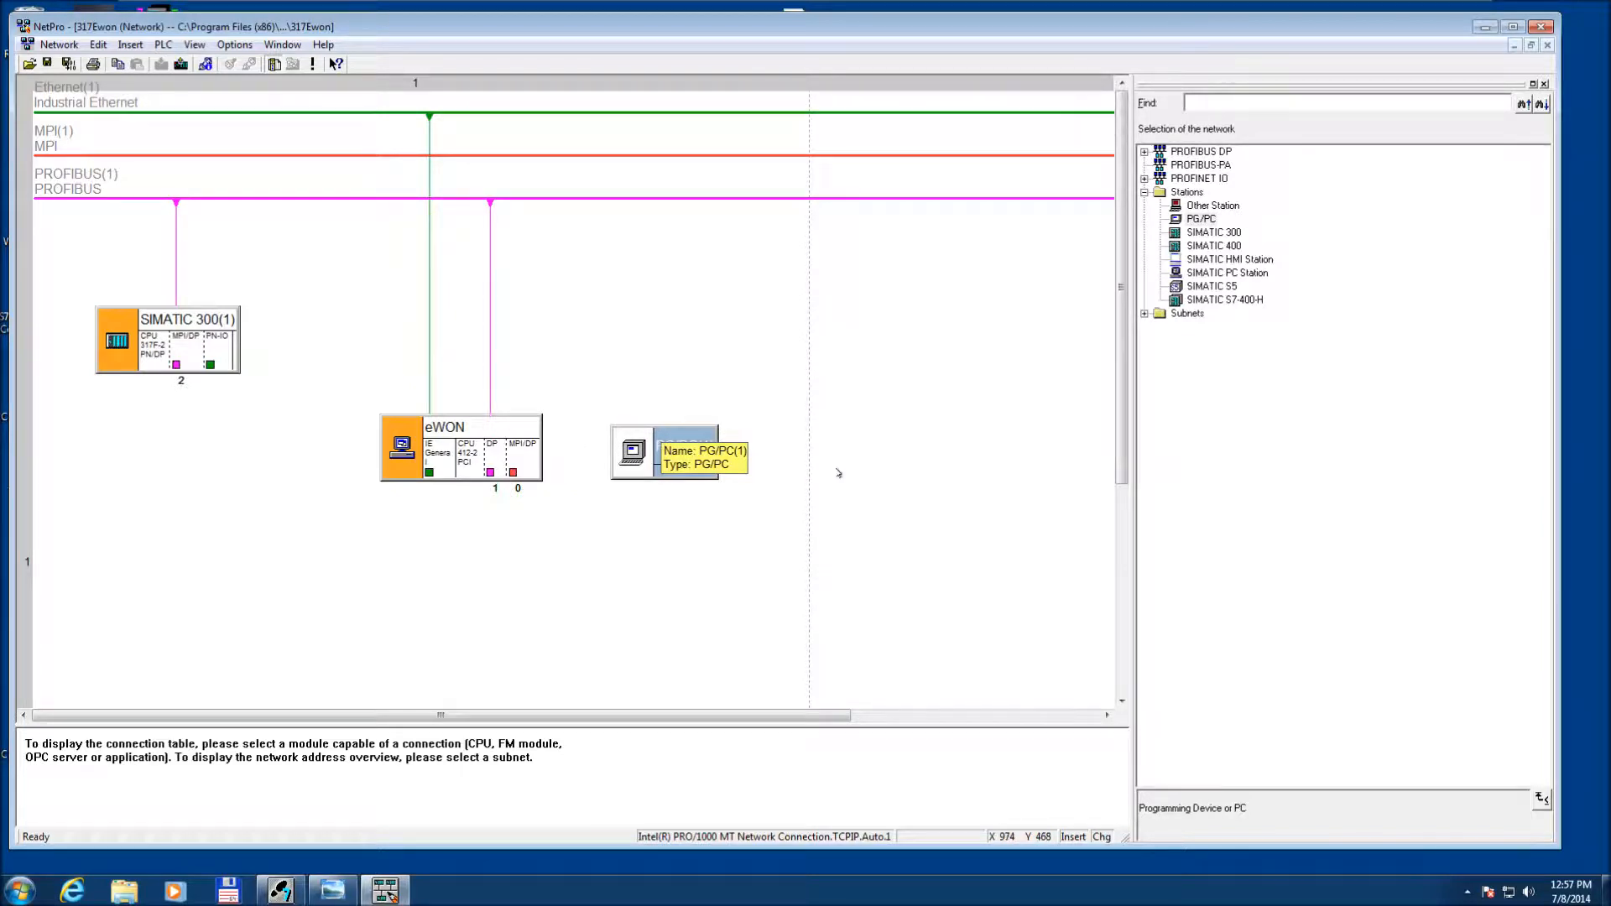
Add an Industrial Ethernet interface to the PG/PC at 10.95.128.130 on Ethernet(1).
click(665, 451)
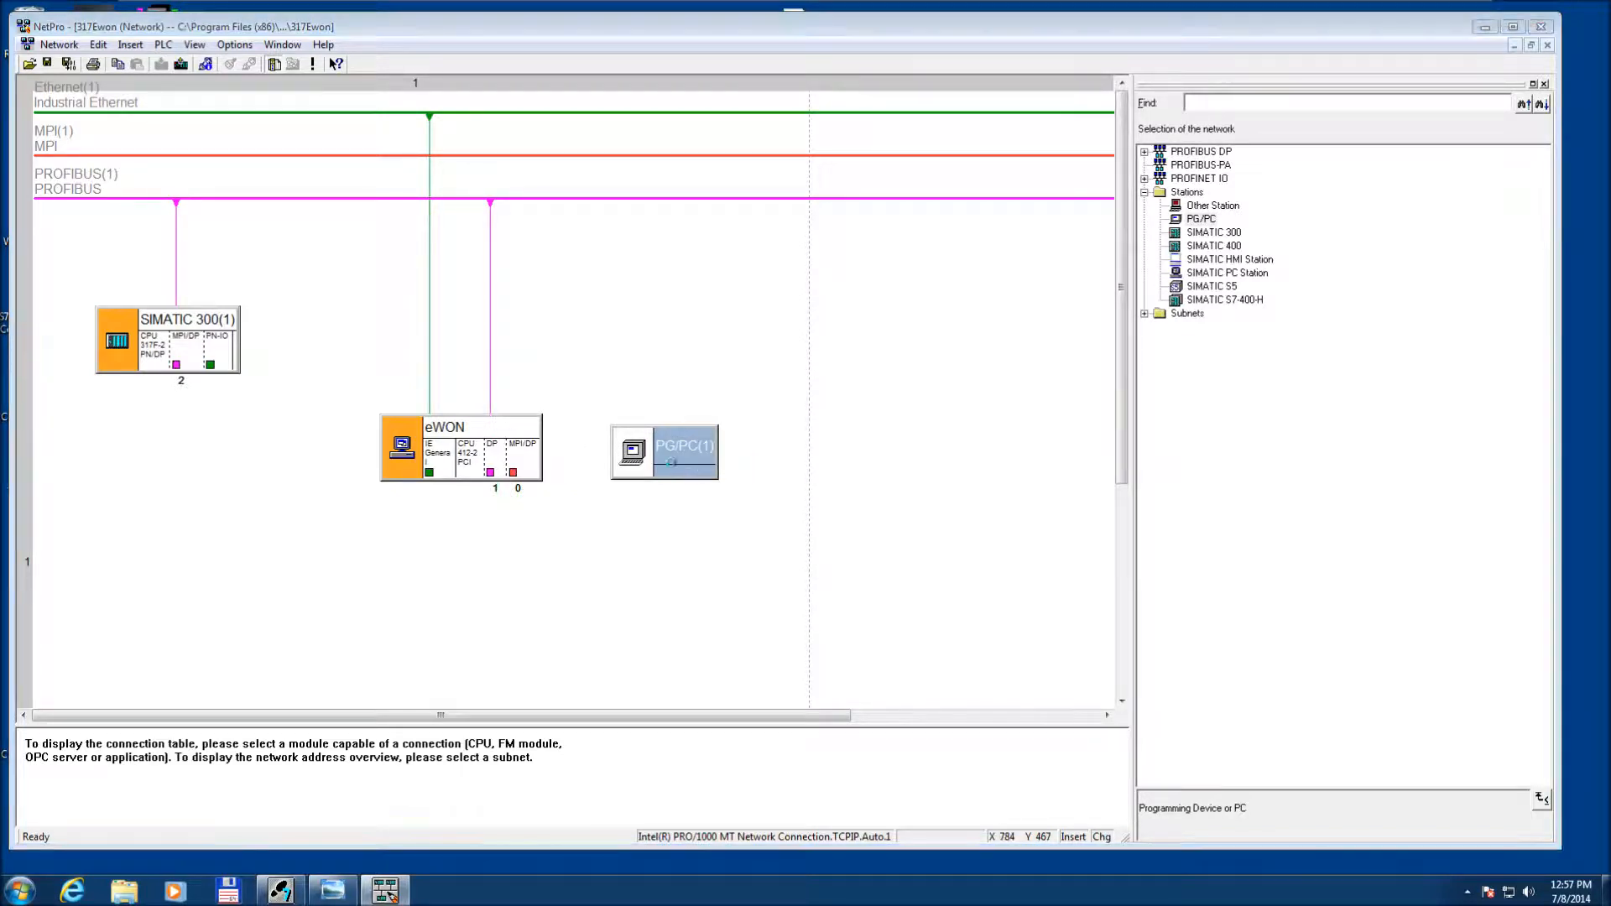
double_click(663, 449)
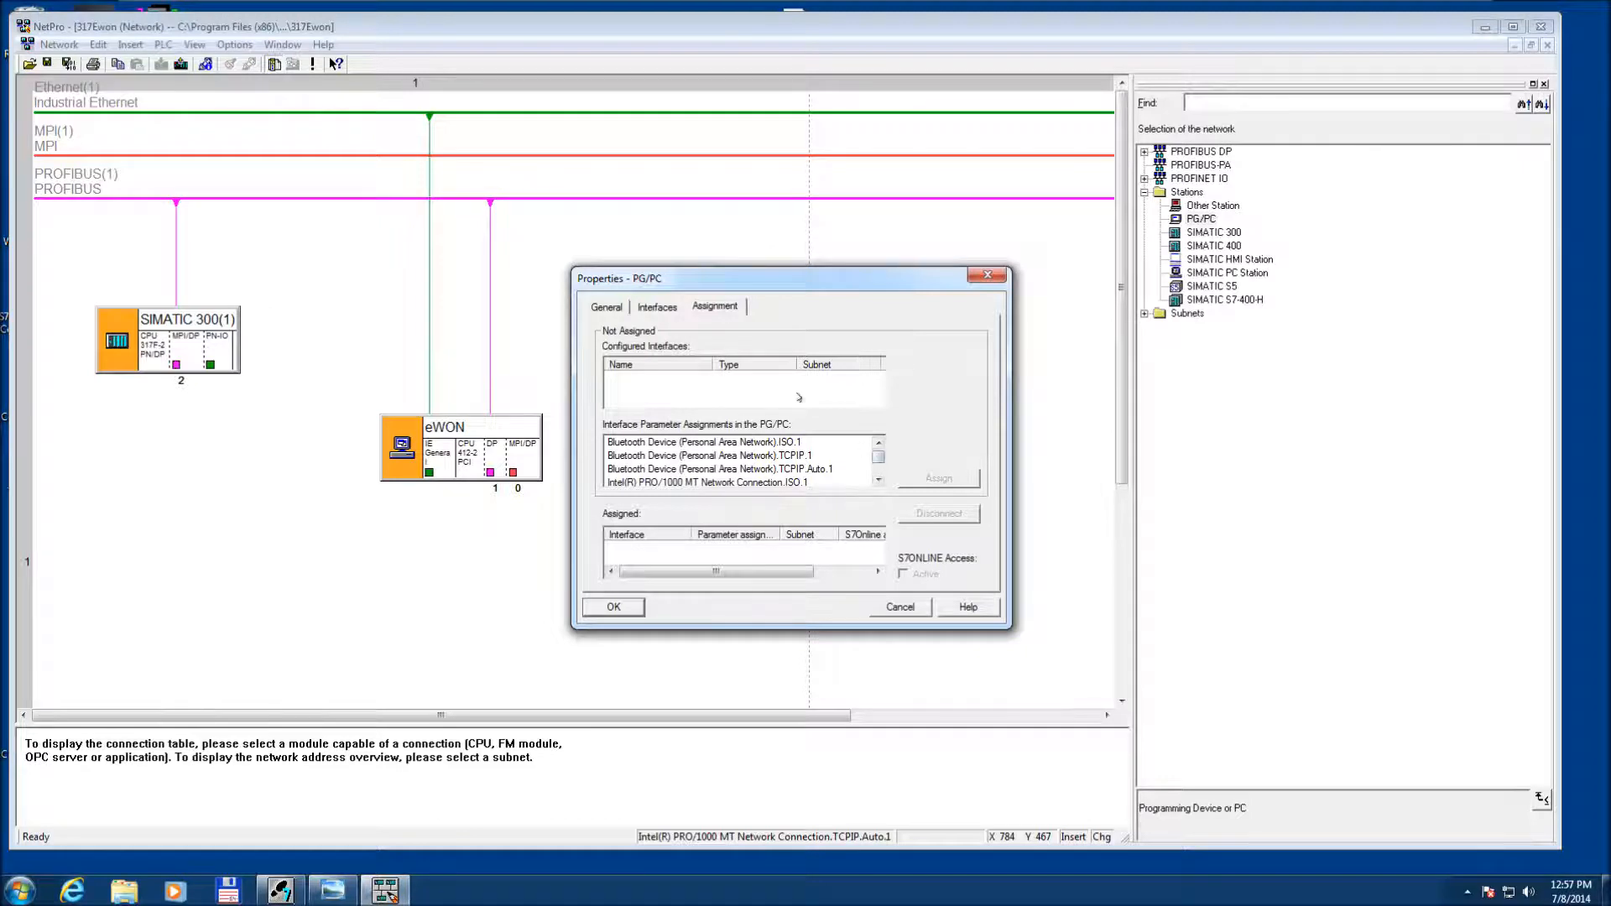
click(656, 305)
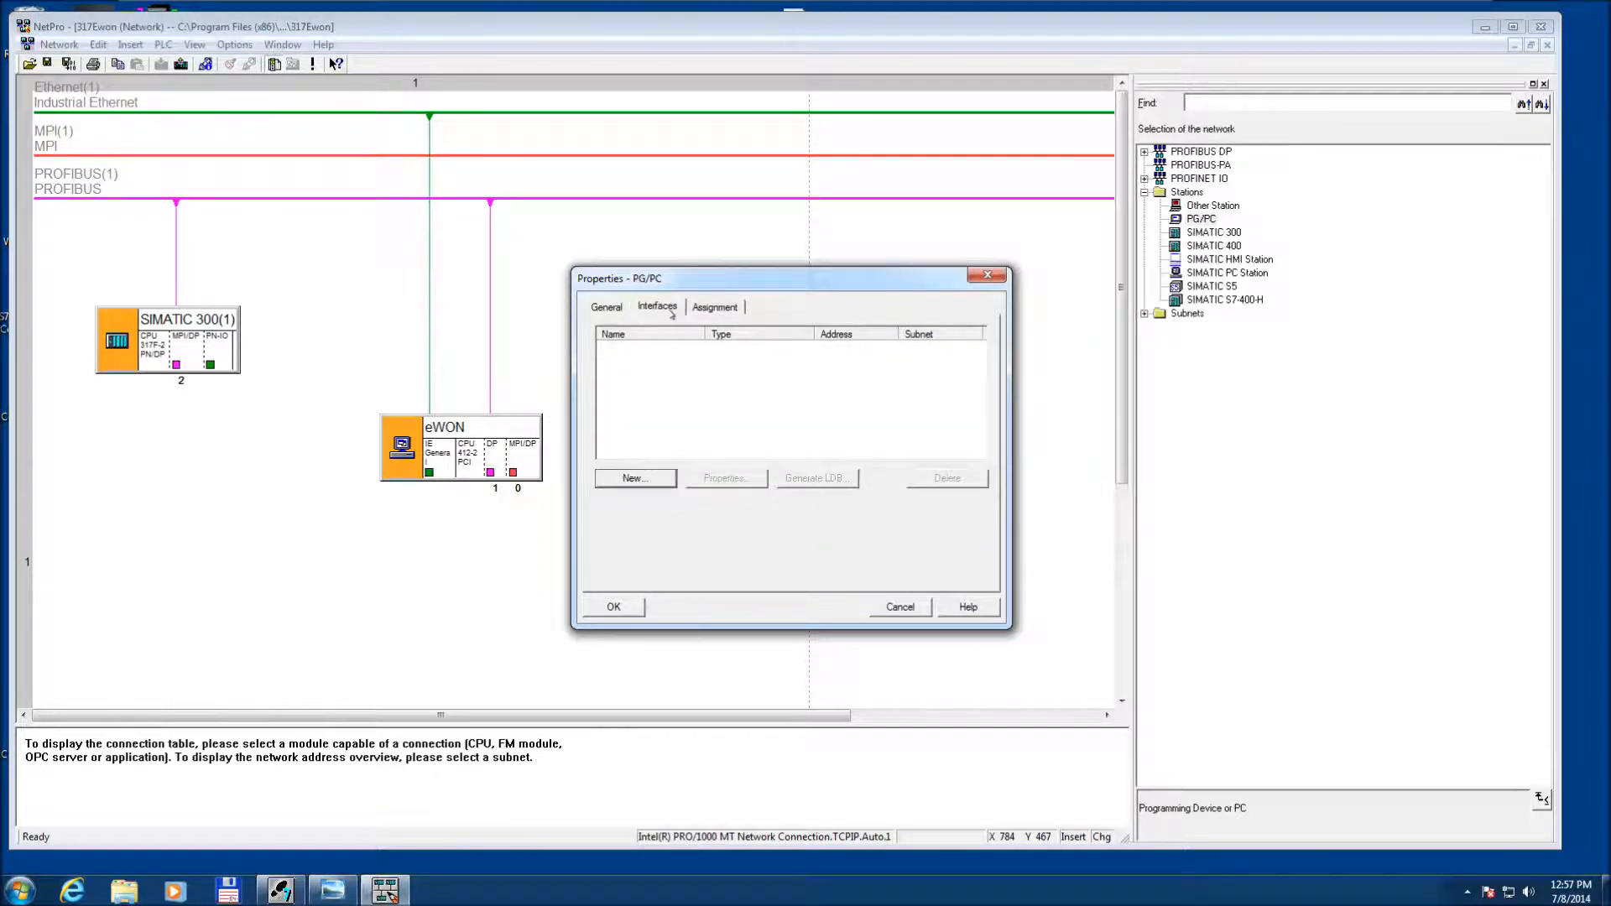
click(634, 477)
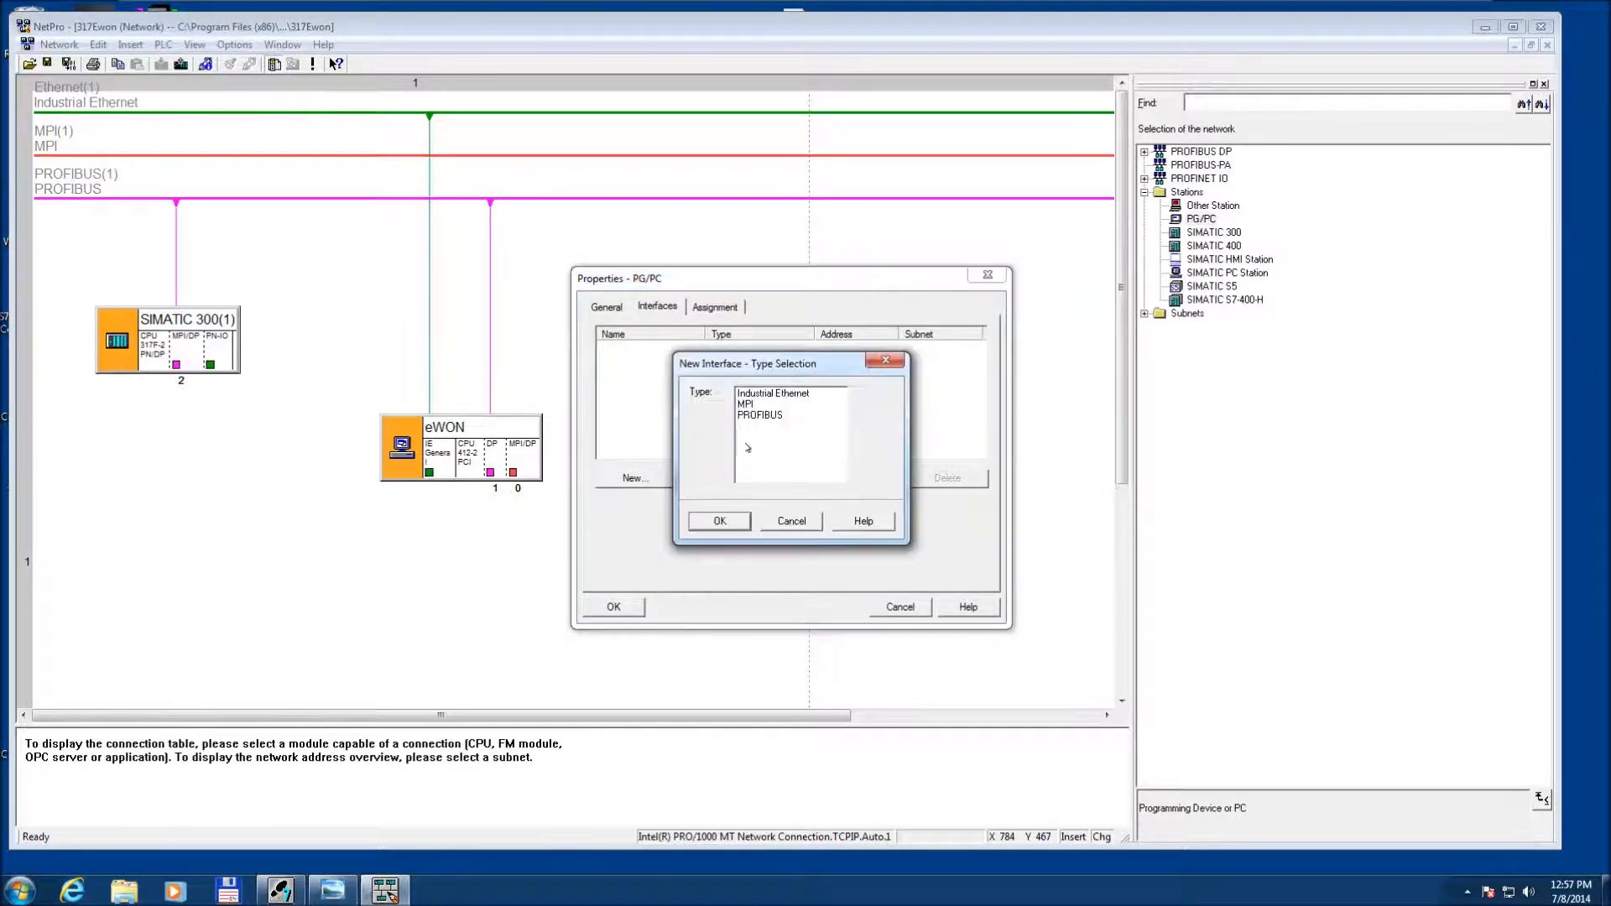
click(720, 520)
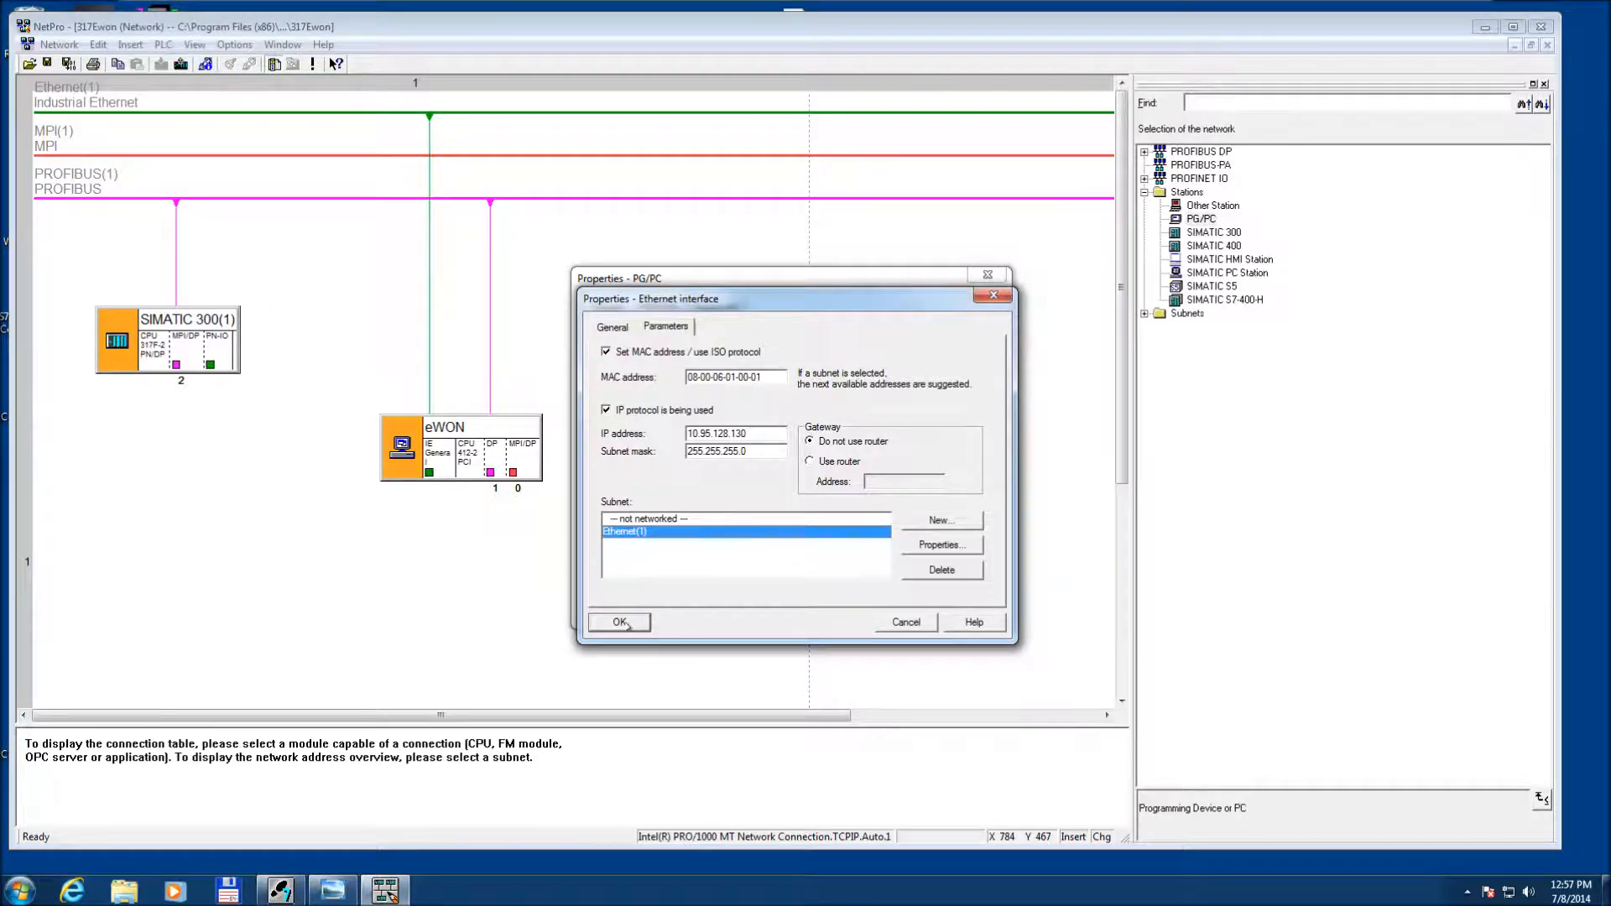
click(621, 621)
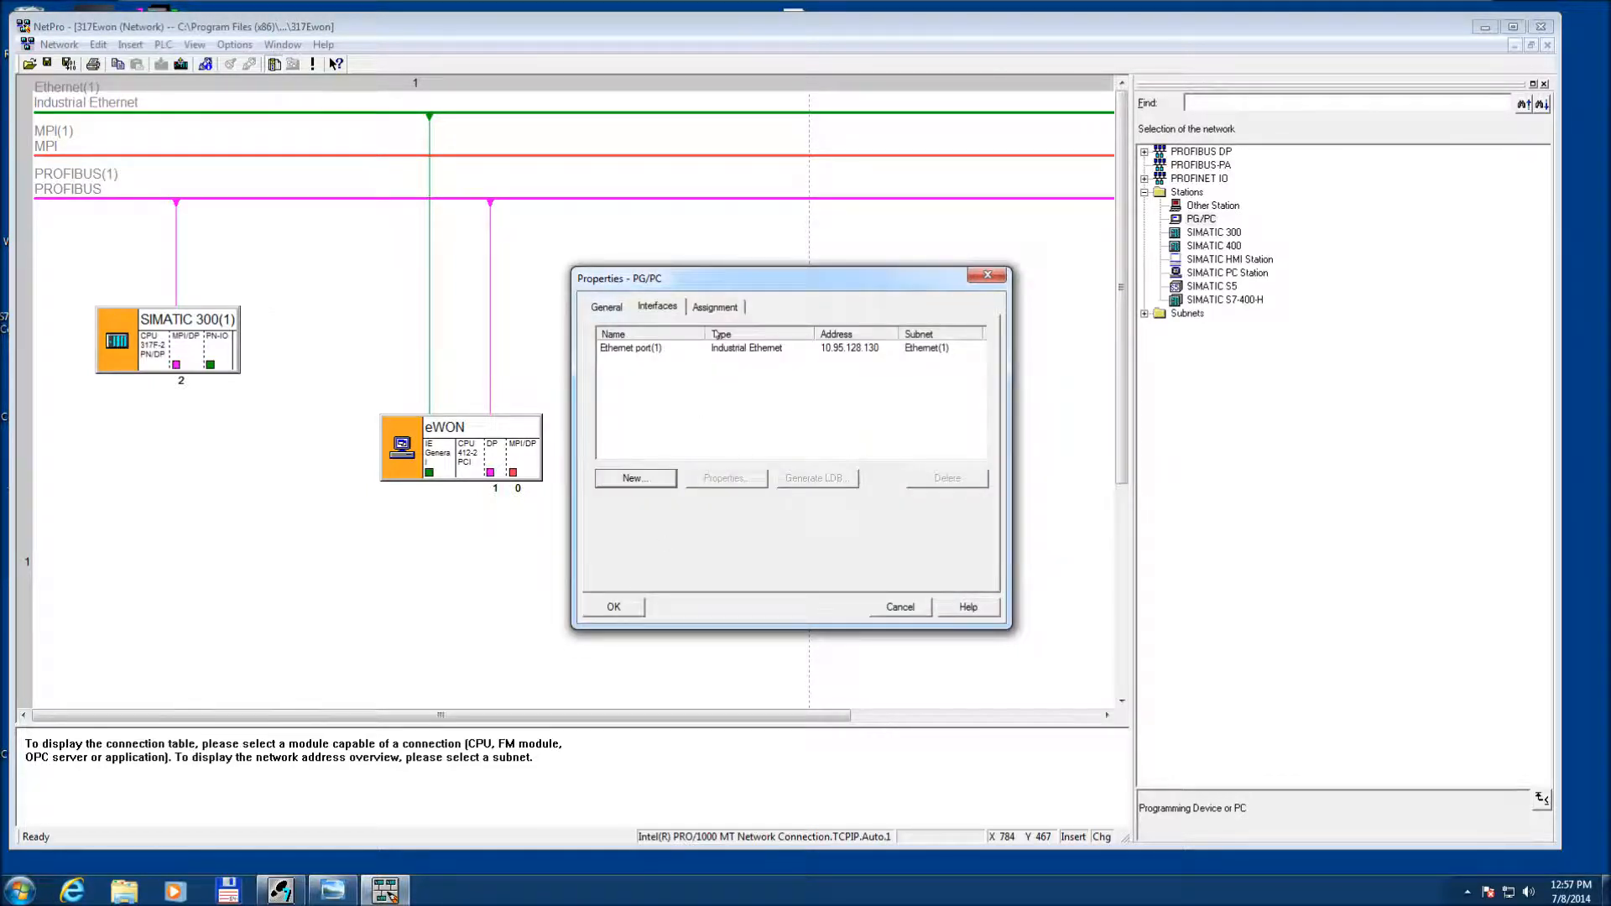
Assign Ethernet port(1) to Intel PRO/1000 TCPIP.Auto.1 with S7ONLINE access active.
click(713, 305)
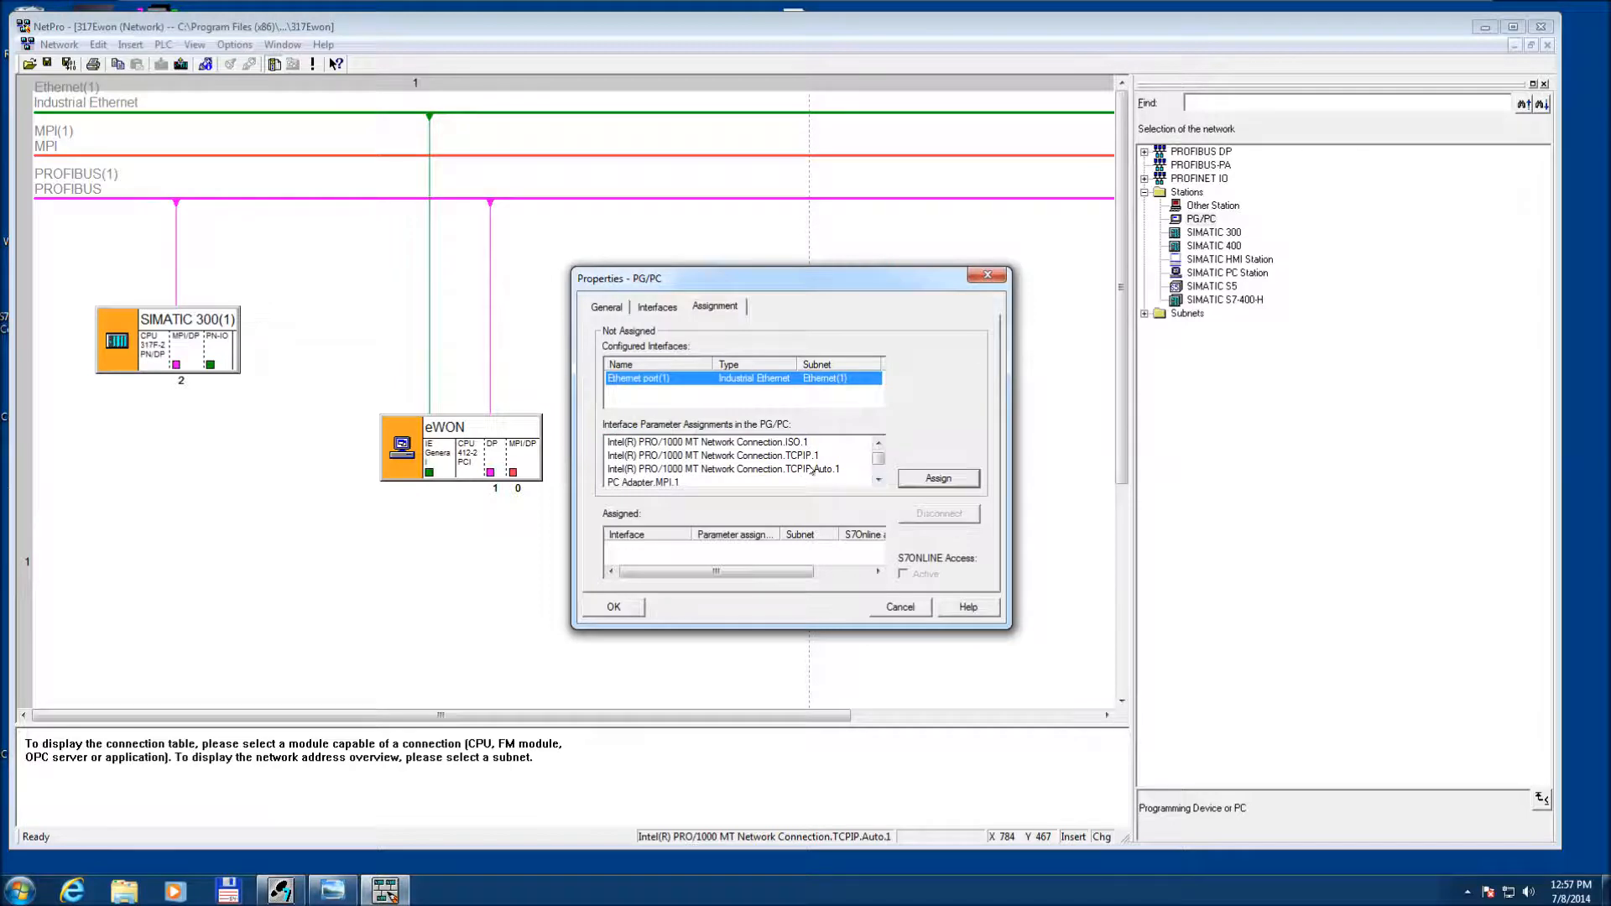
click(725, 468)
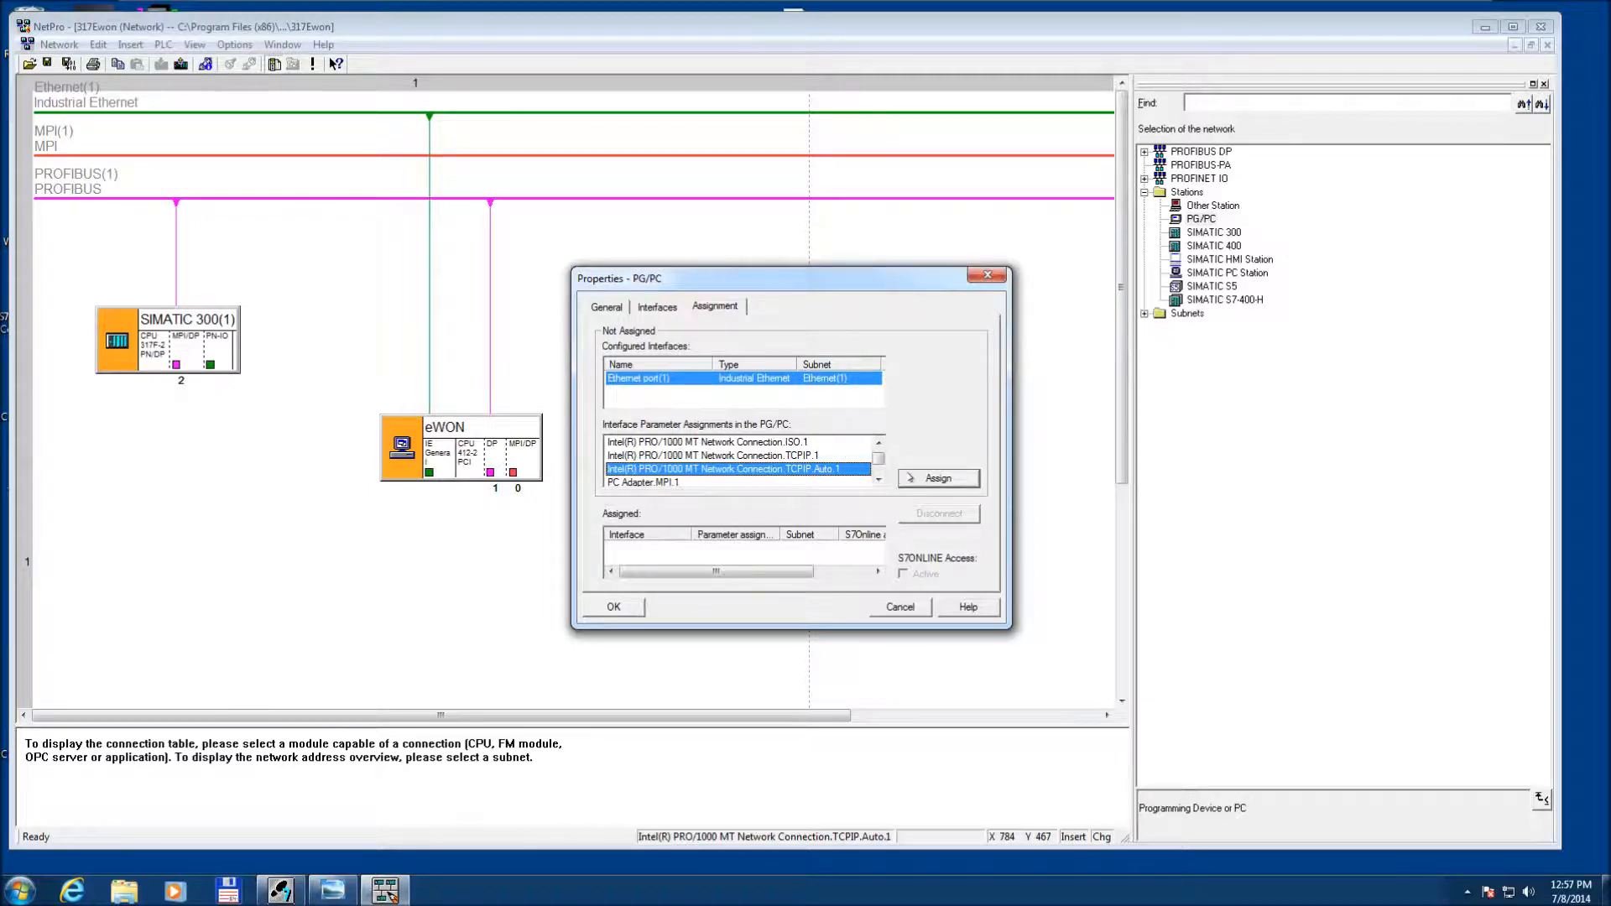
click(937, 478)
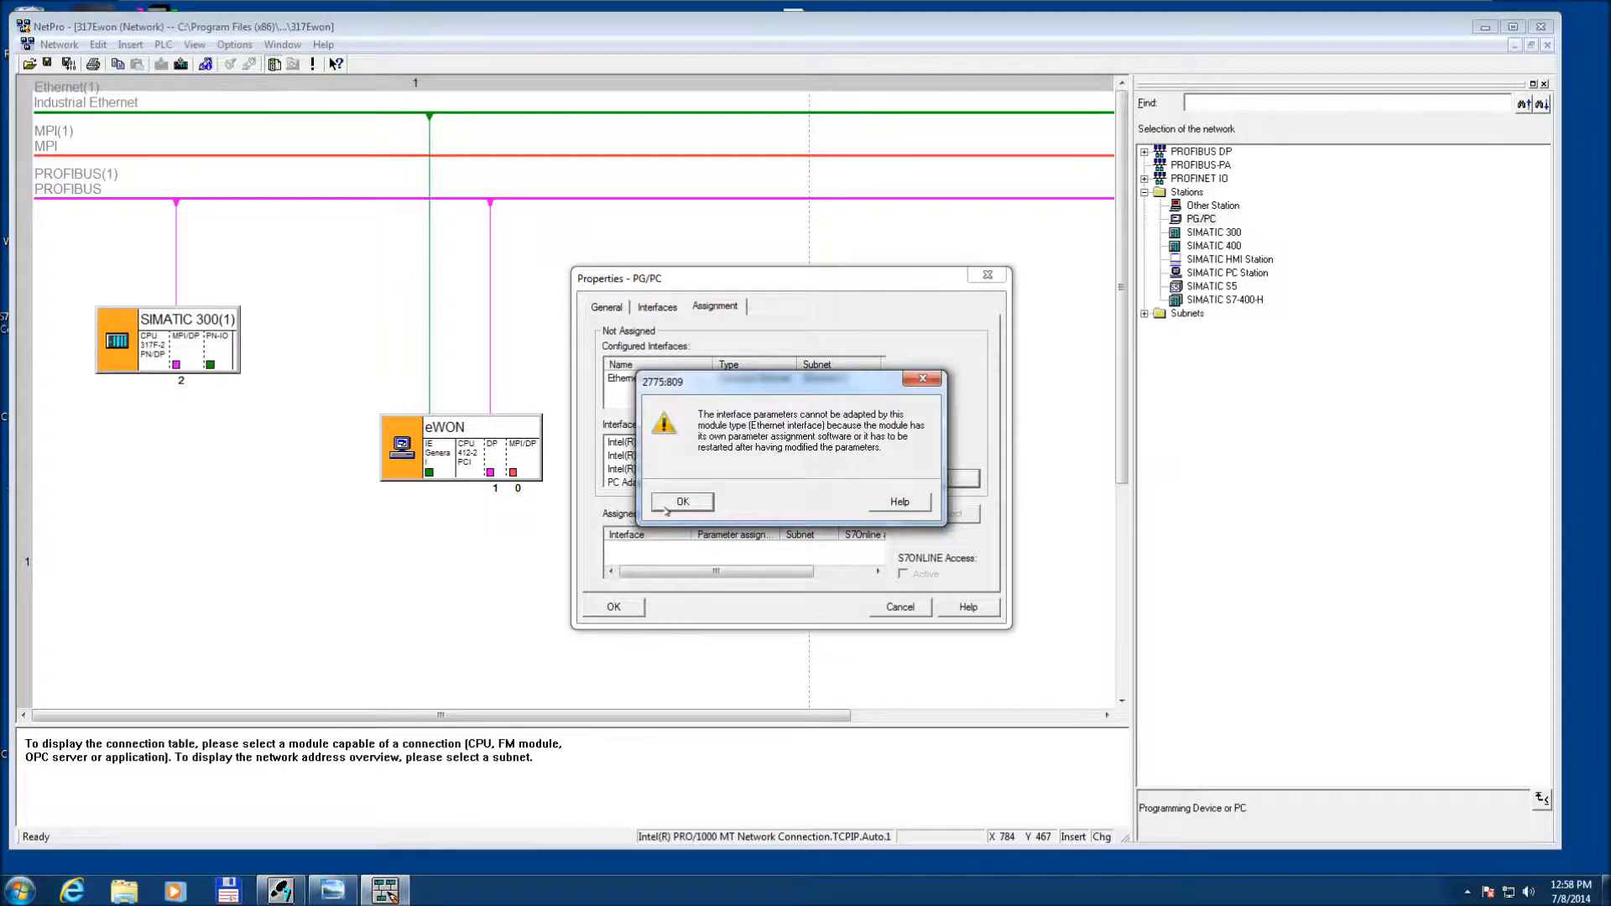
click(681, 502)
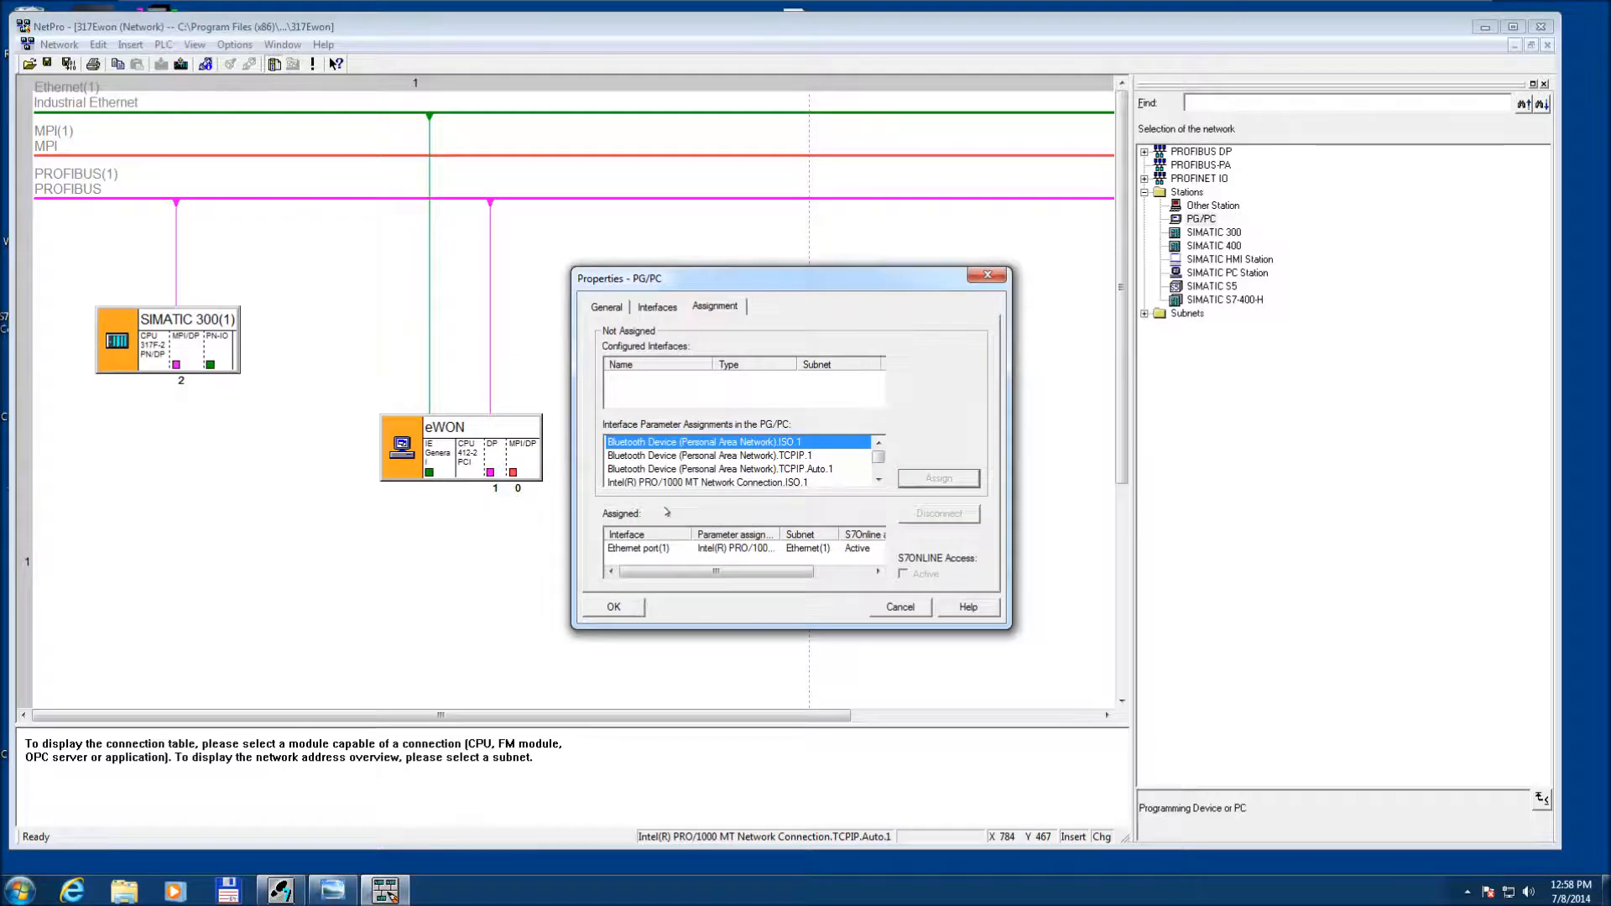
click(643, 548)
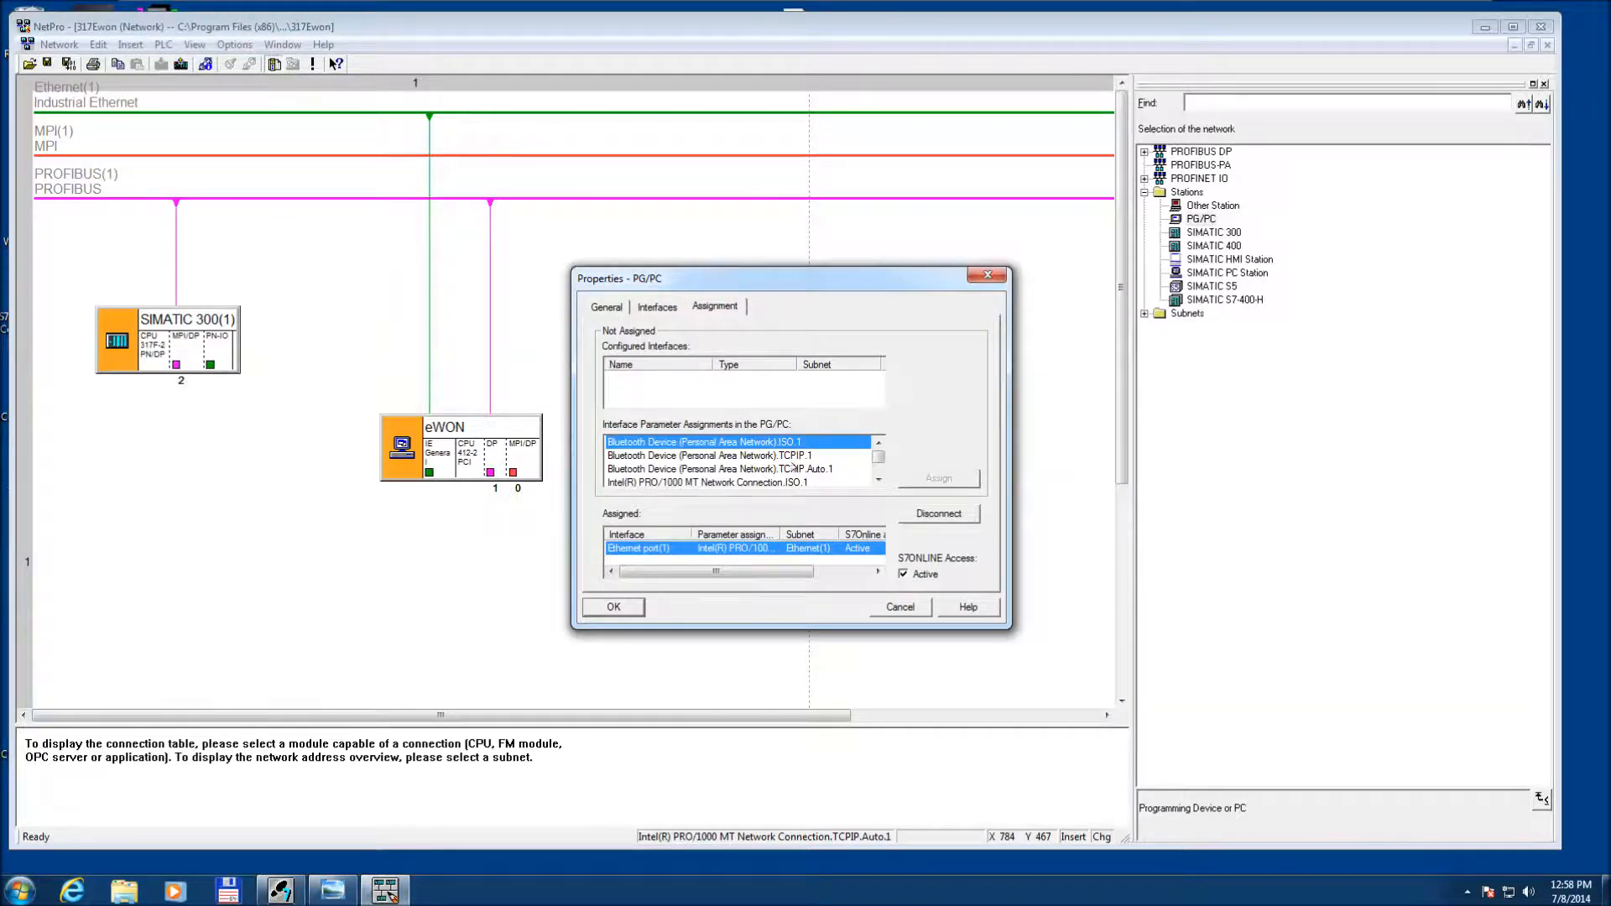
Confirm the PG/PC properties so PG/PC(1) connects to Industrial Ethernet.
click(611, 606)
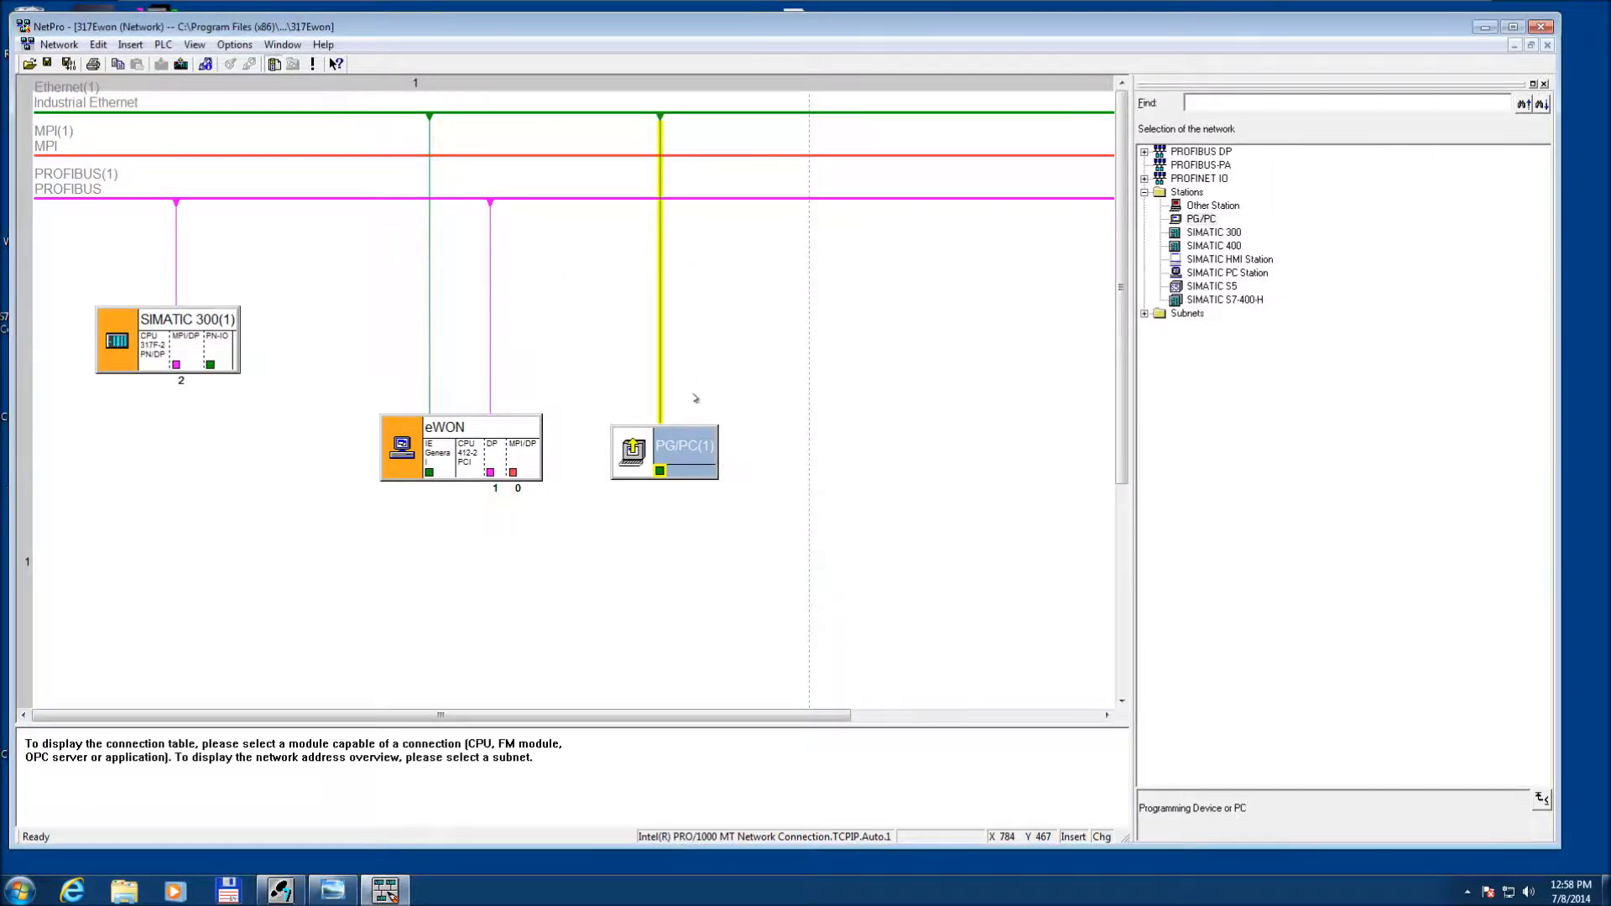
mouse_move(661, 303)
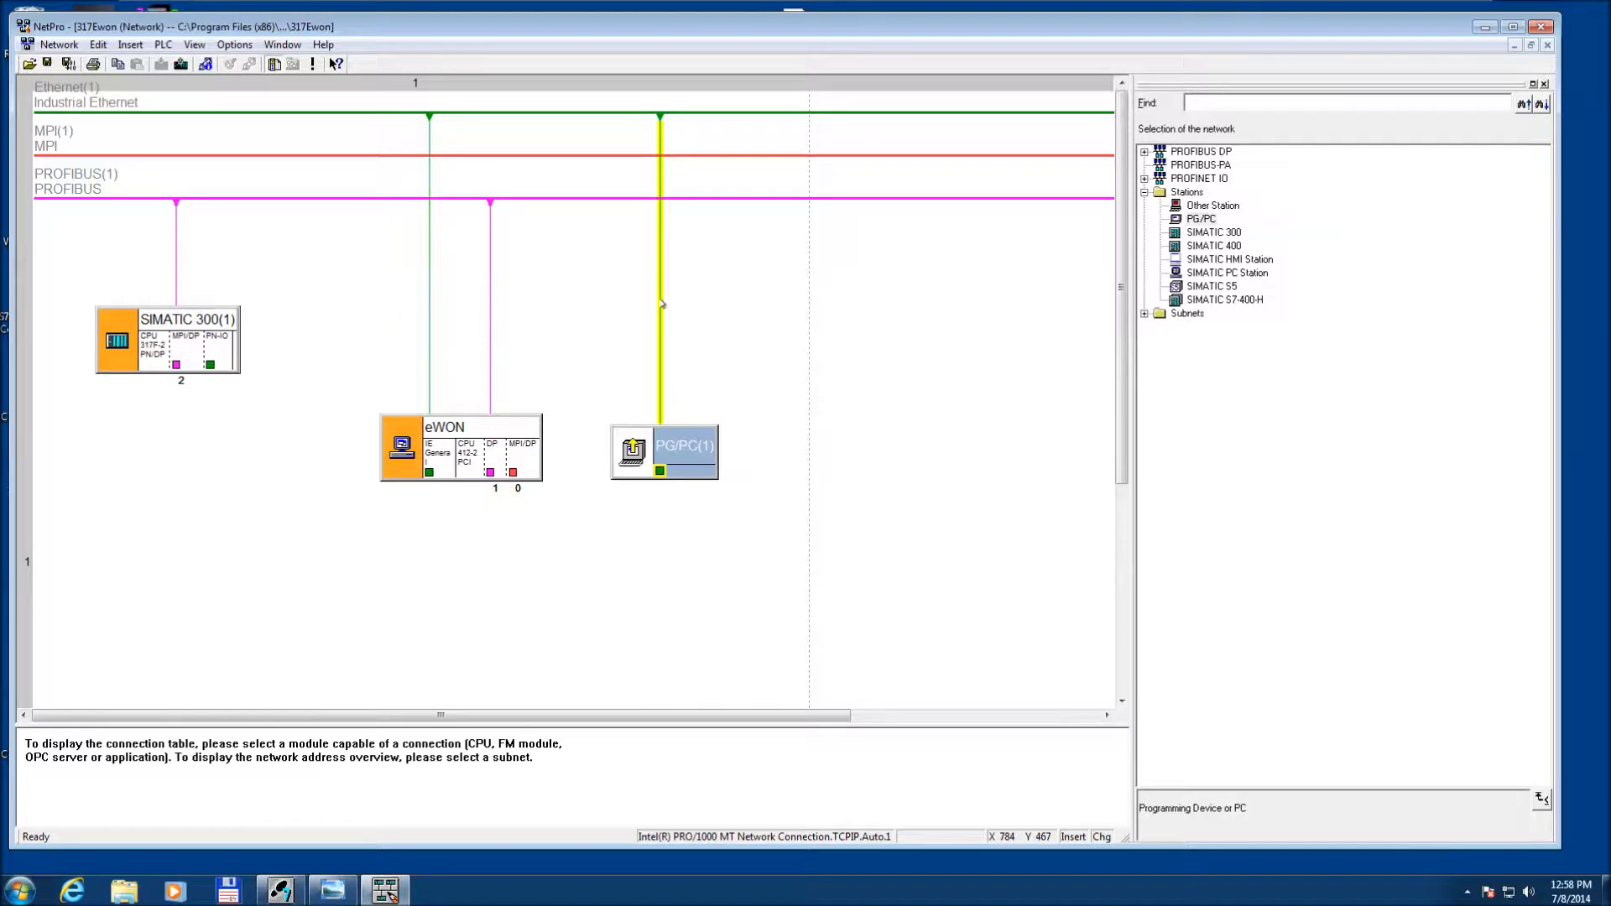
mouse_move(675, 180)
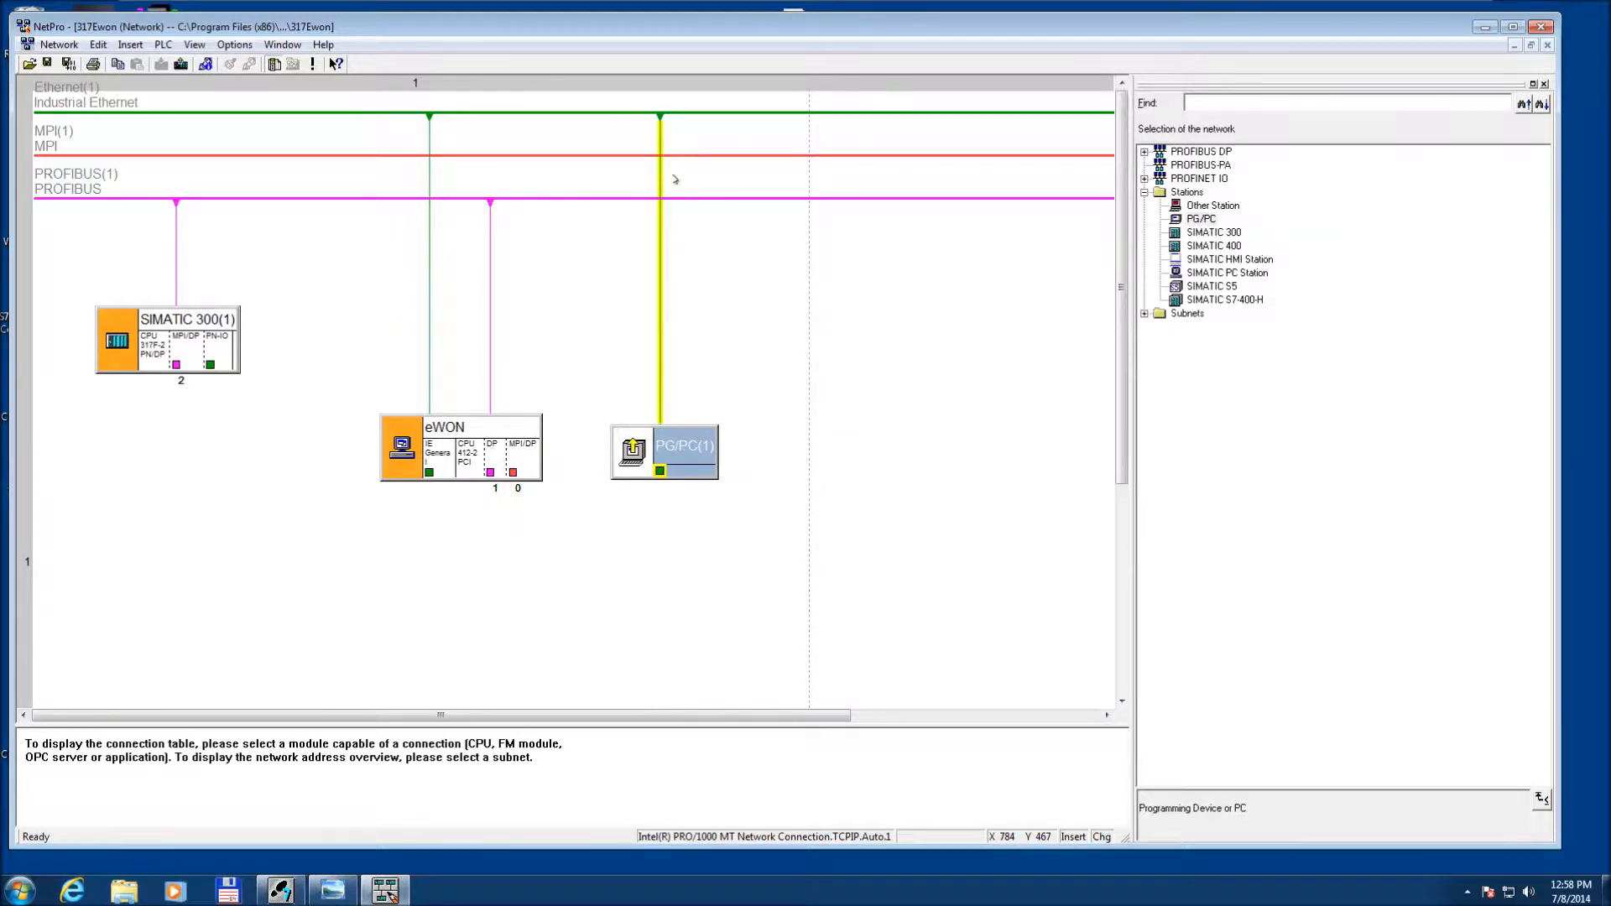
mouse_move(440, 271)
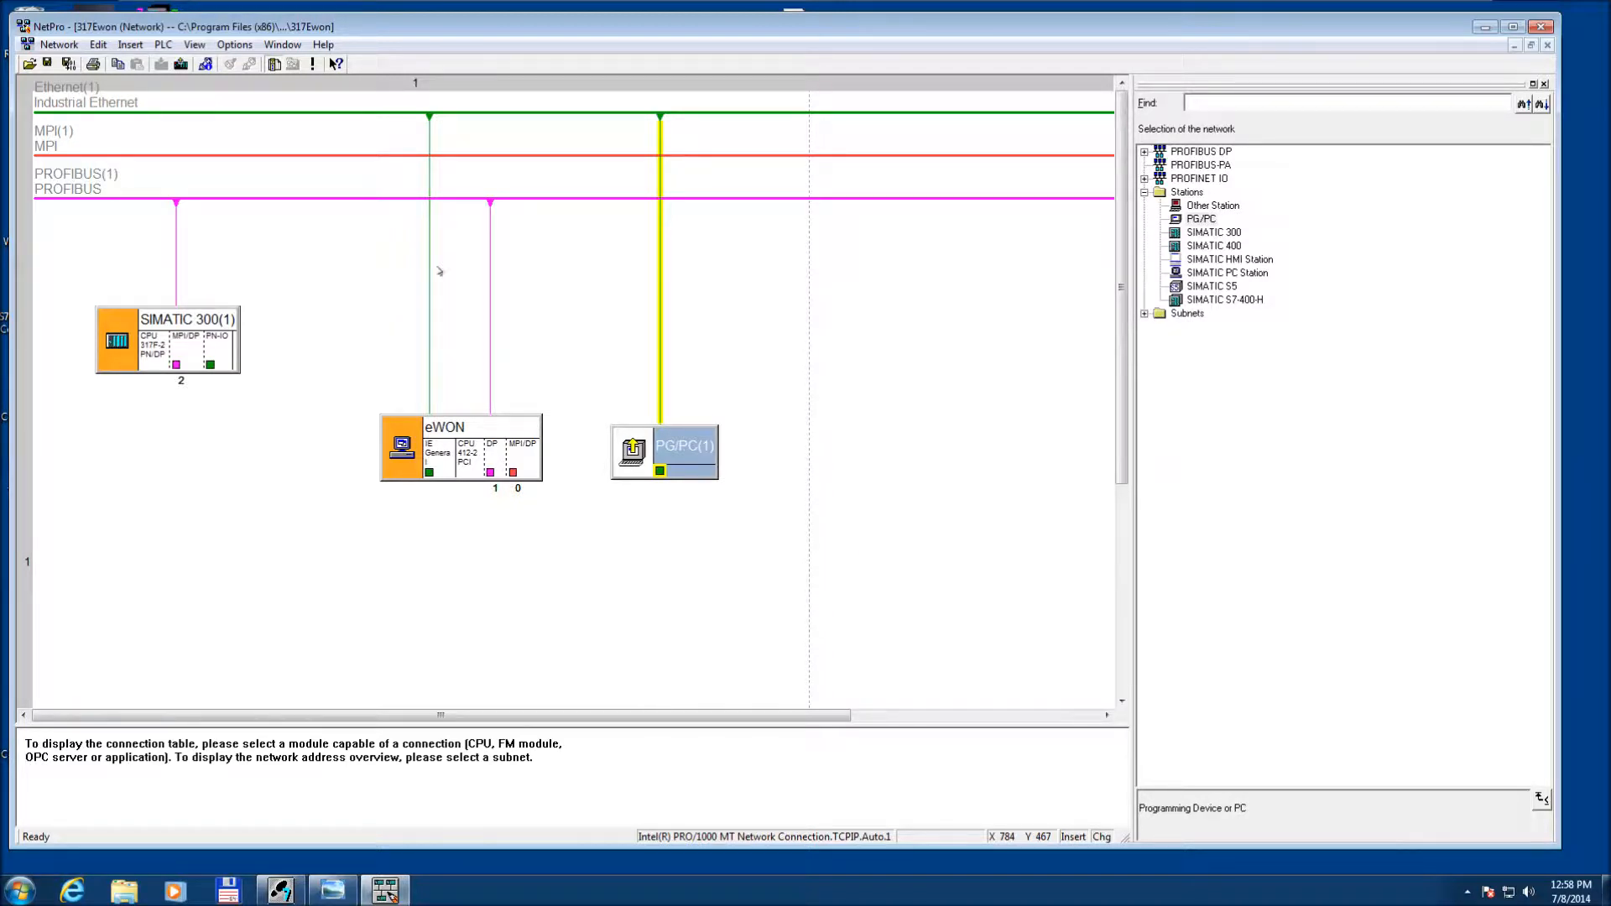
mouse_move(351, 269)
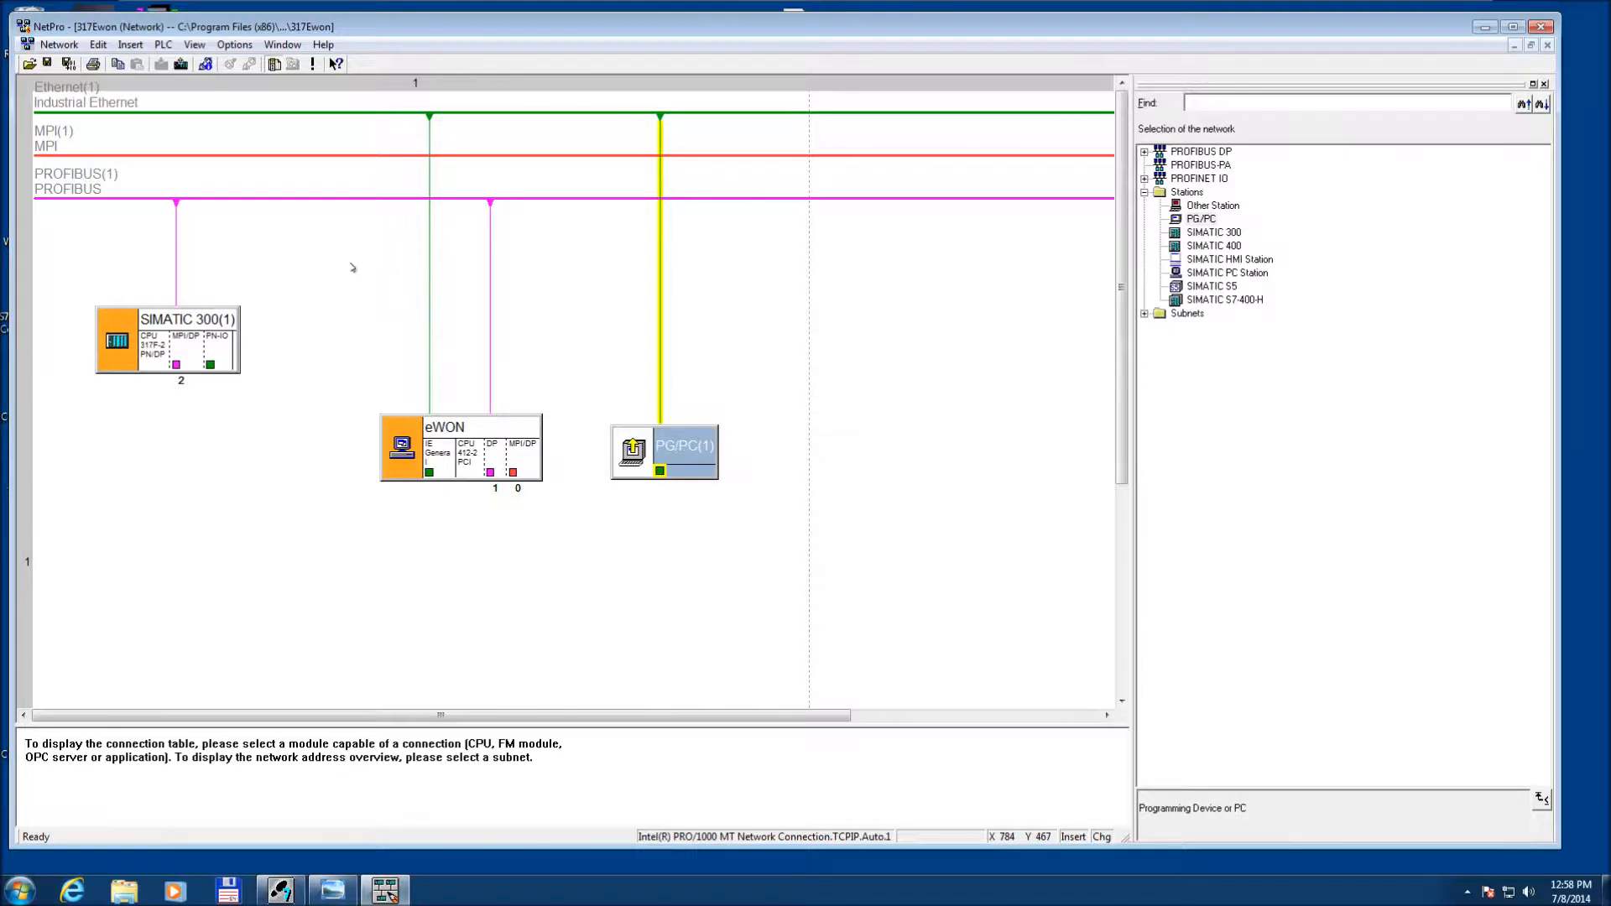
mouse_move(450, 260)
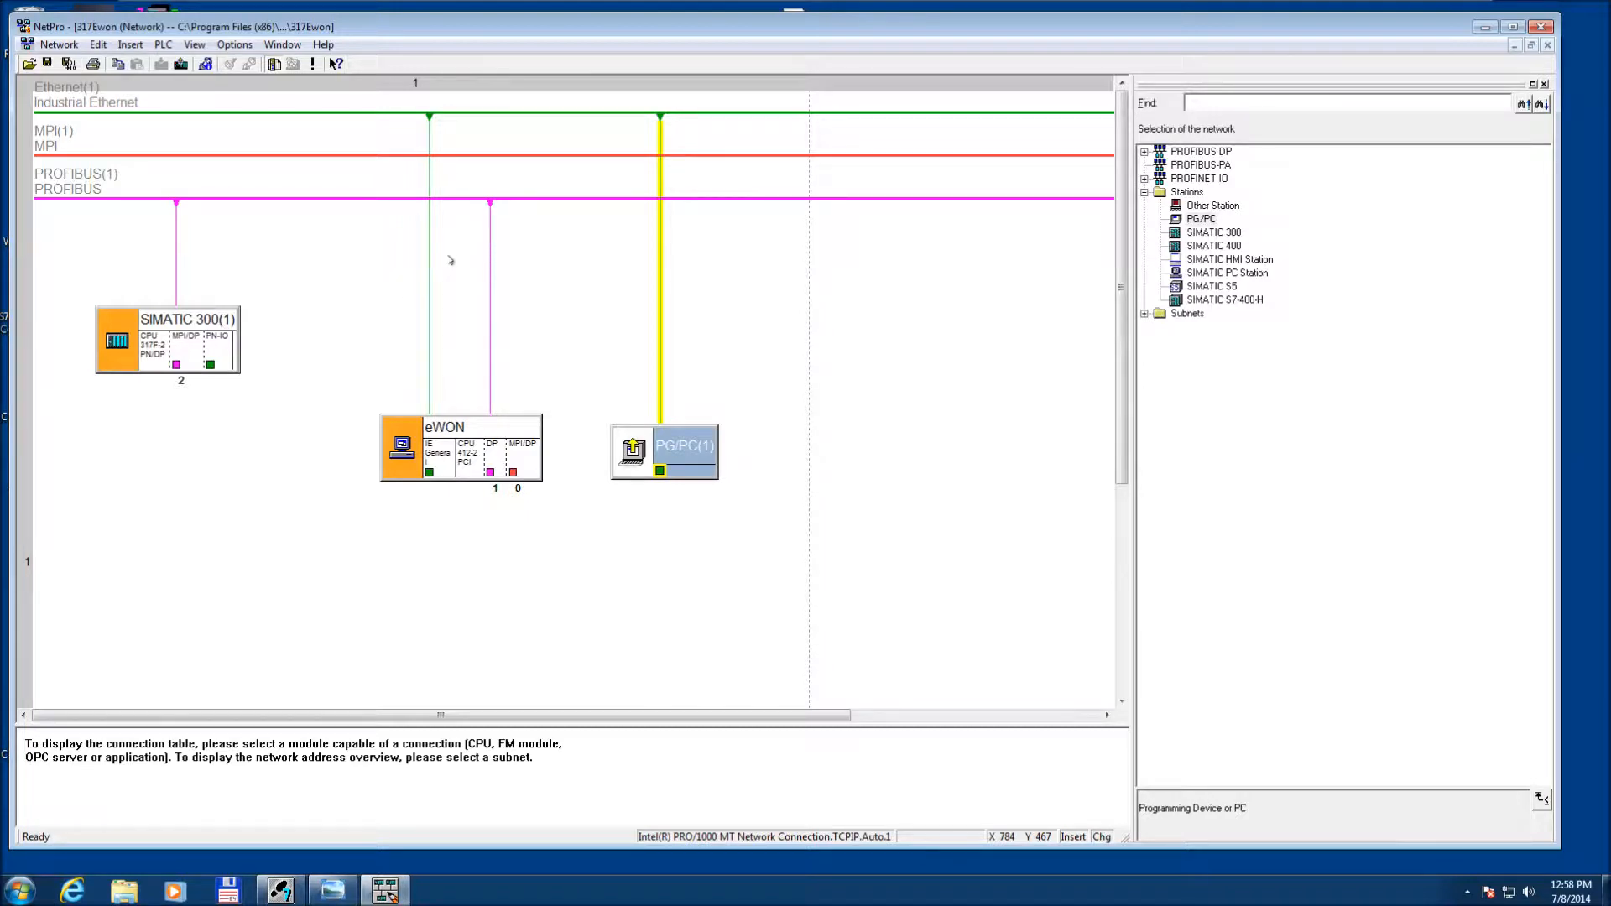
mouse_move(583, 161)
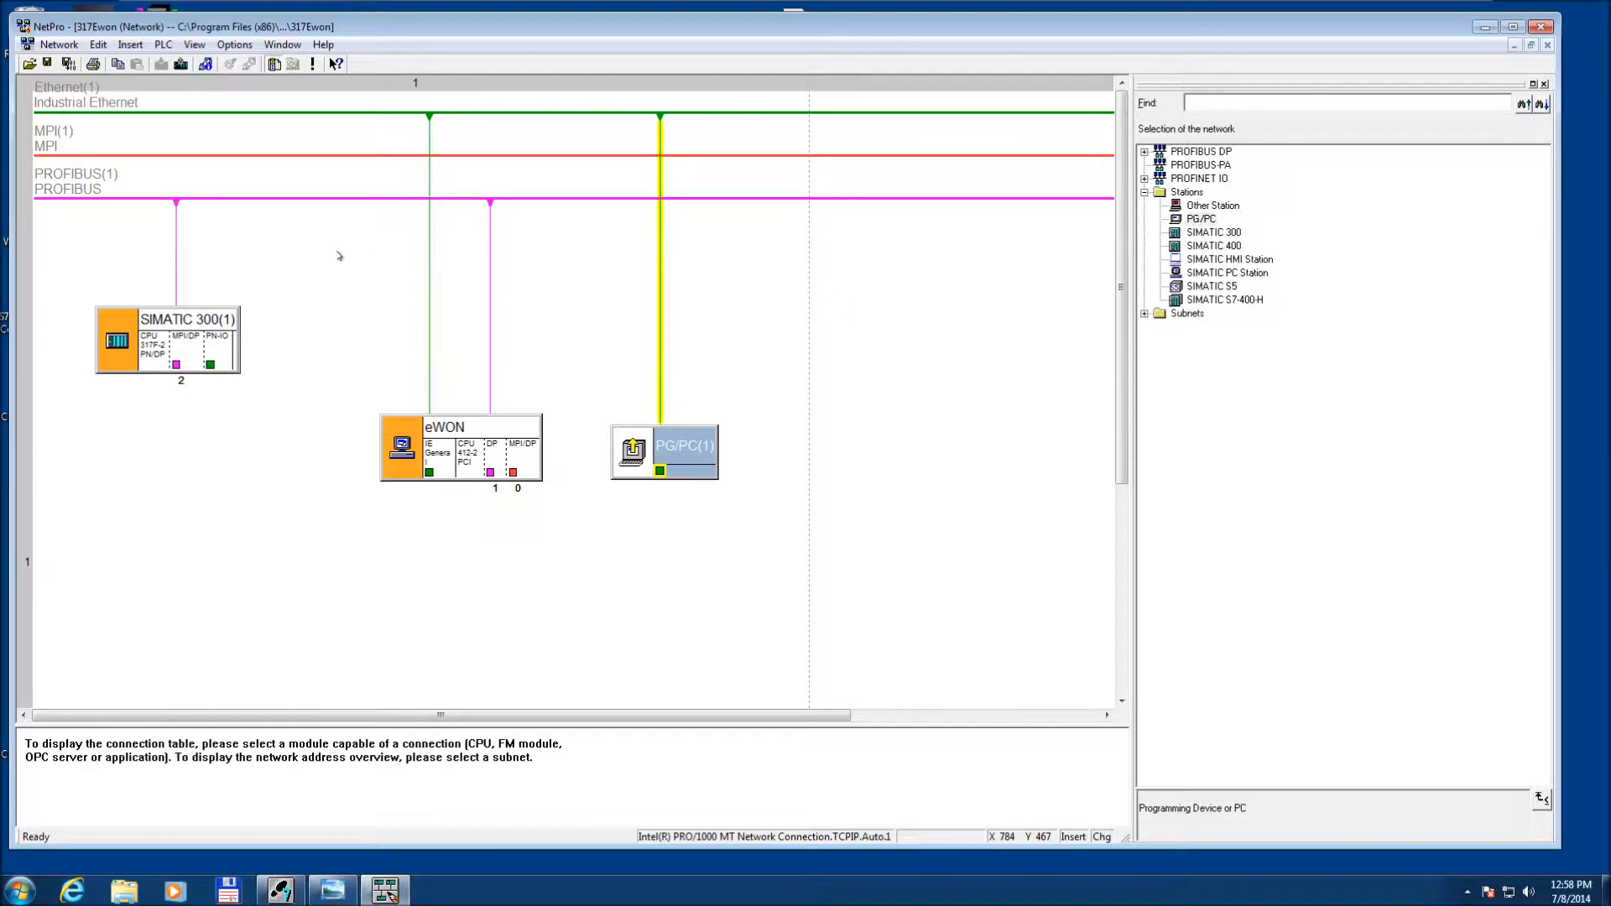
mouse_move(236, 282)
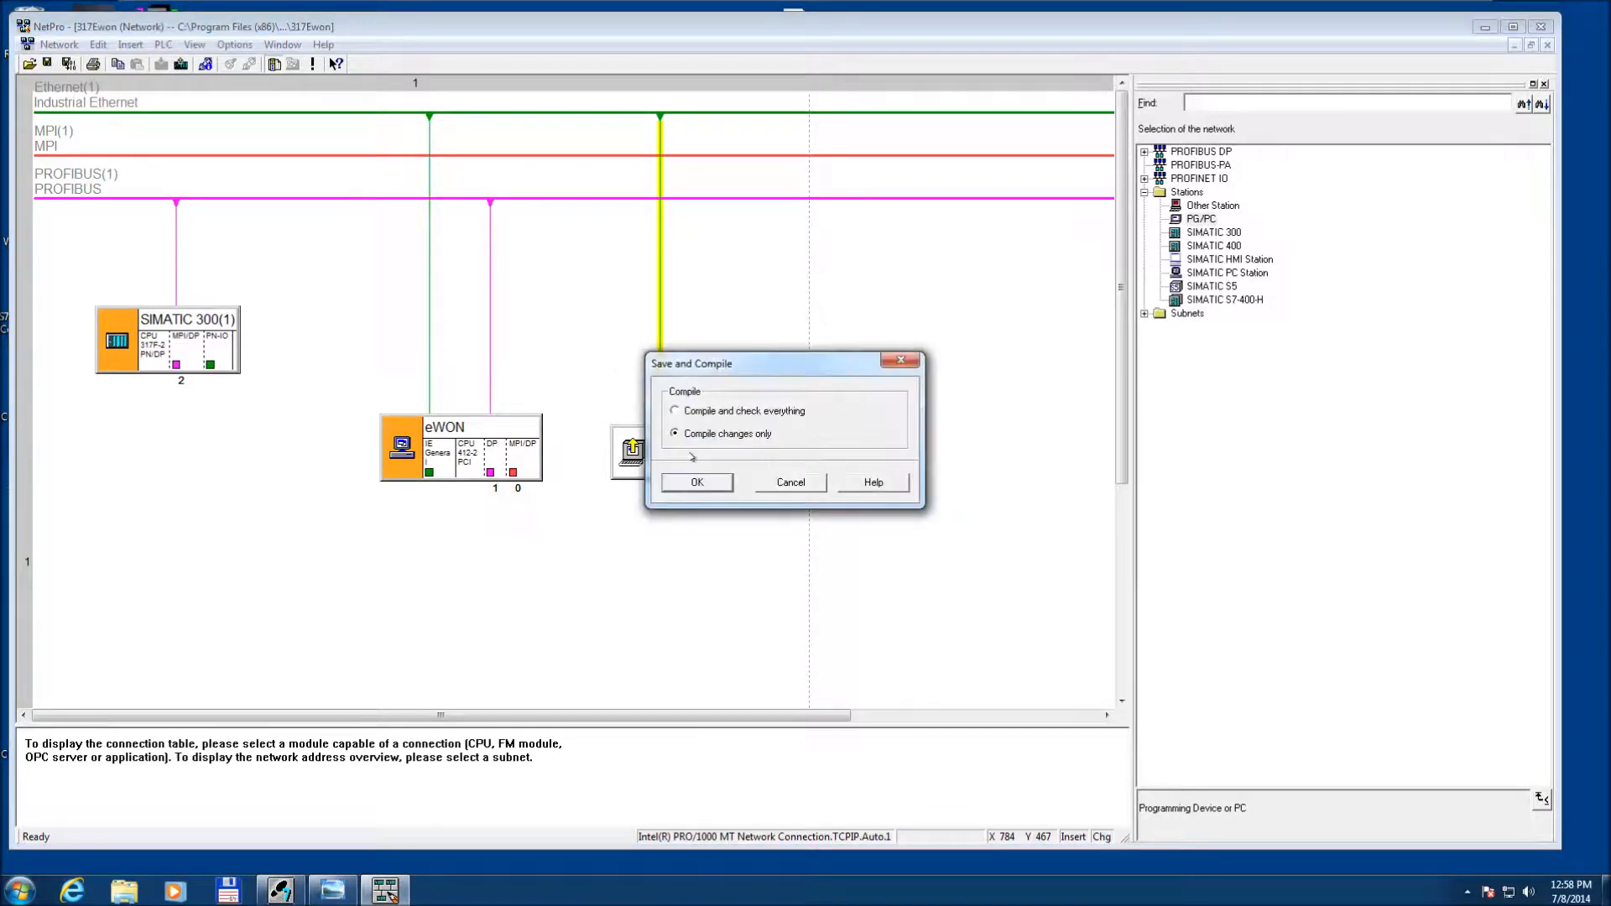
Save and compile the network changes, then dismiss the consistency check (0 errors, 1 warning).
click(696, 482)
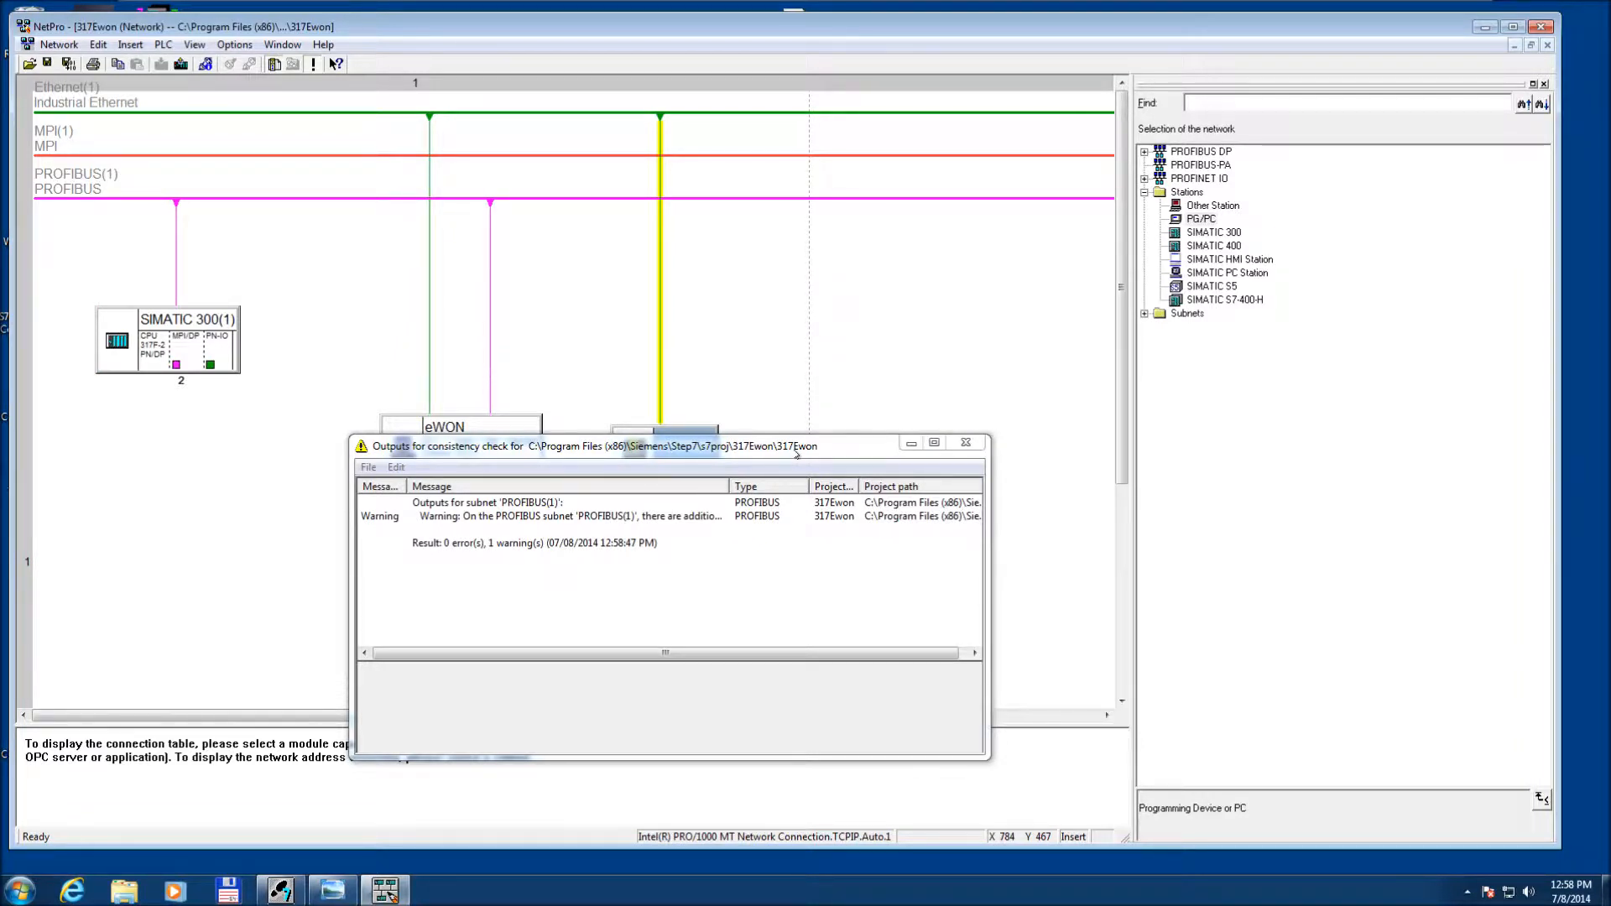
mouse_move(552, 405)
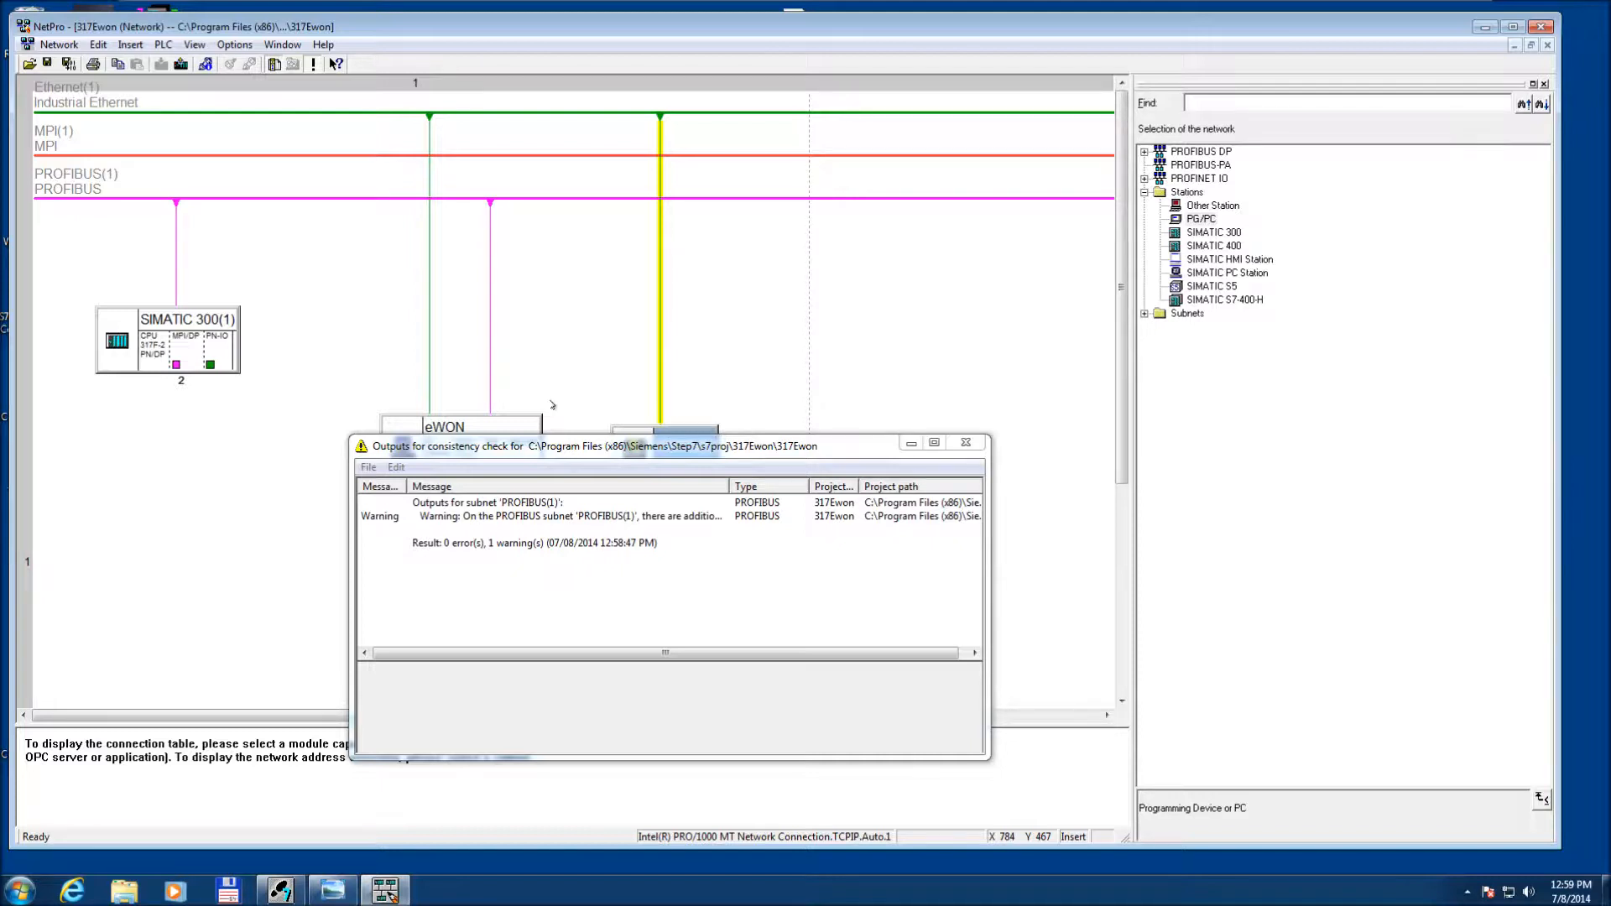
mouse_move(743, 454)
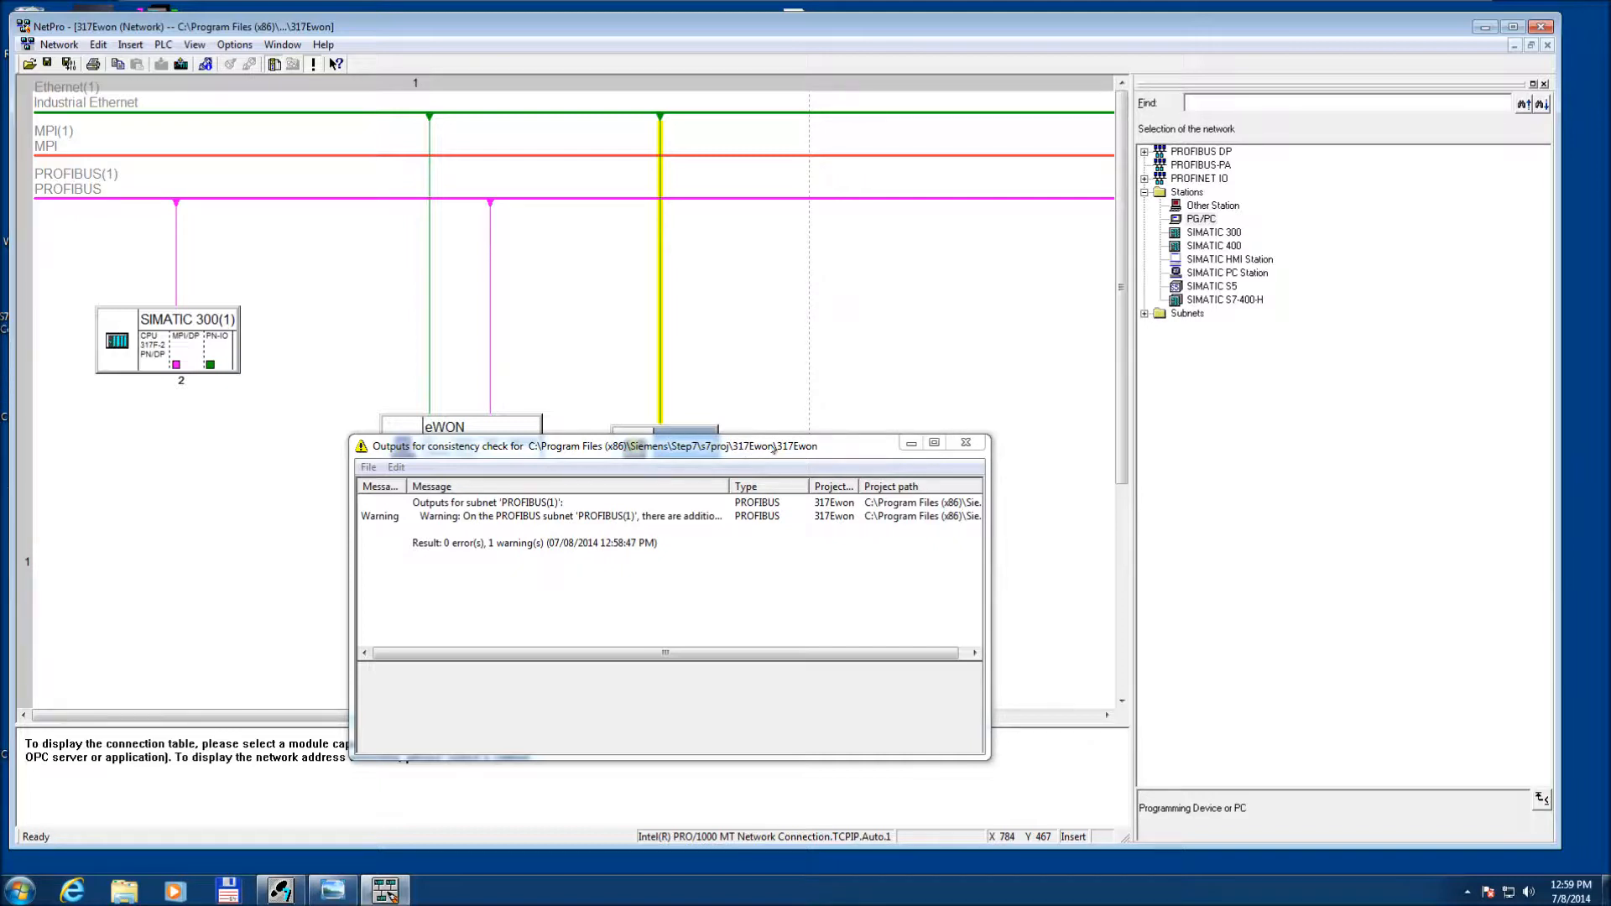
click(965, 442)
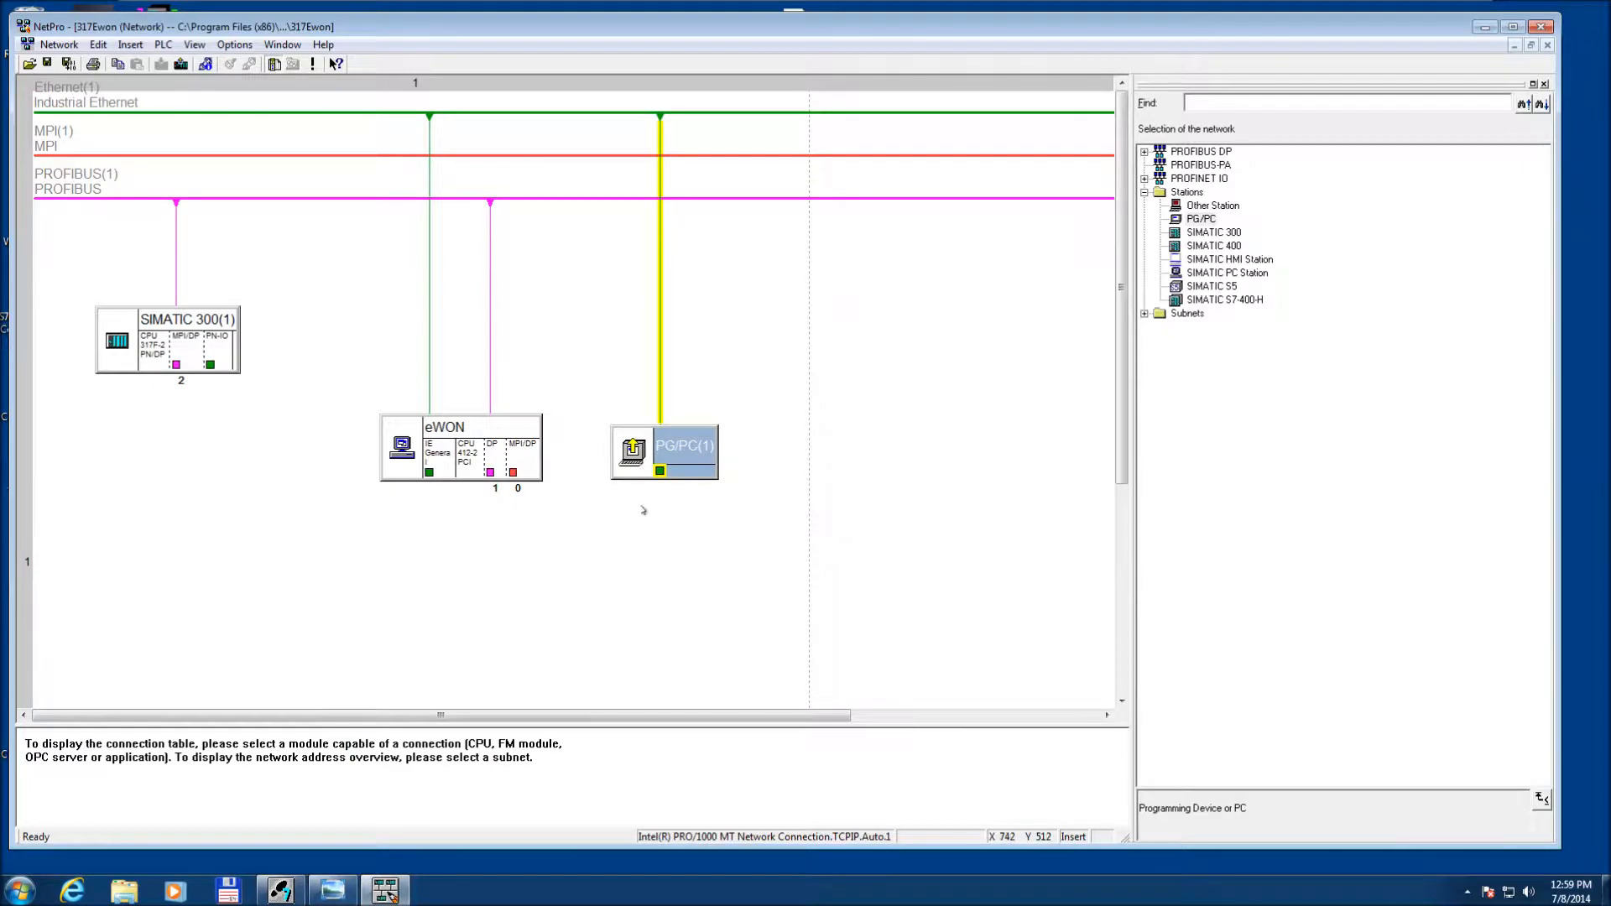
mouse_move(462, 409)
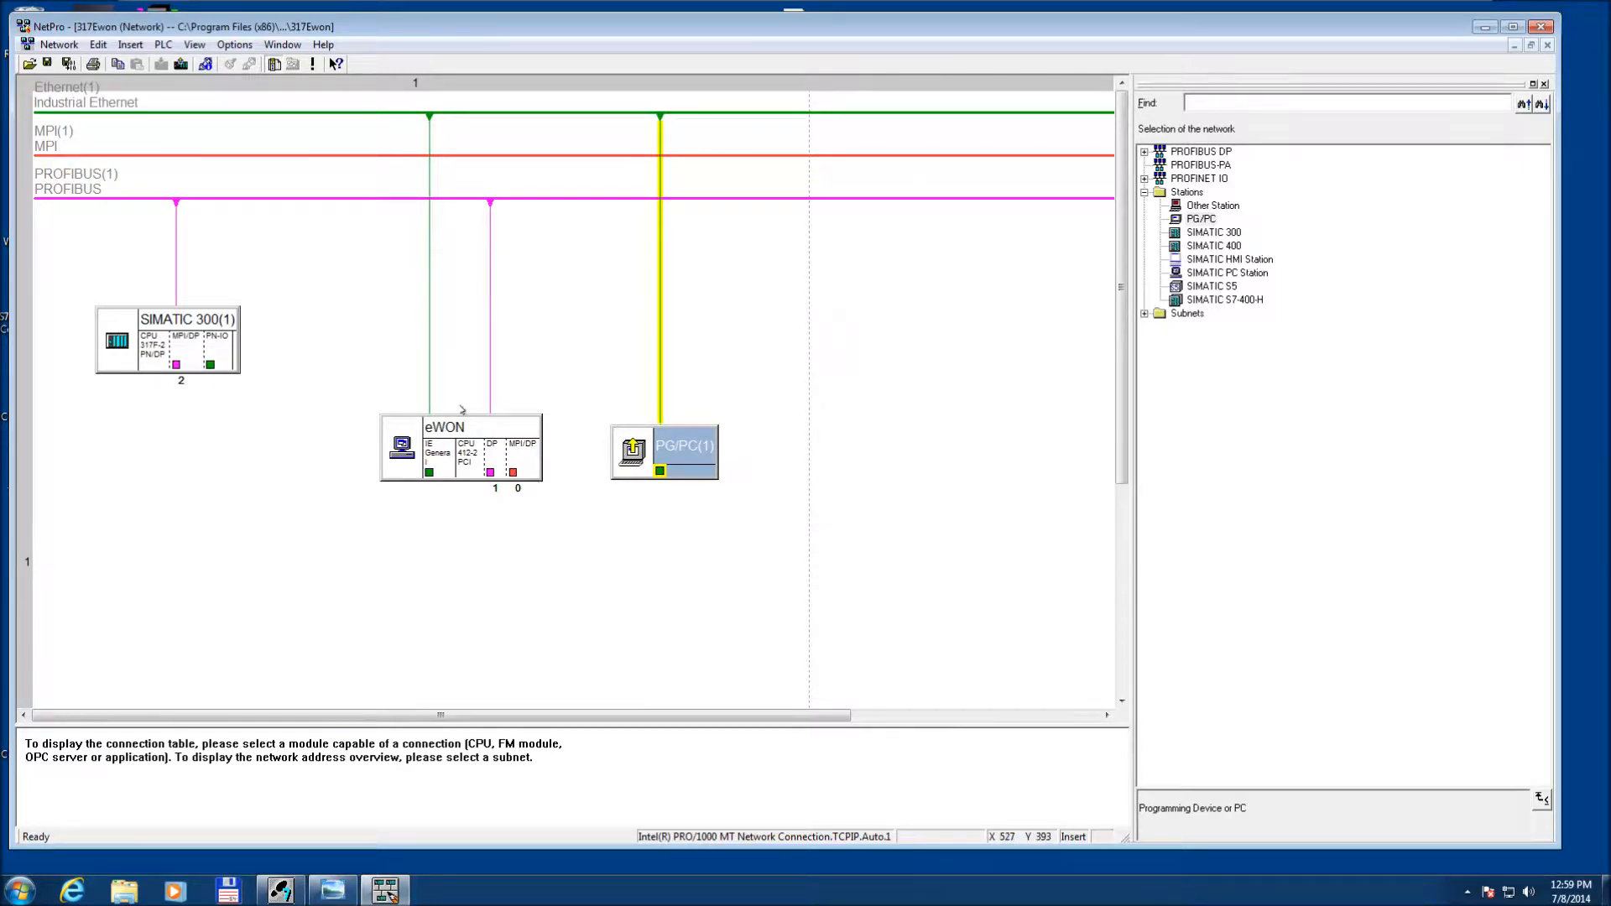
mouse_move(521, 425)
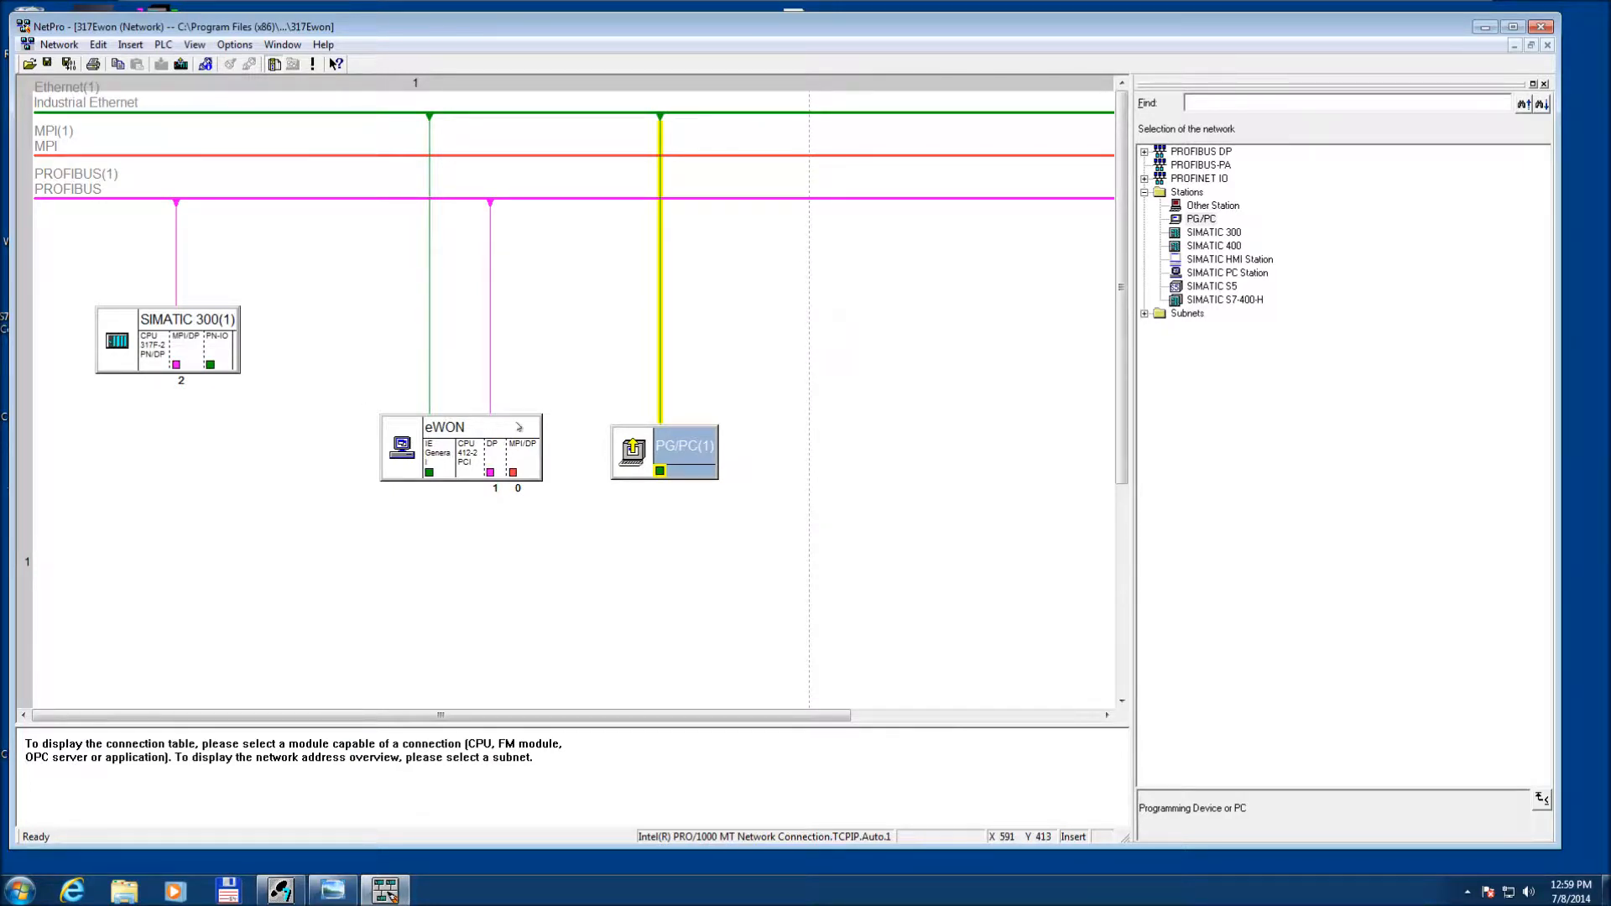
mouse_move(555, 521)
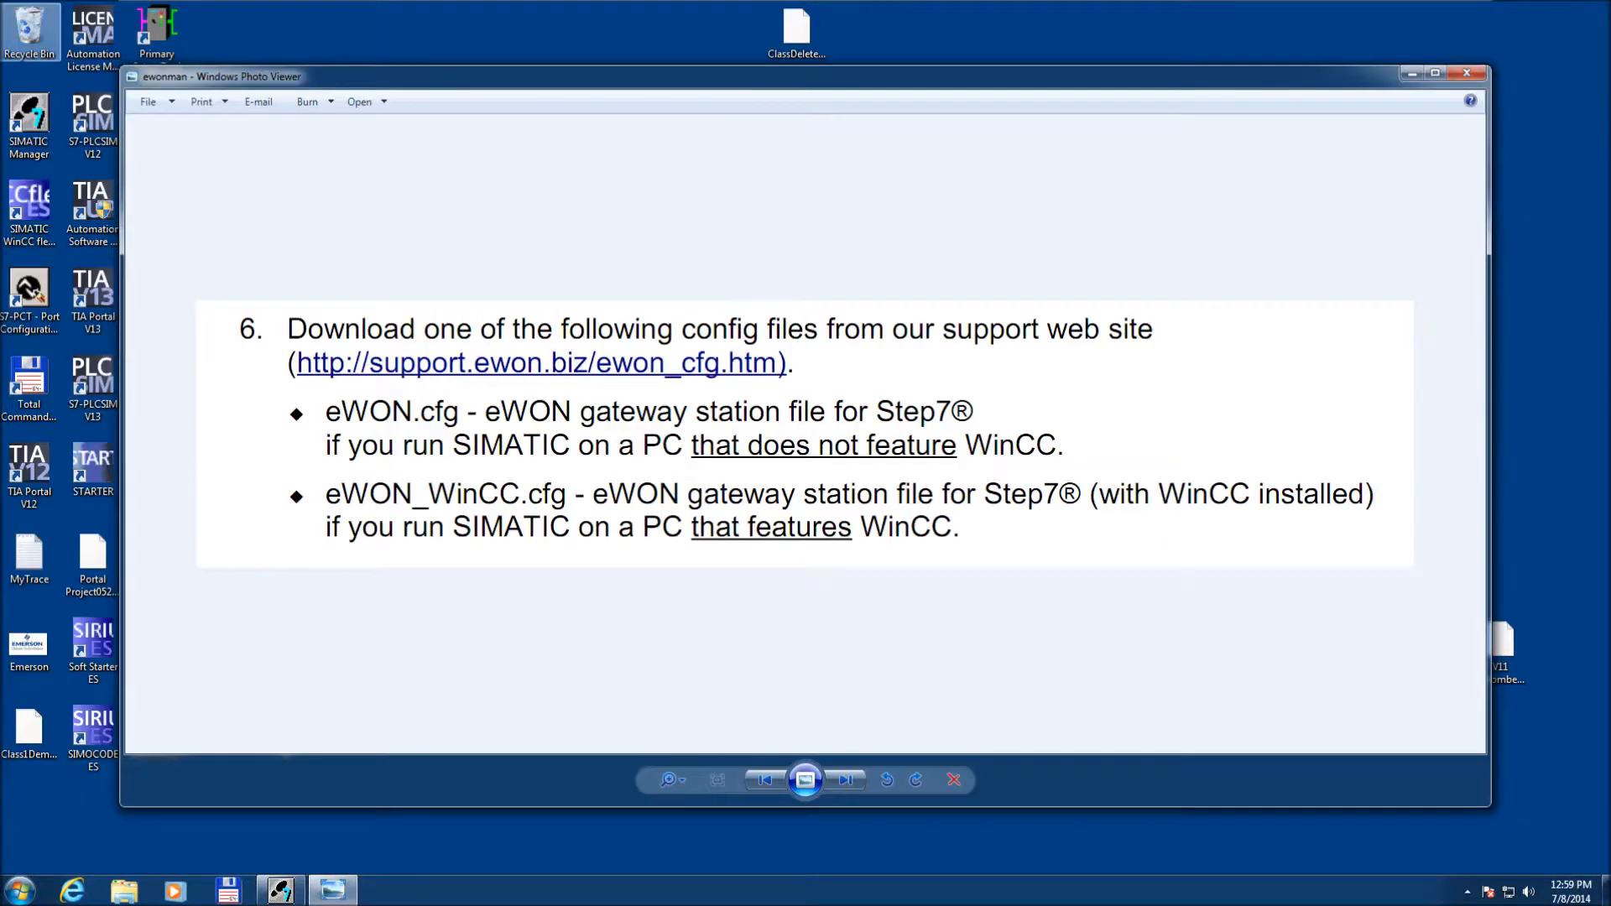
mouse_move(272, 853)
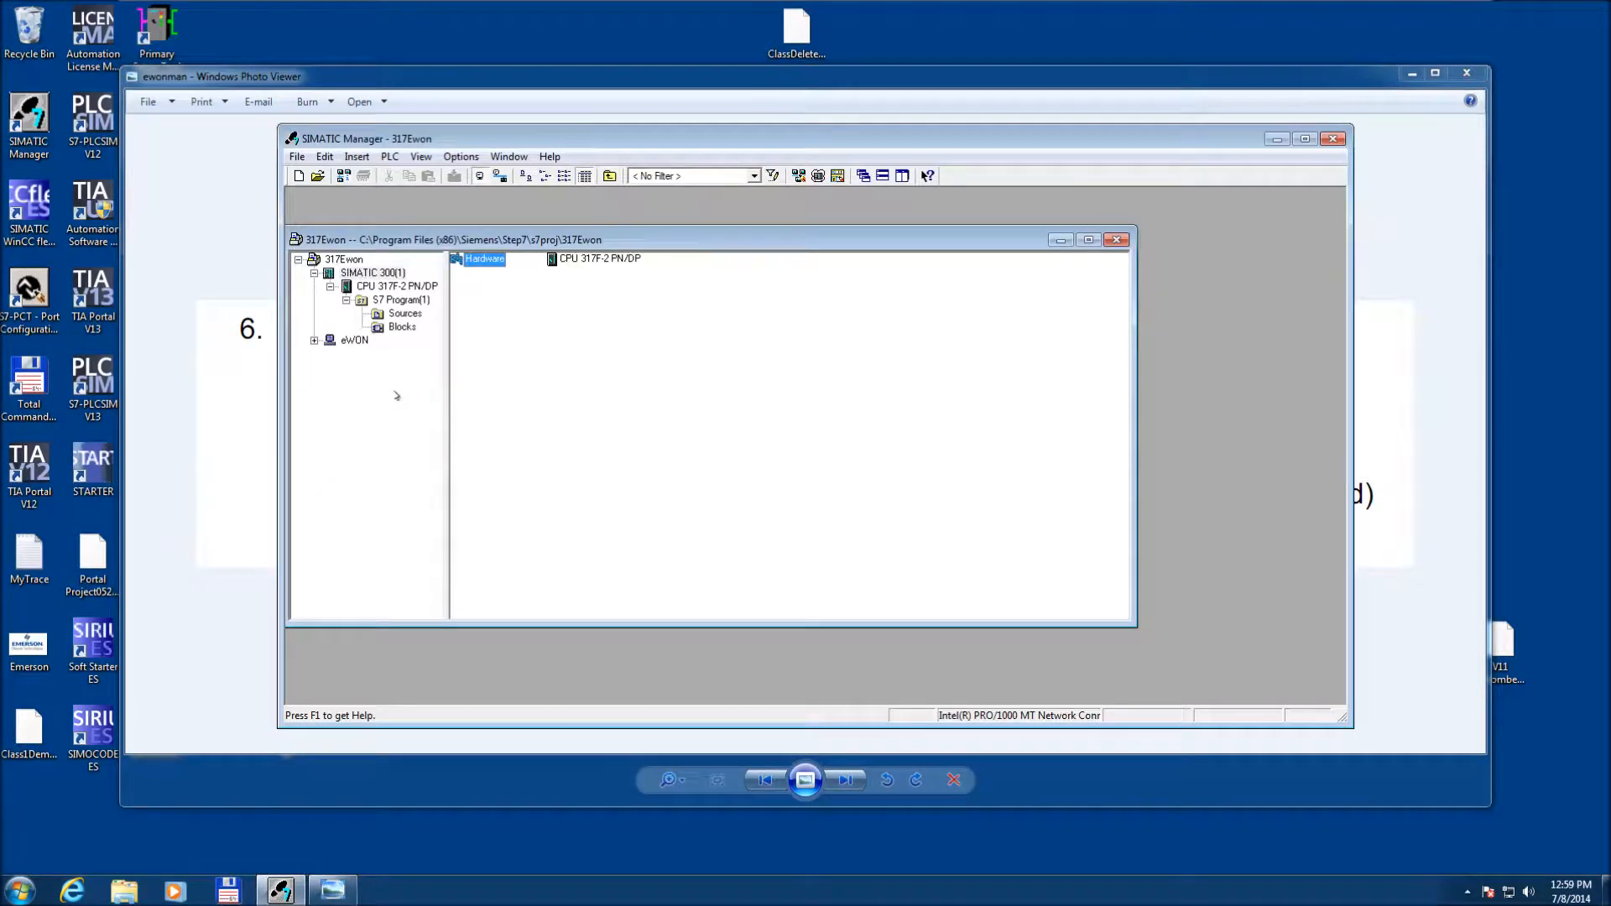
Show the S7 program blocks and confirm Intel PRO/1000 TCPIP.Auto.1 as the PG/PC interface.
click(402, 327)
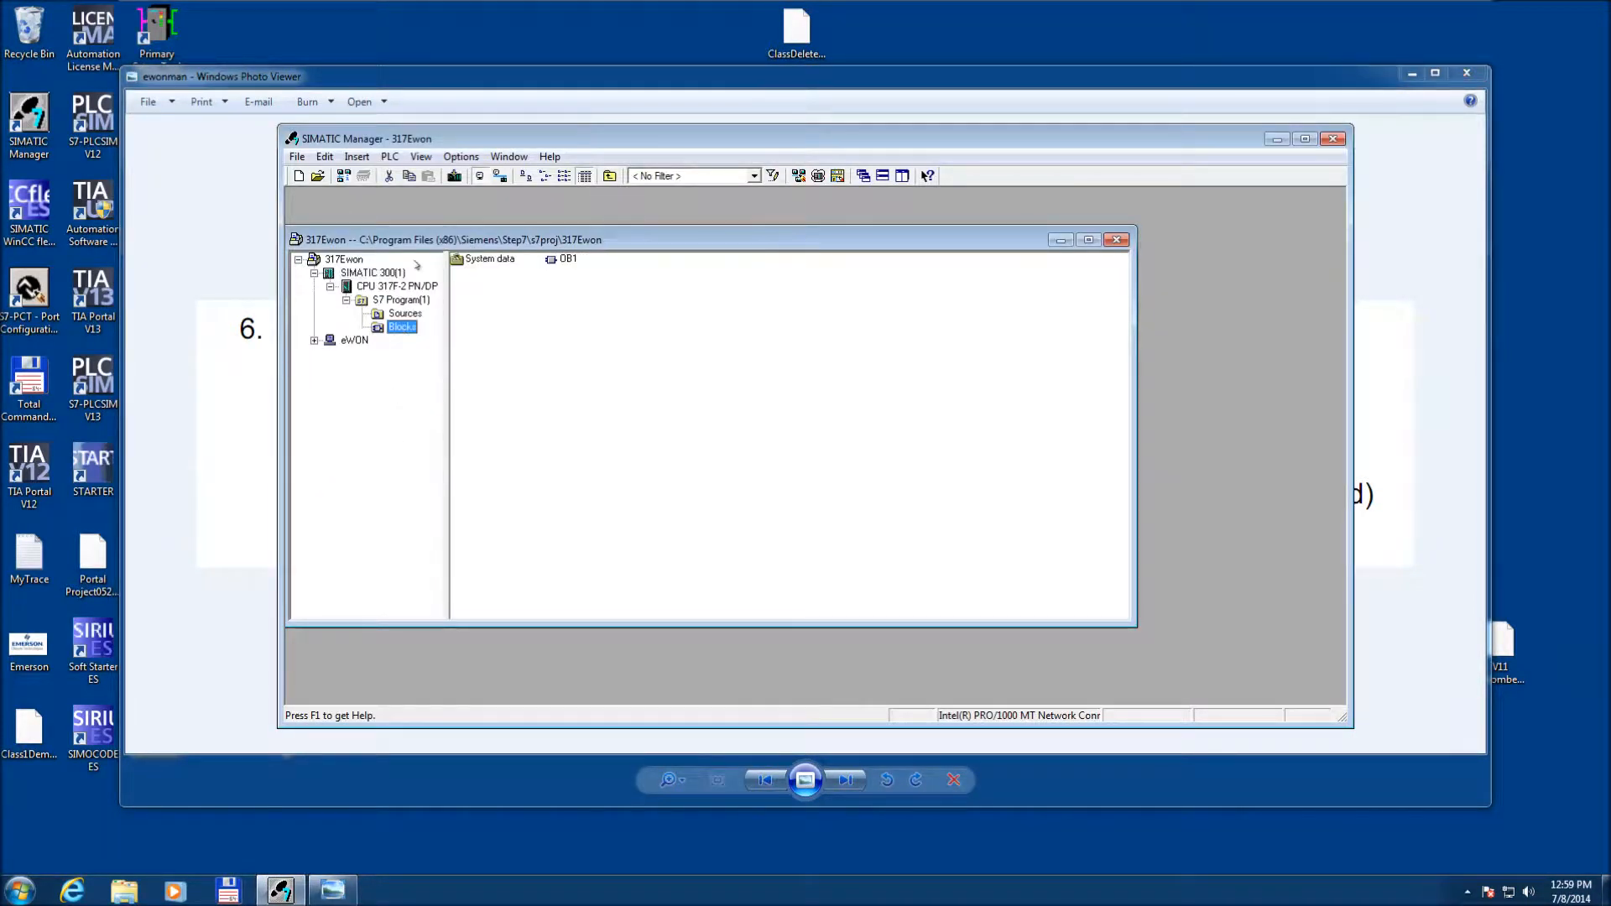
click(460, 156)
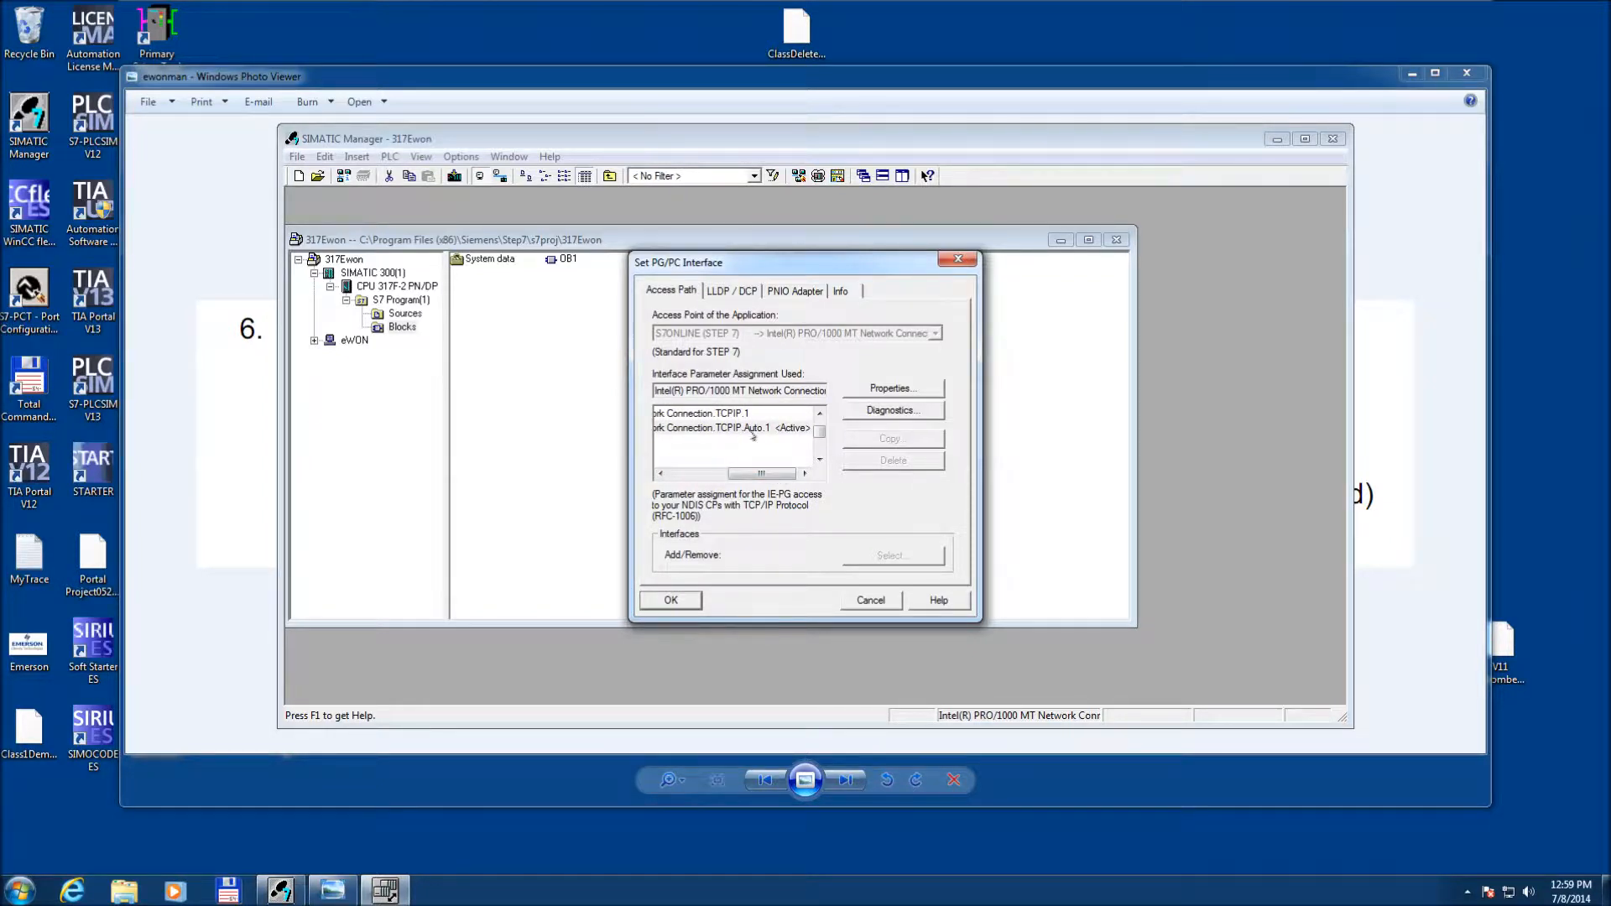
mouse_move(833, 350)
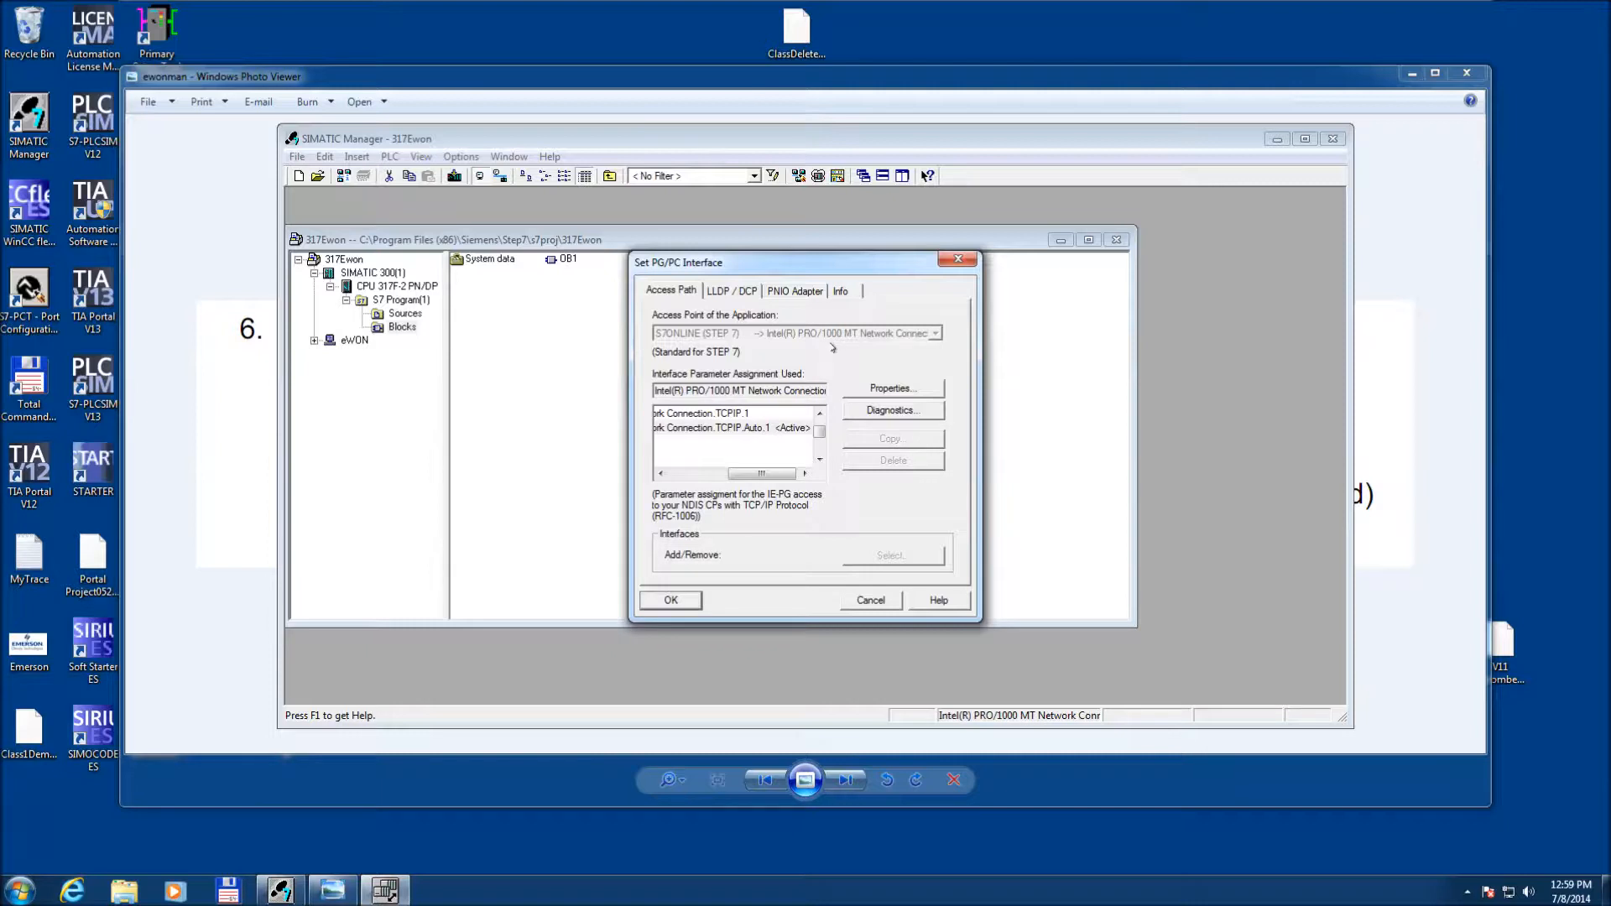
mouse_move(760, 604)
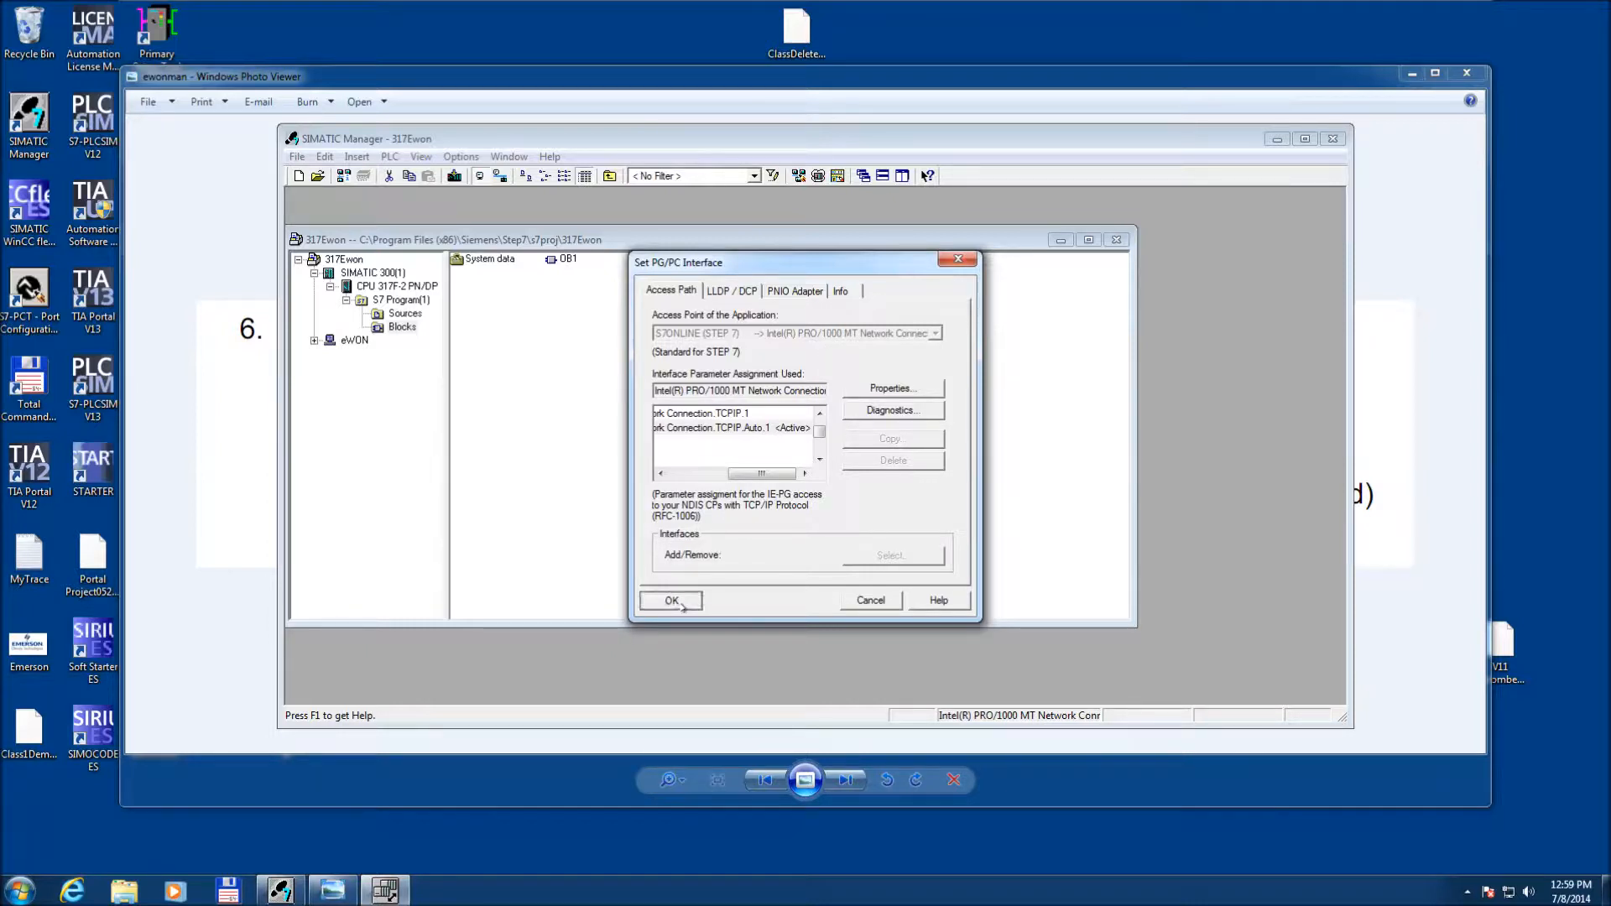
click(671, 601)
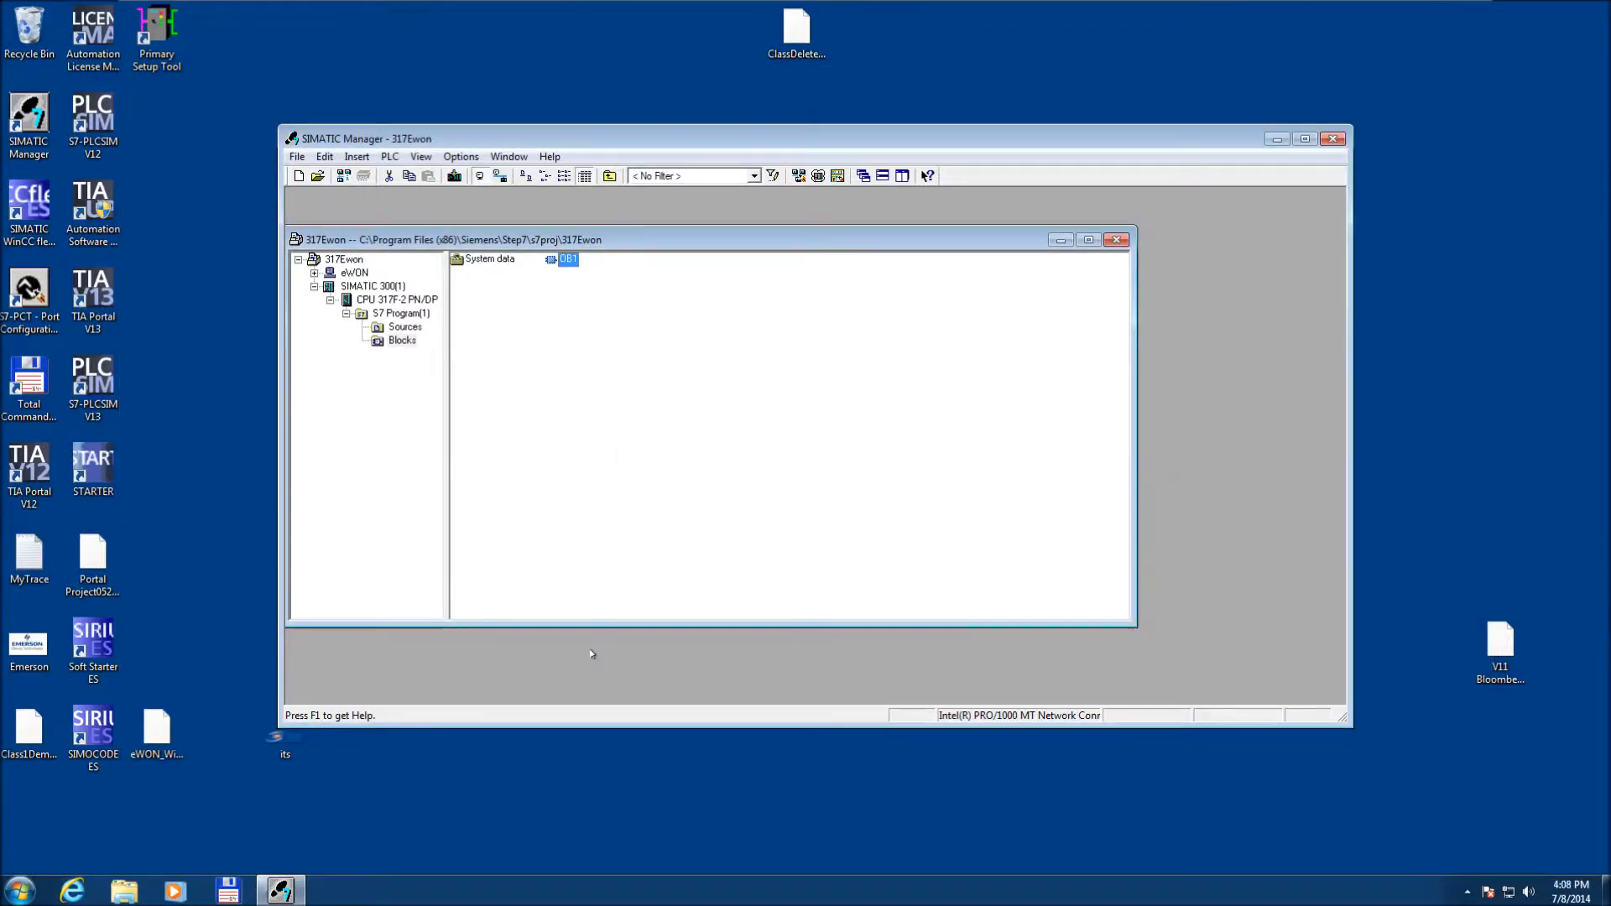
mouse_move(629, 304)
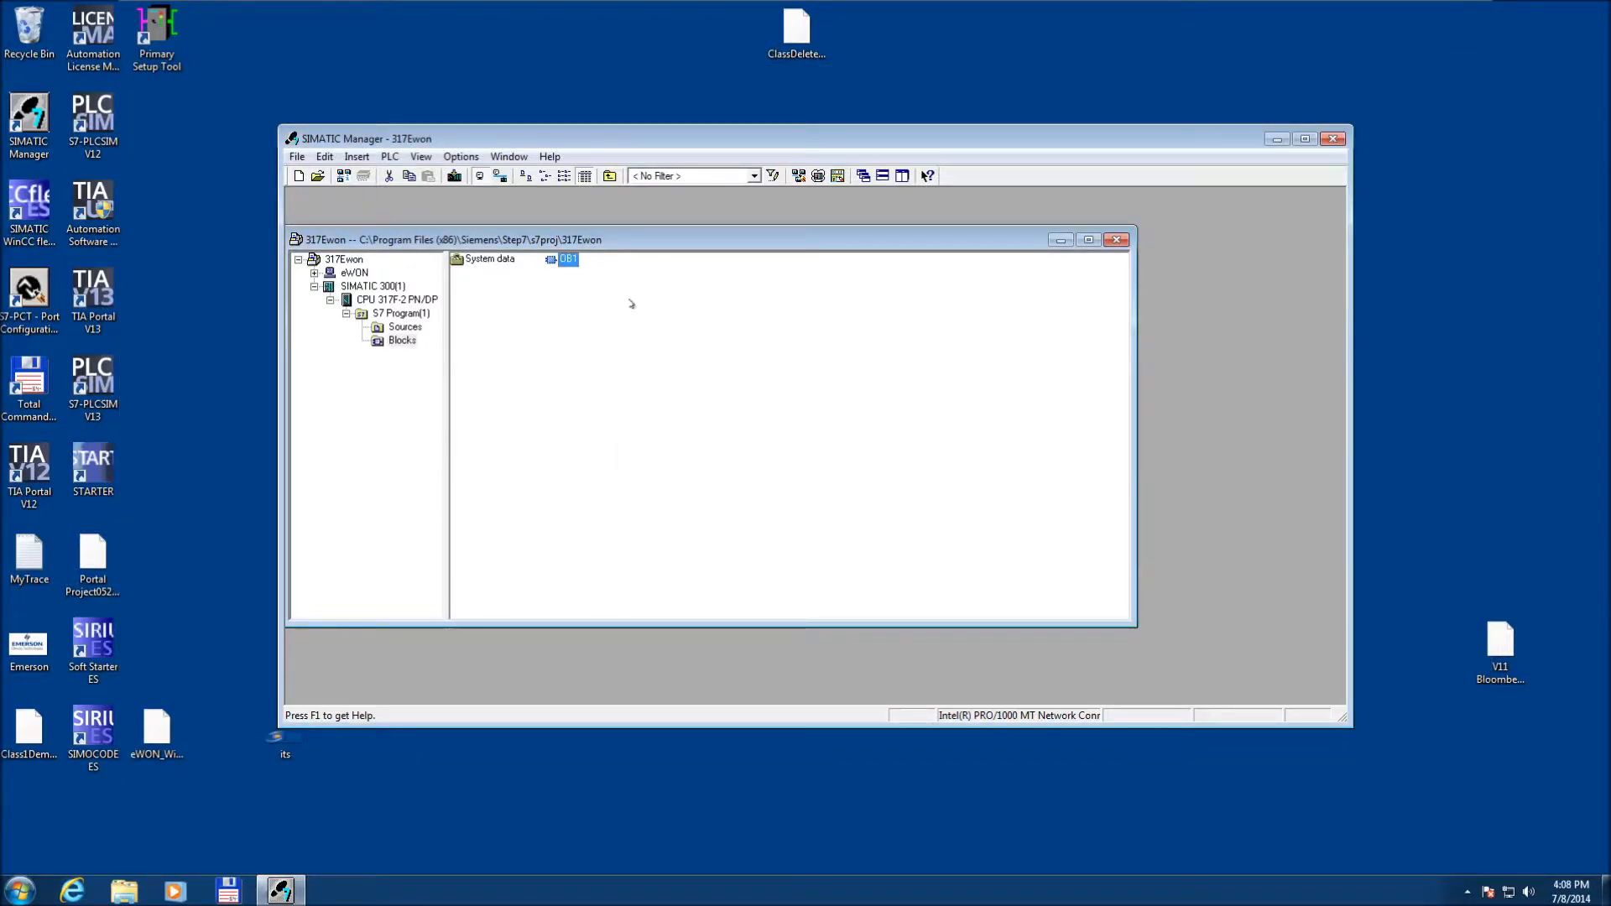
mouse_move(576, 266)
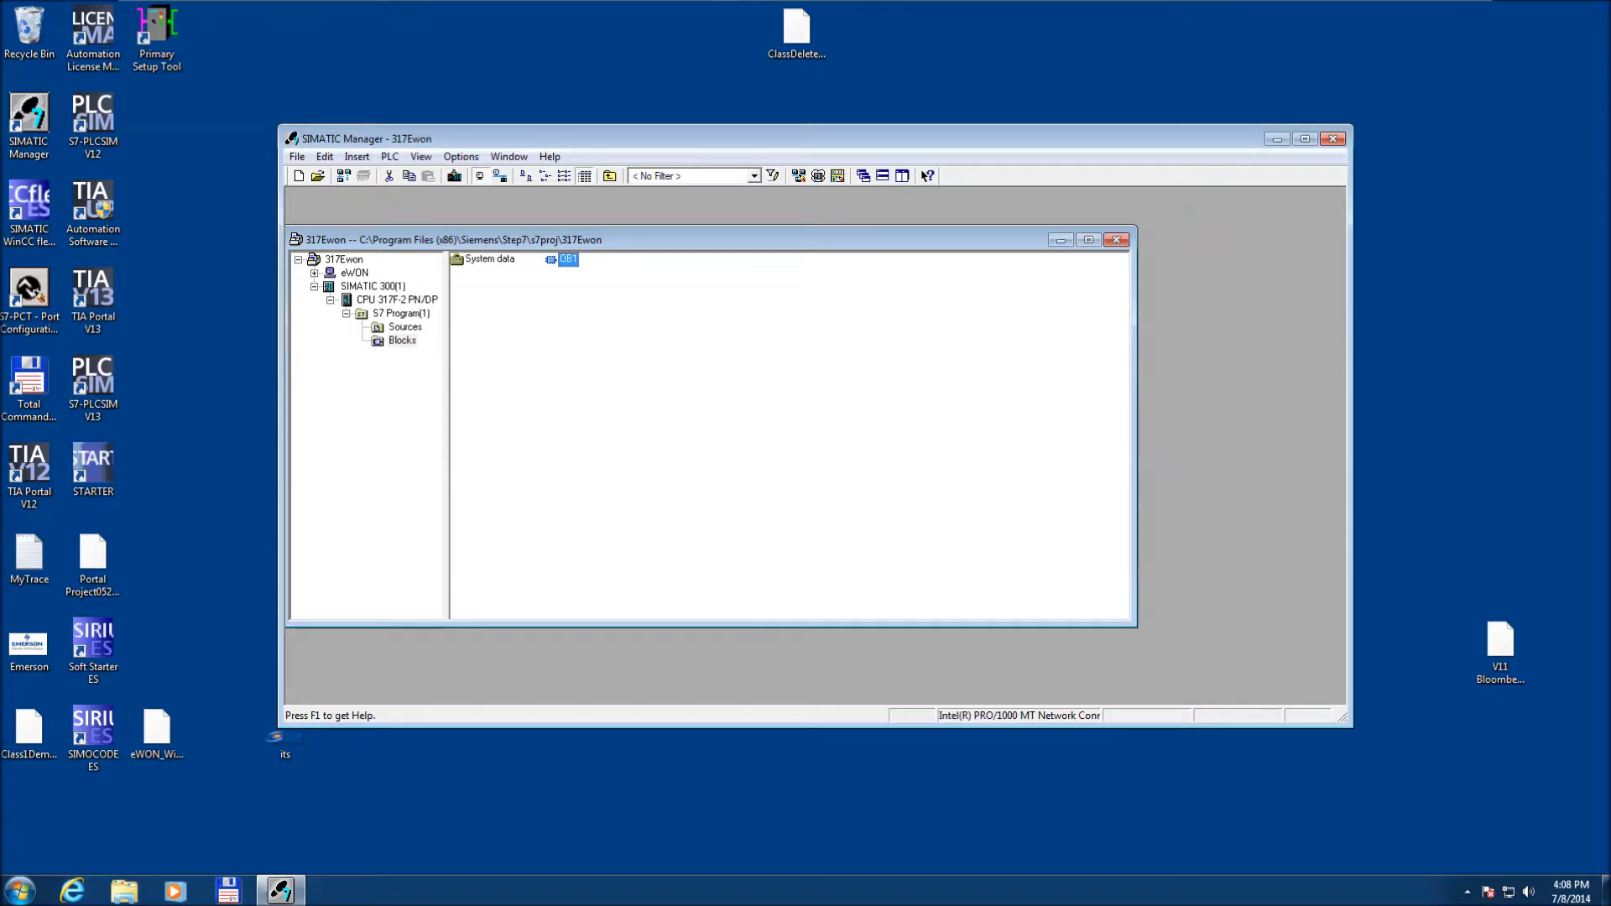
Monitor OB1's ladder network online with the CPU in RUN, then close the editor.
double_click(565, 259)
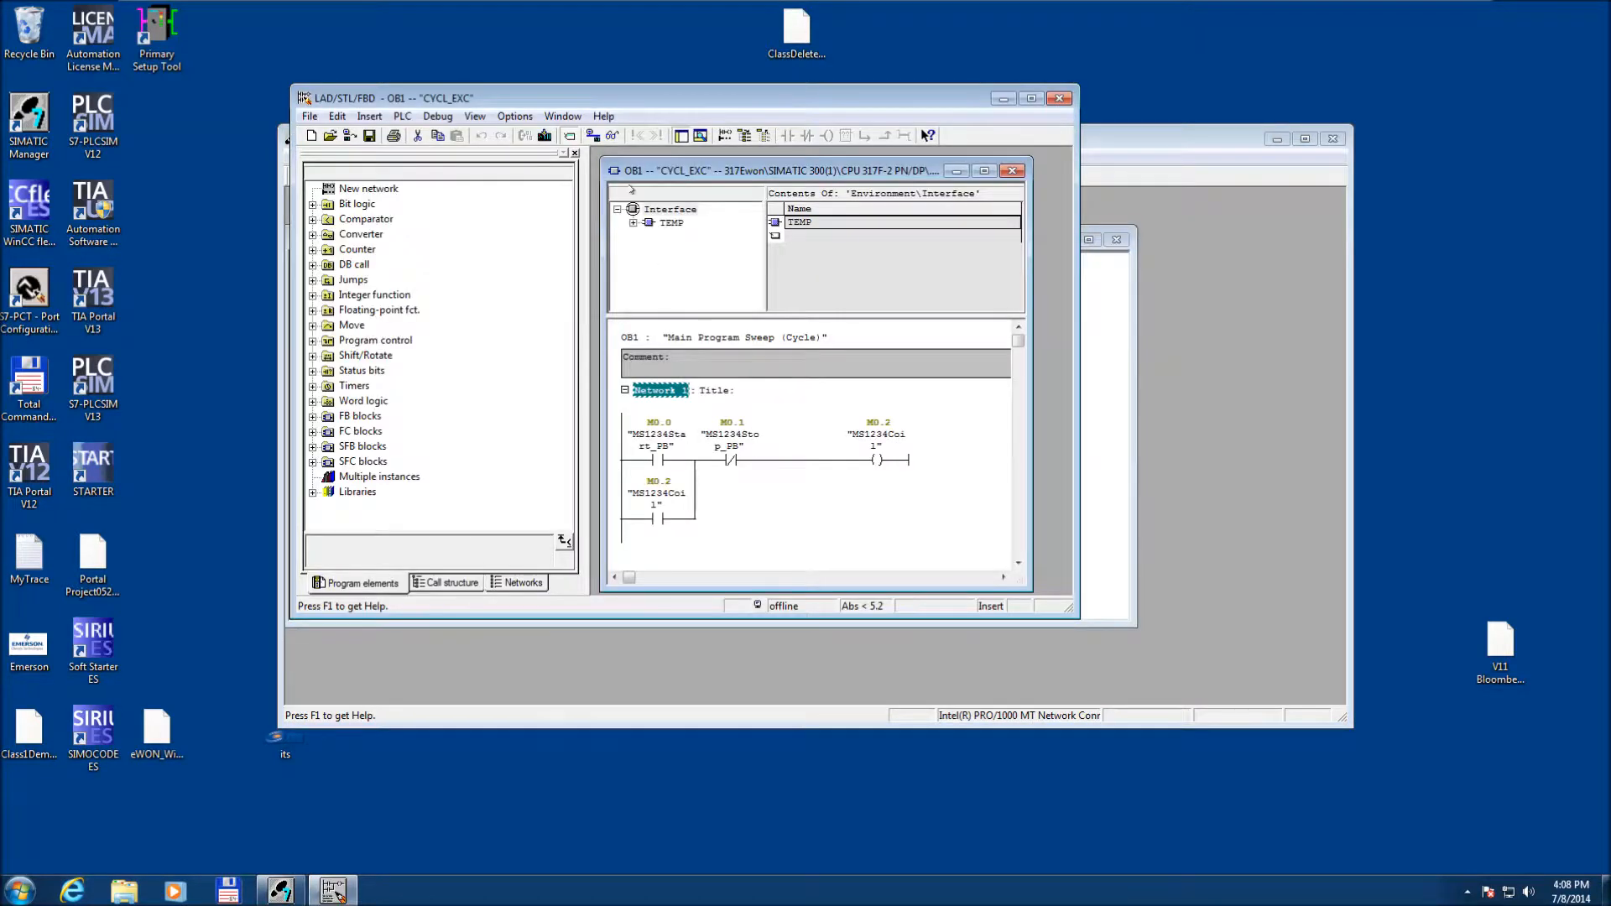
mouse_move(614, 135)
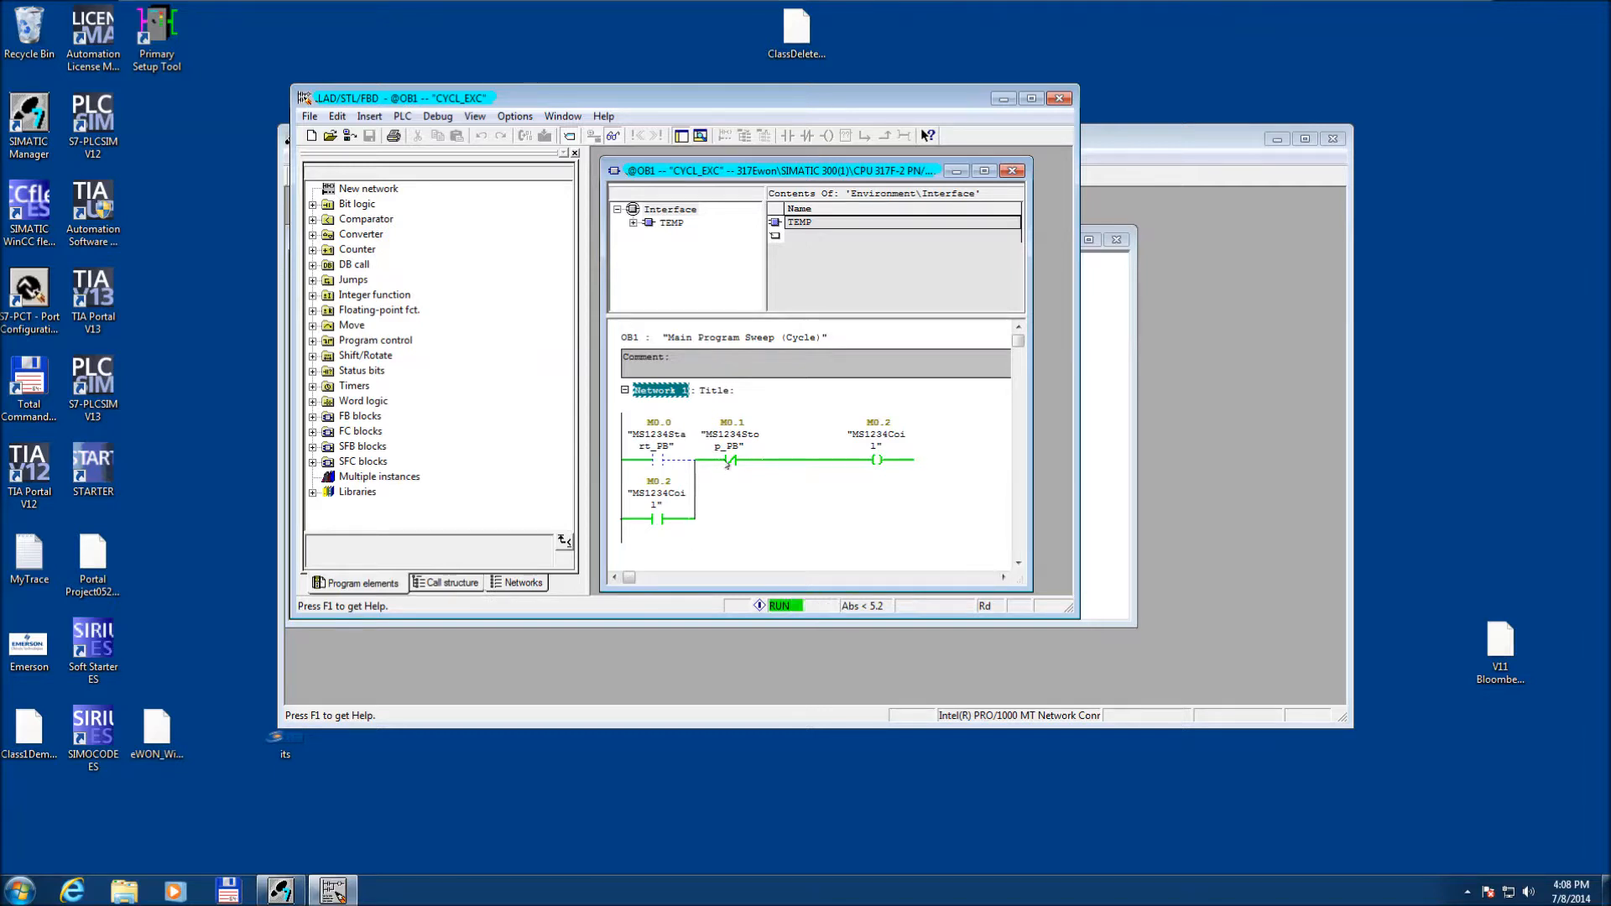
right_click(730, 460)
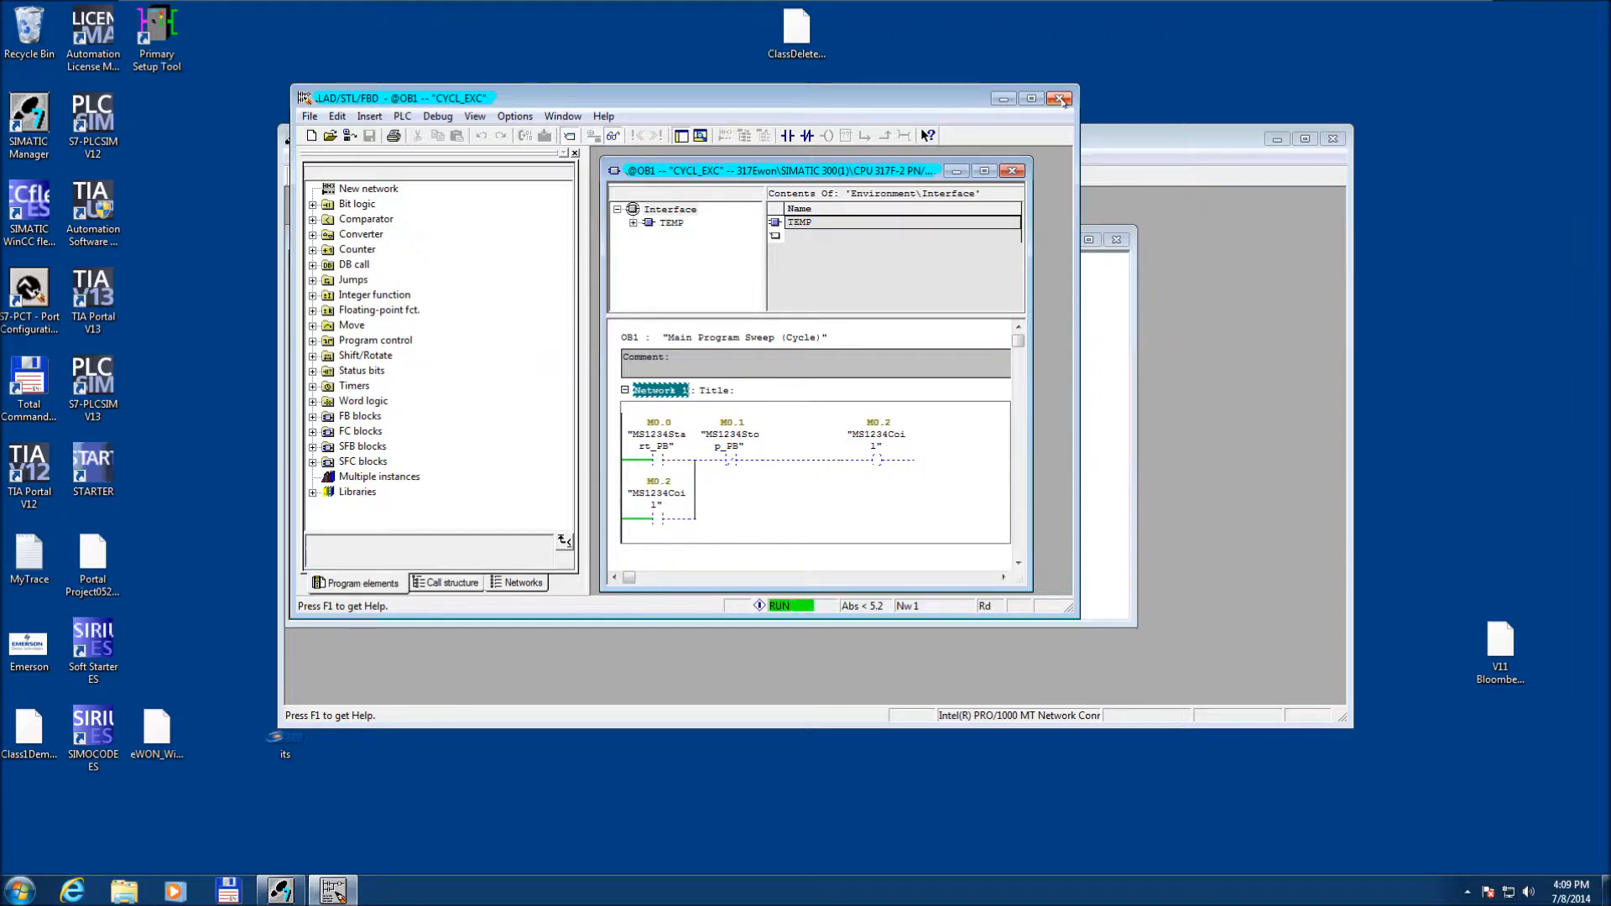
click(1061, 97)
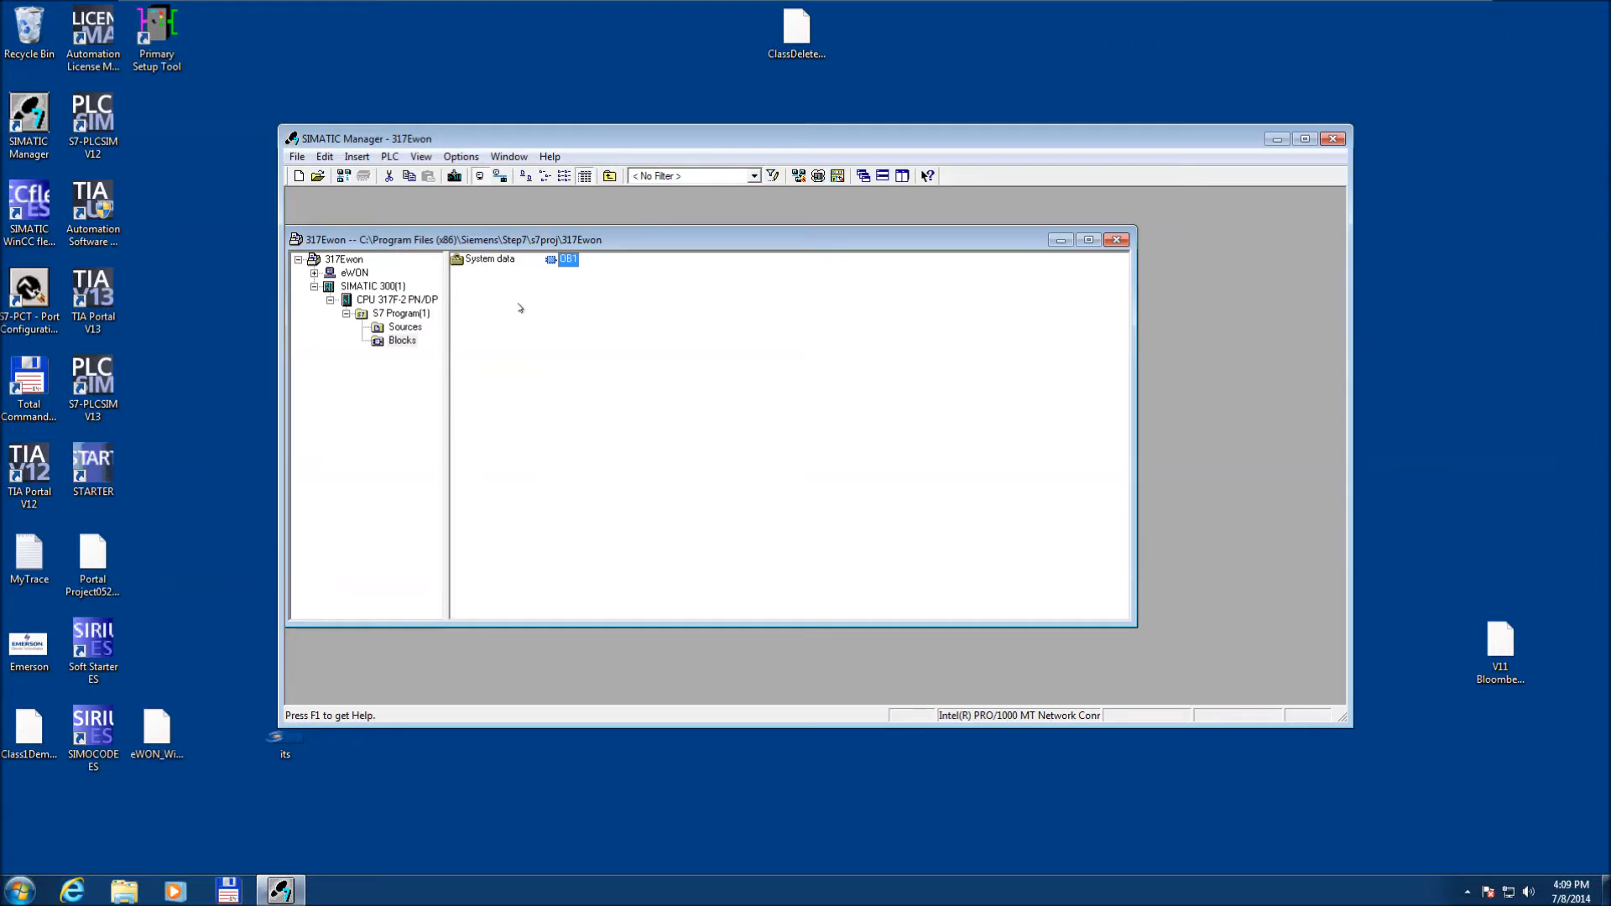
mouse_move(565, 258)
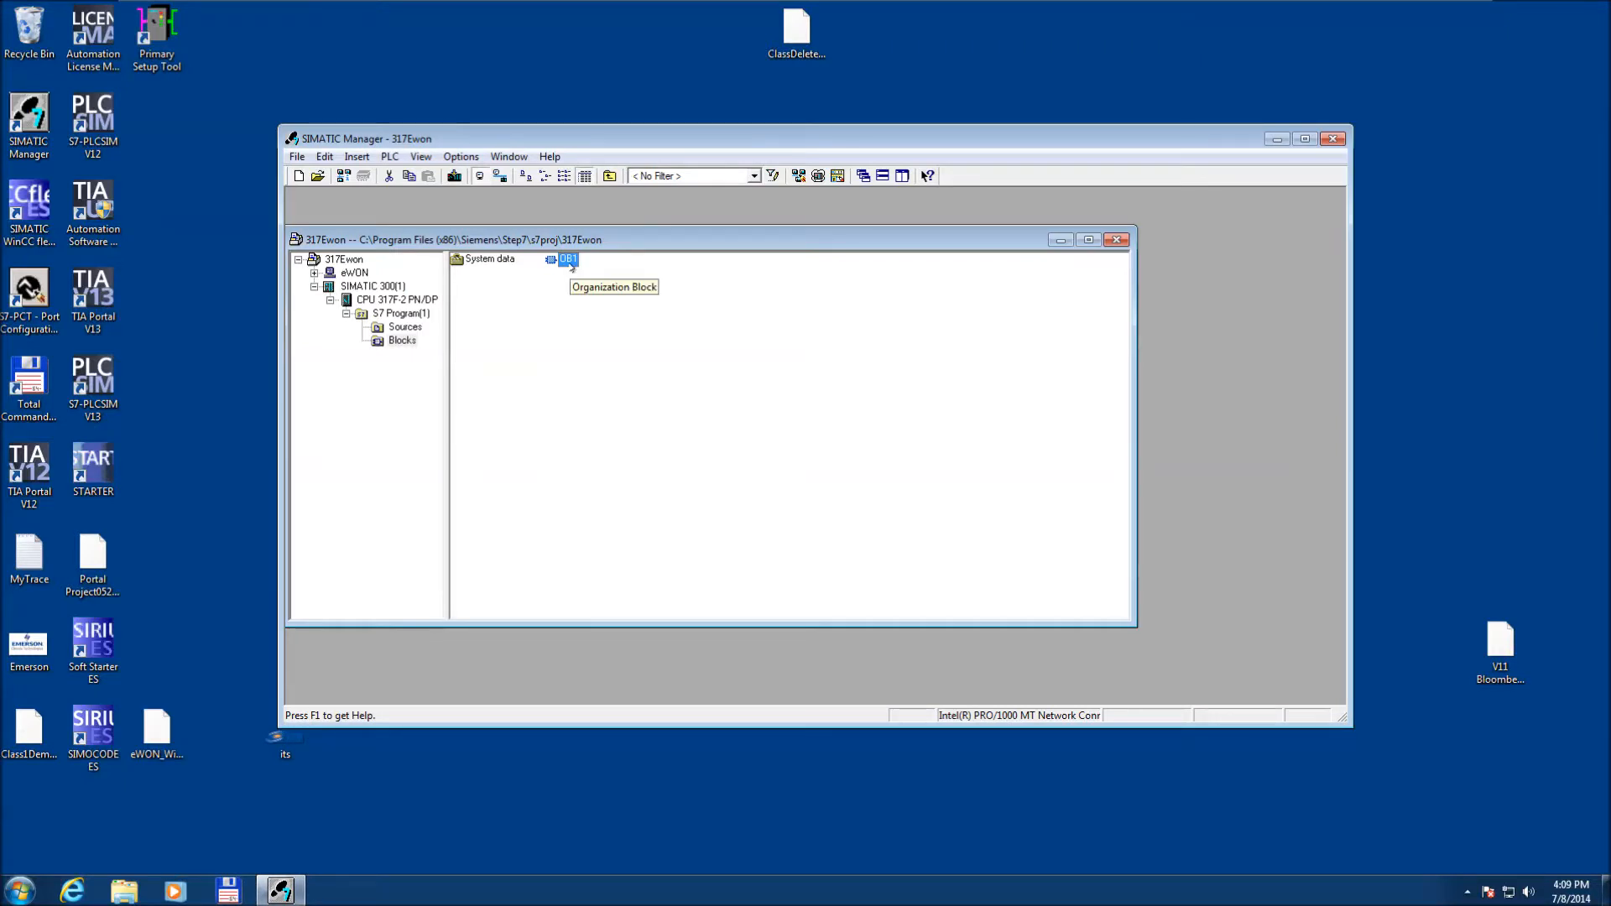
Bring up the SIMATIC 300(1) station's hardware configuration.
click(372, 285)
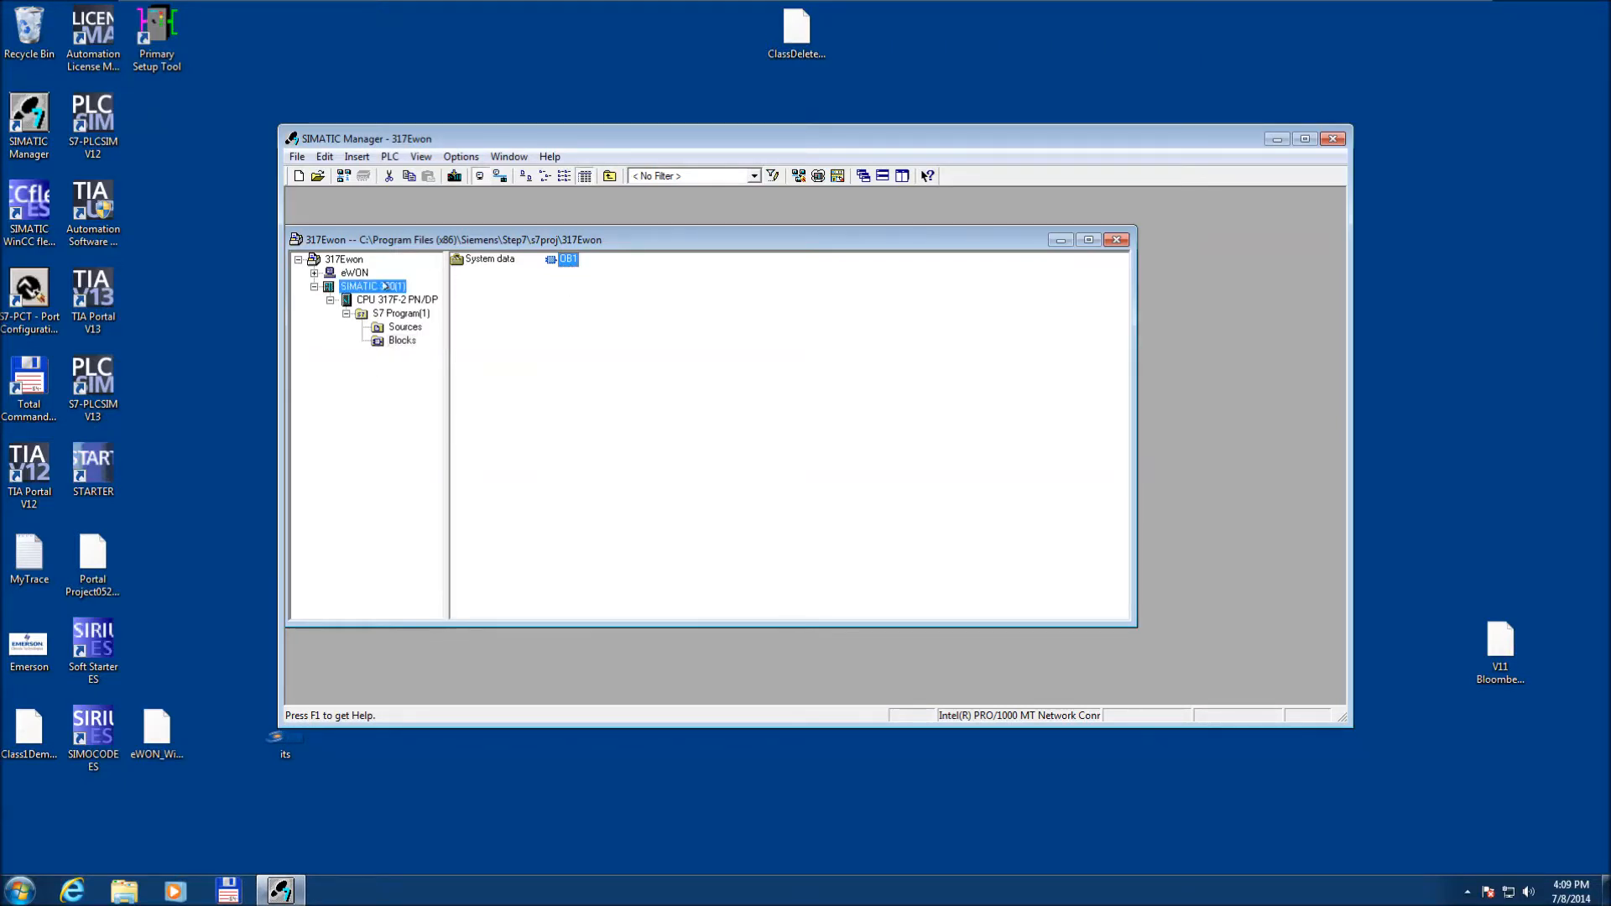
click(373, 286)
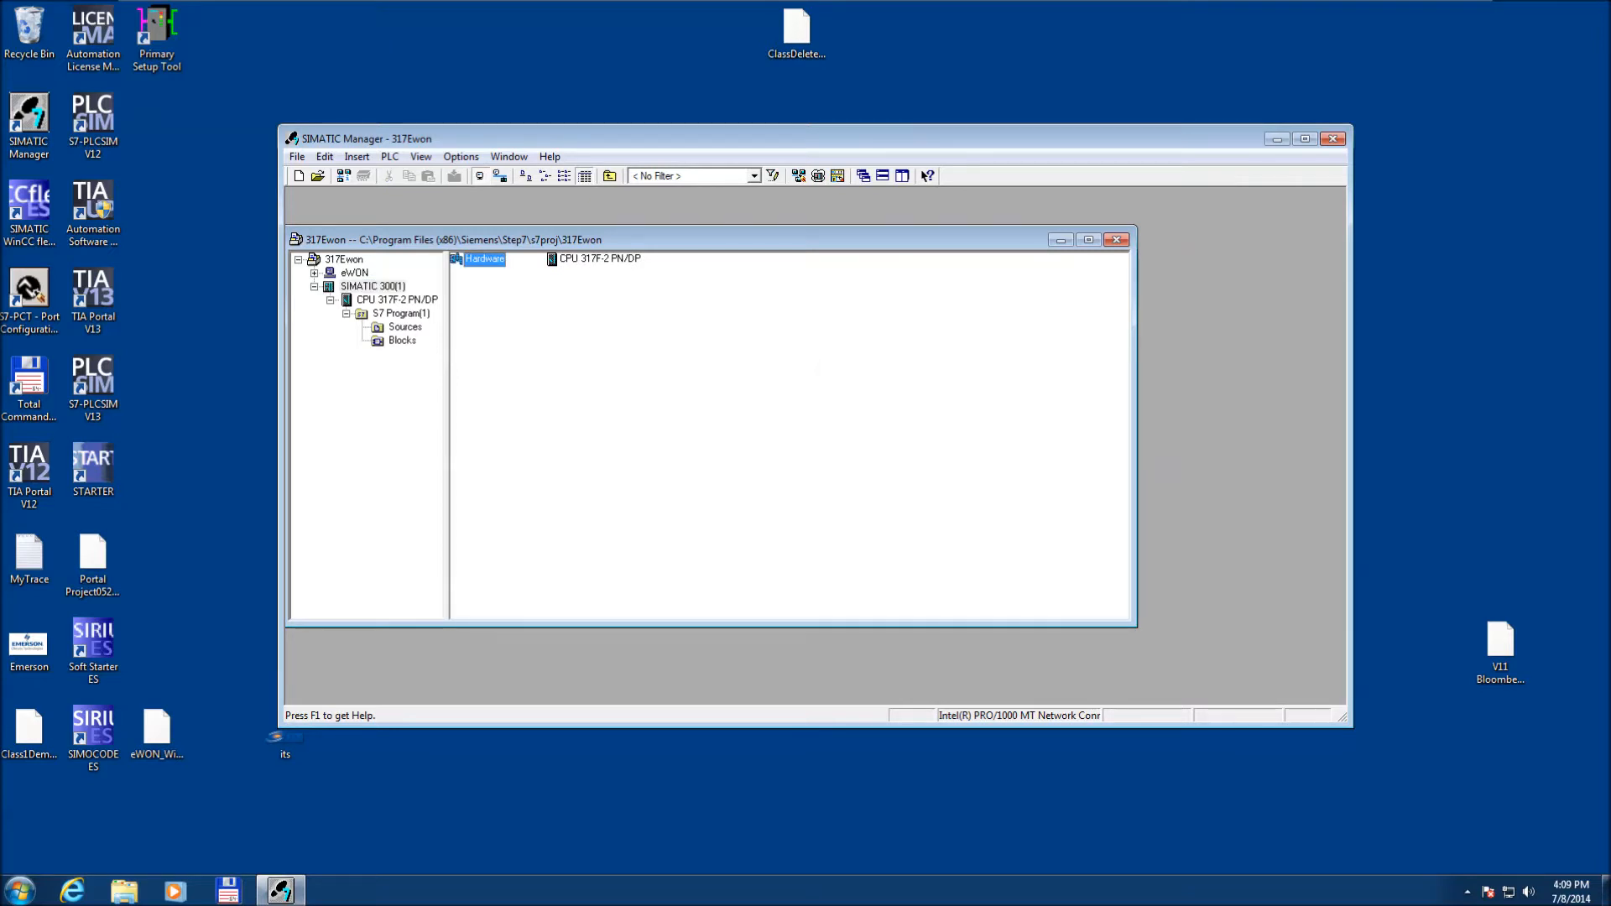
double_click(483, 258)
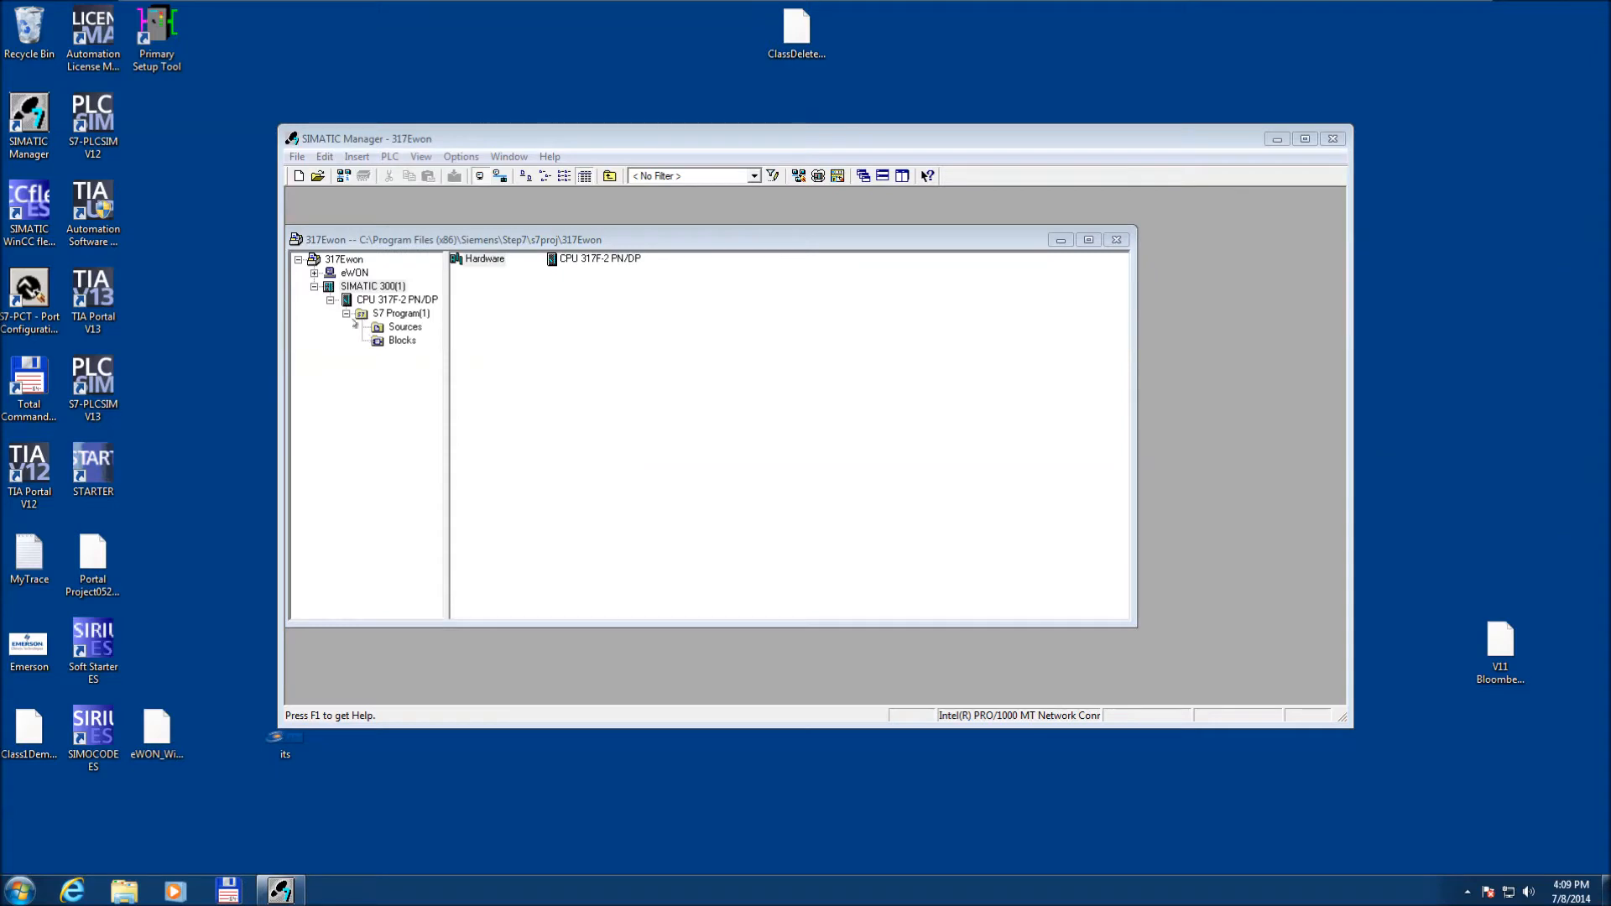
Expand the eWON station to list its CPU 412-2 PCI and IE General.
click(372, 285)
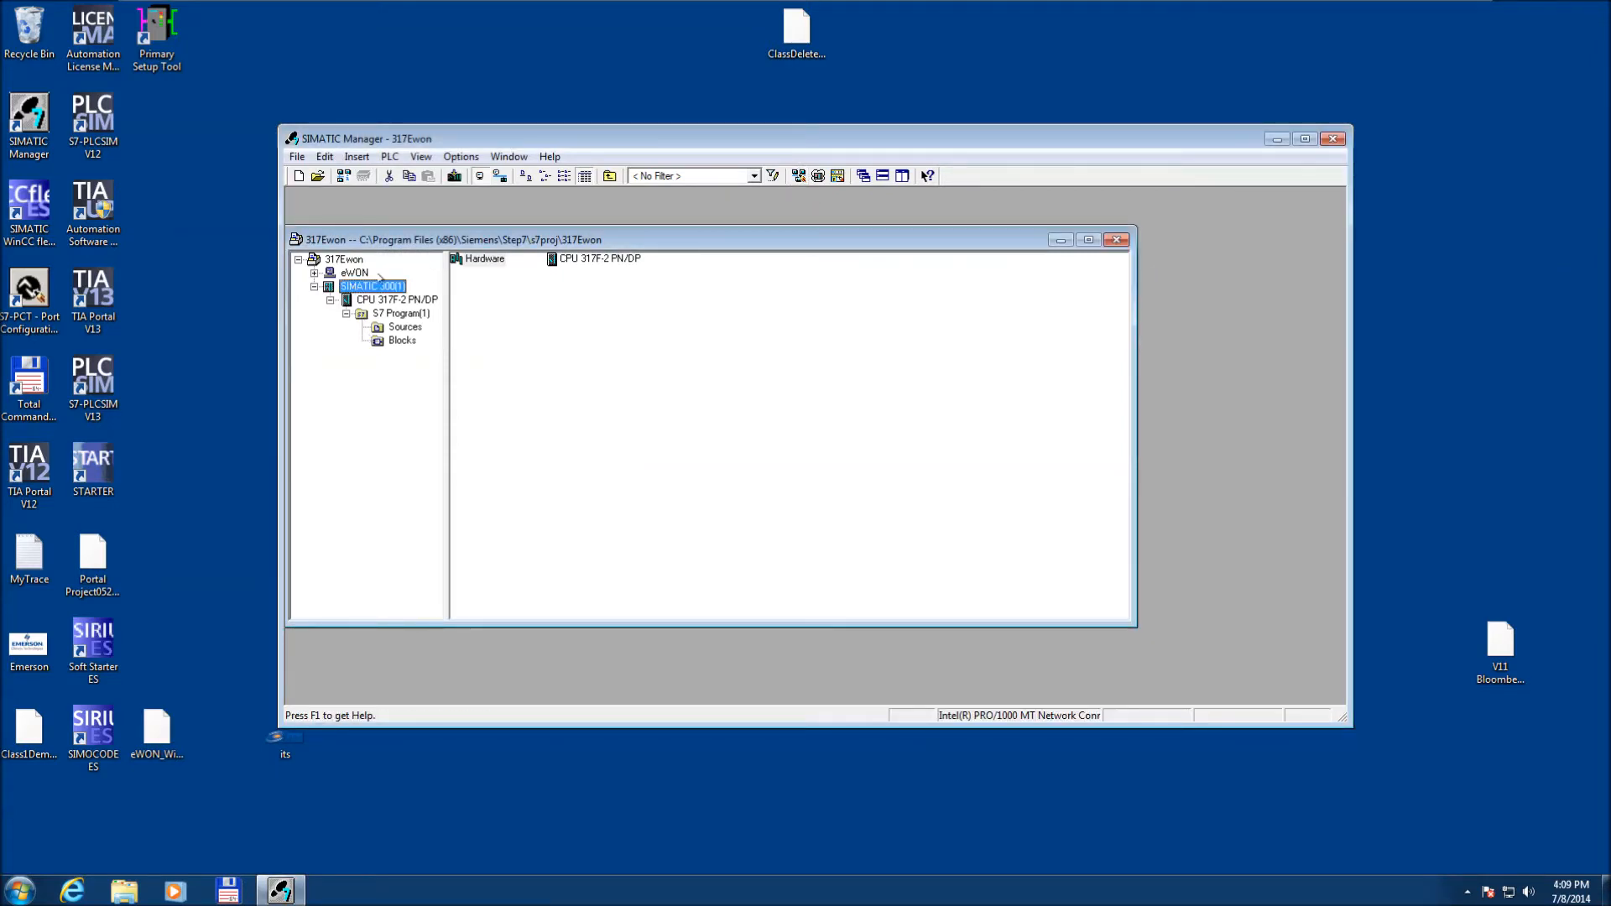
click(354, 271)
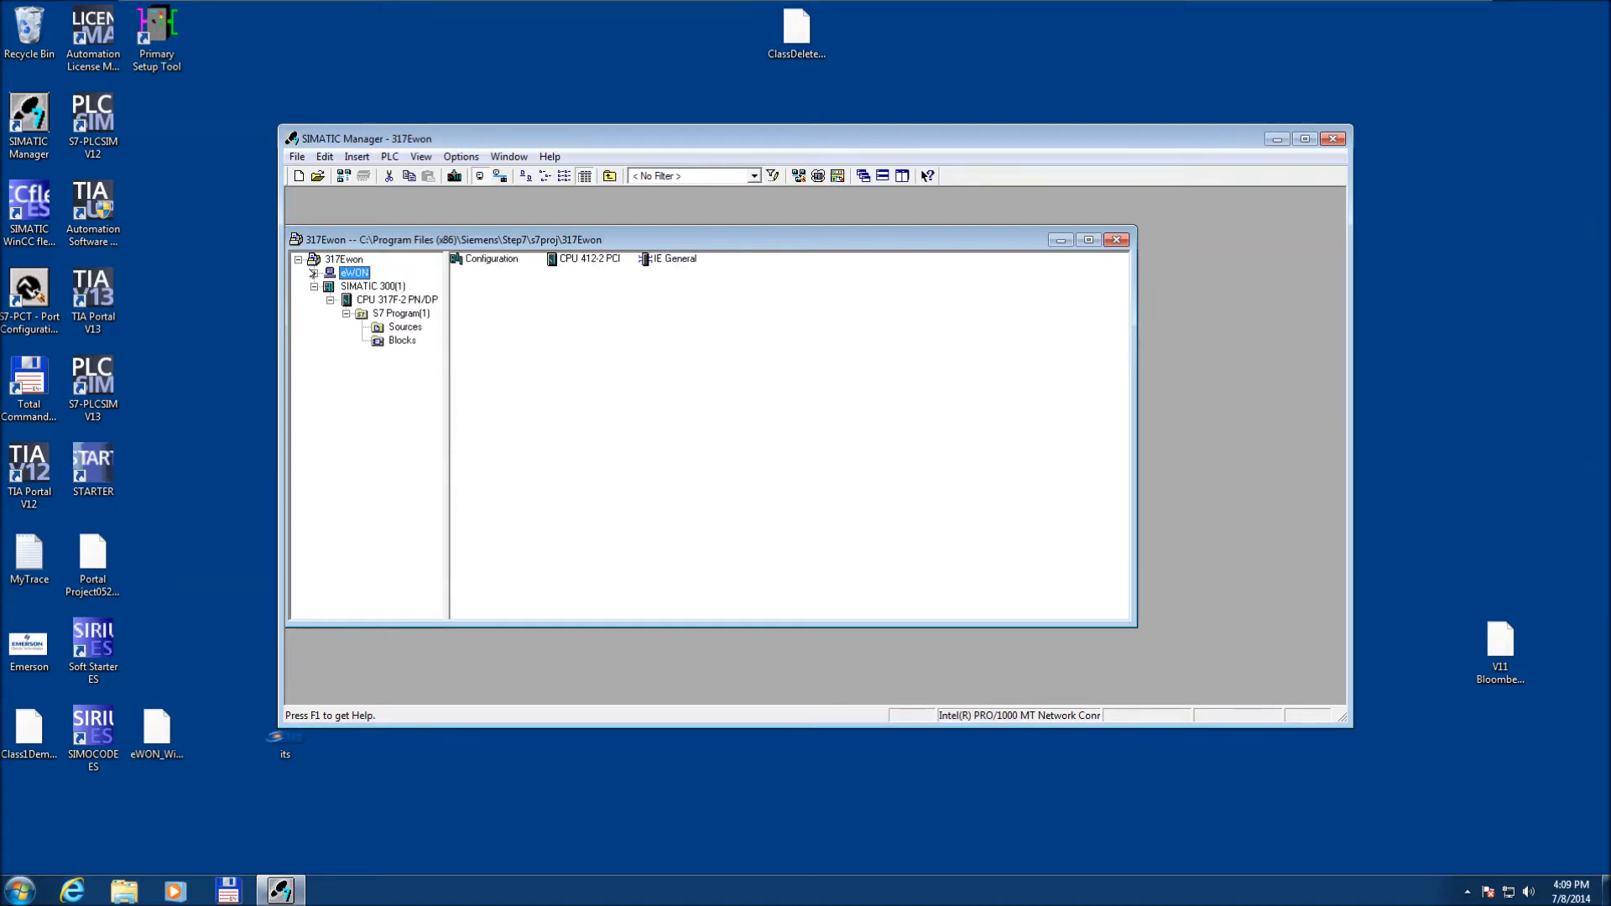
click(316, 272)
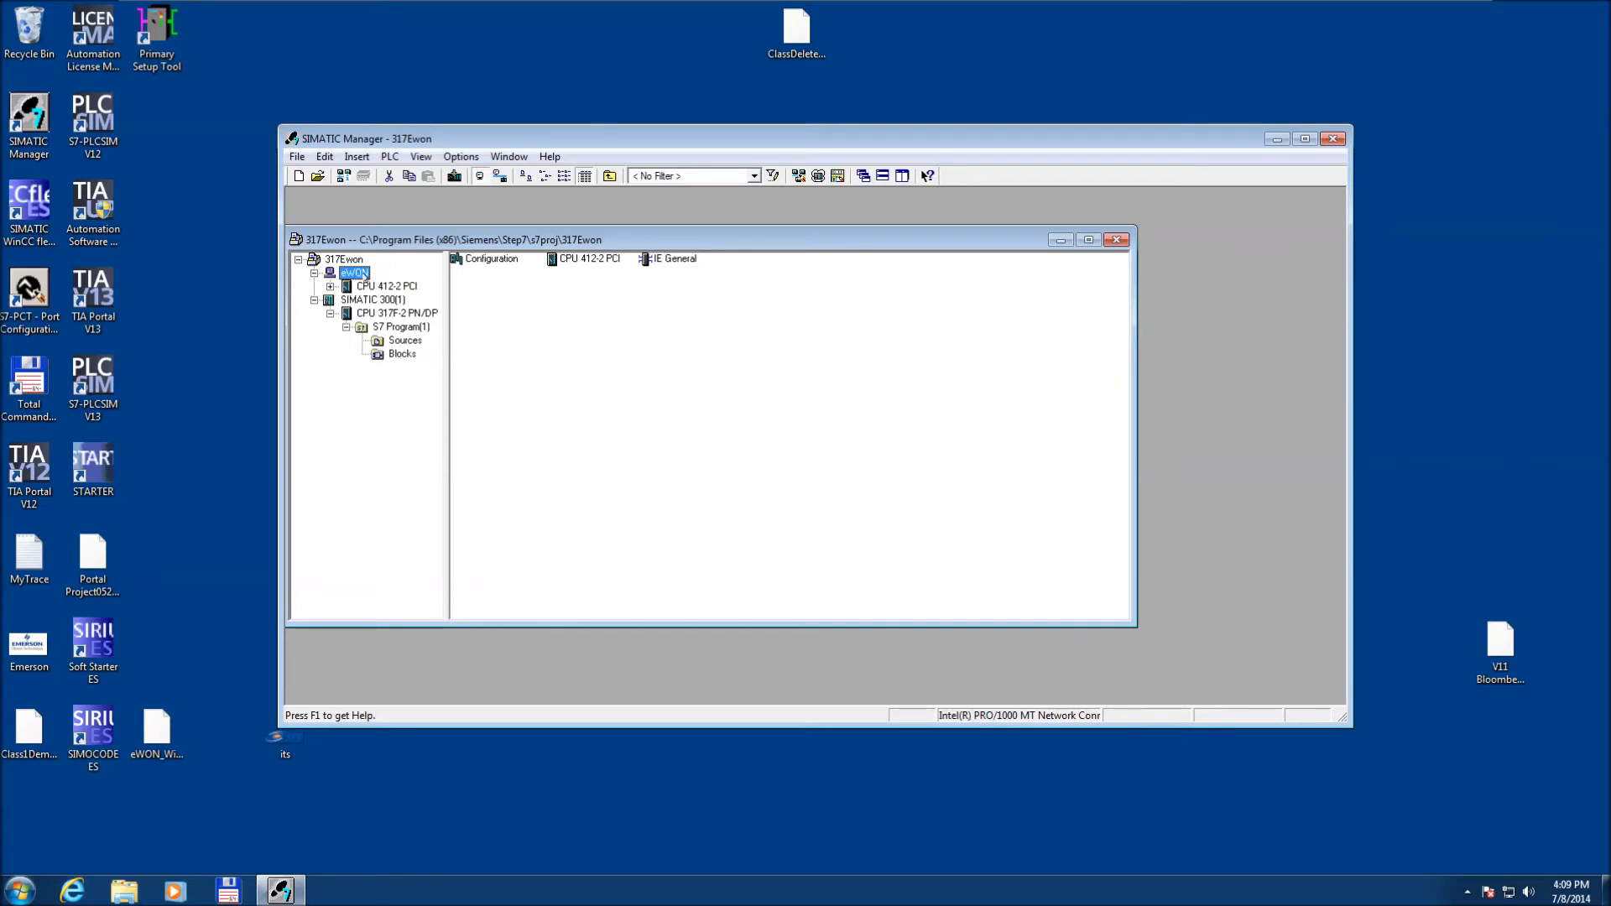
mouse_move(388, 286)
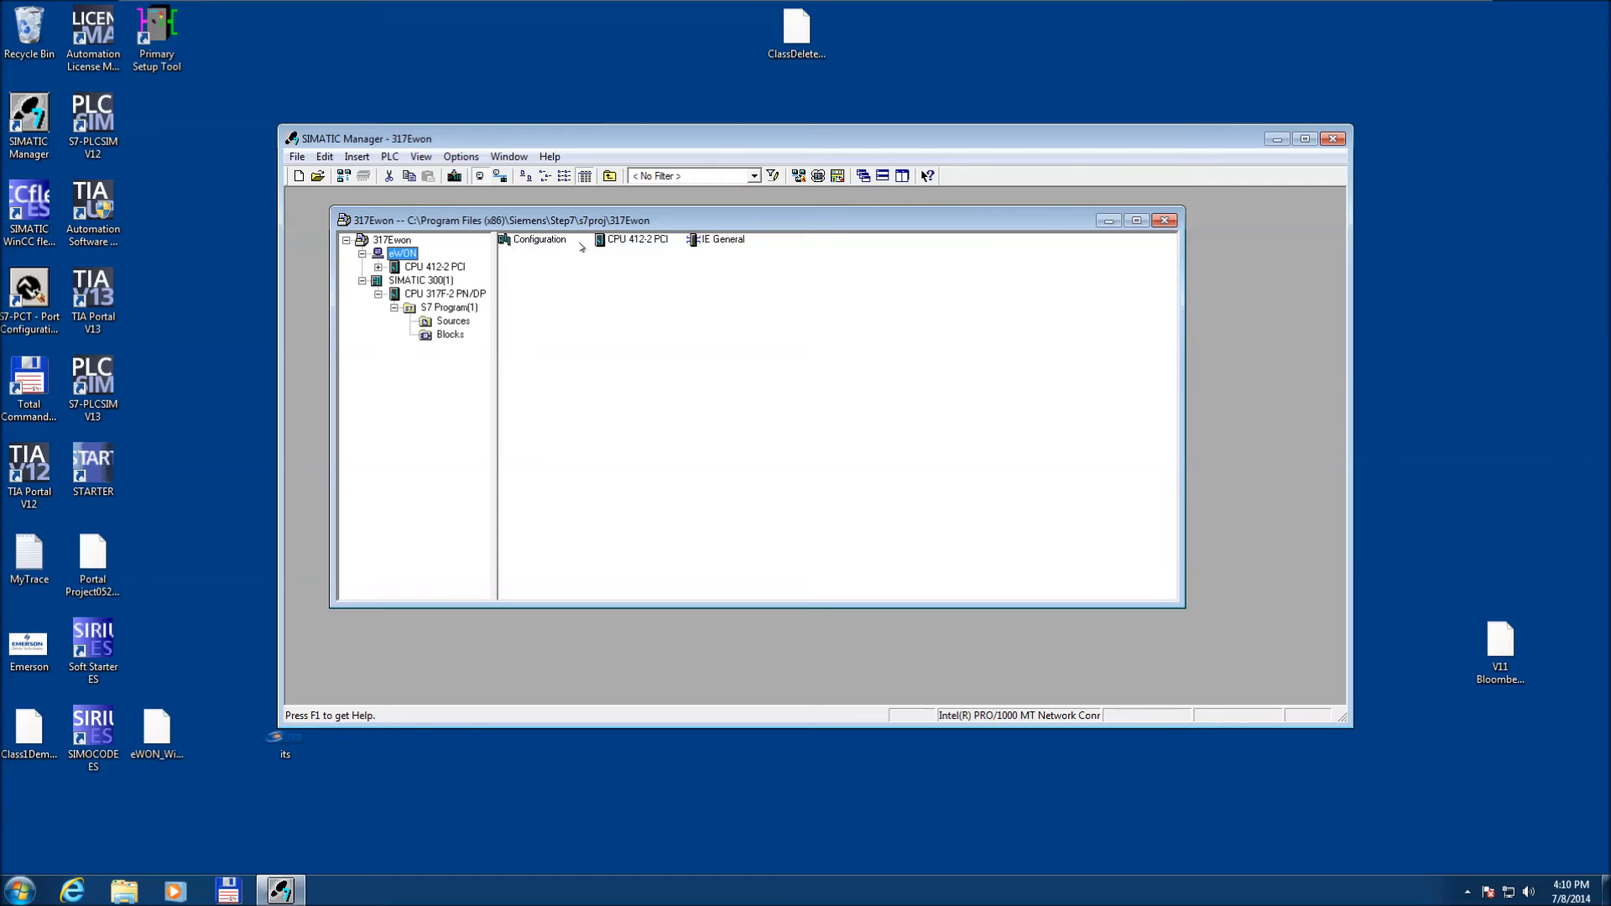
mouse_move(460, 42)
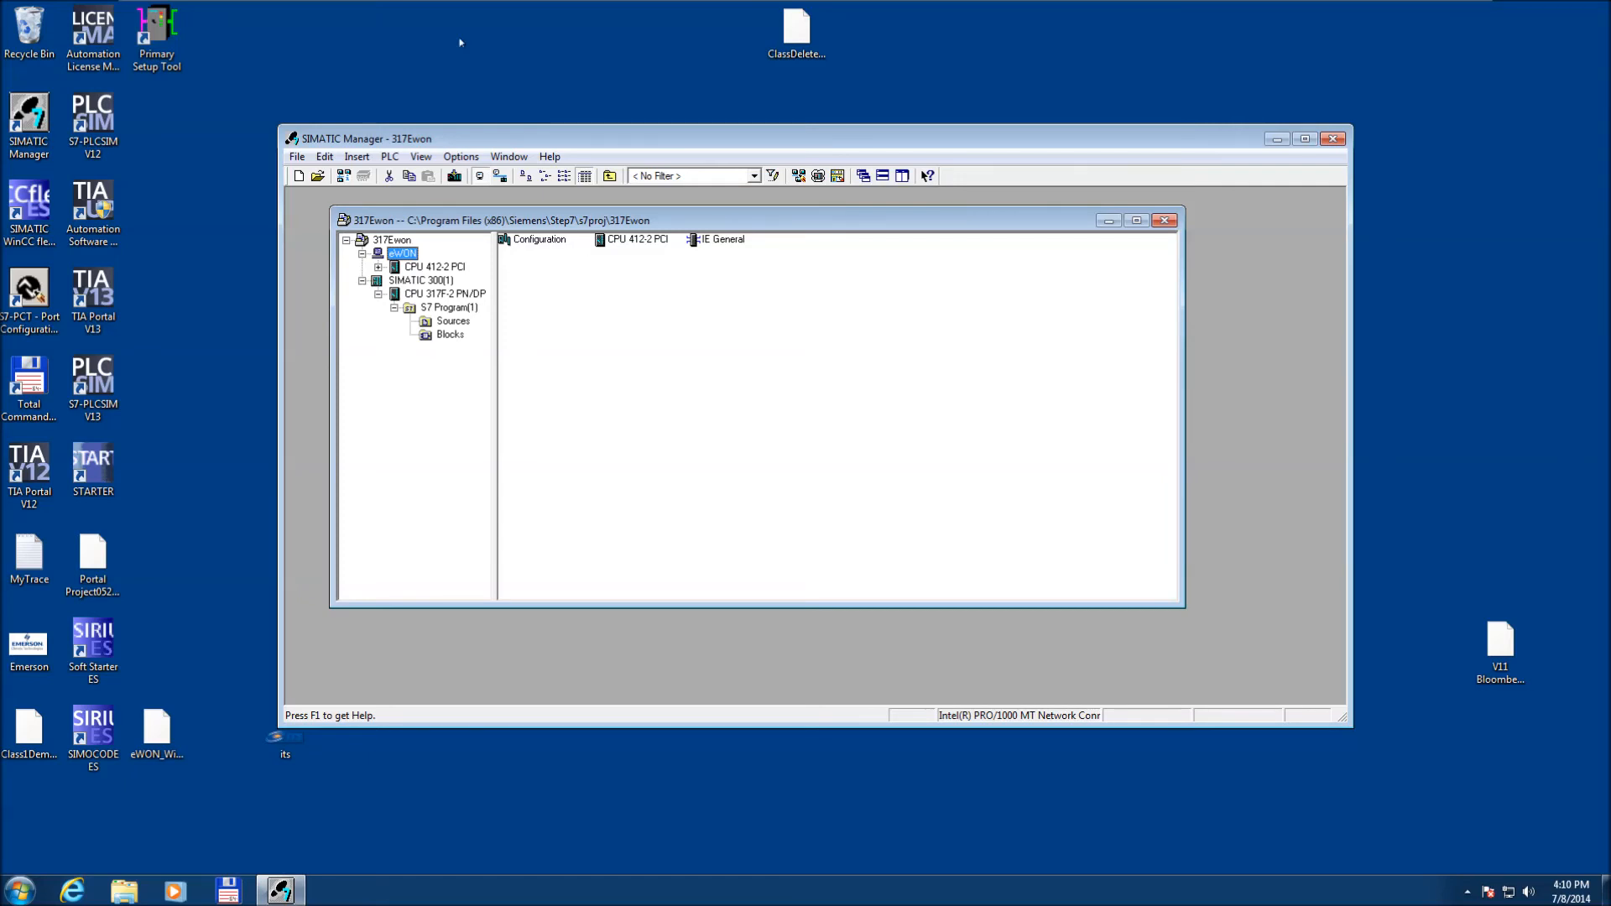